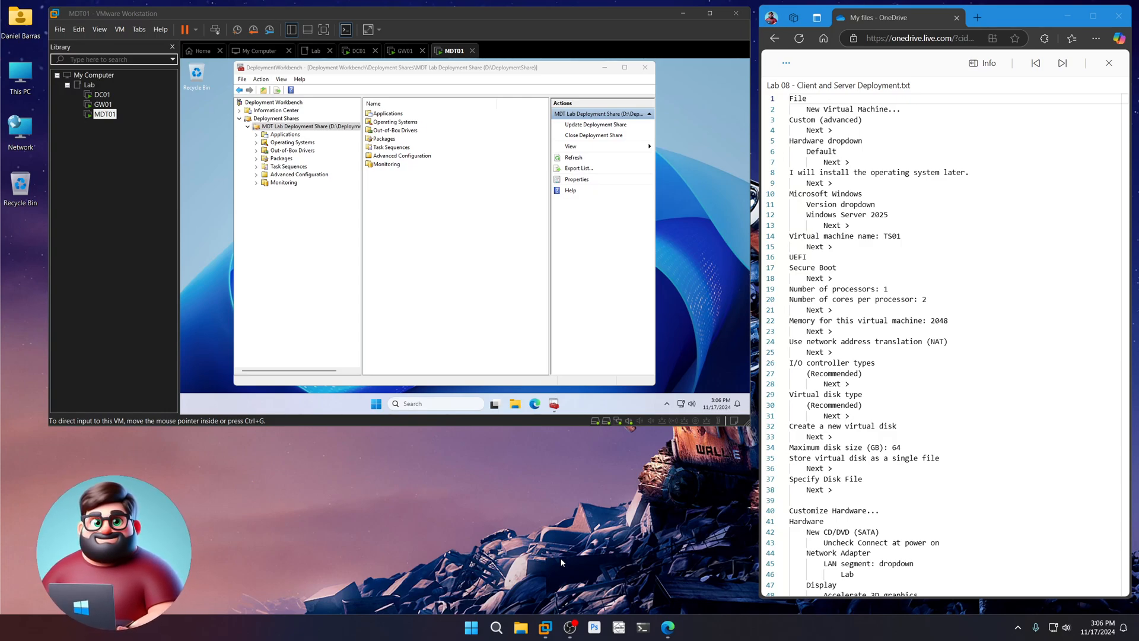
{"action": "mouse_move", "coordinate": [549, 567]}
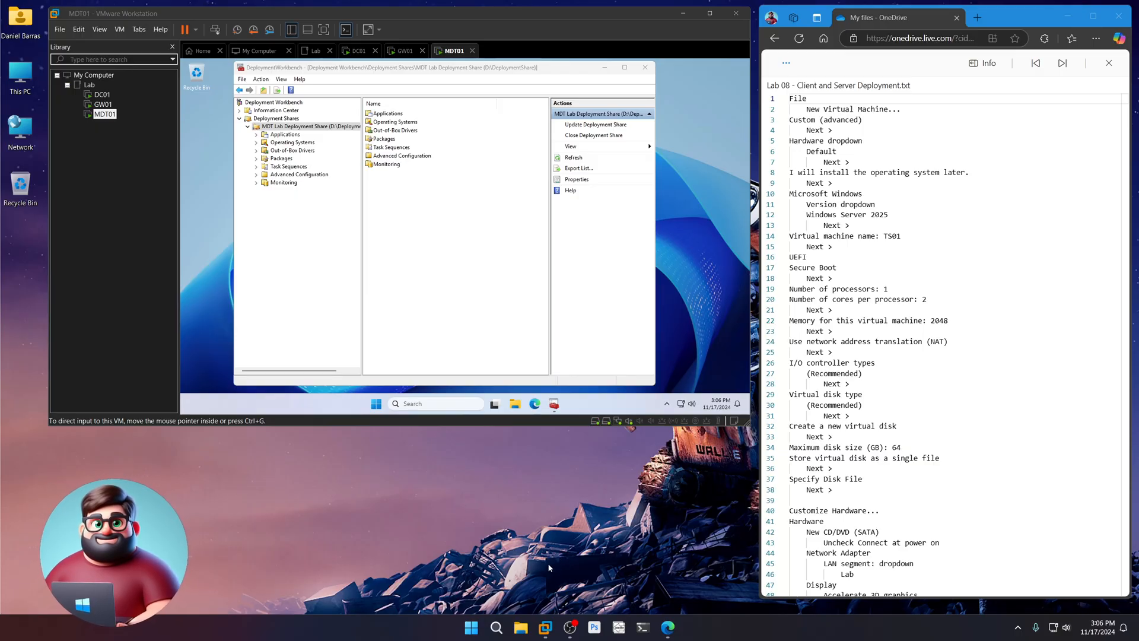
{"action": "mouse_move", "coordinate": [317, 262]}
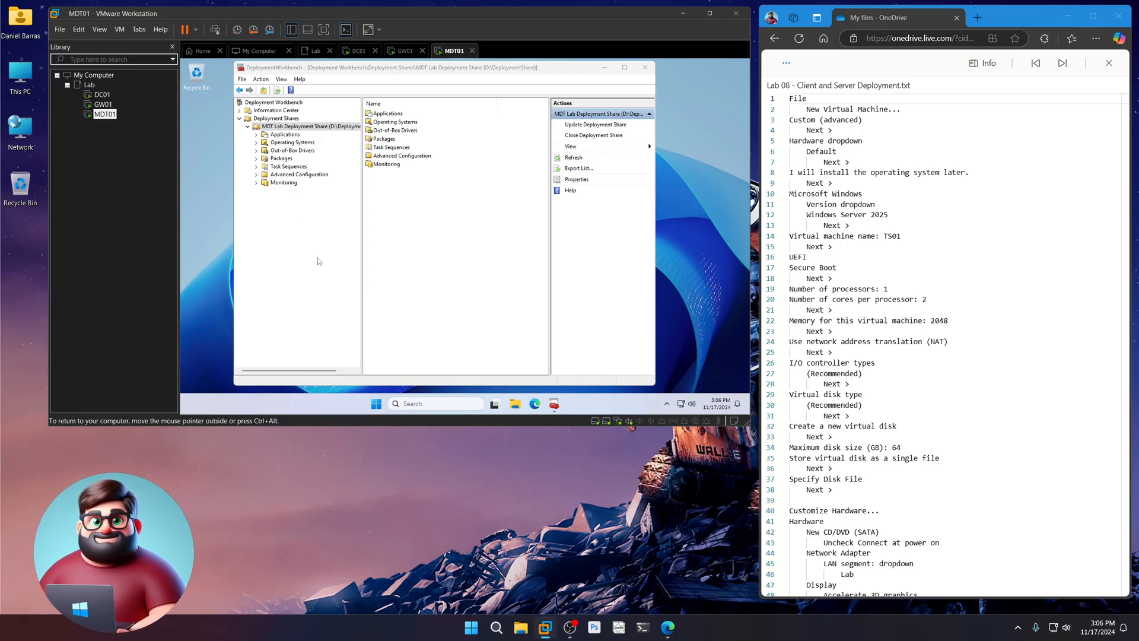
{"action": "mouse_move", "coordinate": [281, 188]}
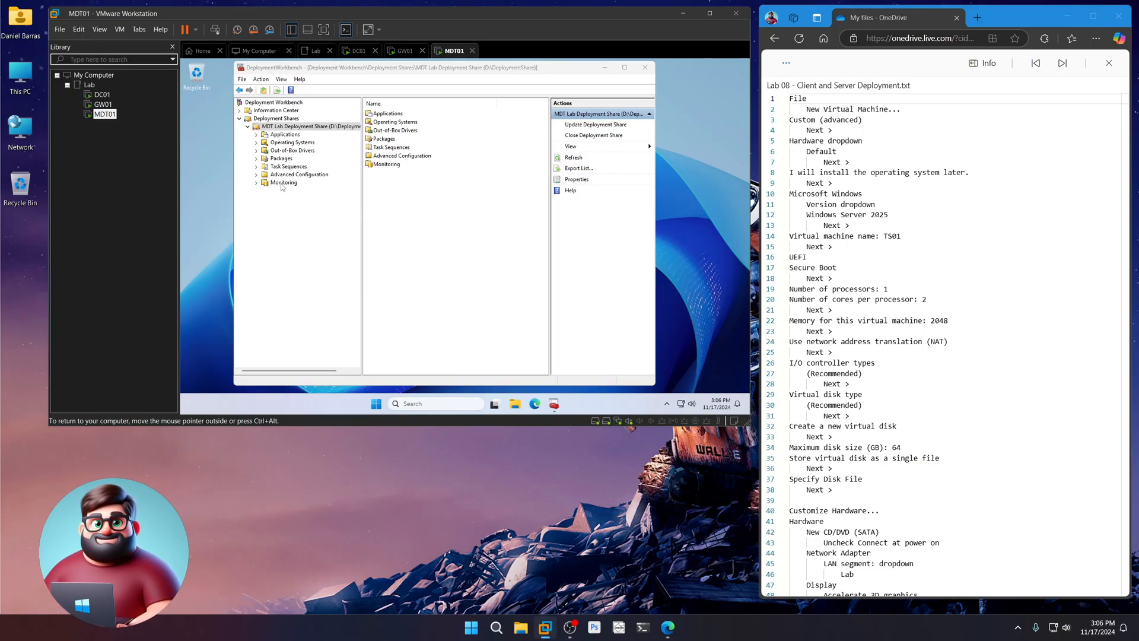
- Select the empty Monitoring node under MDT Lab Deployment Share in Deployment Workbench
{"action": "left_click", "coordinate": [284, 182]}
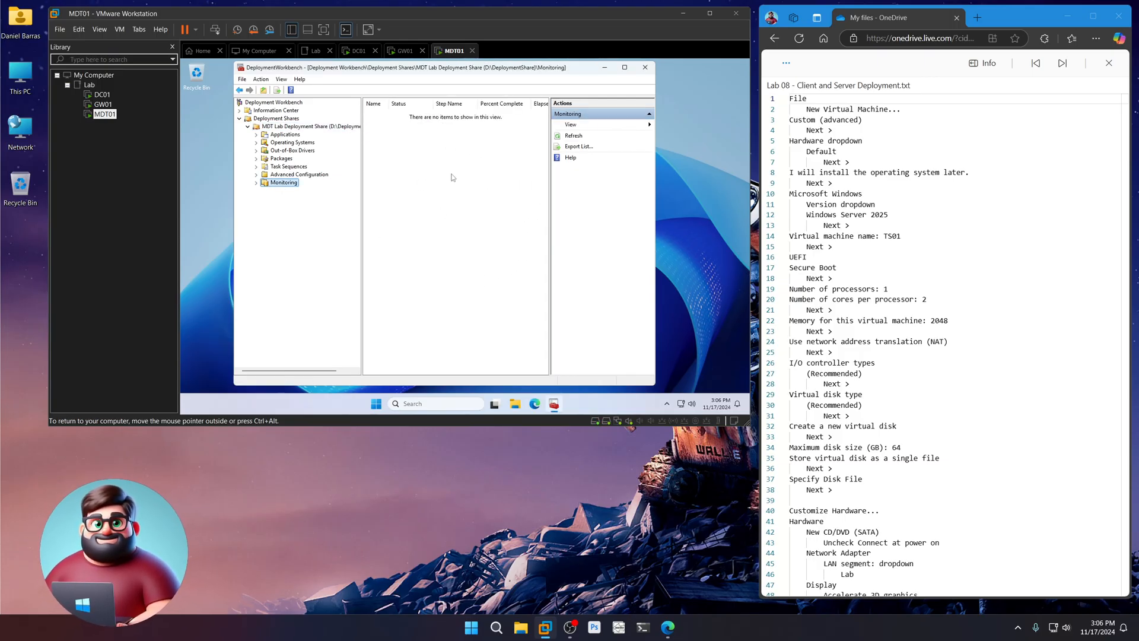
{"action": "mouse_move", "coordinate": [483, 231]}
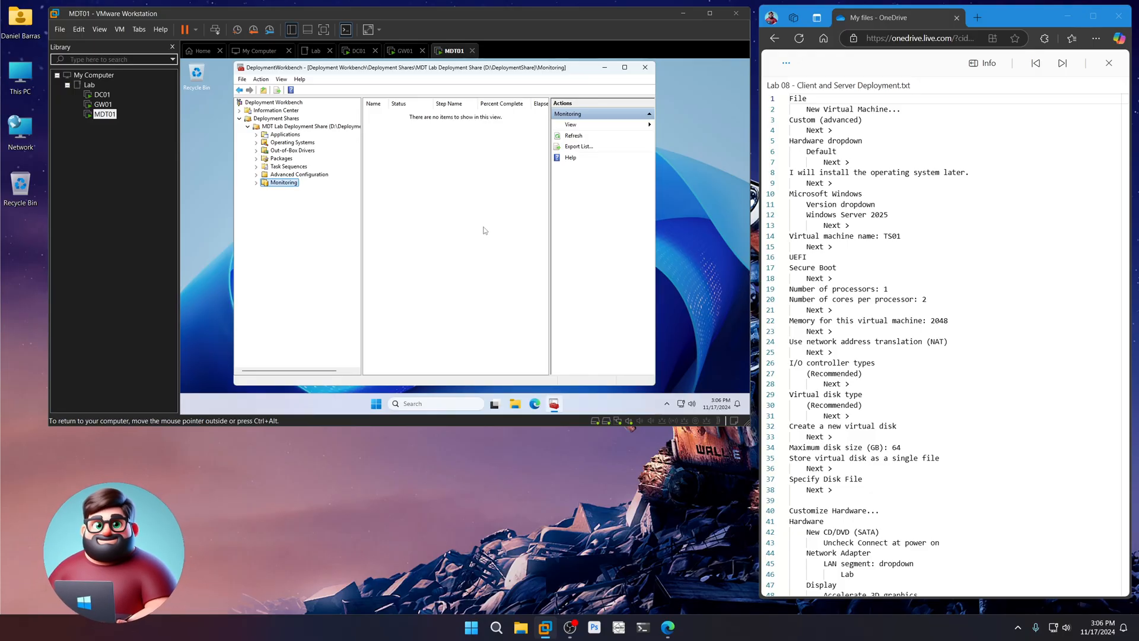
- Start a custom Windows Server 2025 virtual machine named TS01 using UEFI without Secure Boot
{"action": "left_click", "coordinate": [59, 29]}
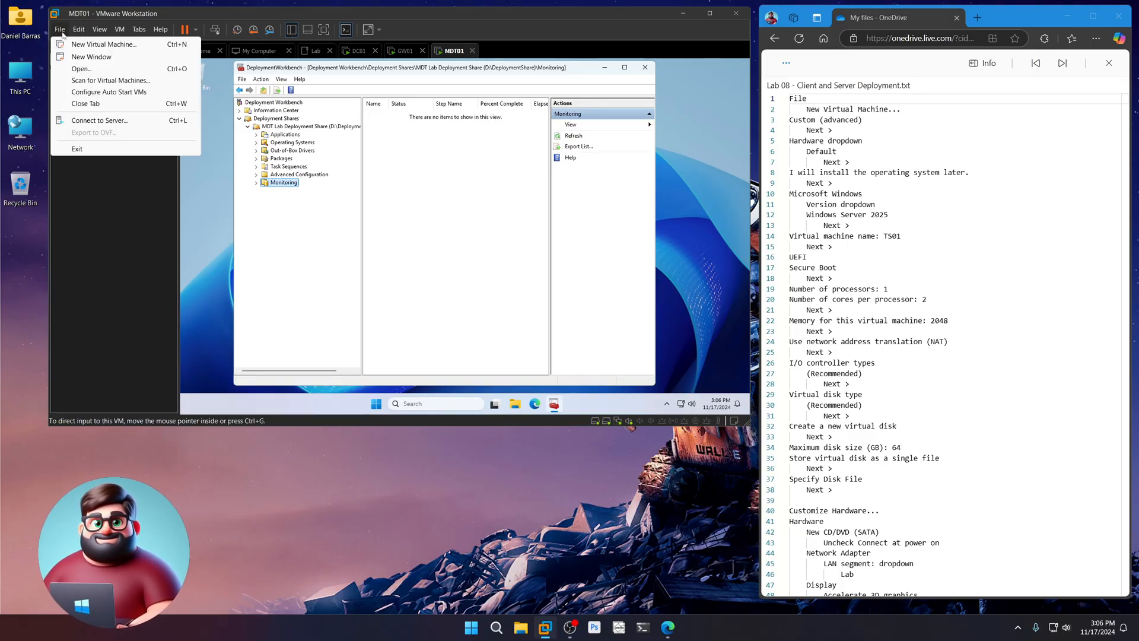
{"action": "left_click", "coordinate": [103, 44]}
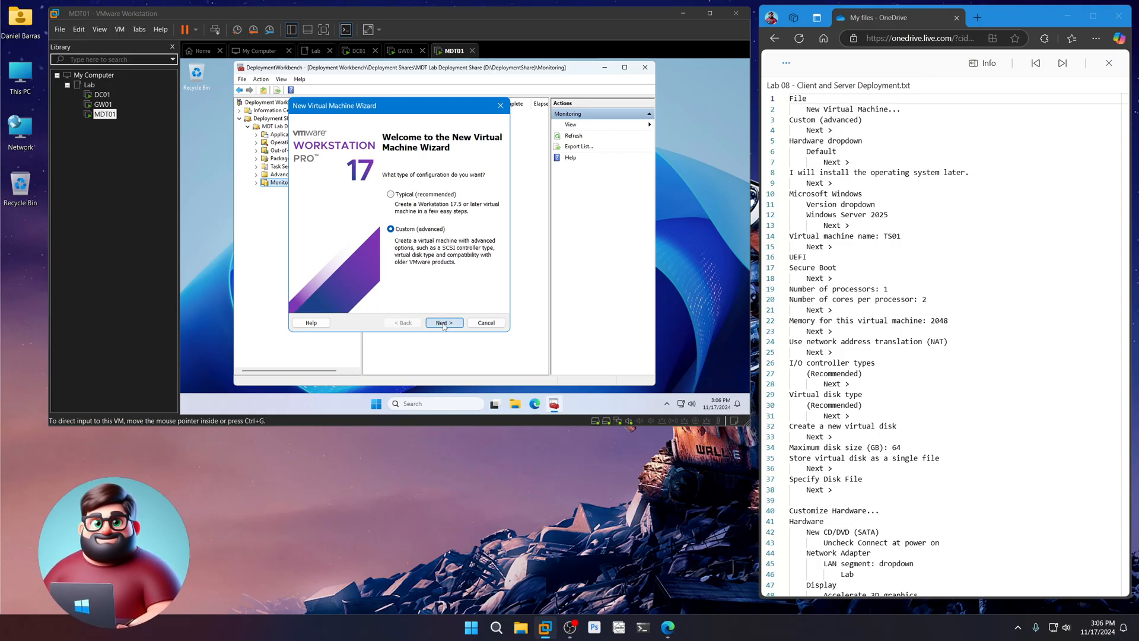
{"action": "left_click", "coordinate": [444, 323]}
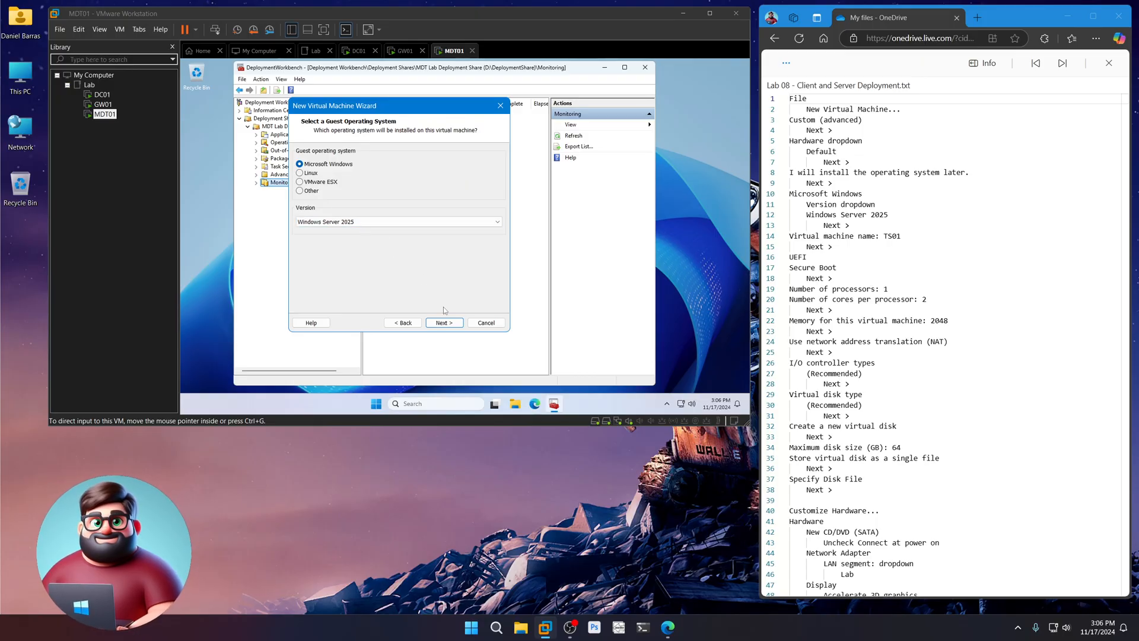
{"action": "left_click", "coordinate": [443, 322]}
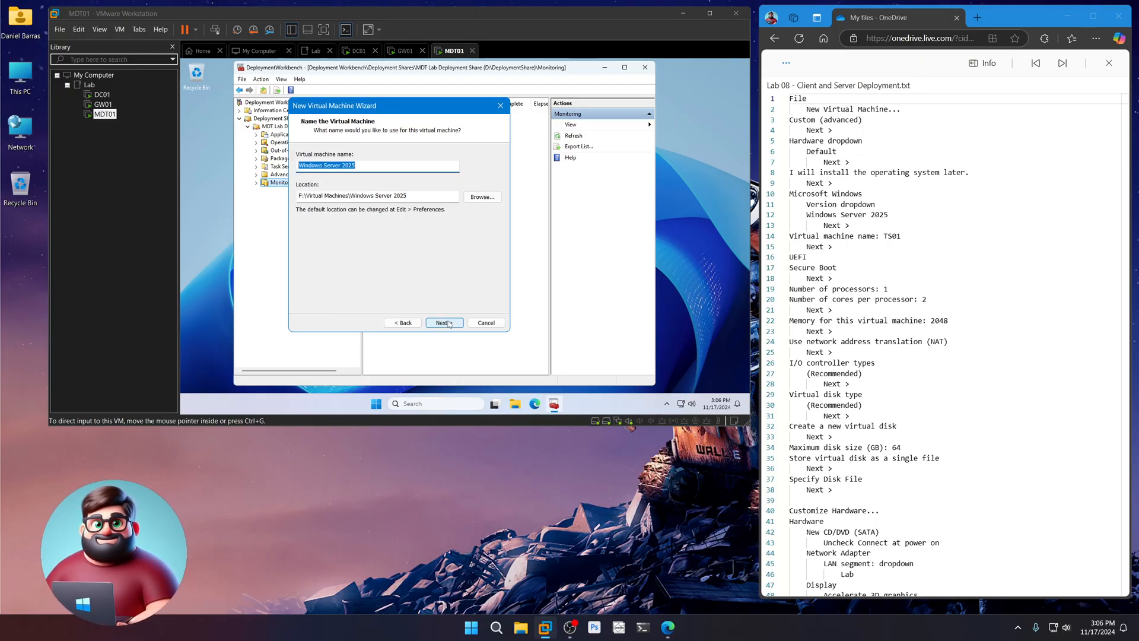
{"action": "type", "text": "TS01"}
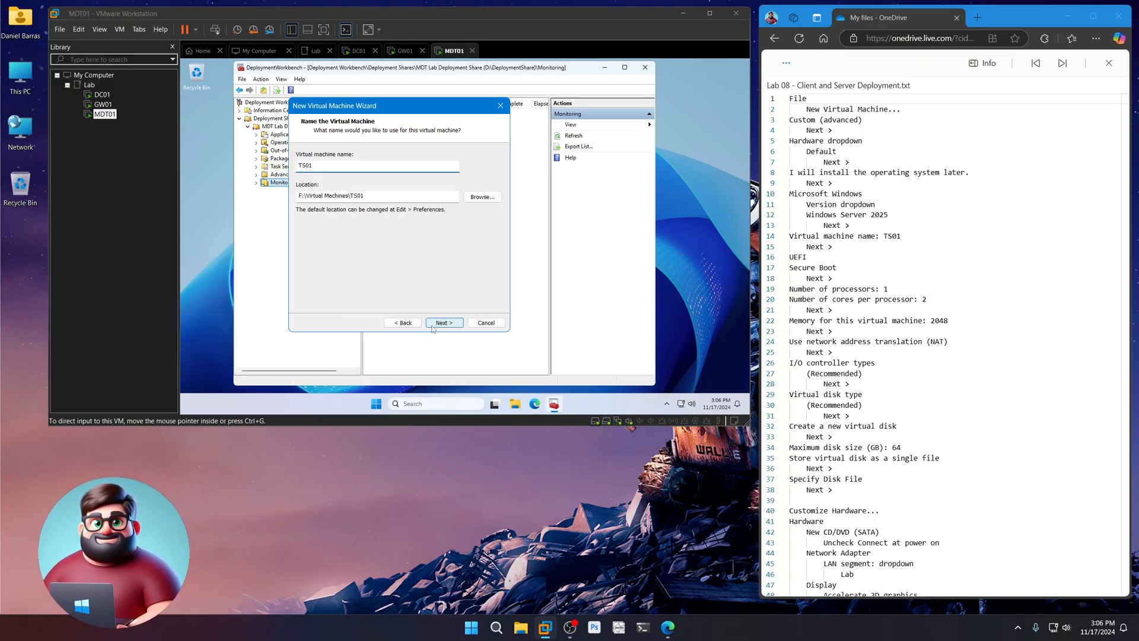
{"action": "left_click", "coordinate": [443, 323]}
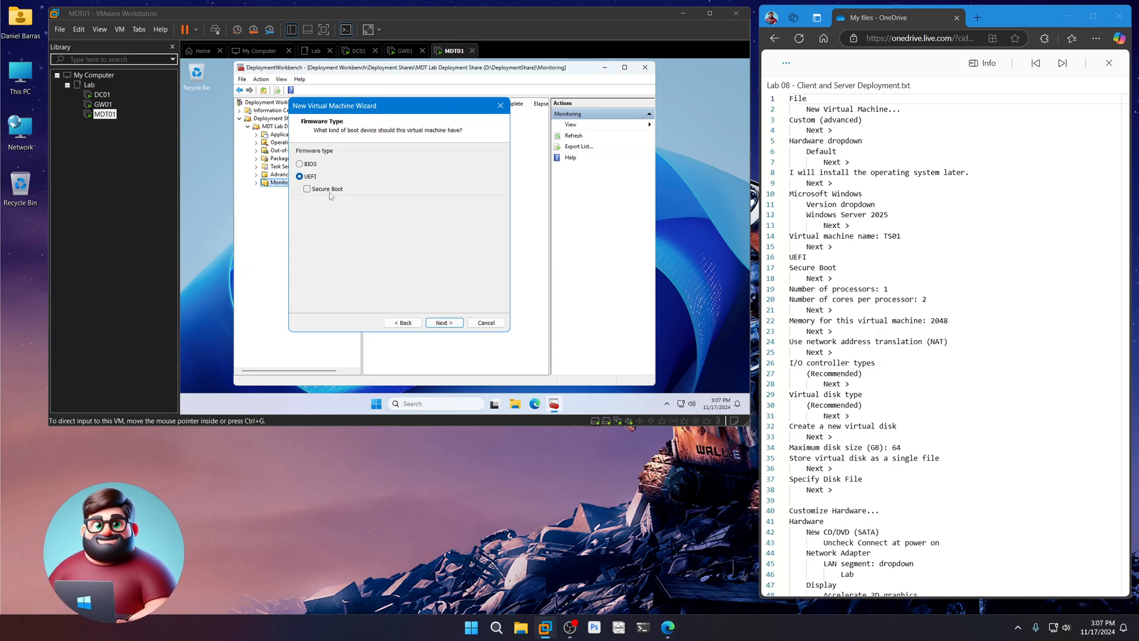
{"action": "left_click", "coordinate": [443, 323]}
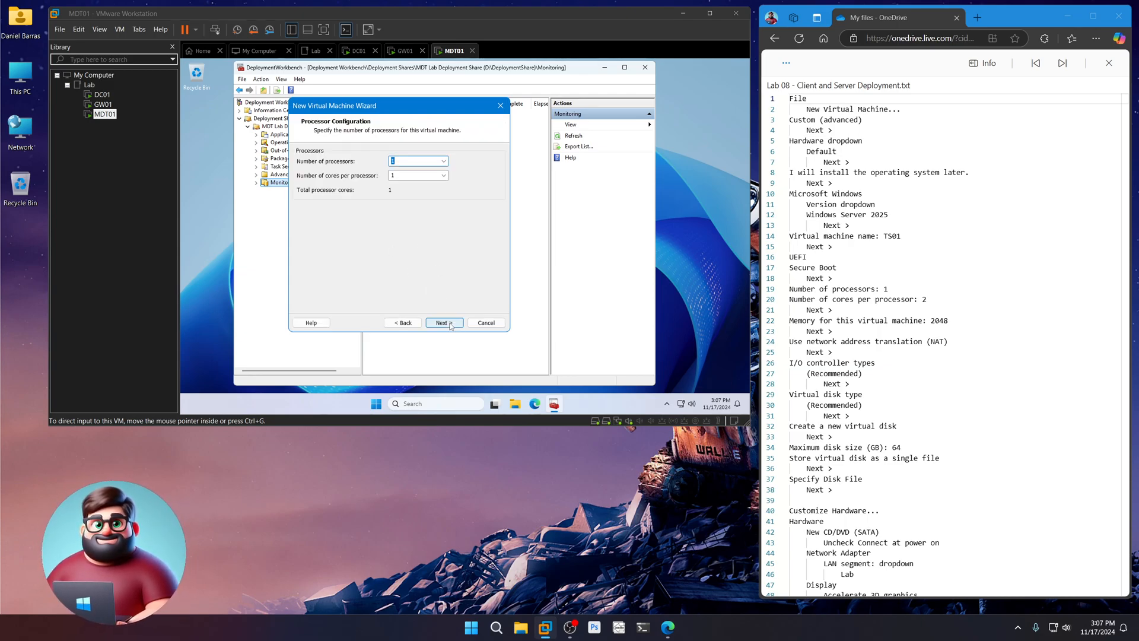
- Give TS01 2 cores, 2048 MB memory, NAT, and a 64 GB single-file disk TS01.vmdk
{"action": "left_click", "coordinate": [414, 175]}
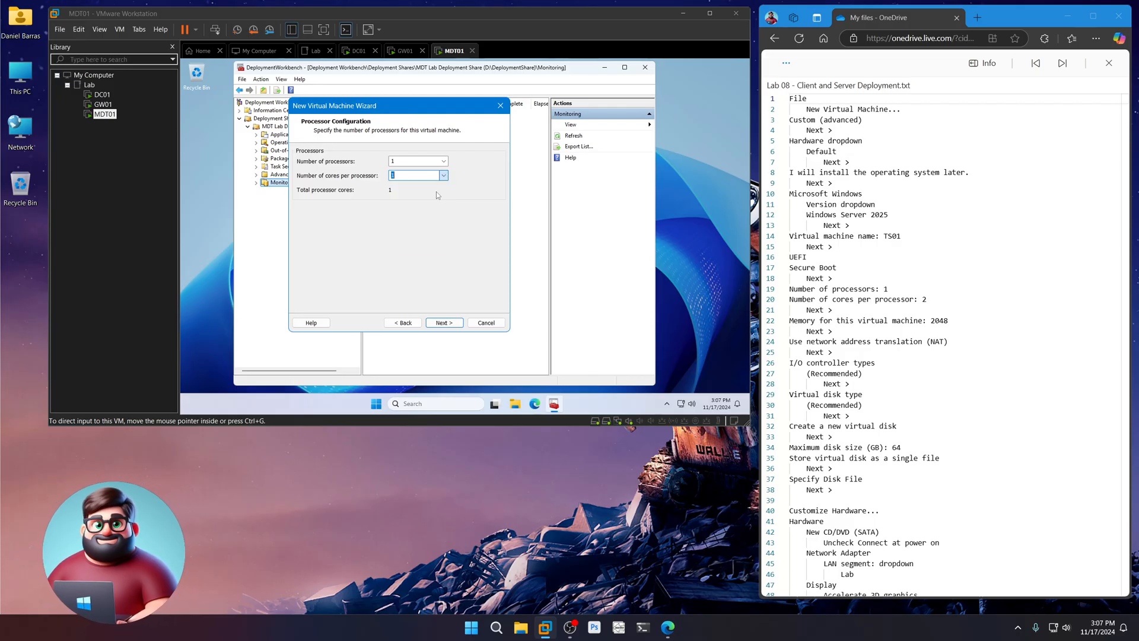
{"action": "left_click", "coordinate": [443, 323]}
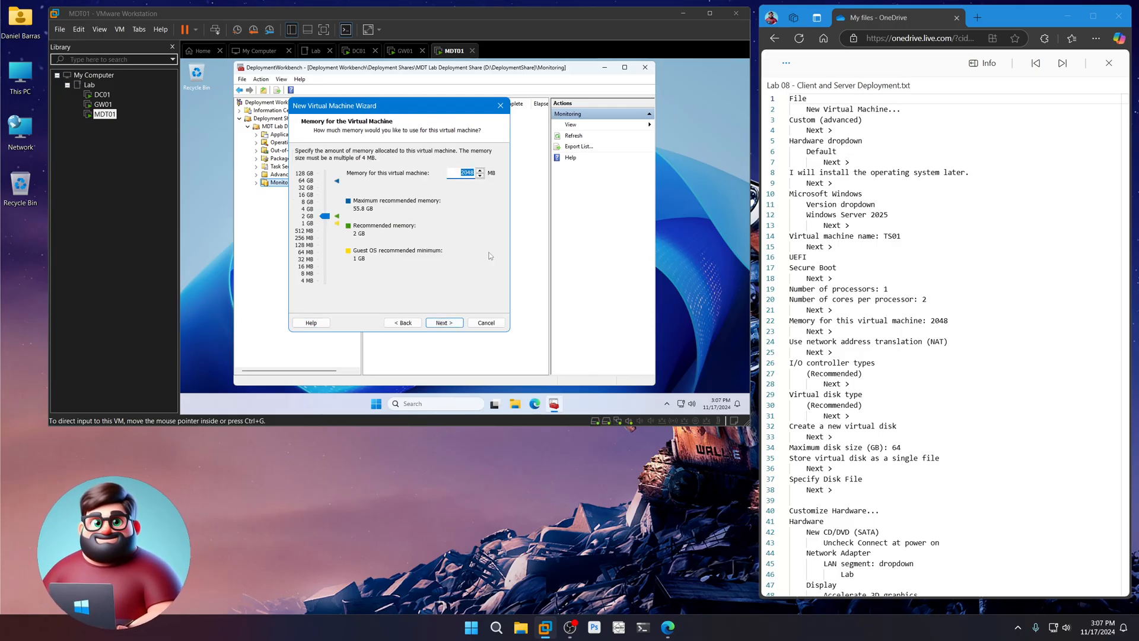
{"action": "left_click", "coordinate": [442, 322]}
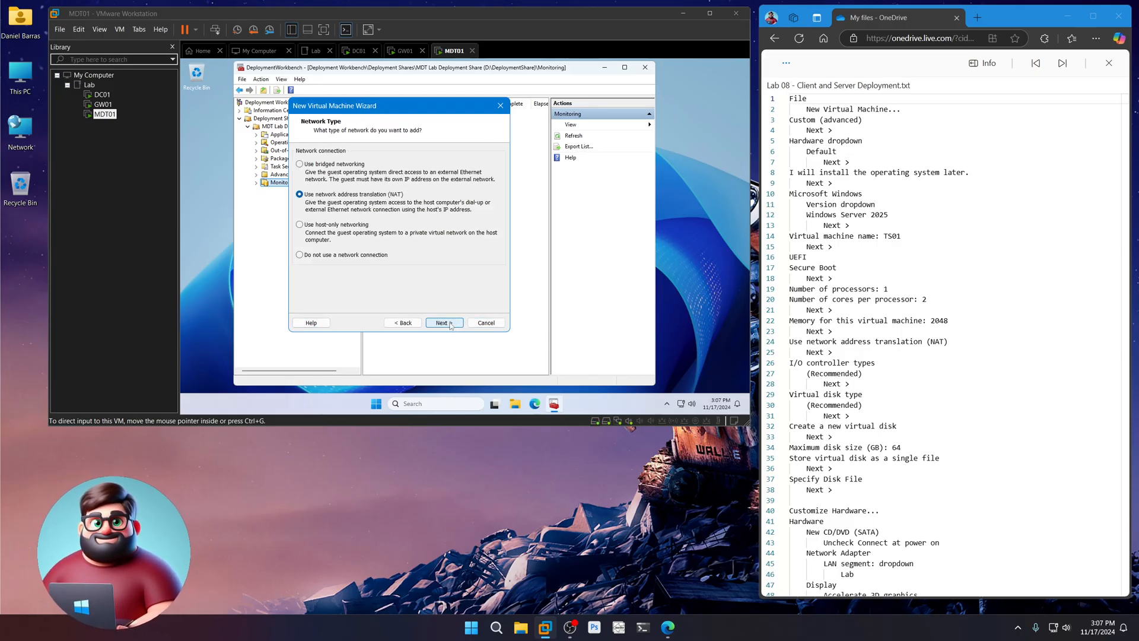
{"action": "left_click", "coordinate": [444, 323]}
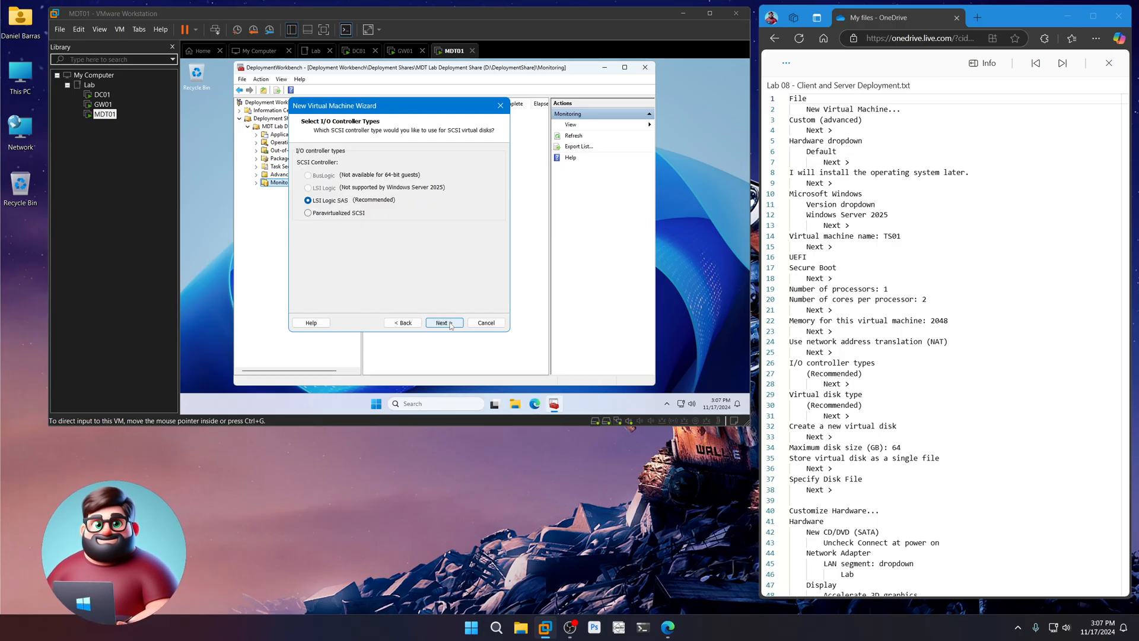
{"action": "left_click", "coordinate": [444, 323]}
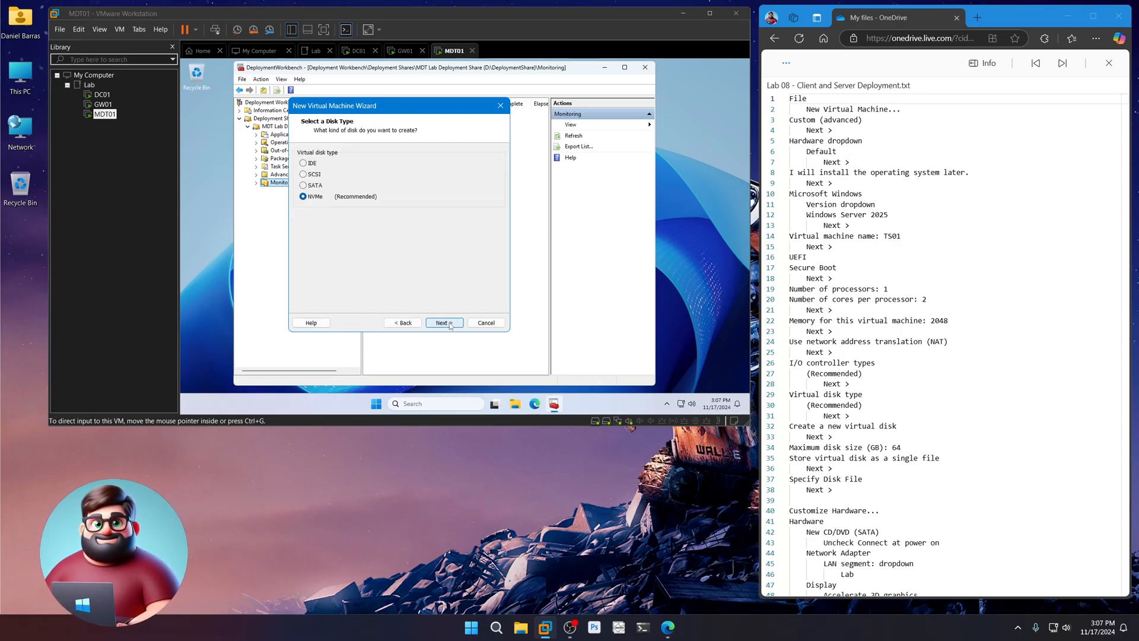
{"action": "left_click", "coordinate": [443, 323]}
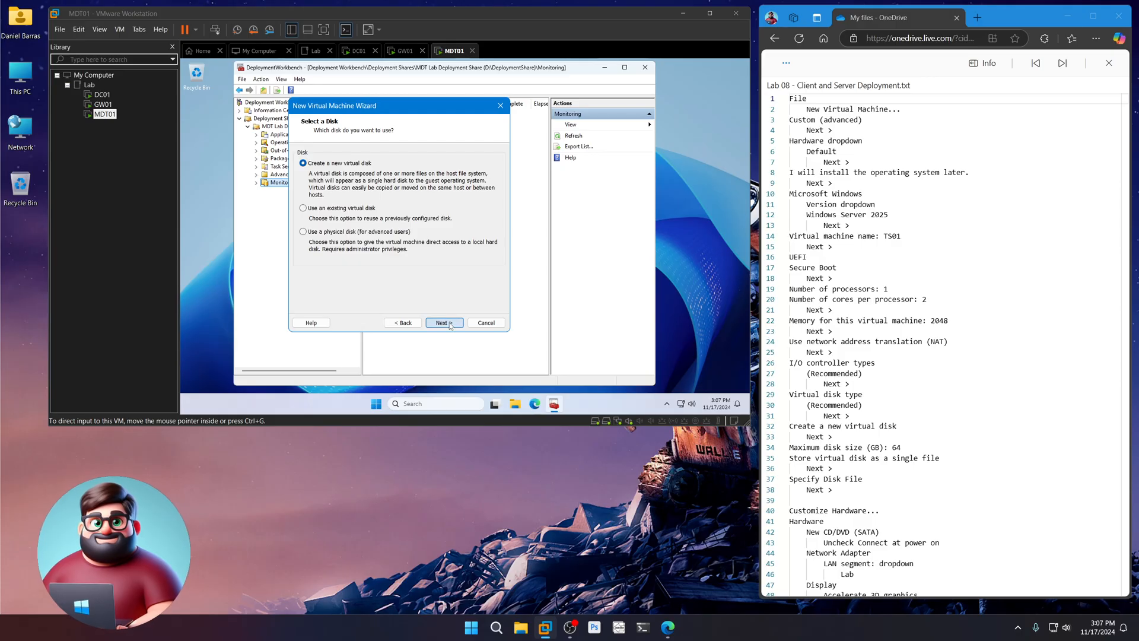
{"action": "left_click", "coordinate": [444, 323]}
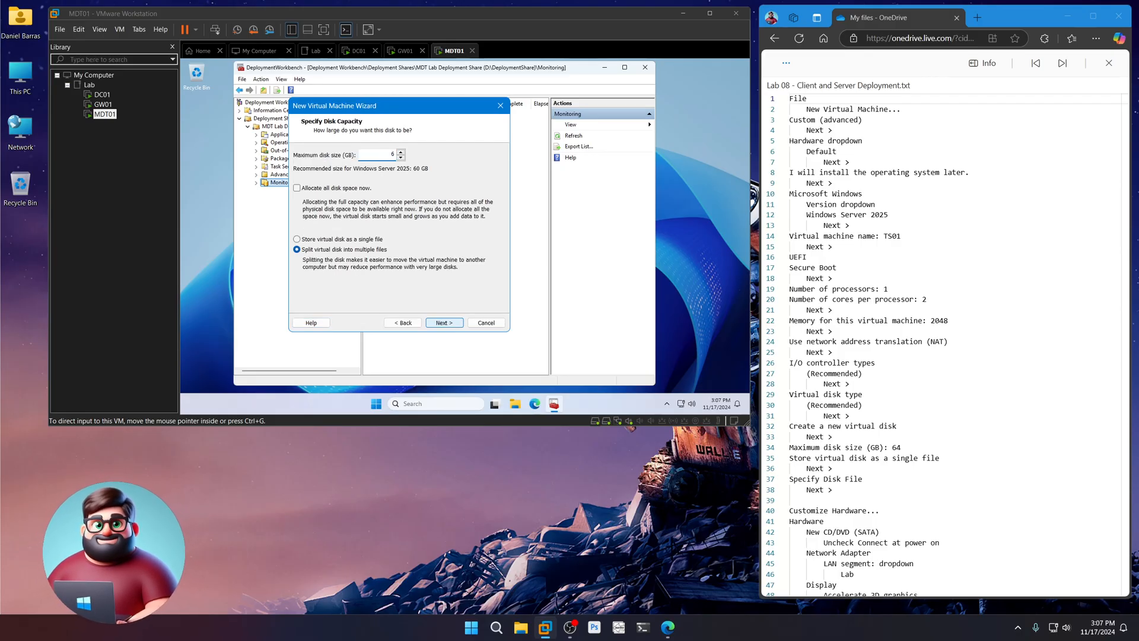
{"action": "left_click", "coordinate": [297, 239]}
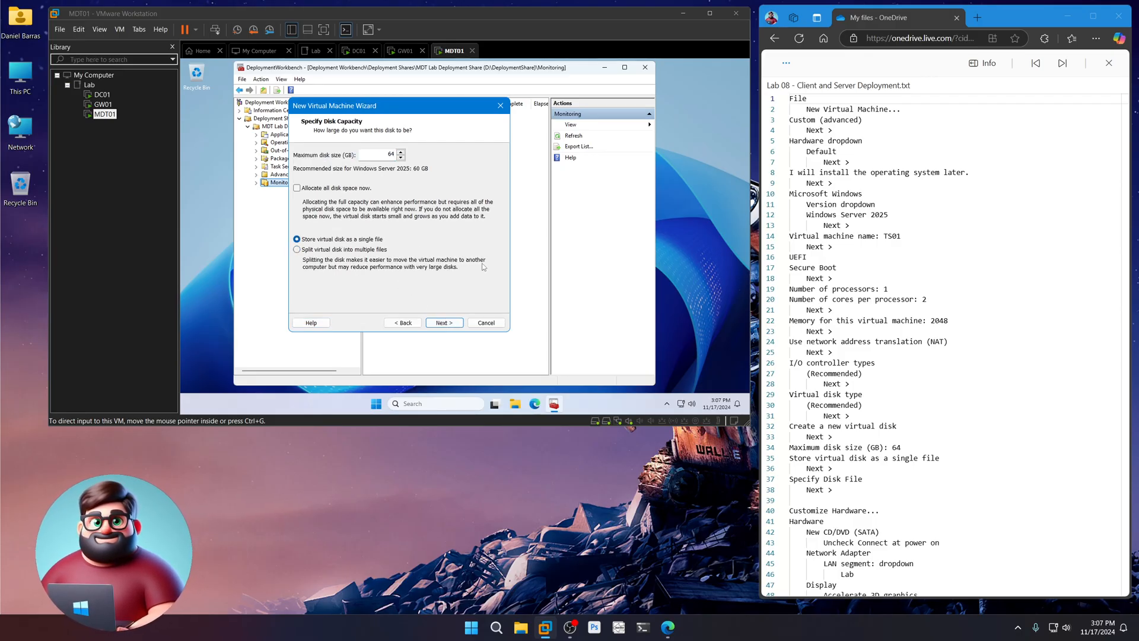
{"action": "left_click", "coordinate": [444, 323]}
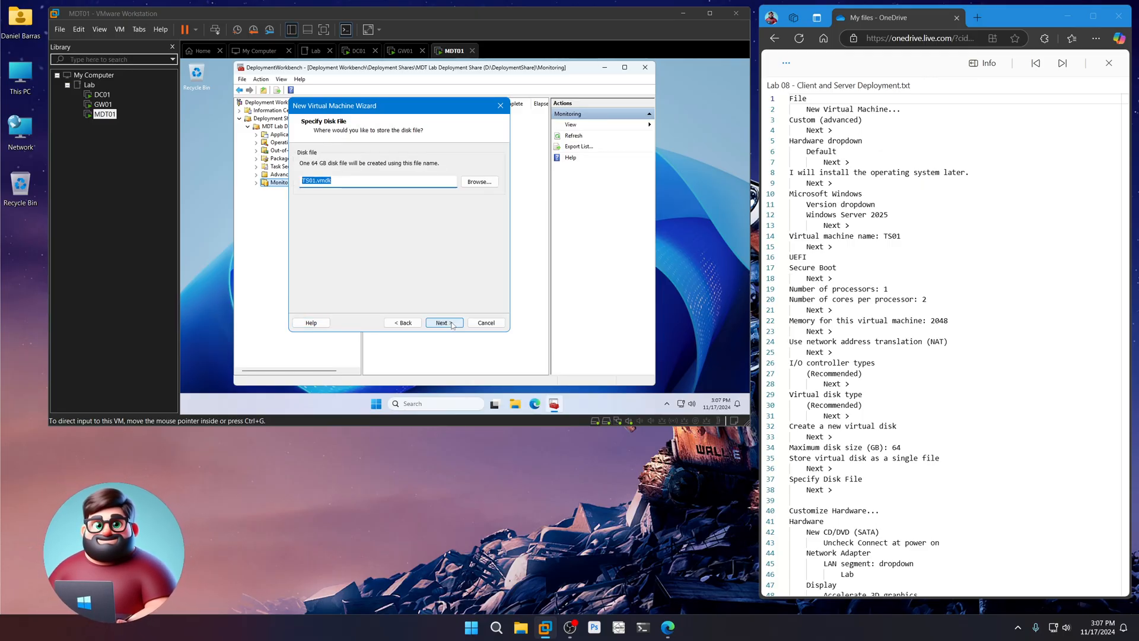
{"action": "left_click", "coordinate": [443, 322]}
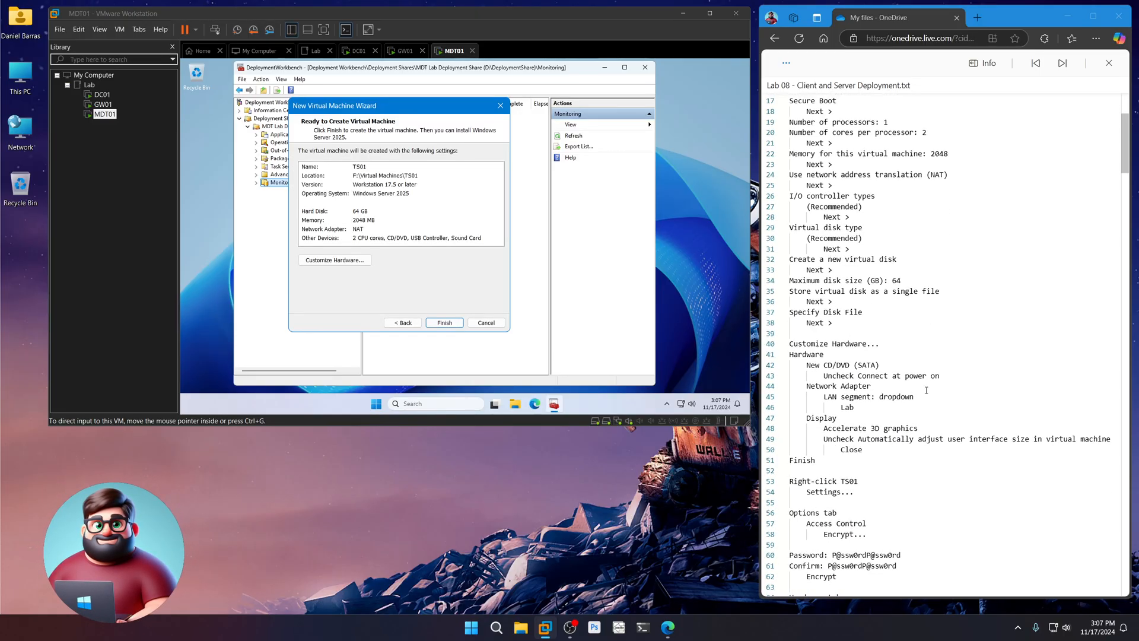
- Set TS01's CD/DVD not to connect at power on, use LAN segment Lab, enable 3D, disable UI auto-resize
{"action": "left_click", "coordinate": [334, 259]}
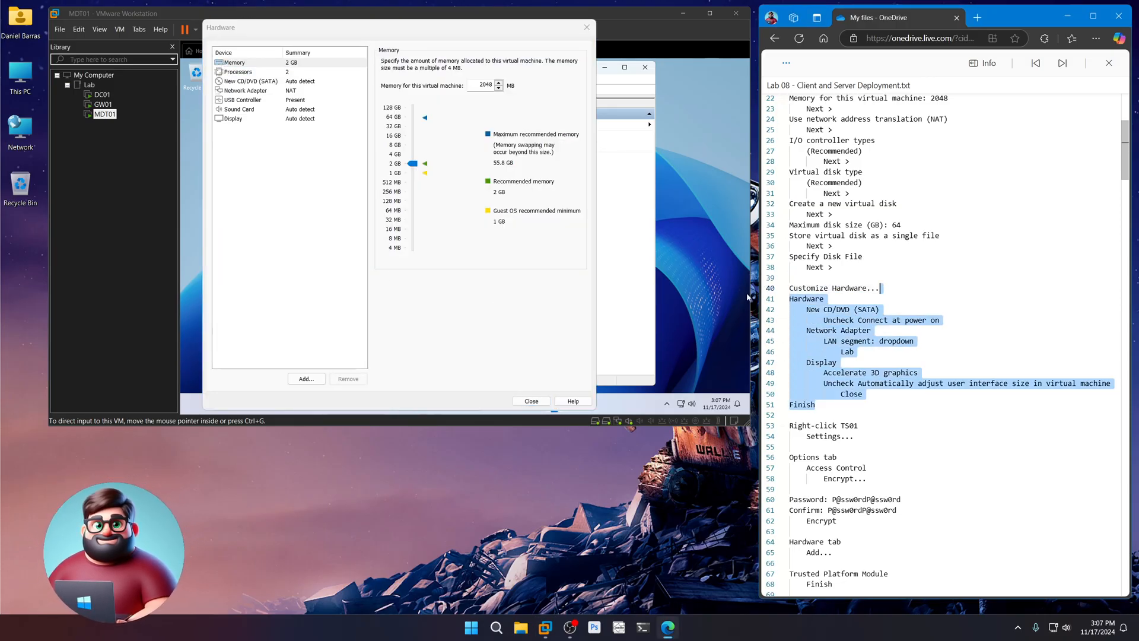
{"action": "left_click", "coordinate": [247, 81]}
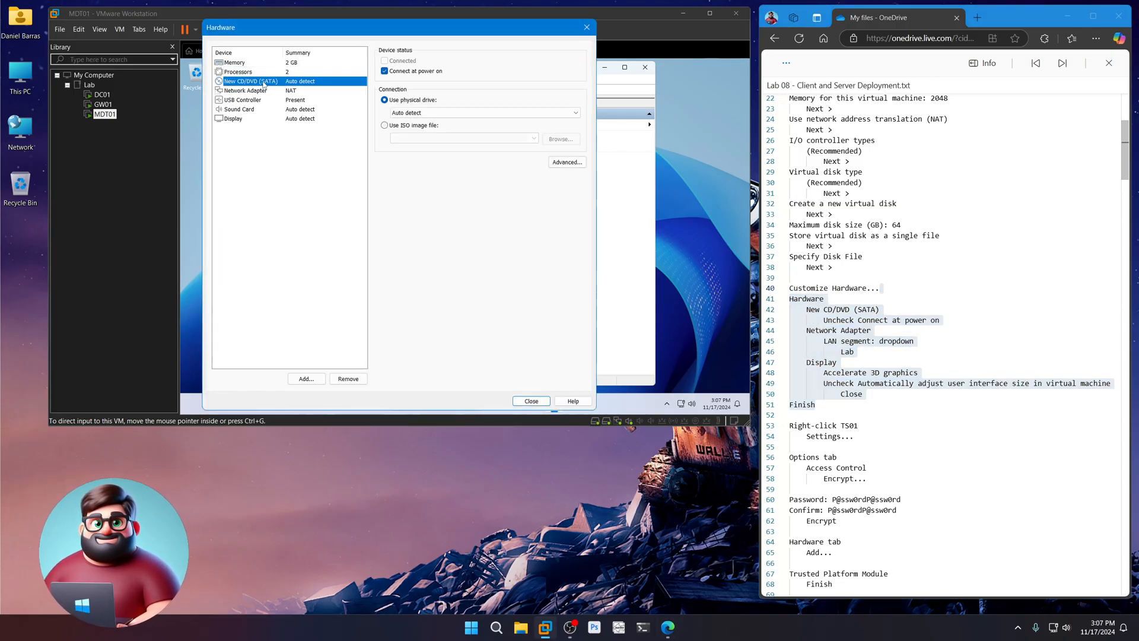
{"action": "left_click", "coordinate": [385, 71]}
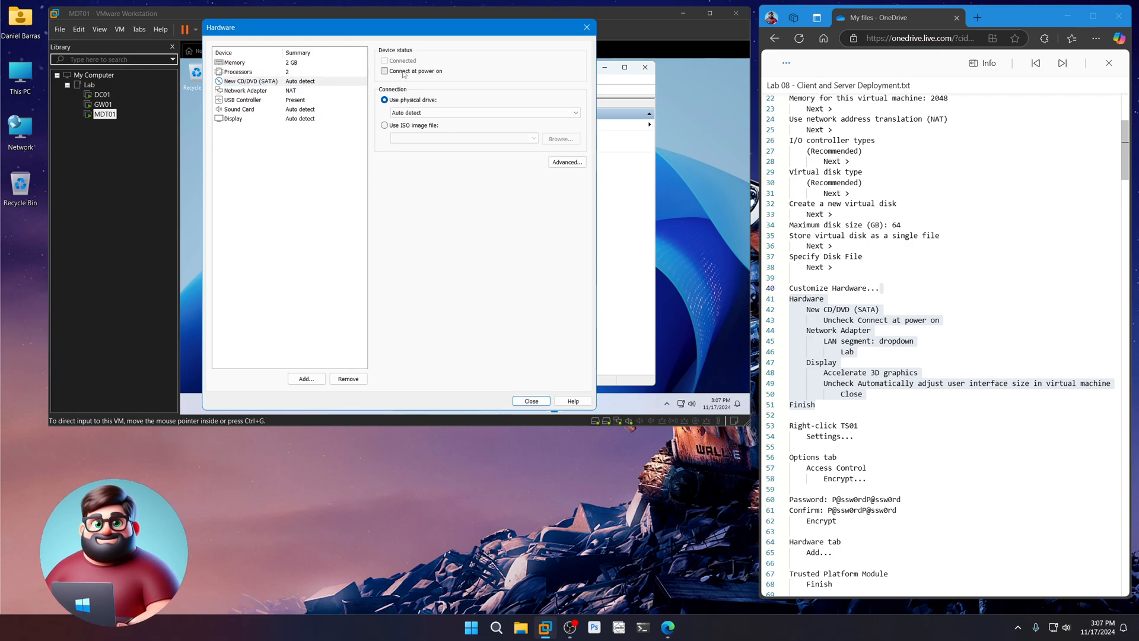
{"action": "left_click", "coordinate": [246, 90]}
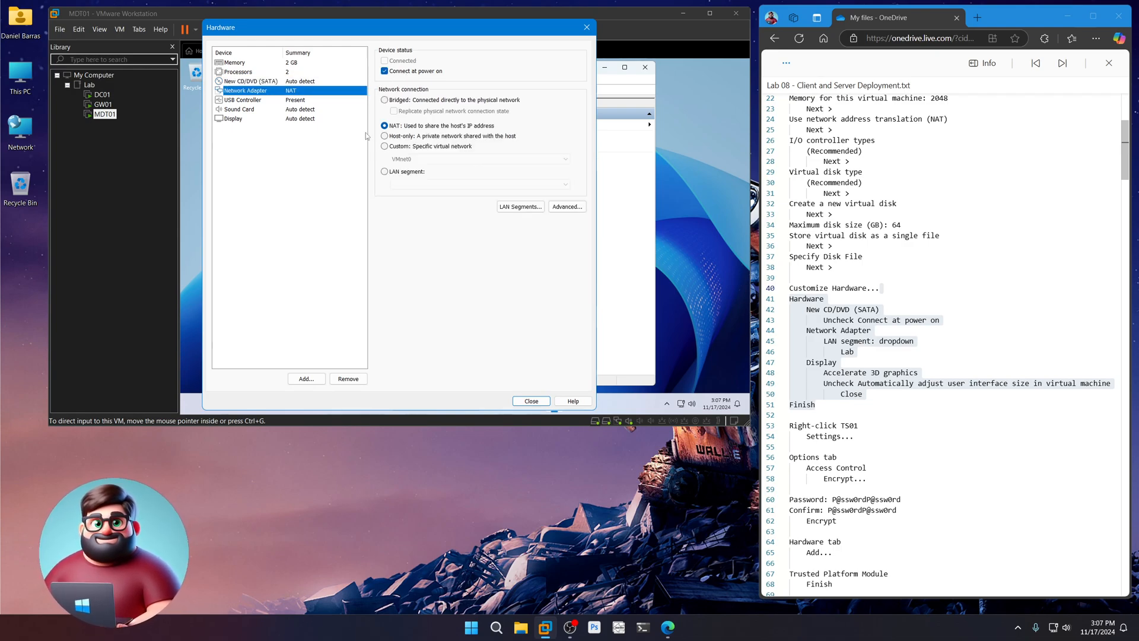
{"action": "left_click", "coordinate": [385, 172]}
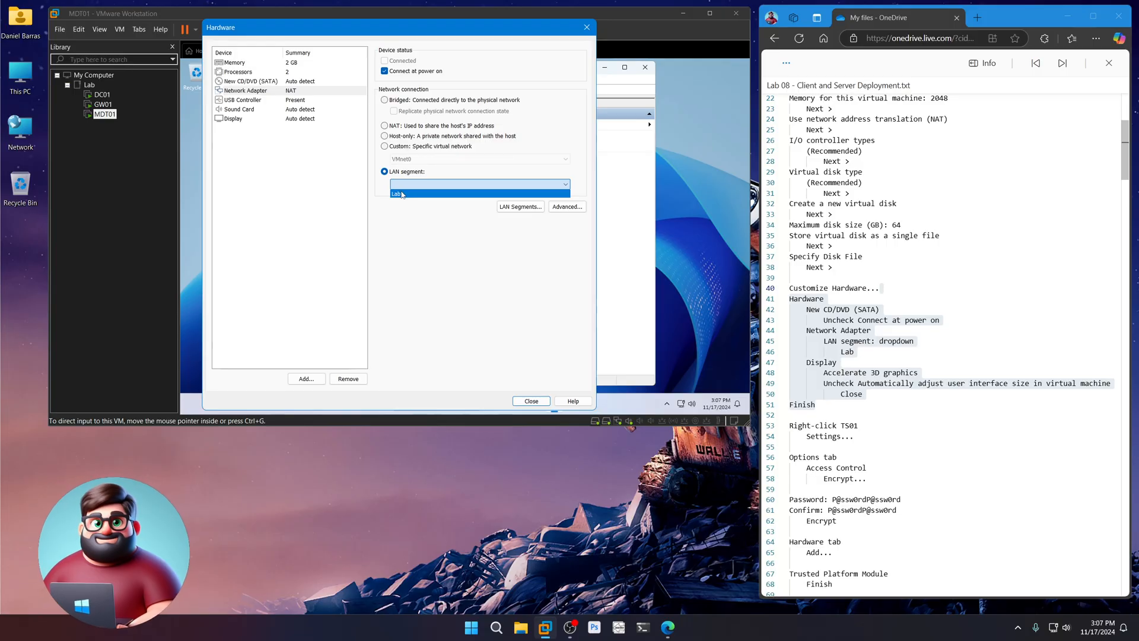
{"action": "left_click", "coordinate": [233, 118]}
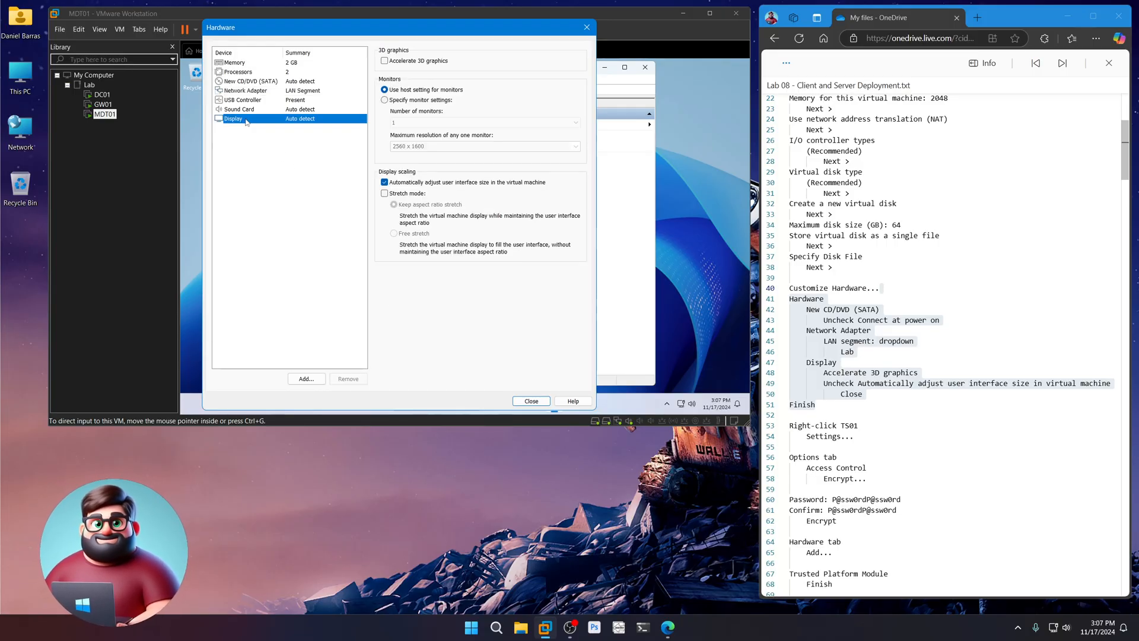
{"action": "left_click", "coordinate": [385, 60]}
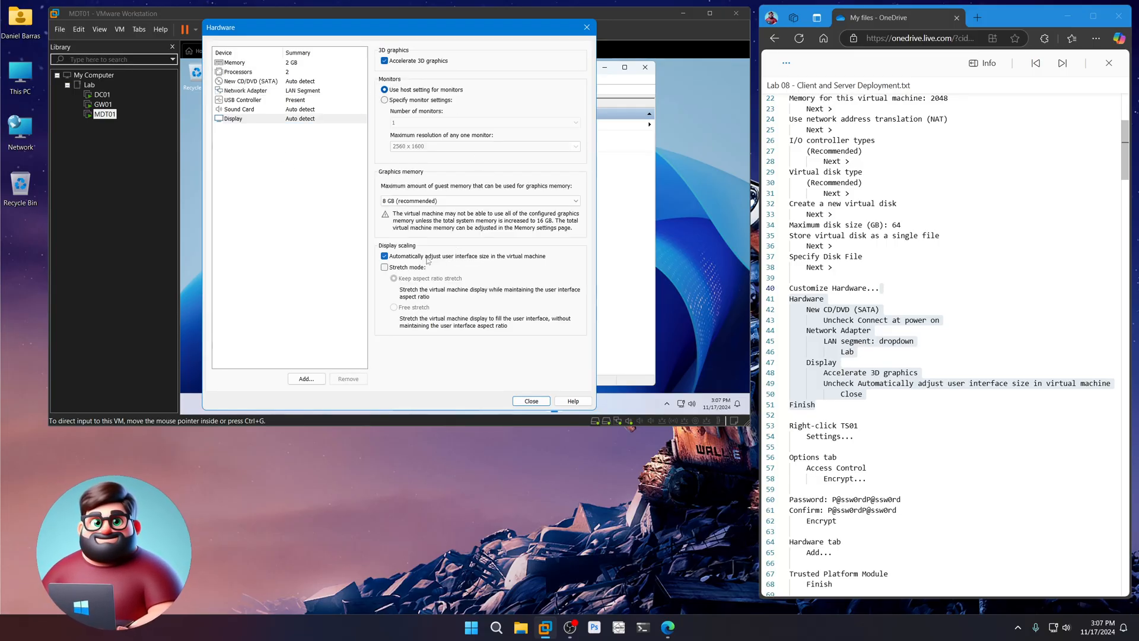
{"action": "left_click", "coordinate": [385, 256]}
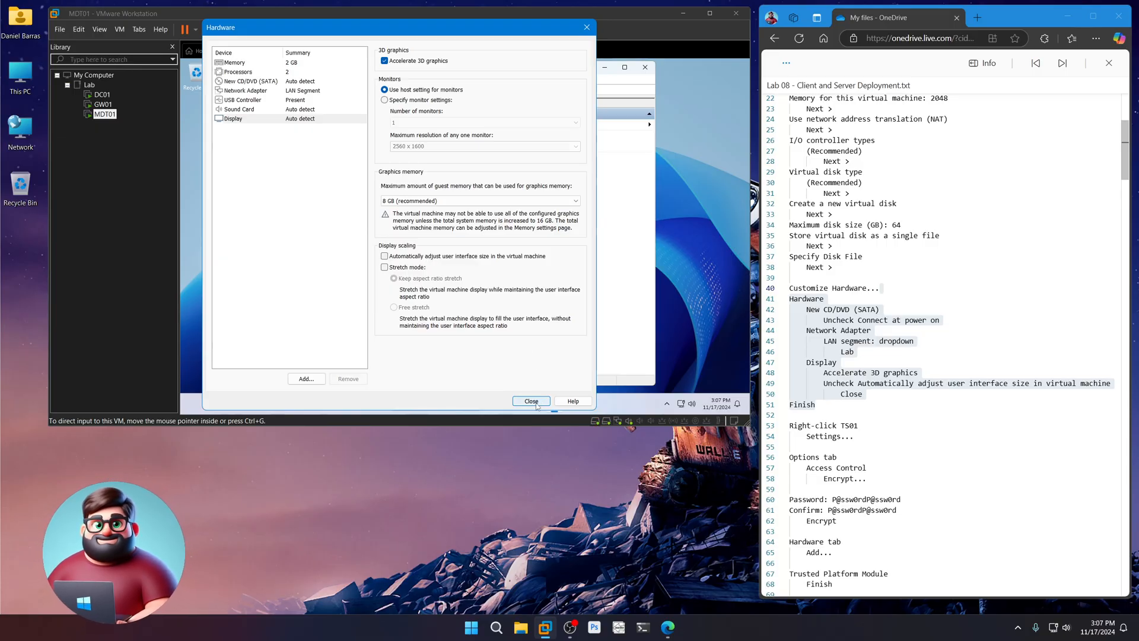
{"action": "left_click", "coordinate": [531, 401]}
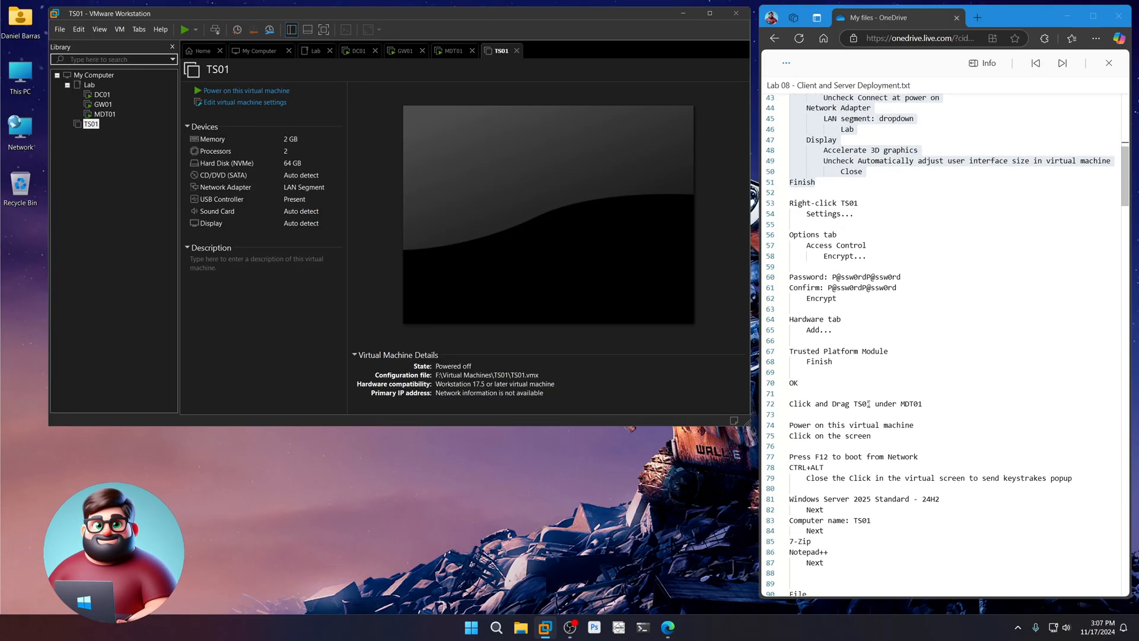
- Encrypt TS01 with a password via Settings > Options > Access Control
{"action": "right_click", "coordinate": [90, 123]}
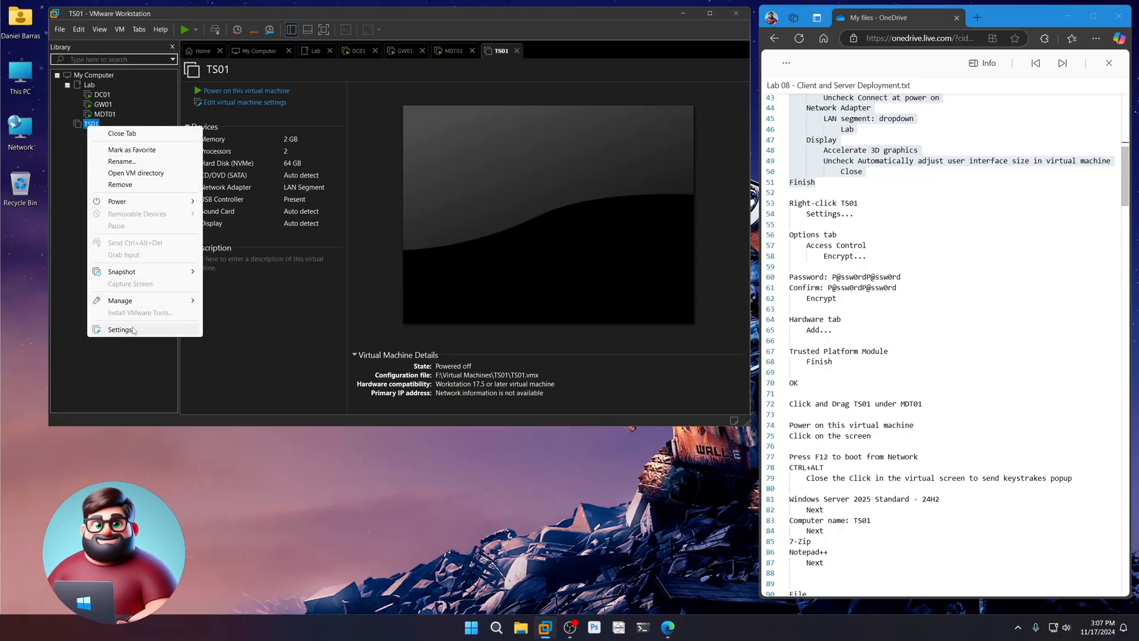
{"action": "left_click", "coordinate": [121, 329]}
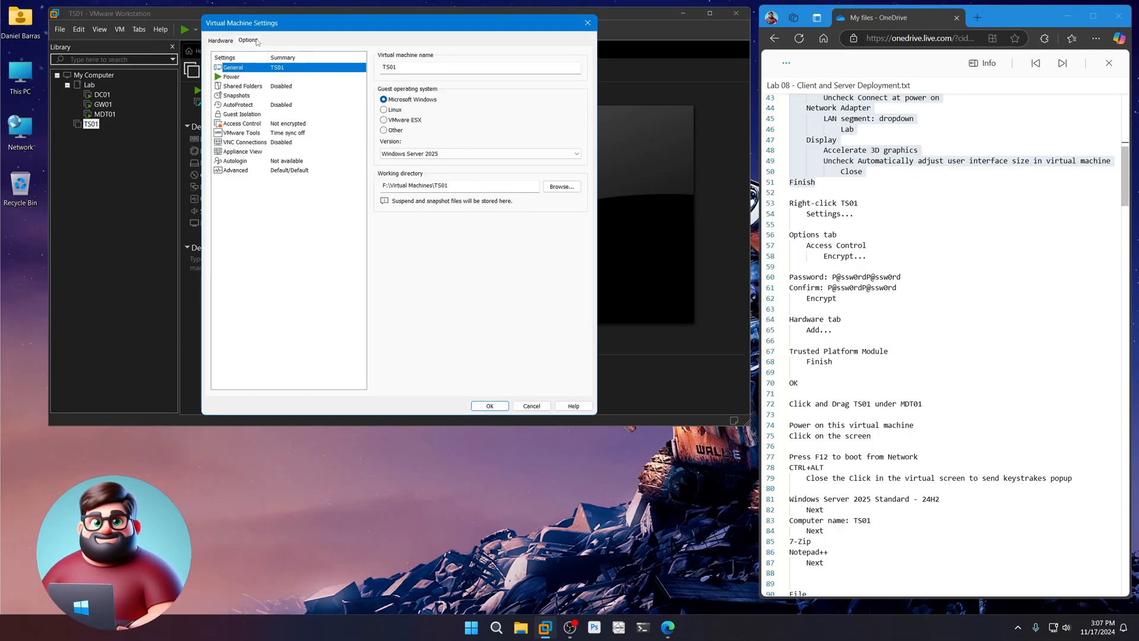
{"action": "left_click", "coordinate": [243, 123]}
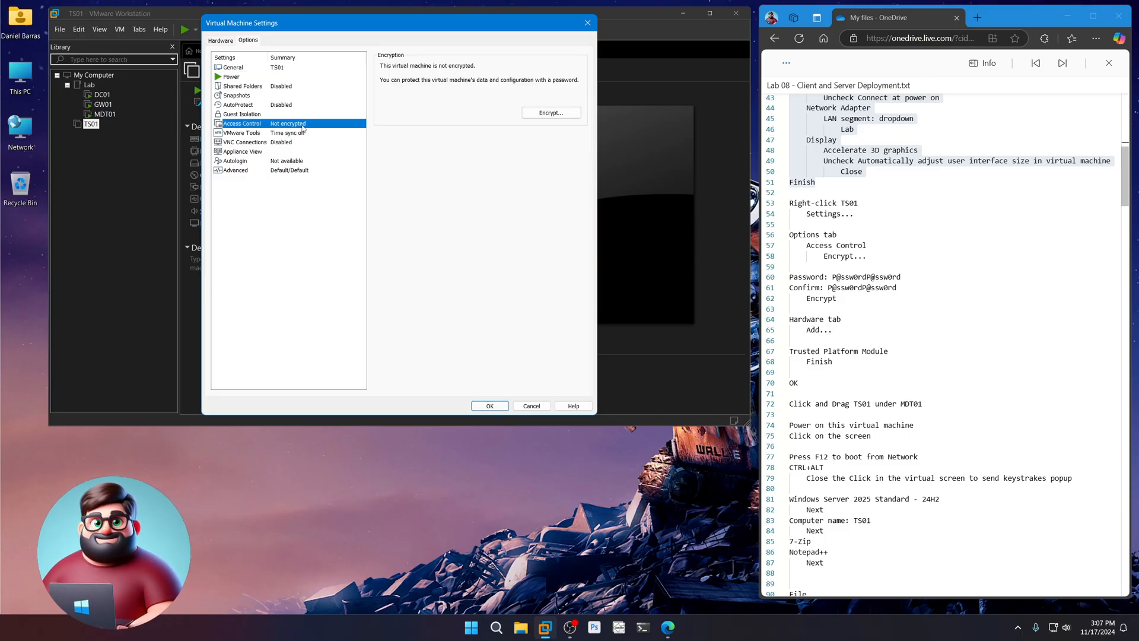
{"action": "left_click", "coordinate": [551, 113]}
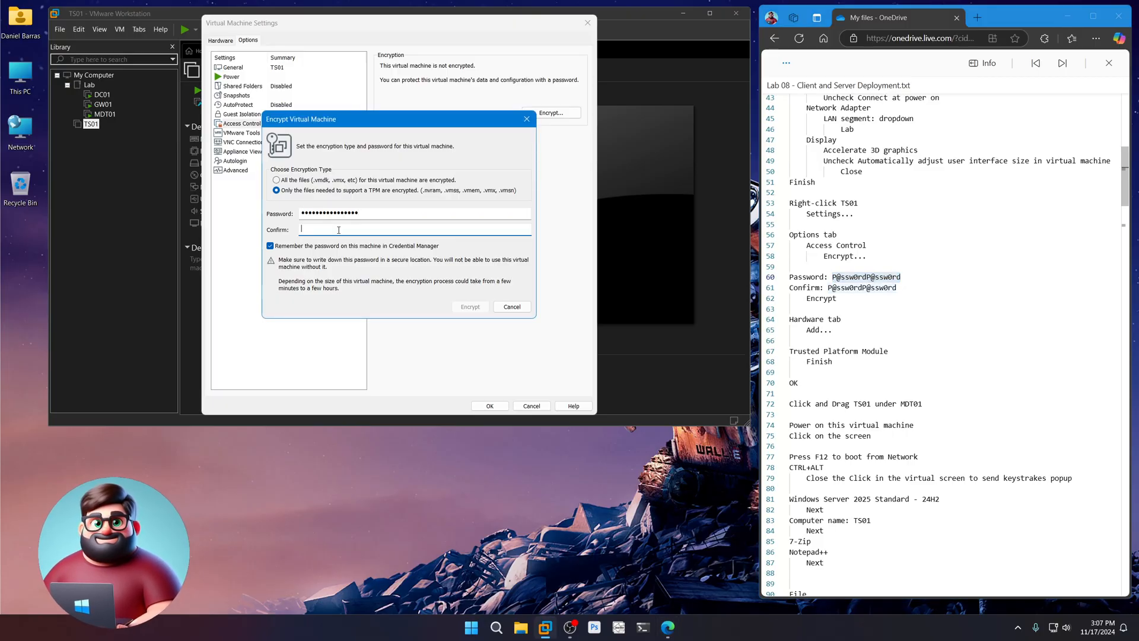
{"action": "left_click", "coordinate": [469, 306]}
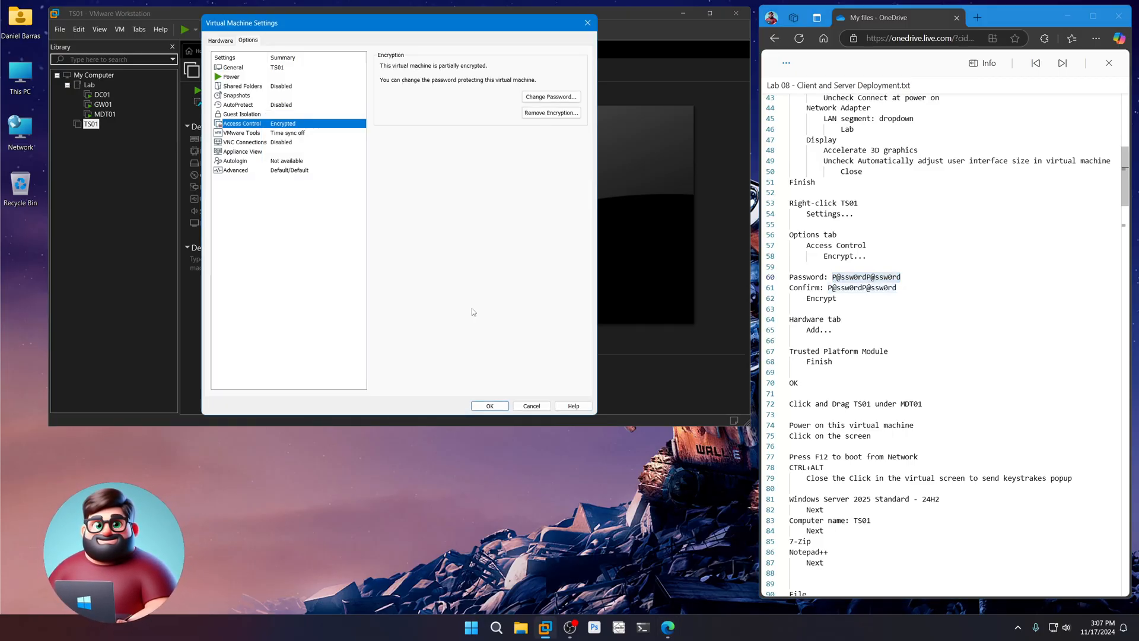
- Add a Trusted Platform Module on TS01's Hardware tab and save the settings with OK
{"action": "left_click", "coordinate": [220, 40]}
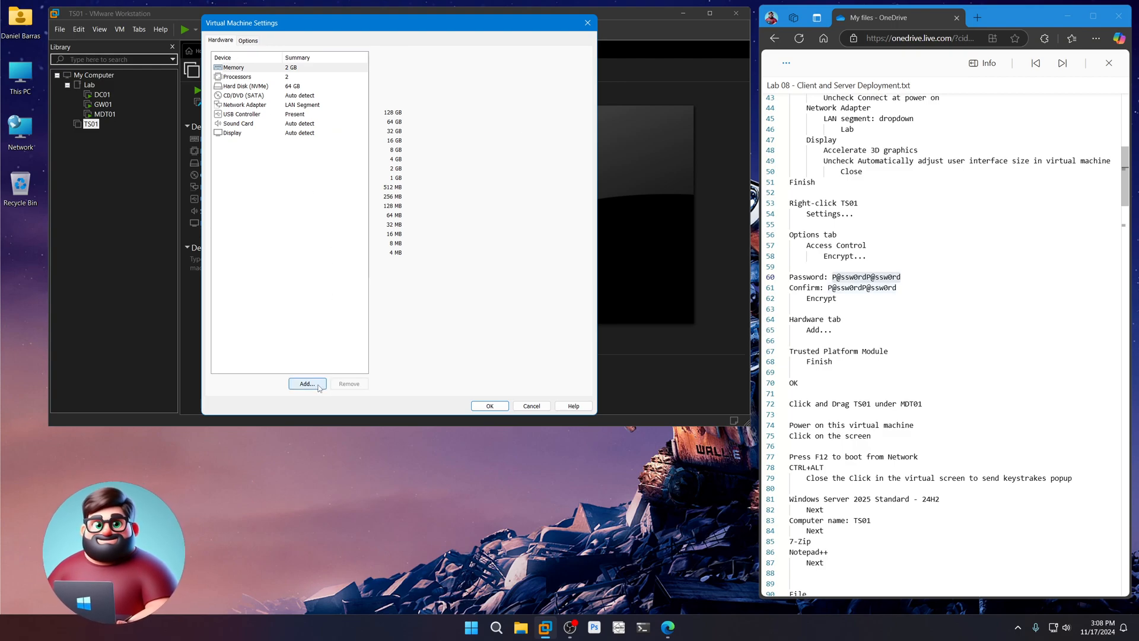
{"action": "left_click", "coordinate": [306, 382]}
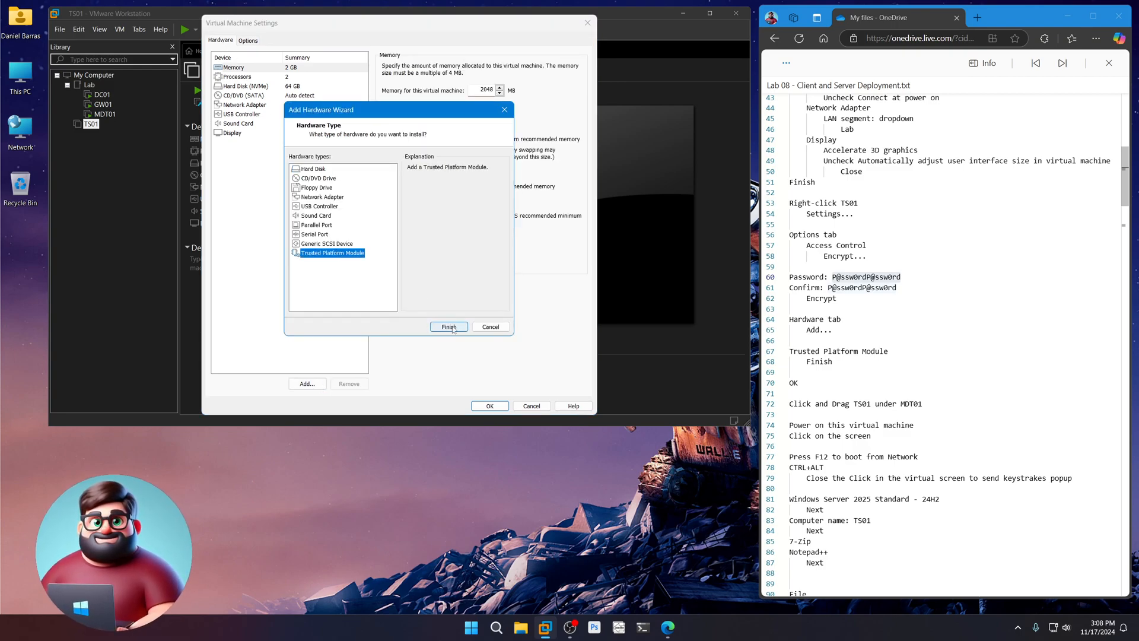
{"action": "left_click", "coordinate": [448, 327]}
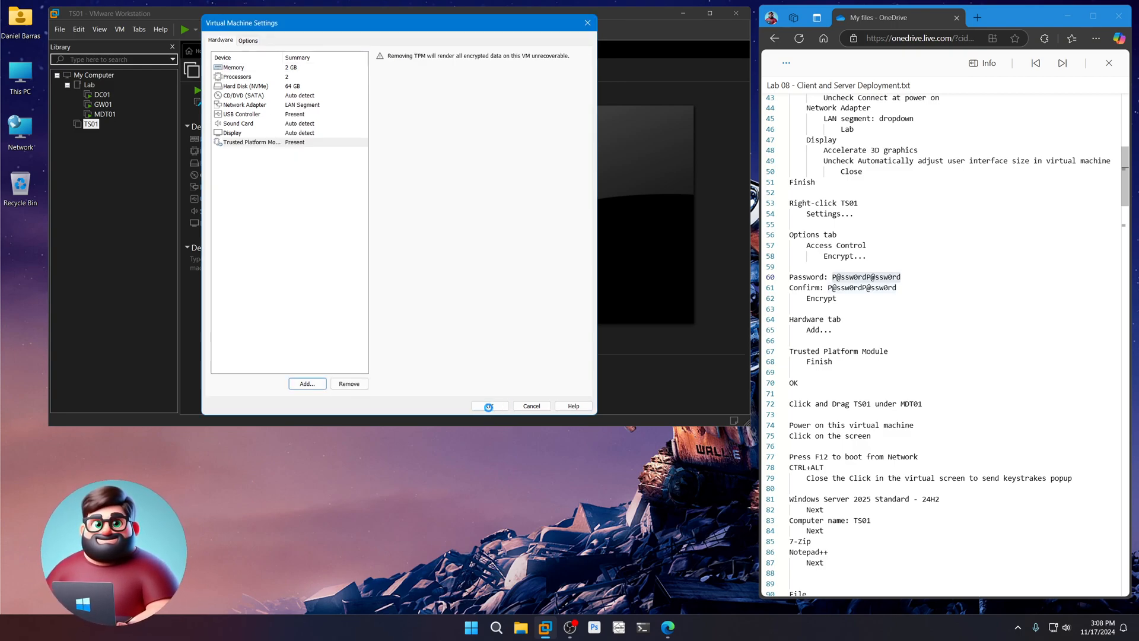
{"action": "left_click", "coordinate": [489, 405]}
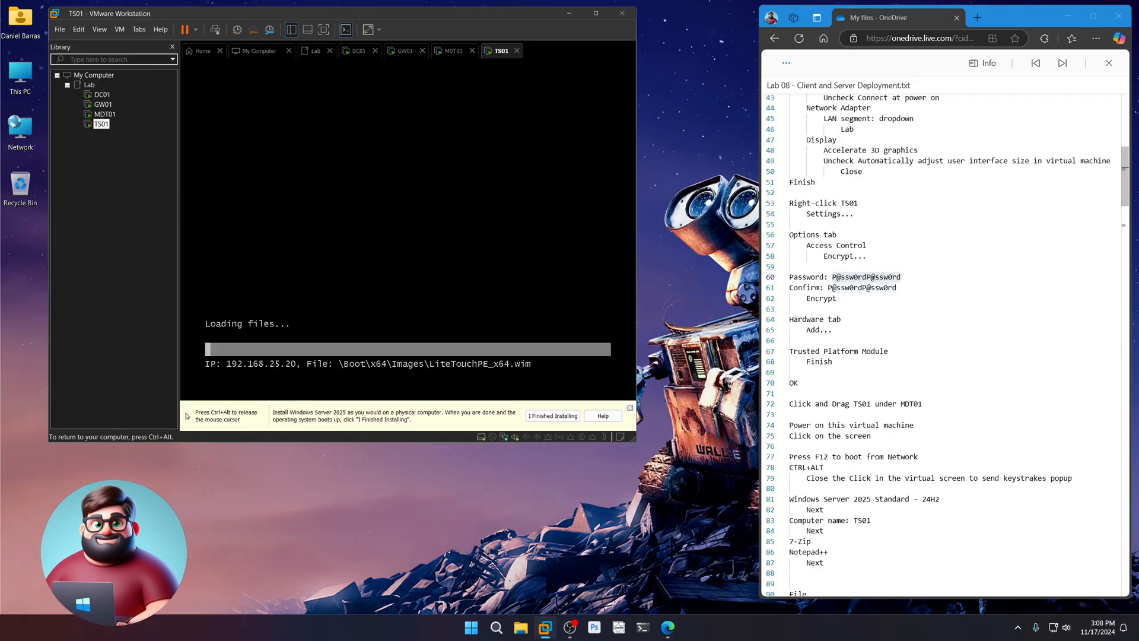
{"action": "mouse_move", "coordinate": [718, 432]}
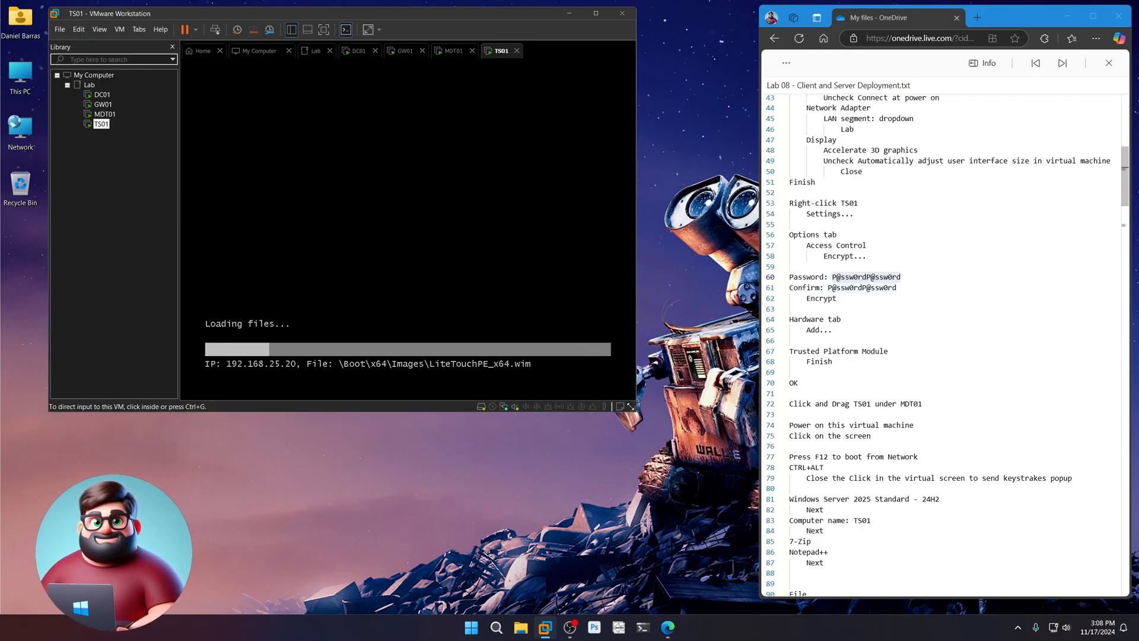
- Scroll down while TS01 network-boots into the LiteTouch PE image
{"action": "scroll", "scroll_direction": "down", "scroll_amount": 3}
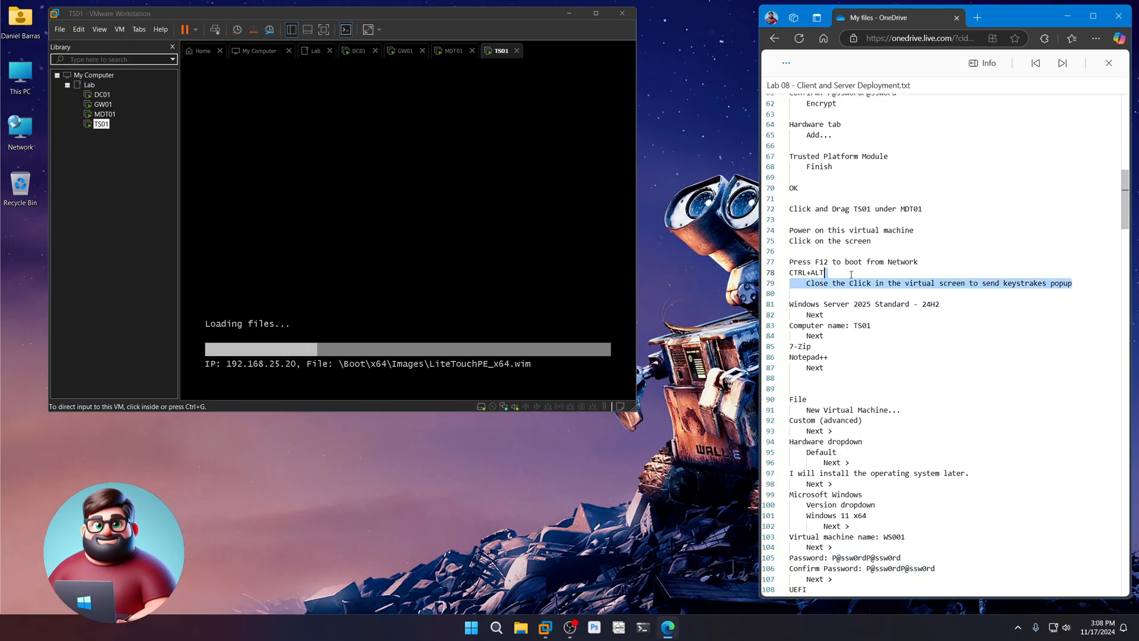
{"action": "scroll", "scroll_direction": "down", "scroll_amount": 3}
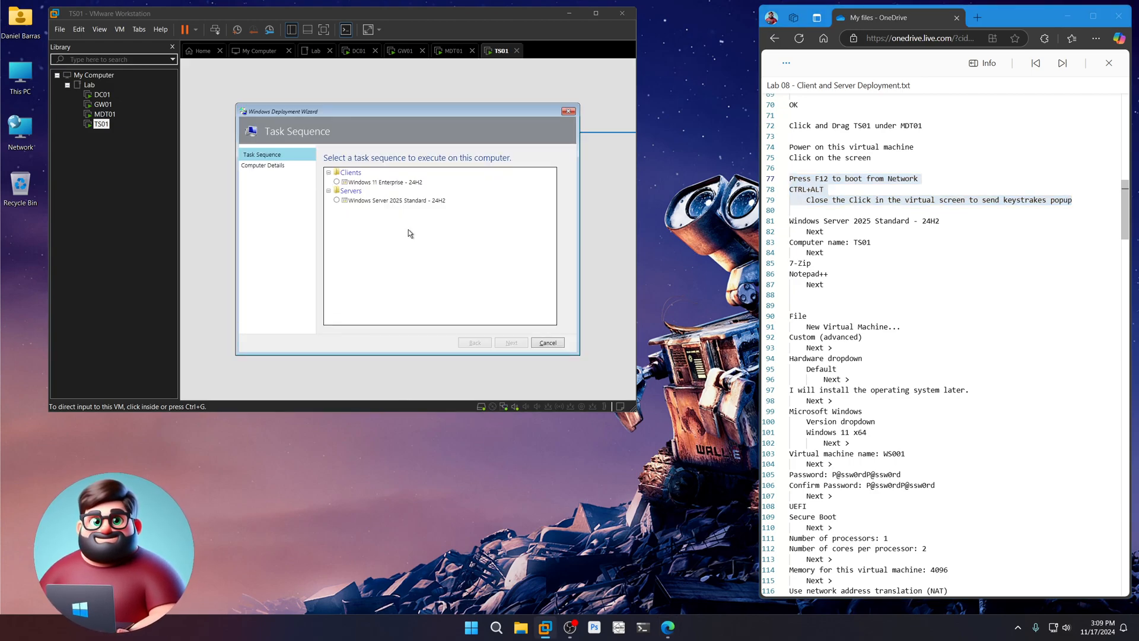
- Pick the Windows Server 2025 Standard task sequence, name the computer TS01, include 7-Zip and Notepad++
{"action": "left_click", "coordinate": [337, 201]}
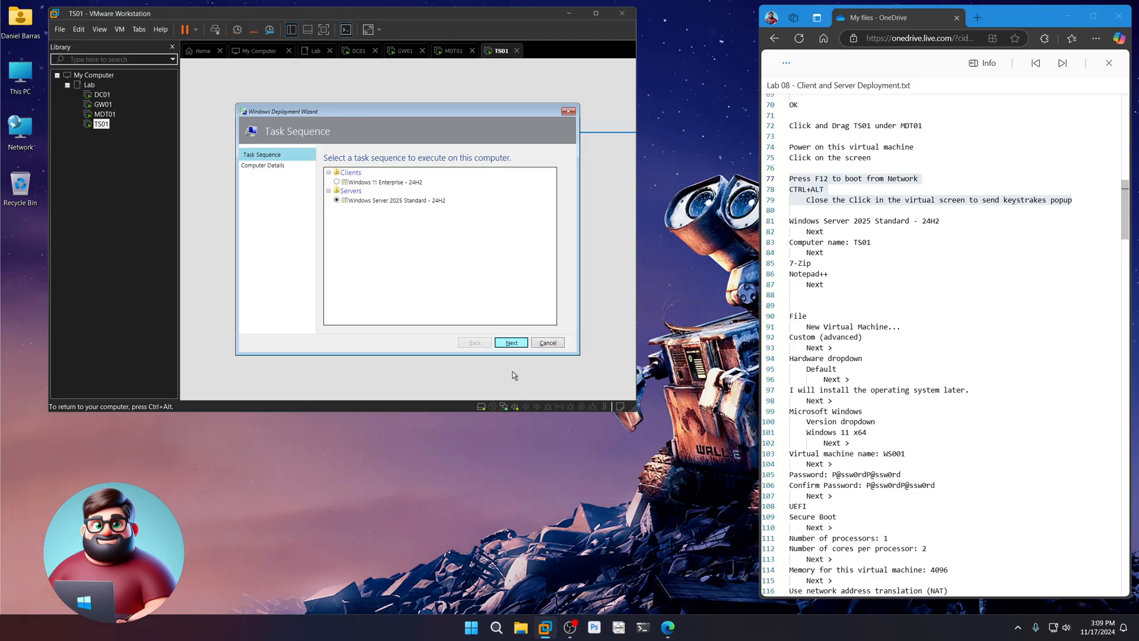
{"action": "left_click", "coordinate": [511, 342]}
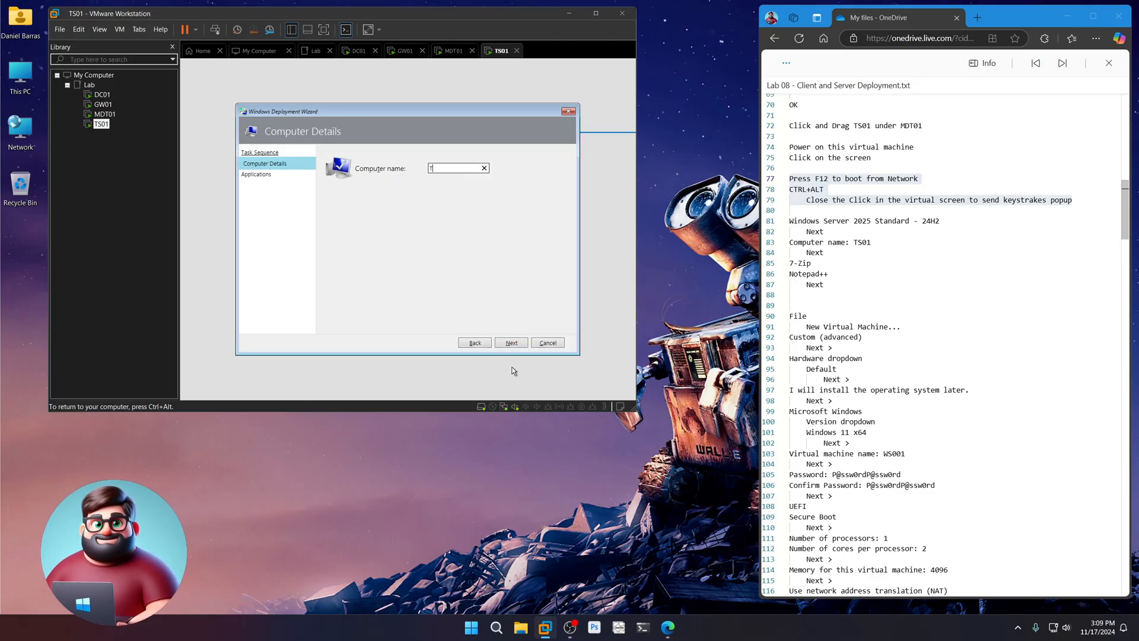
{"action": "type", "text": "TS01"}
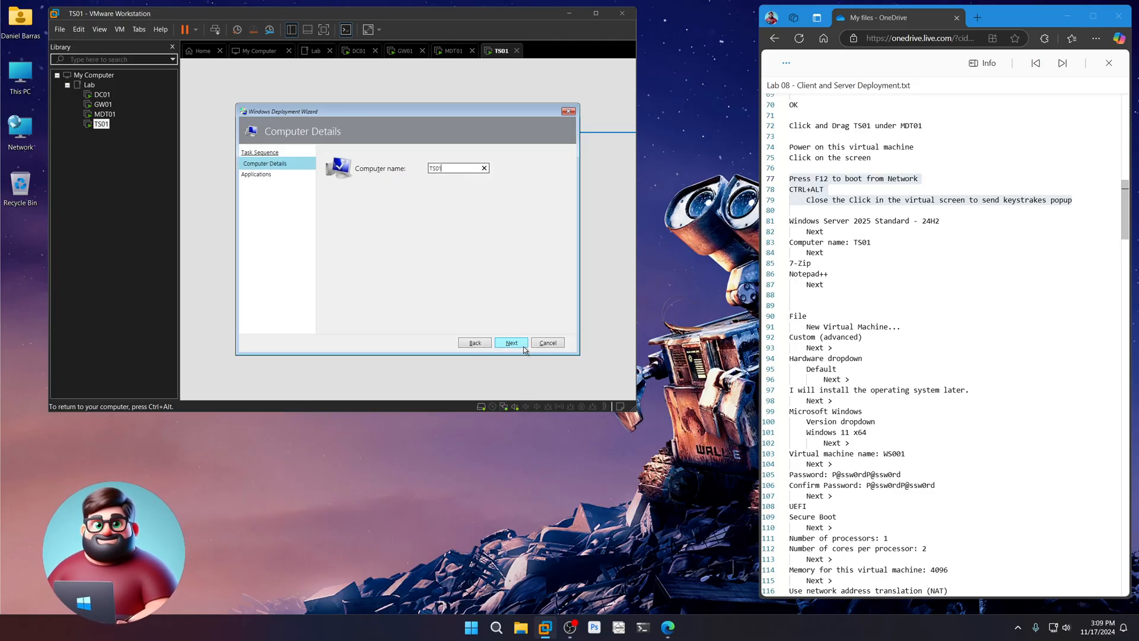
{"action": "left_click", "coordinate": [511, 342]}
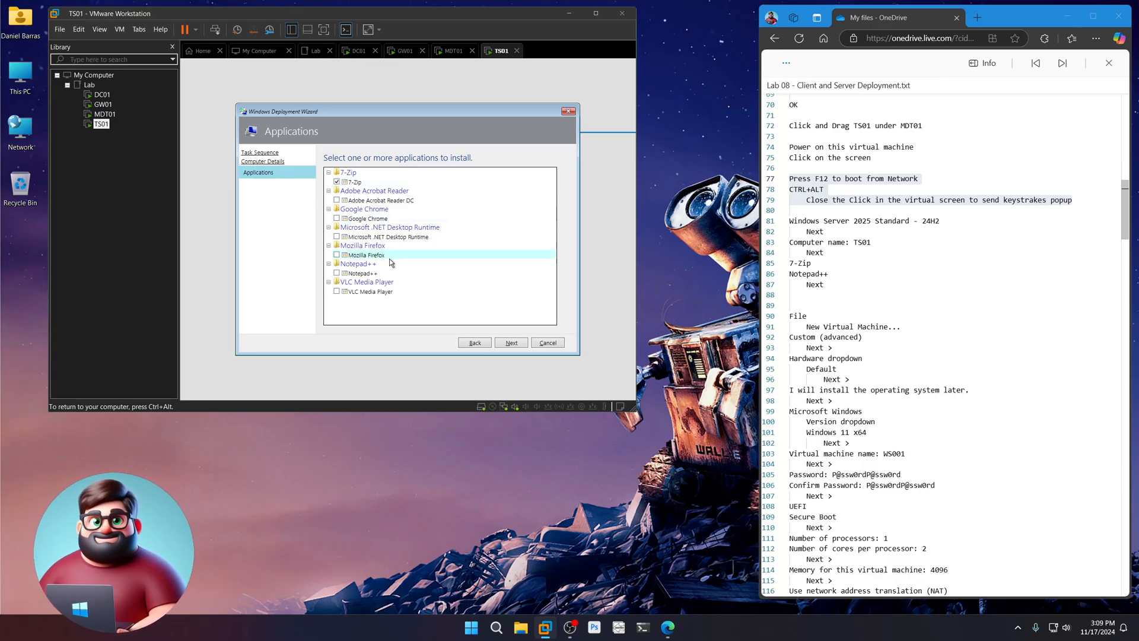
{"action": "left_click", "coordinate": [336, 272]}
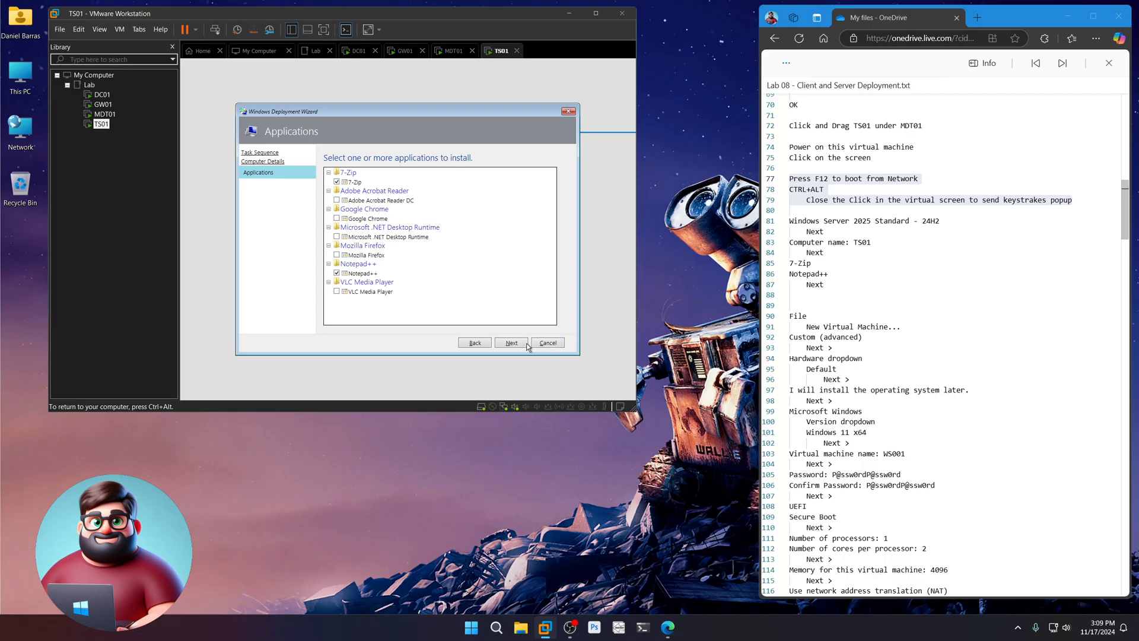
{"action": "left_click", "coordinate": [511, 342]}
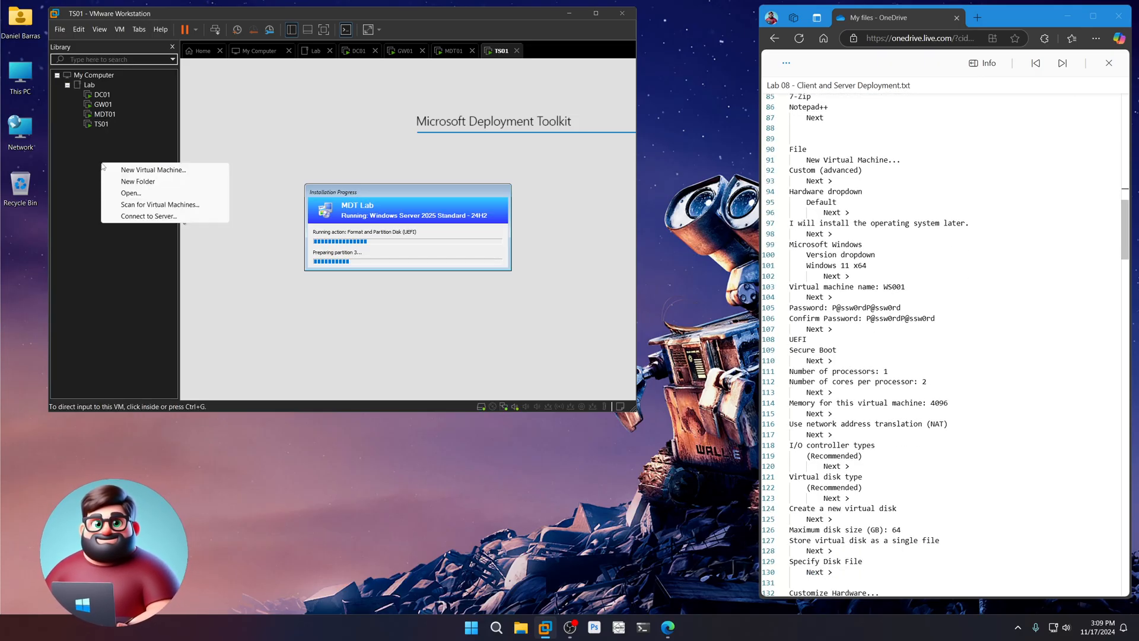
- Start a custom Windows 11 x64 virtual machine named WS001 with default hardware compatibility
{"action": "left_click", "coordinate": [152, 169]}
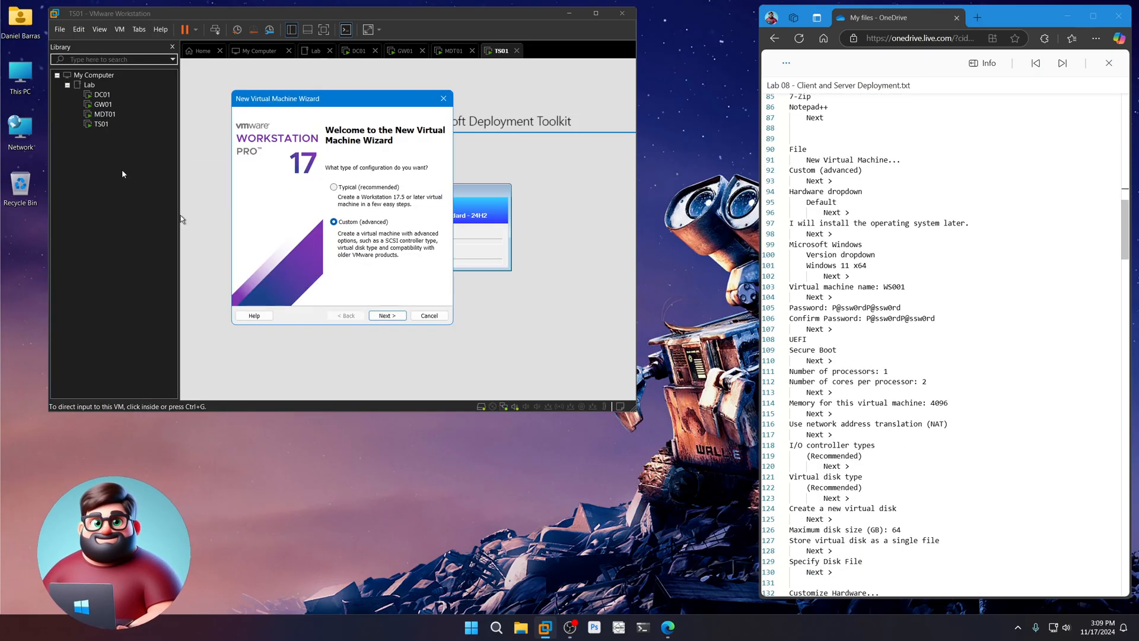
{"action": "left_click", "coordinate": [386, 315]}
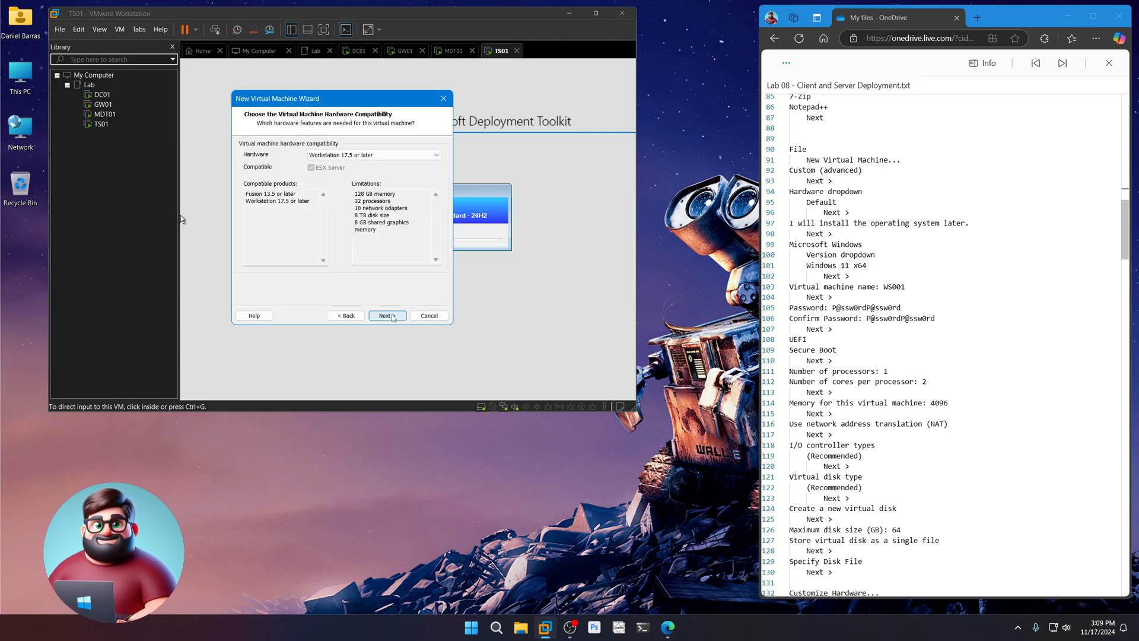
{"action": "left_click", "coordinate": [386, 315]}
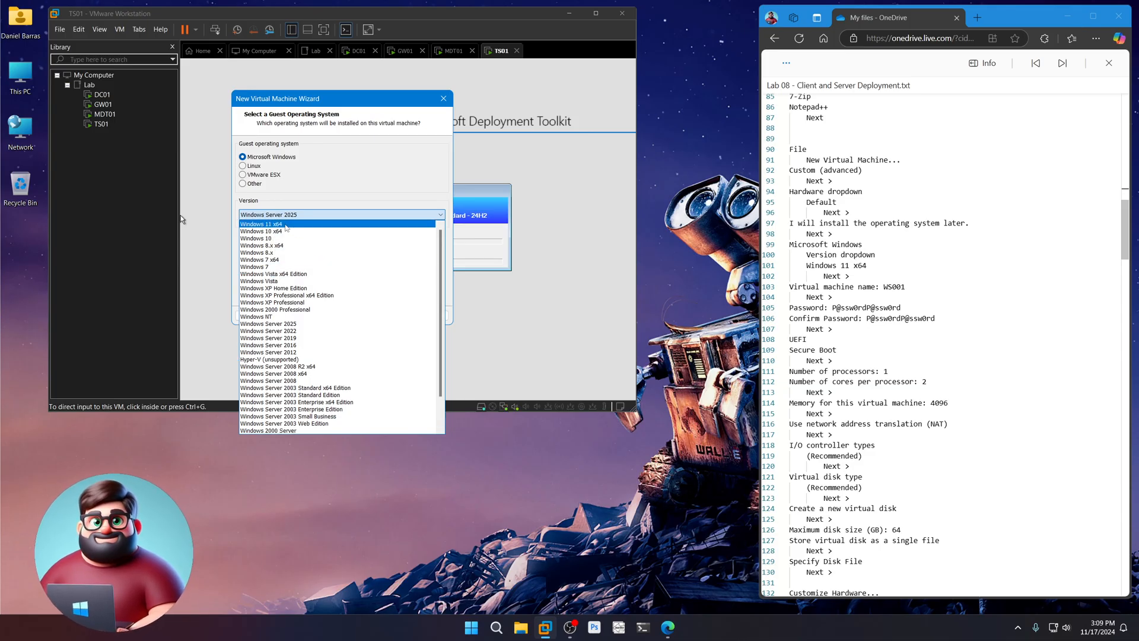
{"action": "left_click", "coordinate": [261, 230]}
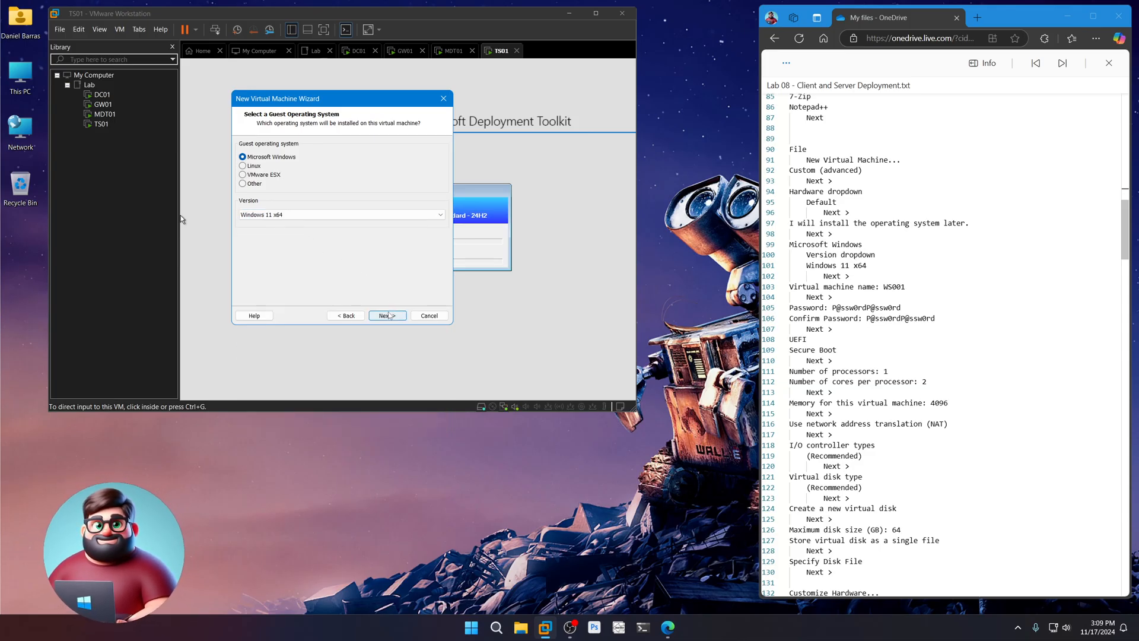
{"action": "left_click", "coordinate": [386, 315]}
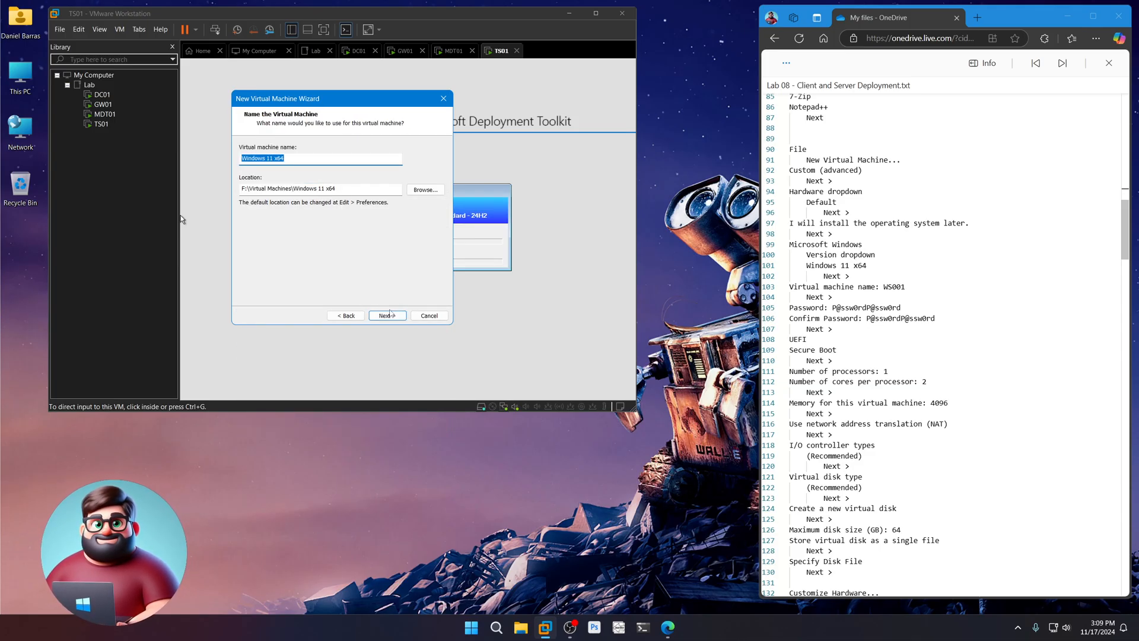
{"action": "type", "text": "WS001"}
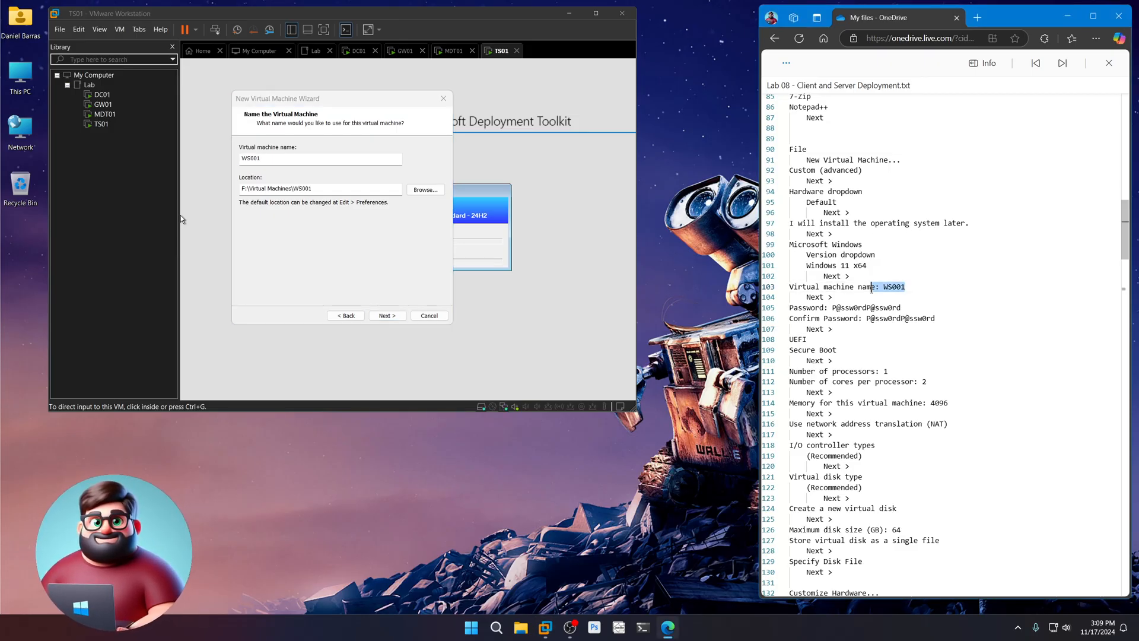
{"action": "left_click", "coordinate": [387, 315]}
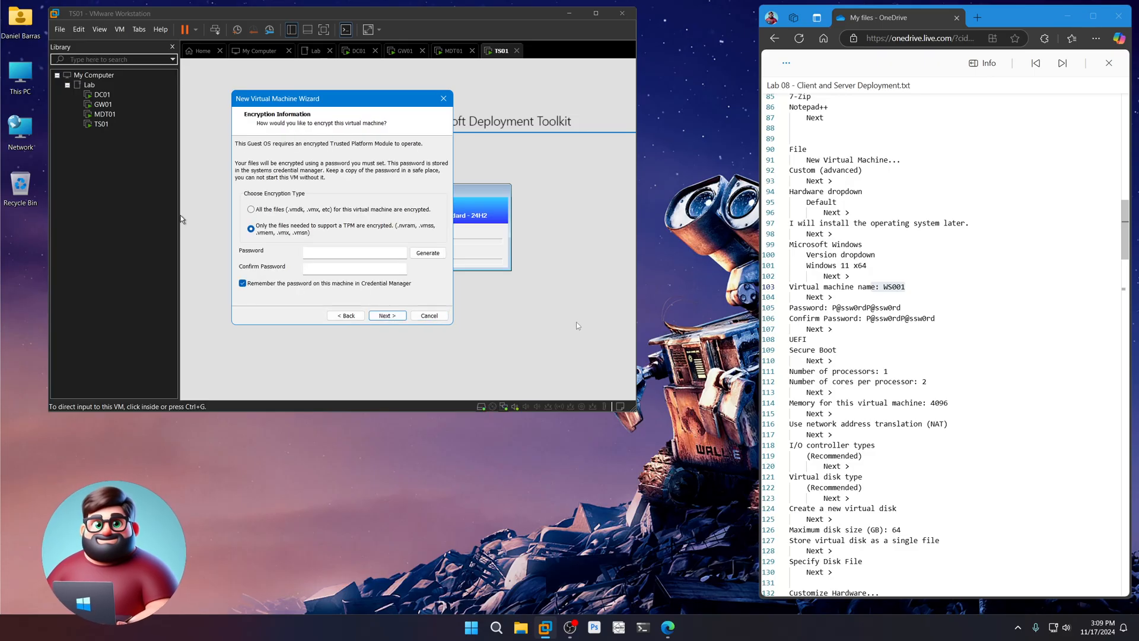
- Set WS001's encryption password, UEFI with Secure Boot, and one processor with 2 cores
{"action": "double_click", "coordinate": [864, 307]}
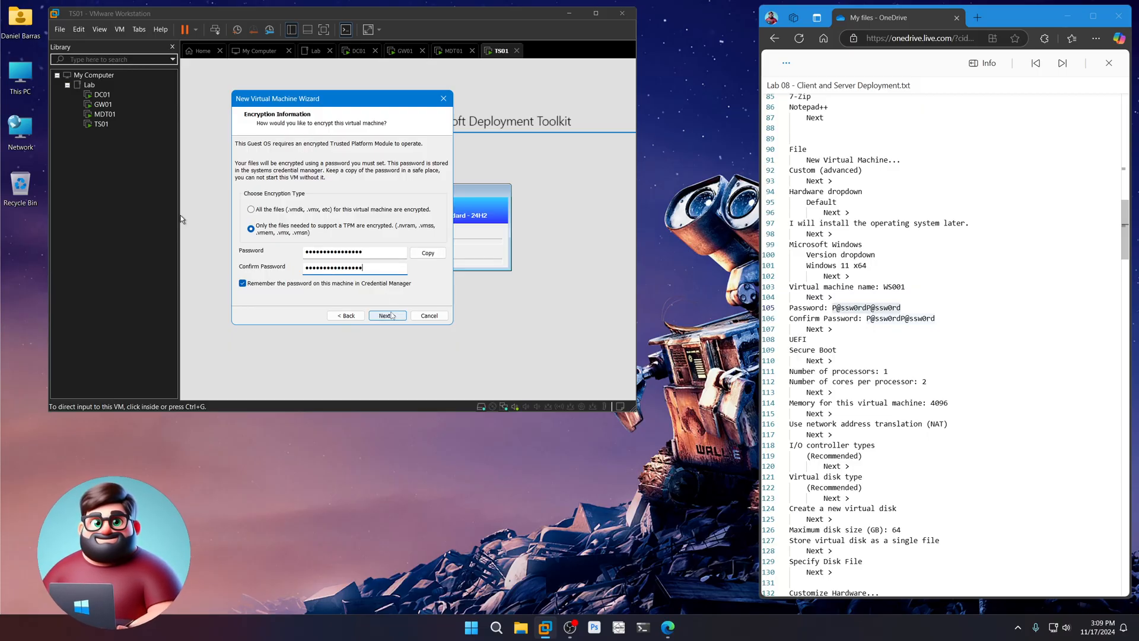
{"action": "left_click", "coordinate": [388, 315]}
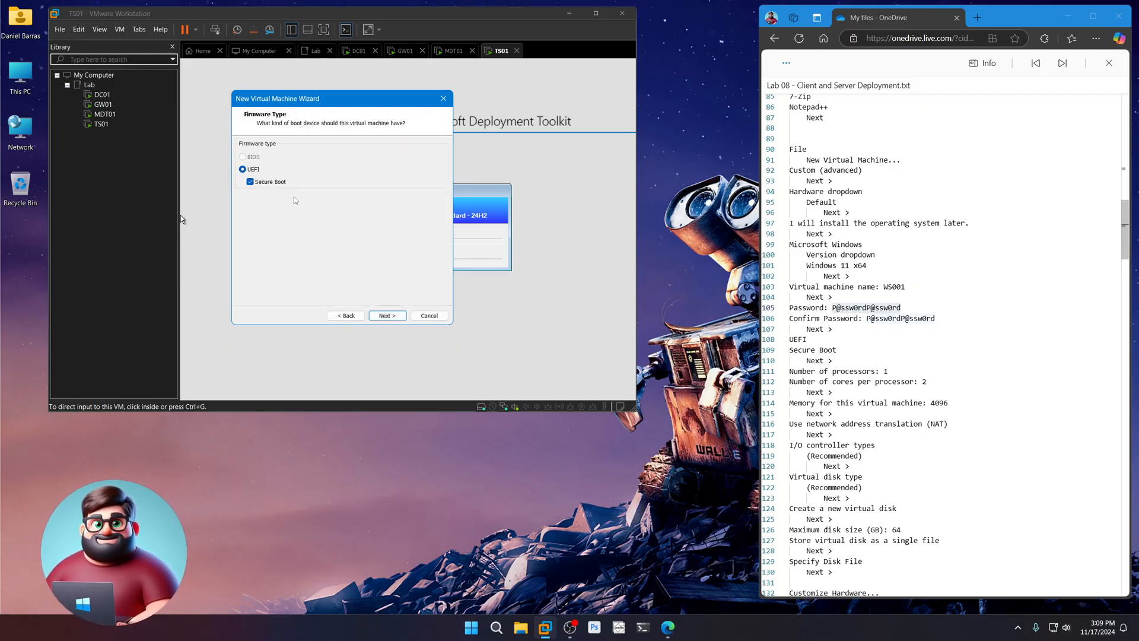
{"action": "left_click", "coordinate": [387, 315]}
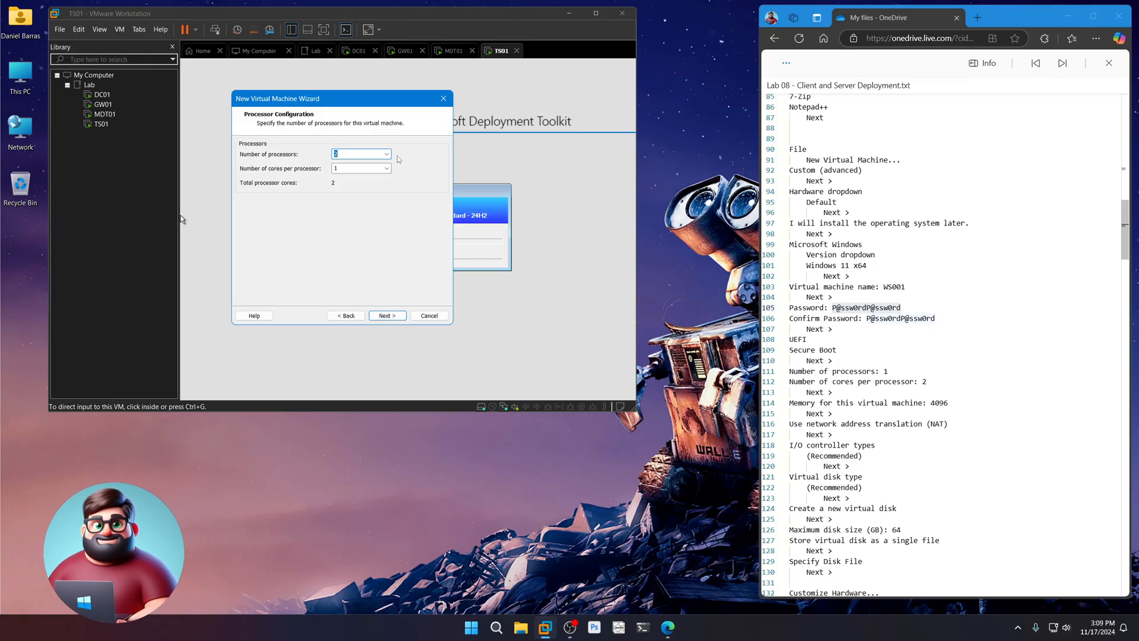
{"action": "left_click", "coordinate": [386, 168]}
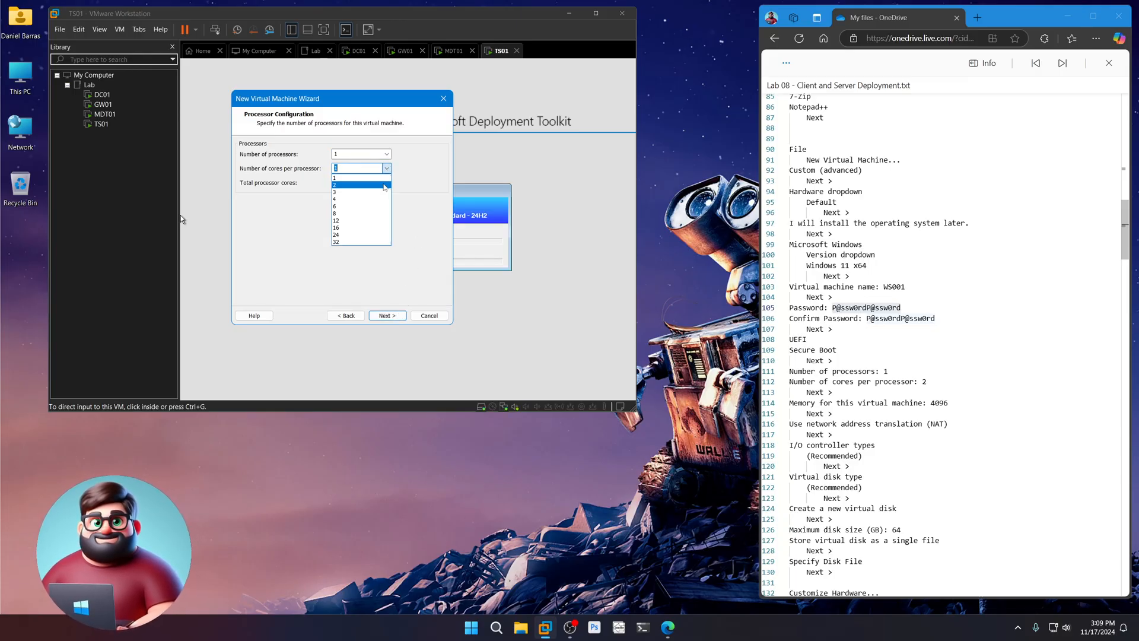
{"action": "left_click", "coordinate": [387, 315]}
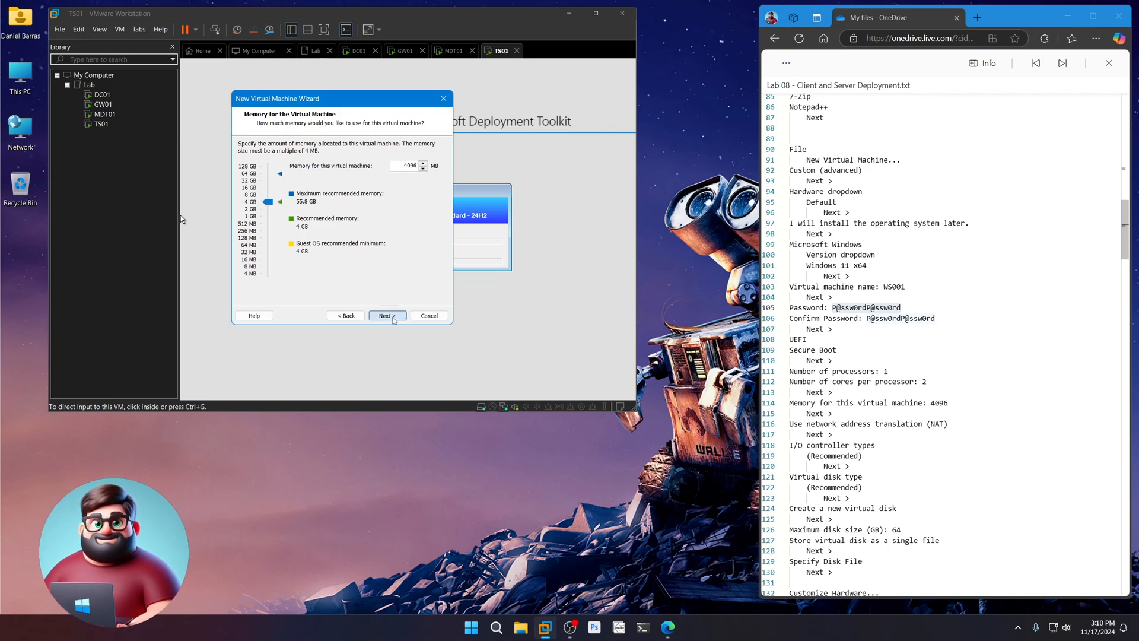
{"action": "left_click", "coordinate": [388, 315]}
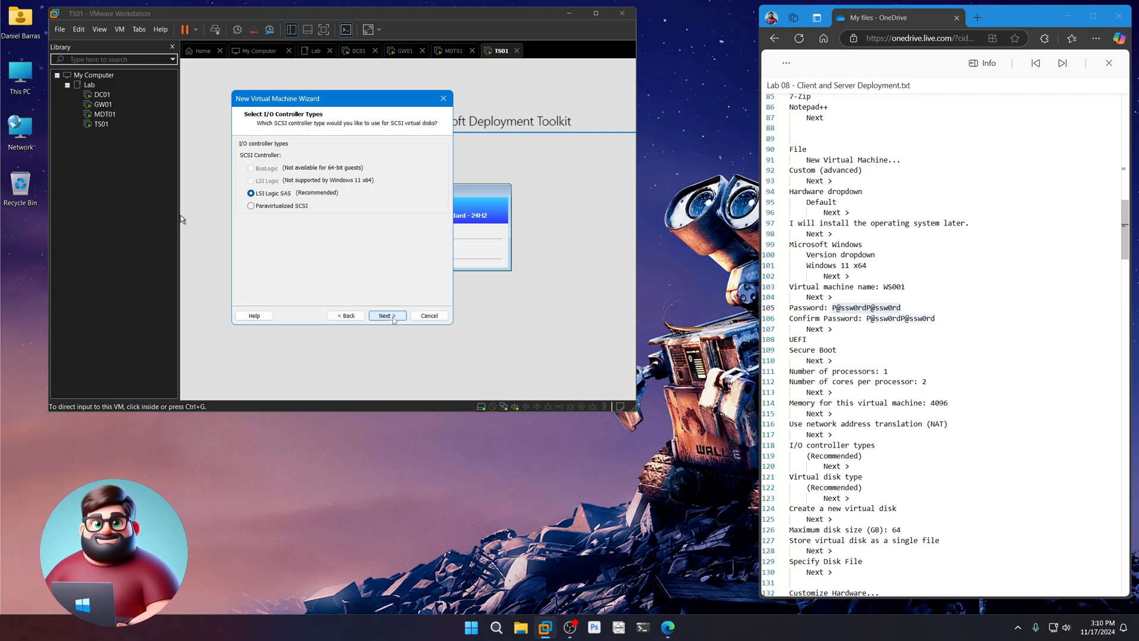
- Create a new 64 GB virtual disk stored as a single file for WS001
{"action": "left_click", "coordinate": [386, 315]}
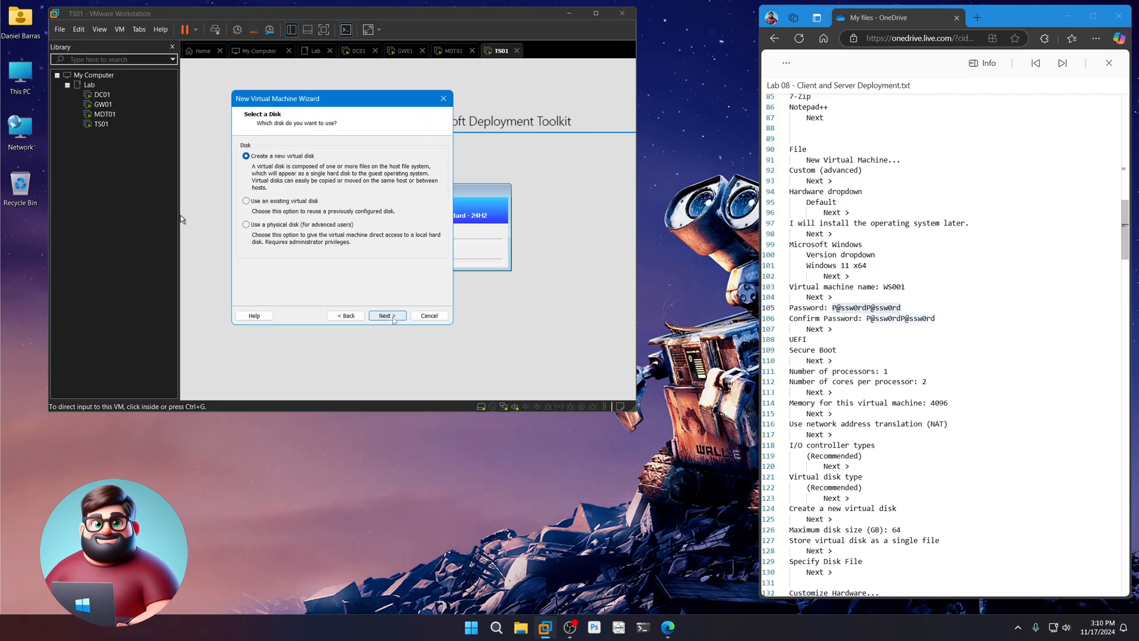
{"action": "left_click", "coordinate": [386, 315]}
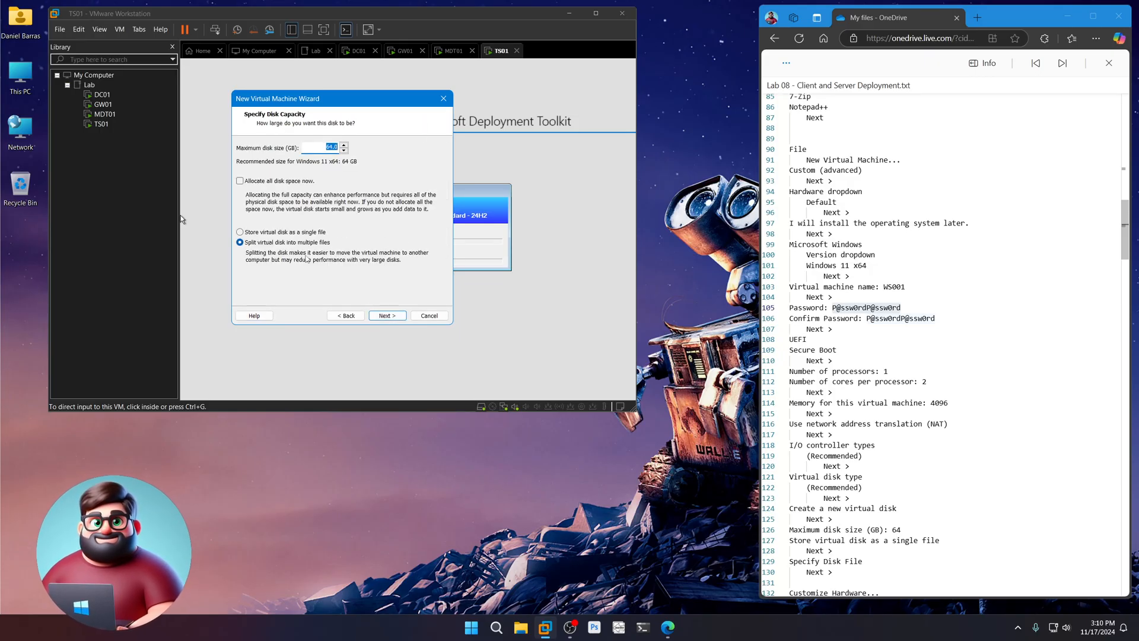
{"action": "left_click", "coordinate": [240, 232]}
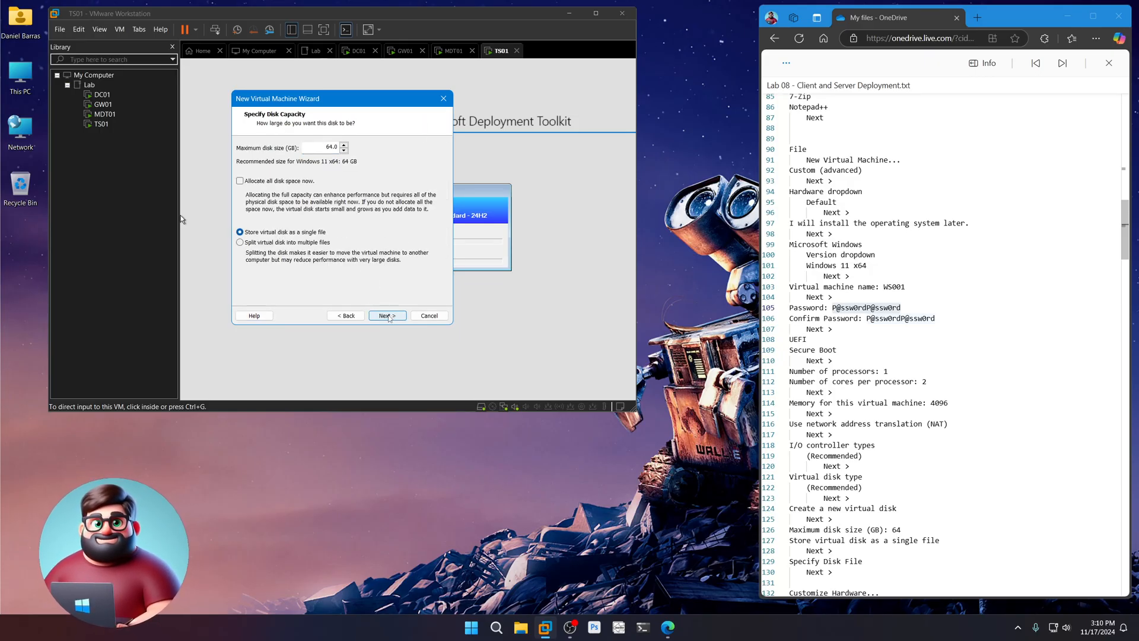
{"action": "left_click", "coordinate": [386, 315]}
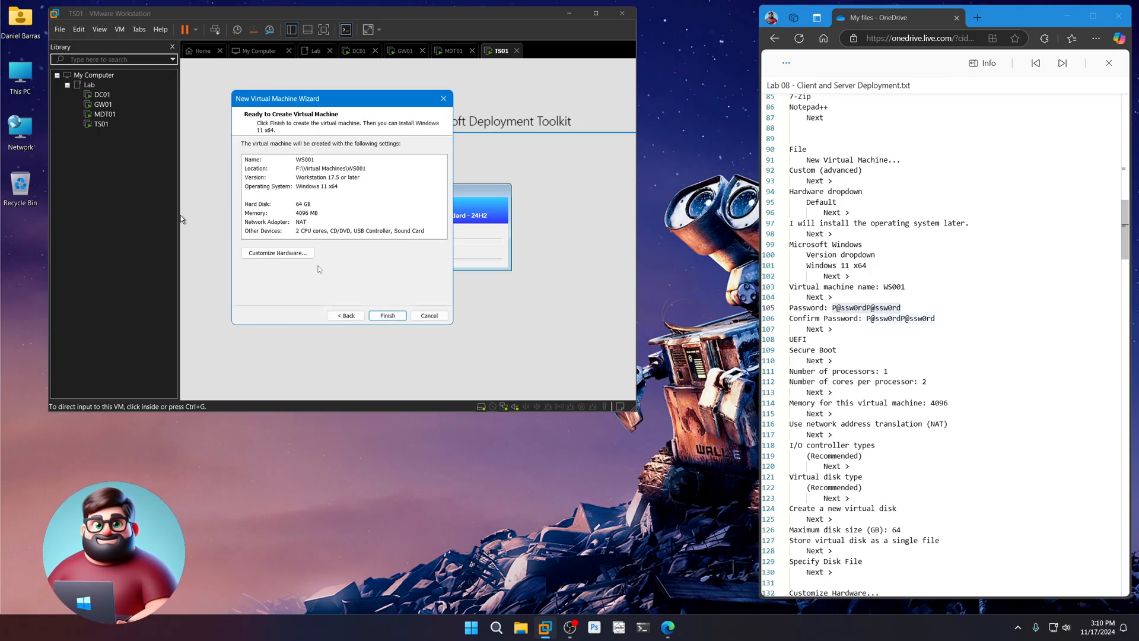
{"action": "left_click", "coordinate": [277, 252]}
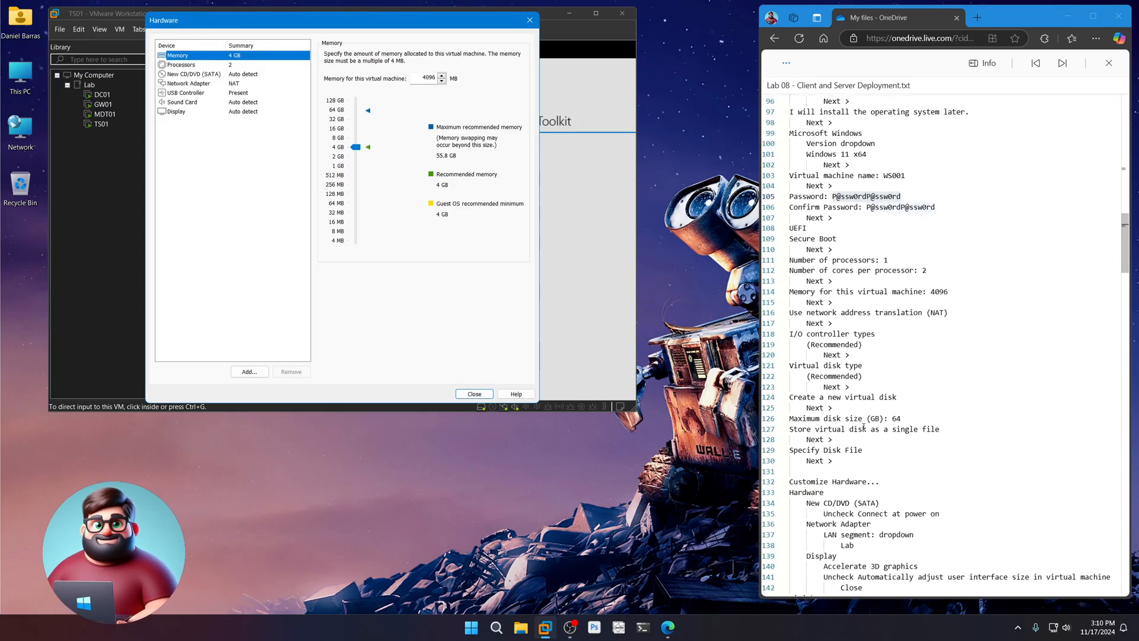
- Put WS001's network adapter on LAN segment Lab, disable display auto-resize, and finish creating WS001
{"action": "scroll", "scroll_direction": "down", "scroll_amount": 3}
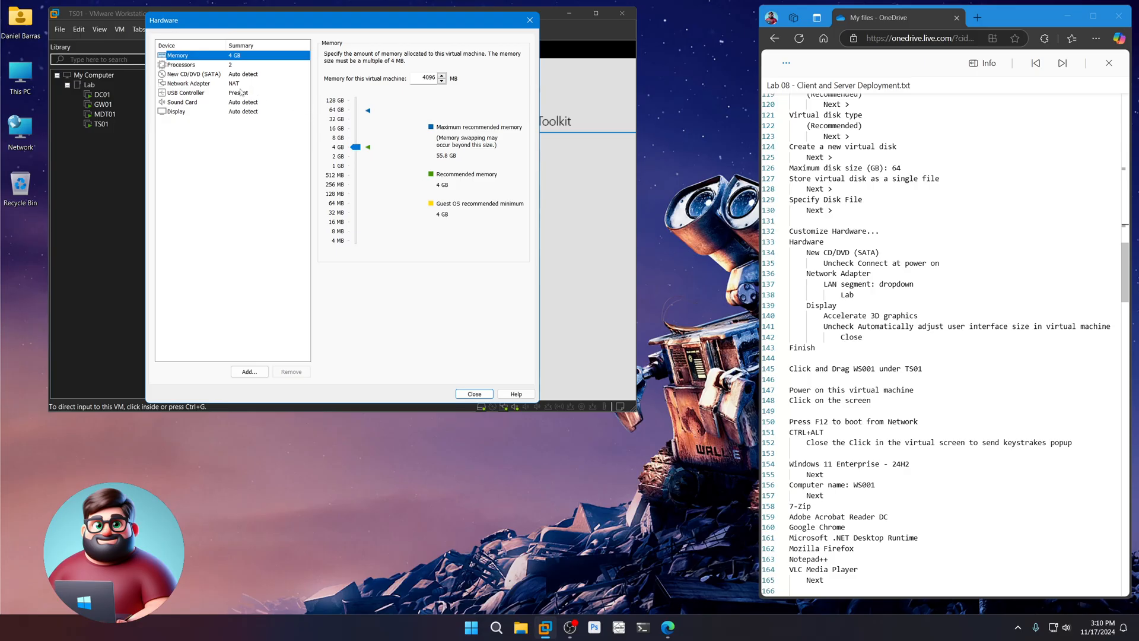
{"action": "left_click", "coordinate": [195, 74]}
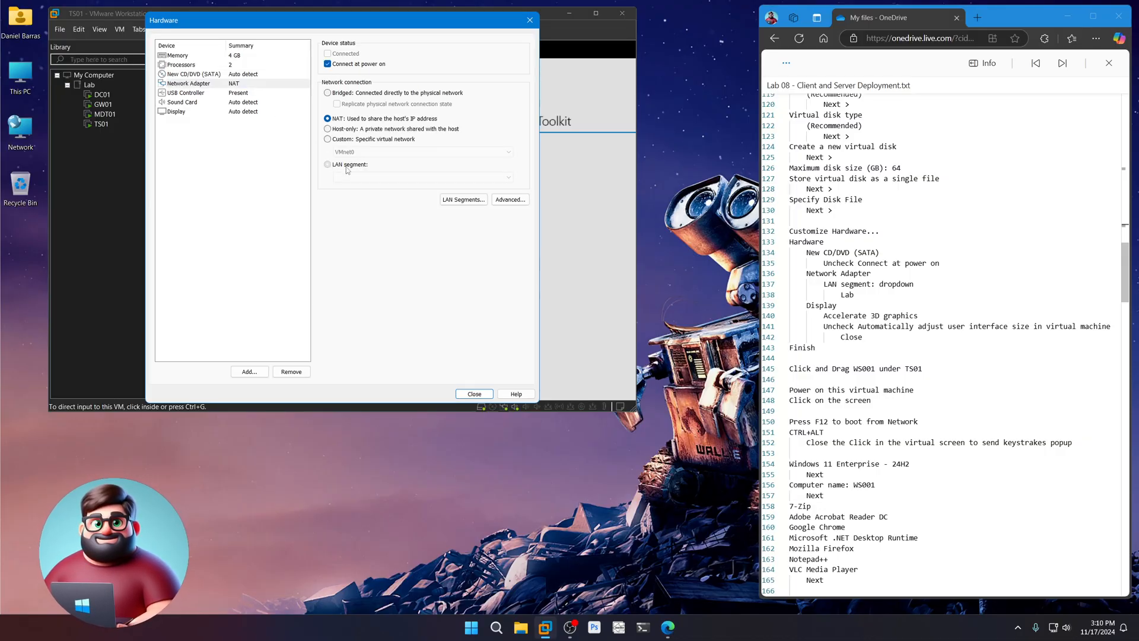
{"action": "left_click", "coordinate": [328, 164]}
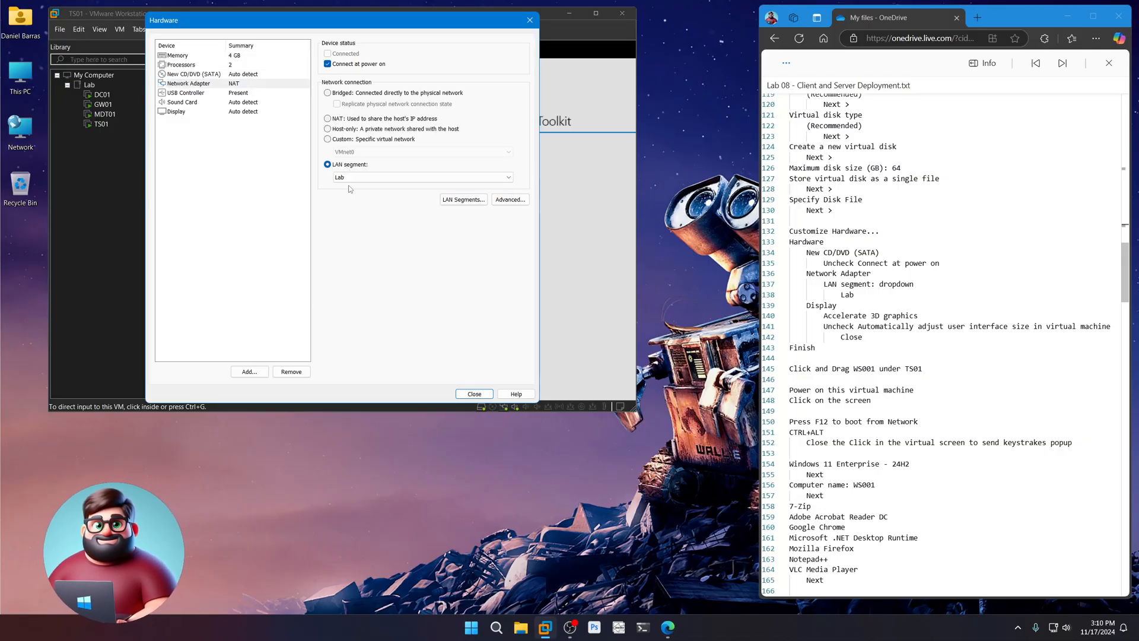
{"action": "left_click", "coordinate": [176, 111]}
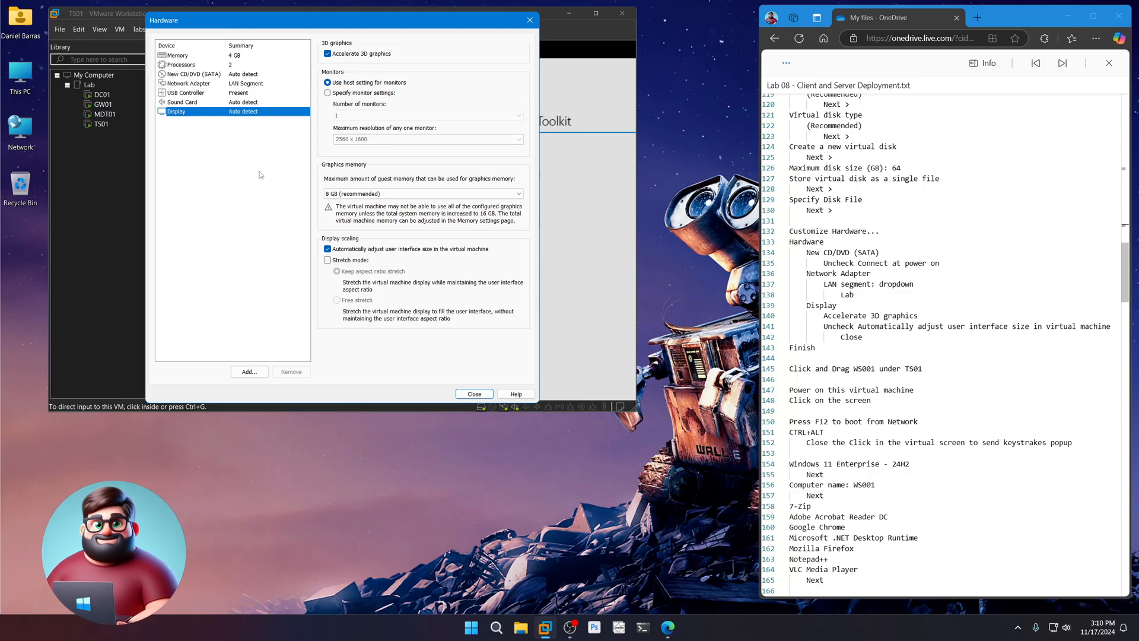
{"action": "left_click", "coordinate": [328, 249]}
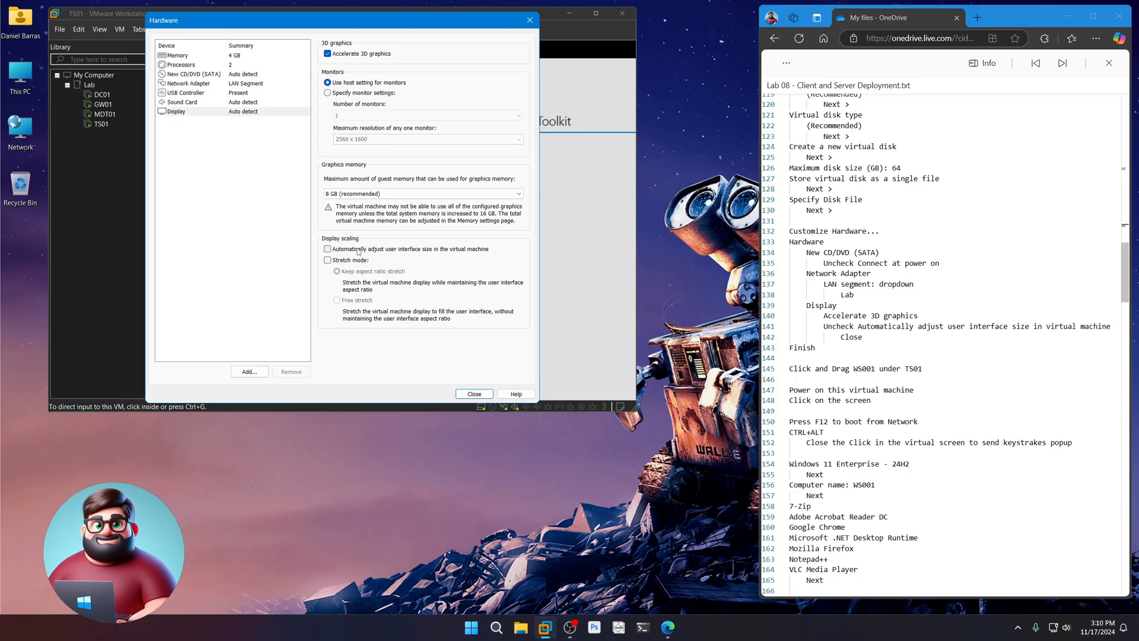
{"action": "left_click", "coordinate": [474, 394]}
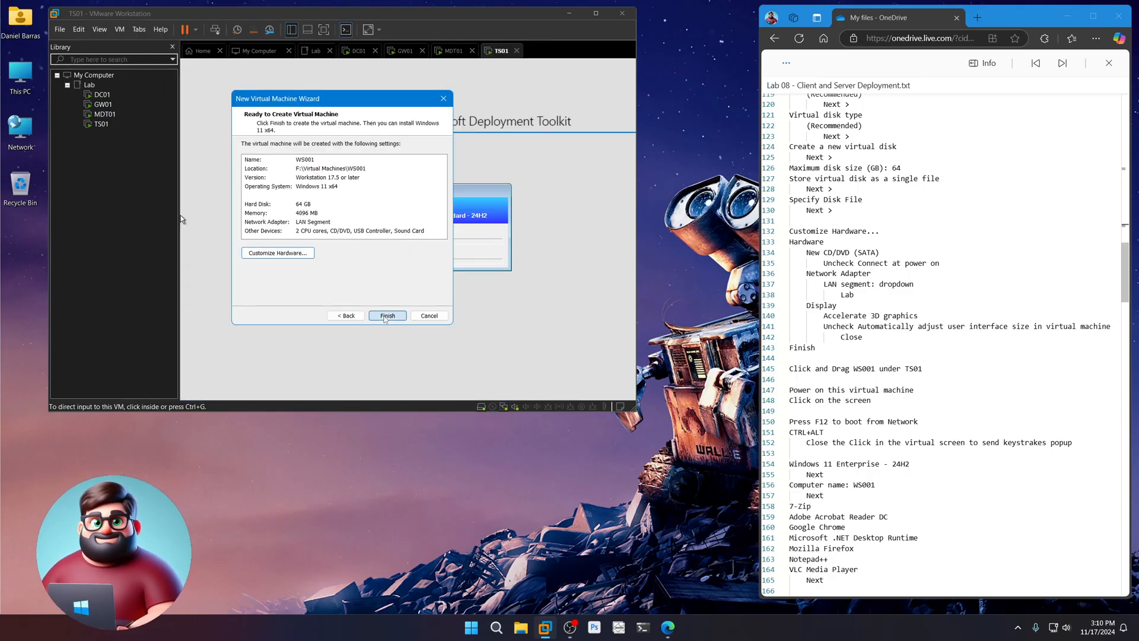
{"action": "left_click", "coordinate": [387, 315]}
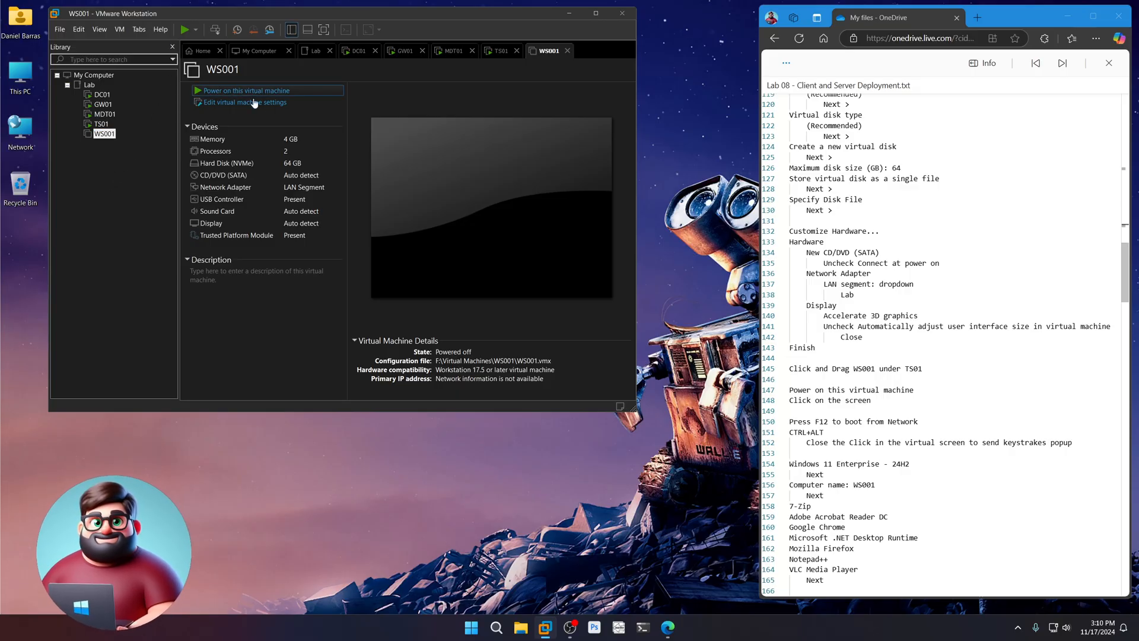
- Power on WS001 and network-boot it into the Windows Deployment Wizard
{"action": "left_click", "coordinate": [245, 90]}
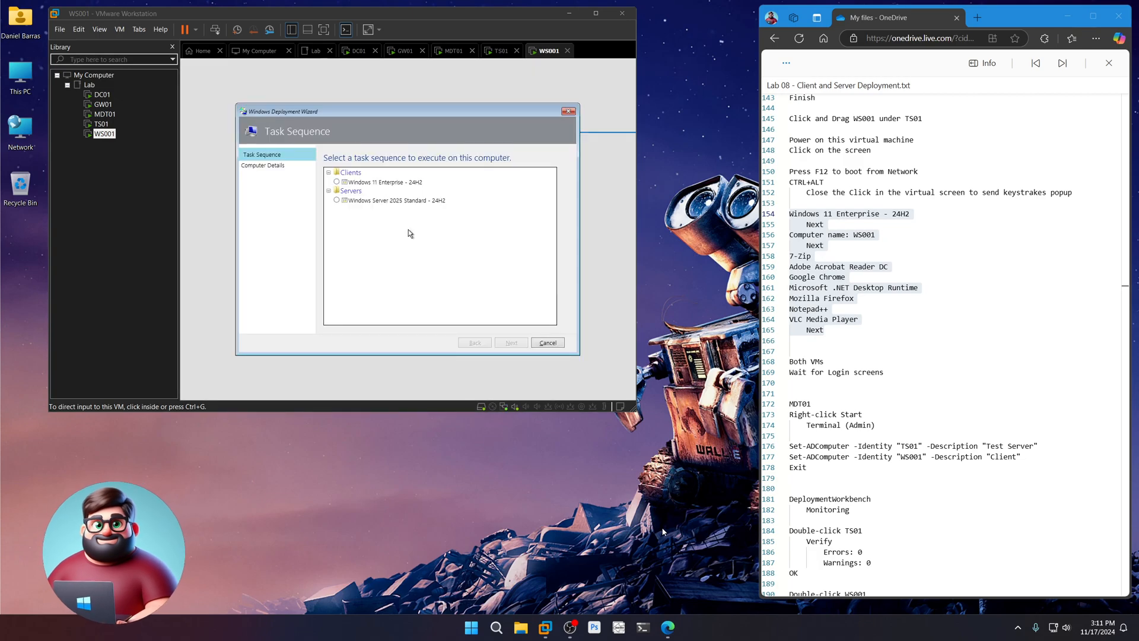
- Deploy Windows 11 Enterprise - 24H2 as WS001 with 7-Zip and Adobe Acrobat Reader DC
{"action": "left_click", "coordinate": [395, 200]}
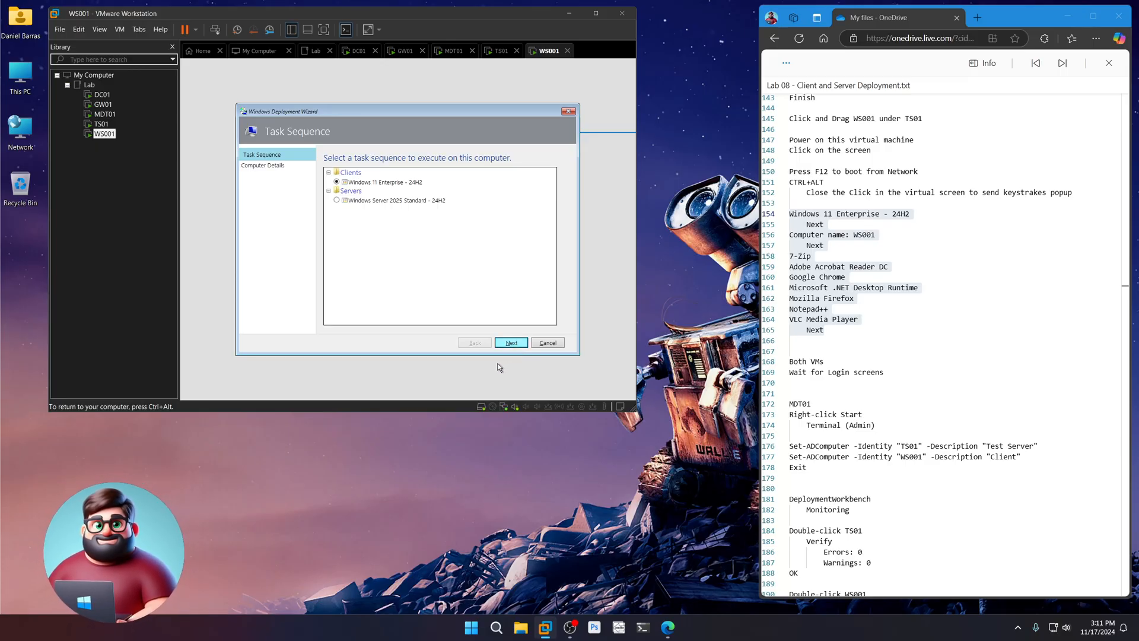
{"action": "left_click", "coordinate": [510, 342]}
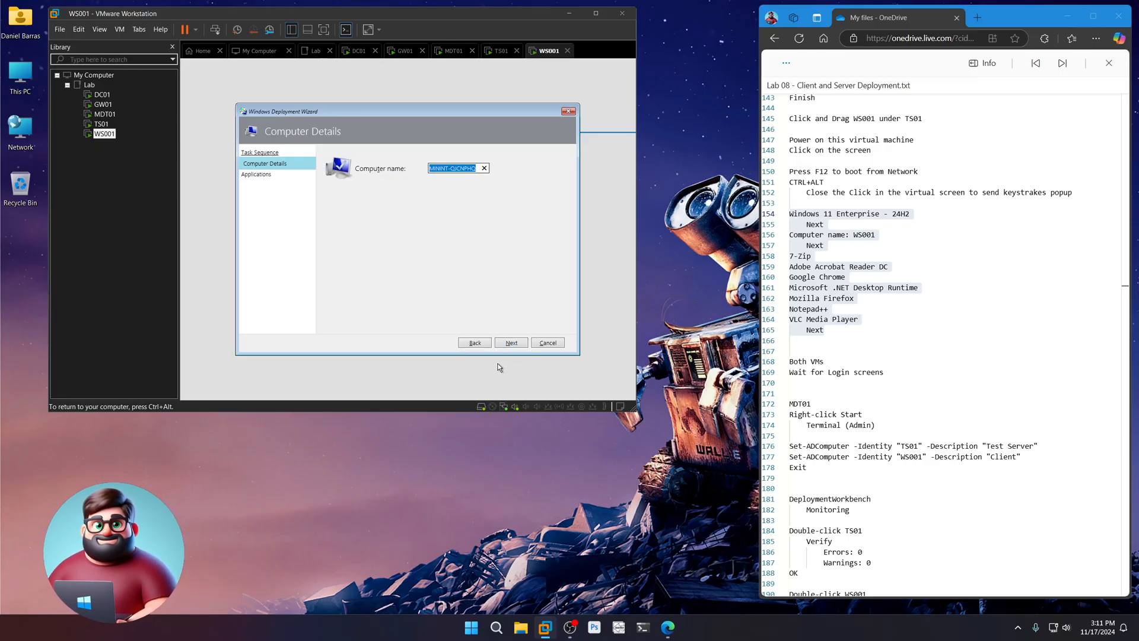
{"action": "type", "text": "WS001"}
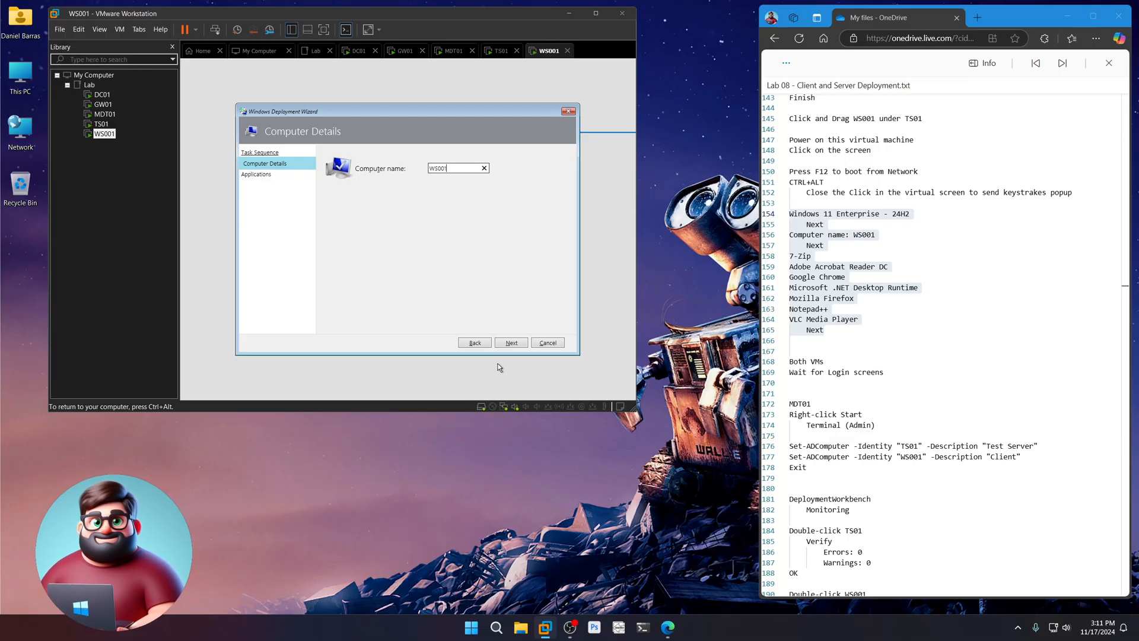
{"action": "left_click", "coordinate": [511, 342]}
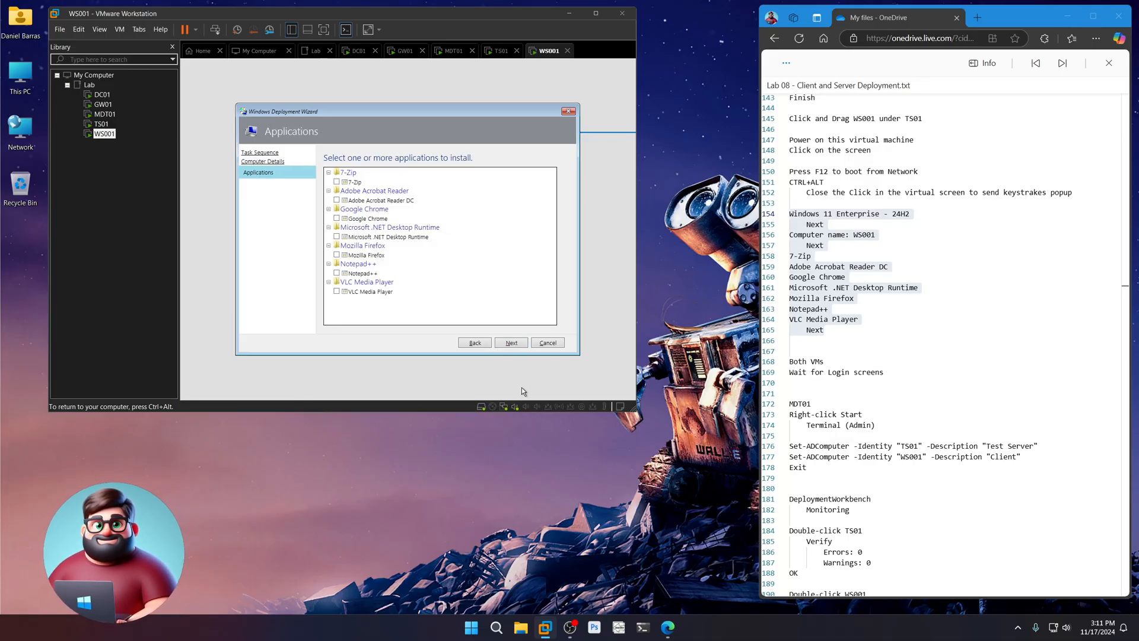
{"action": "left_click", "coordinate": [337, 181]}
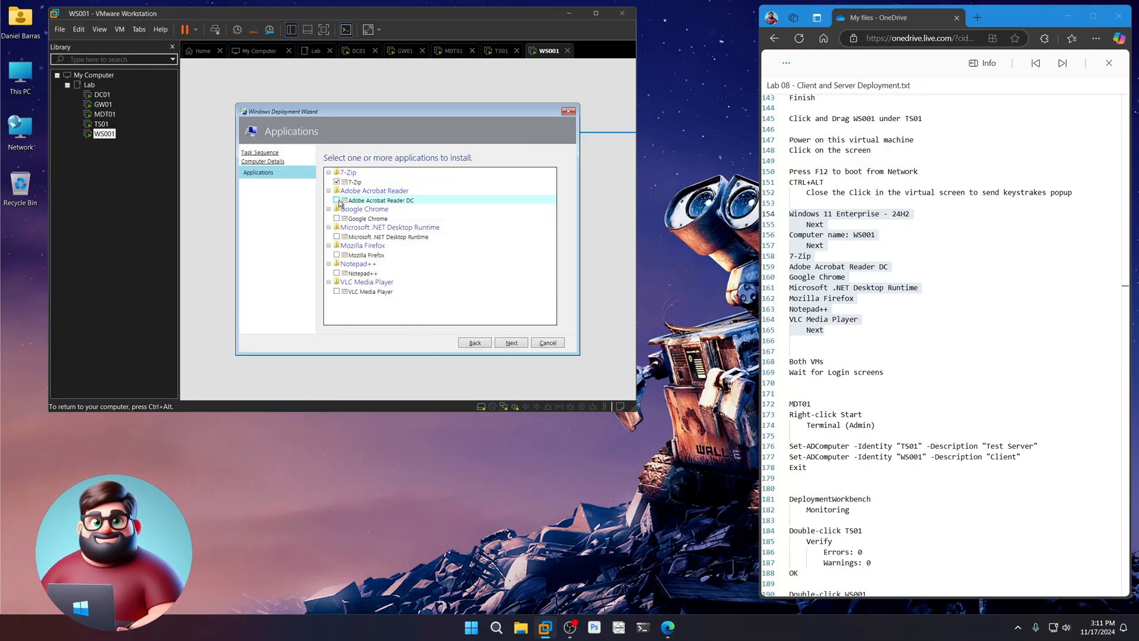
{"action": "left_click", "coordinate": [337, 200]}
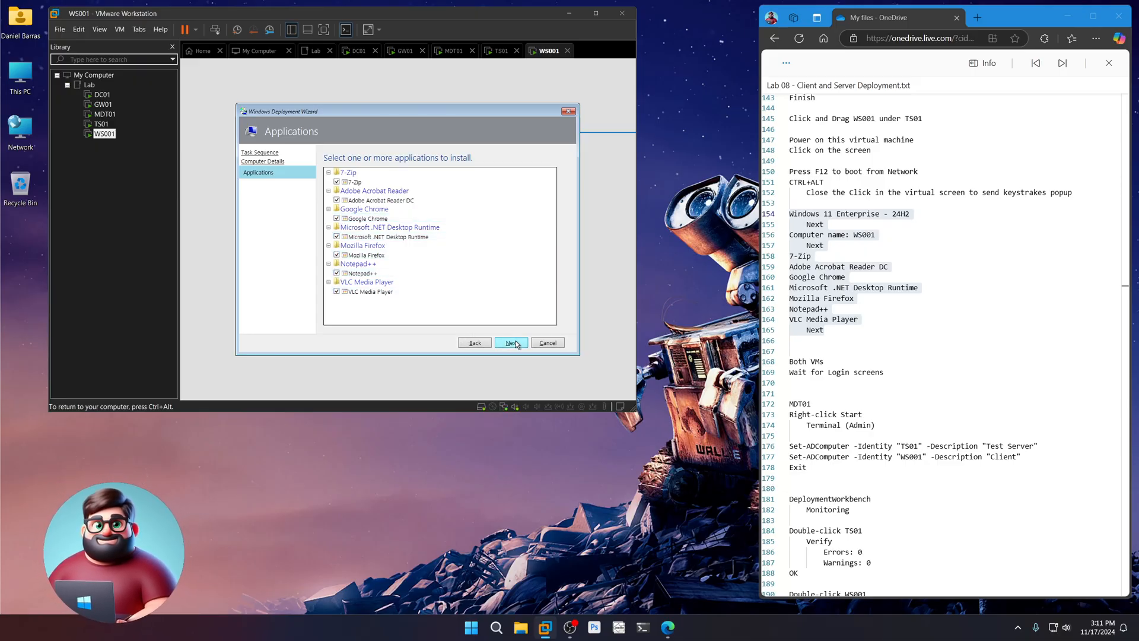
{"action": "left_click", "coordinate": [510, 342]}
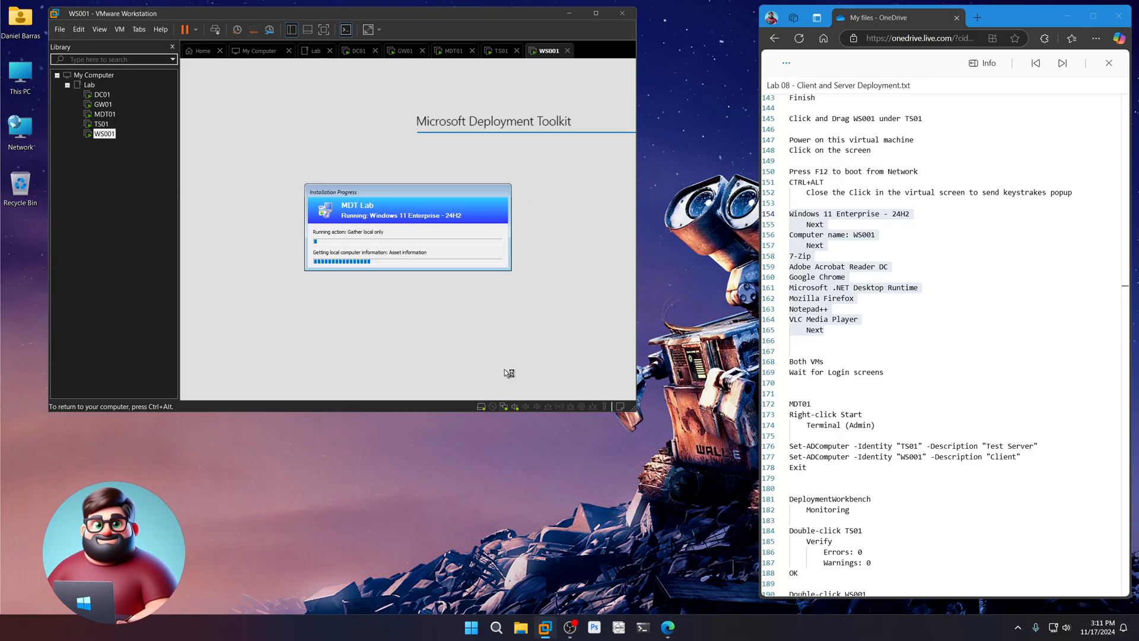
{"action": "scroll", "scroll_direction": "down", "scroll_amount": 3}
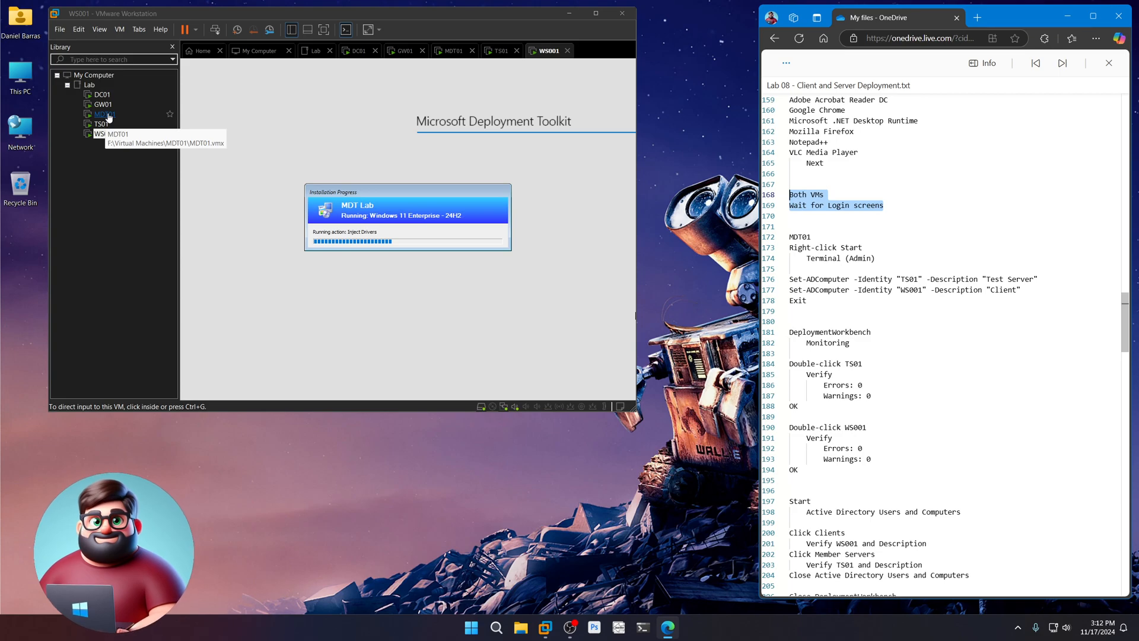
- Refresh MDT01's Monitoring list, view the TS01 and WS001 consoles, and reopen deployment details
{"action": "left_click", "coordinate": [452, 51]}
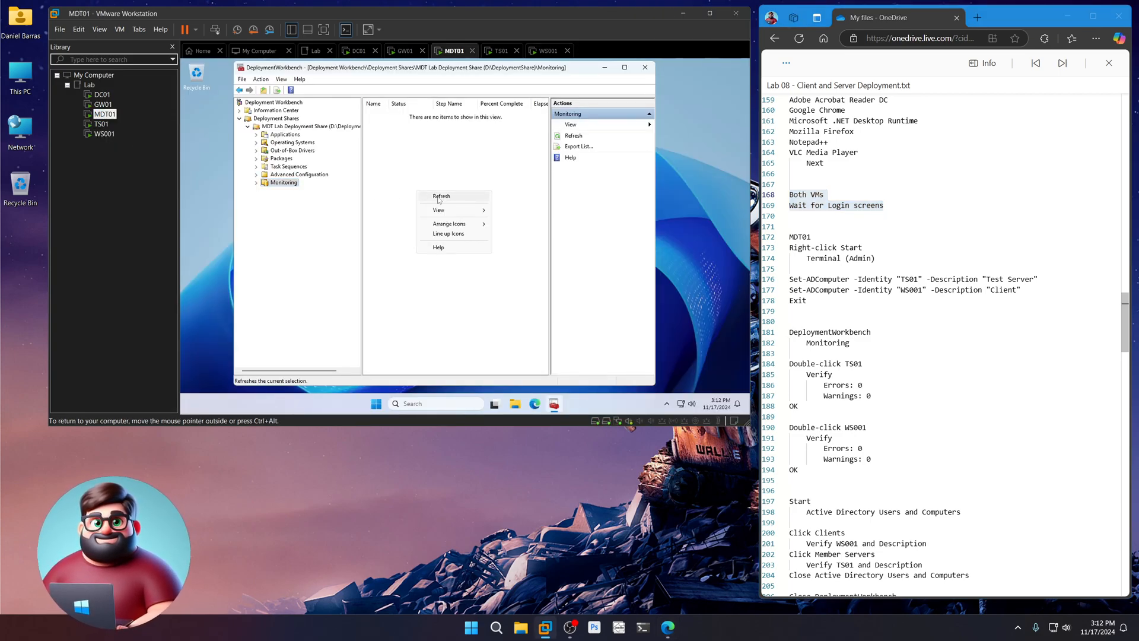
{"action": "left_click", "coordinate": [441, 195]}
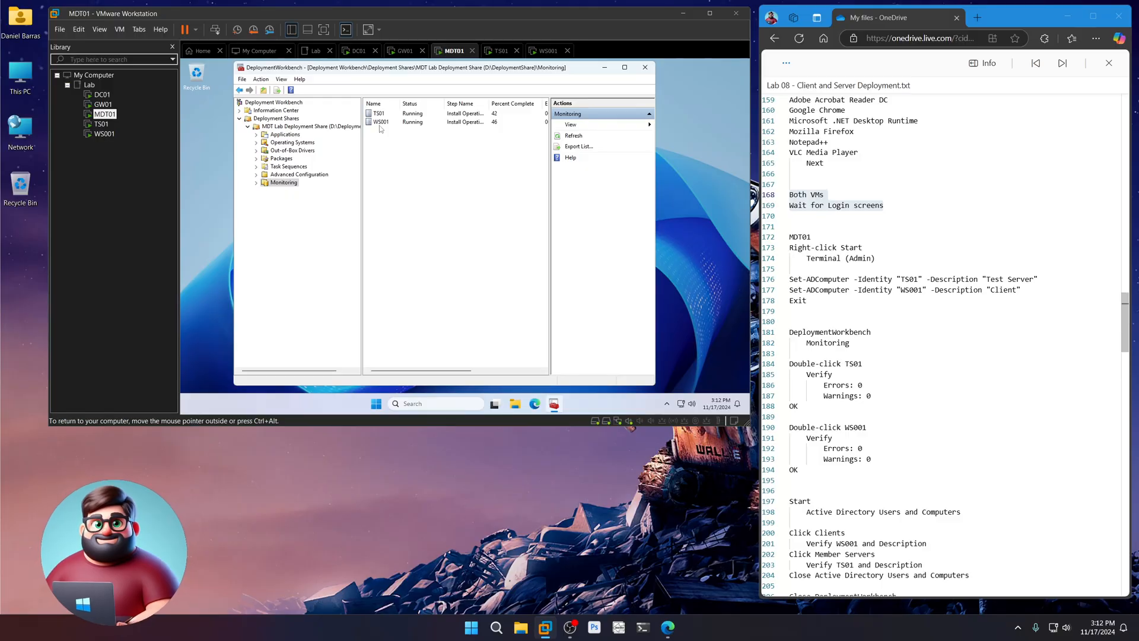
{"action": "double_click", "coordinate": [378, 112]}
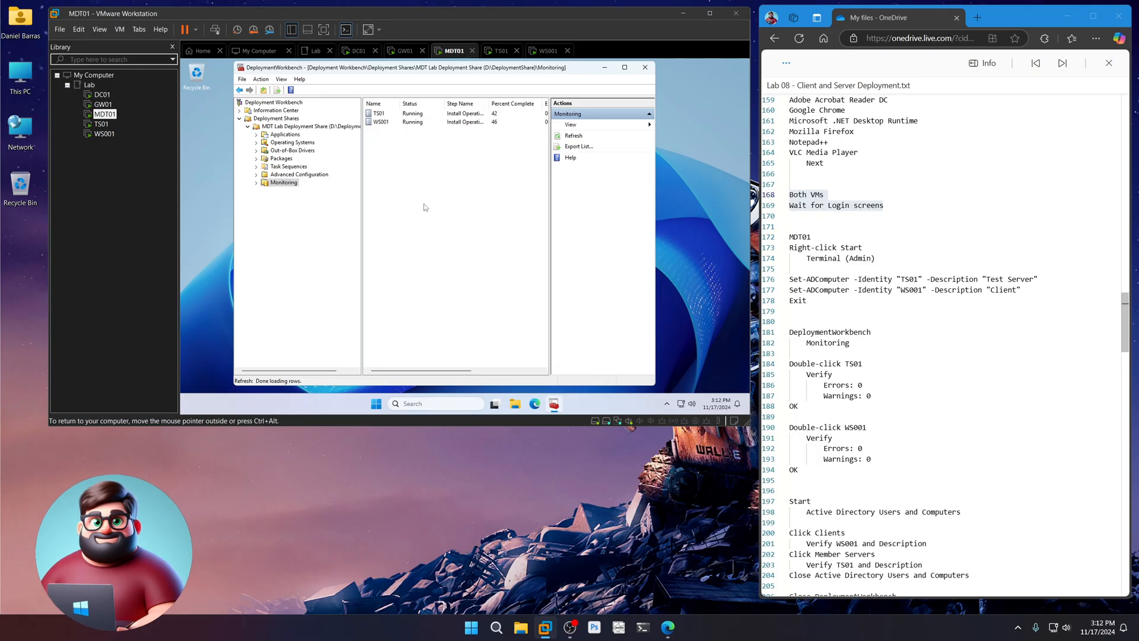
{"action": "mouse_move", "coordinate": [456, 215]}
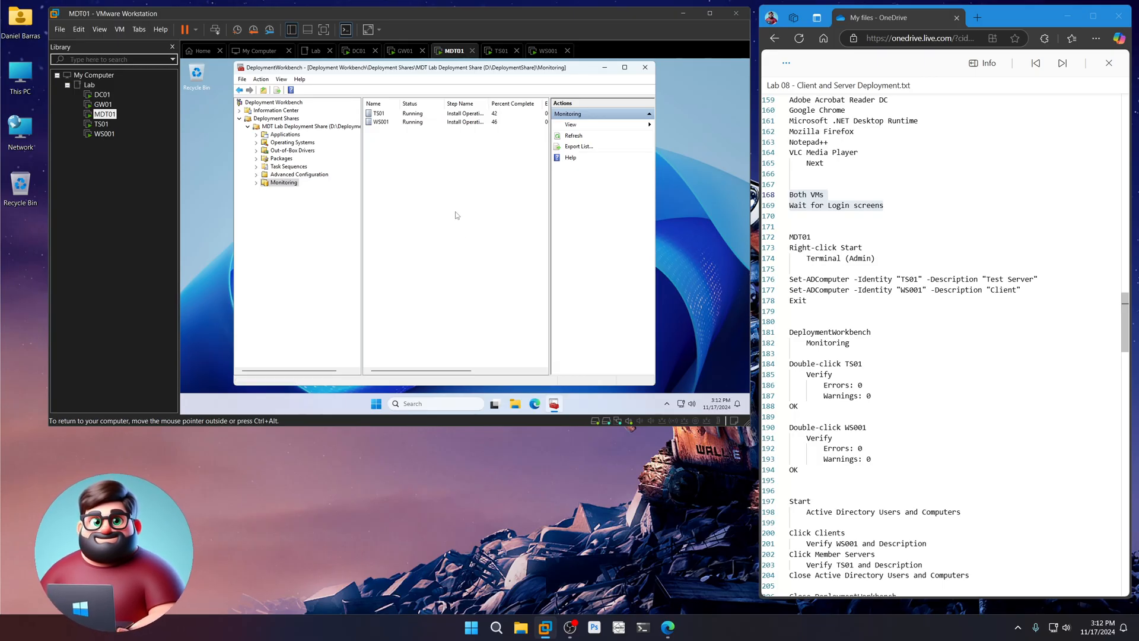
{"action": "mouse_move", "coordinate": [100, 124]}
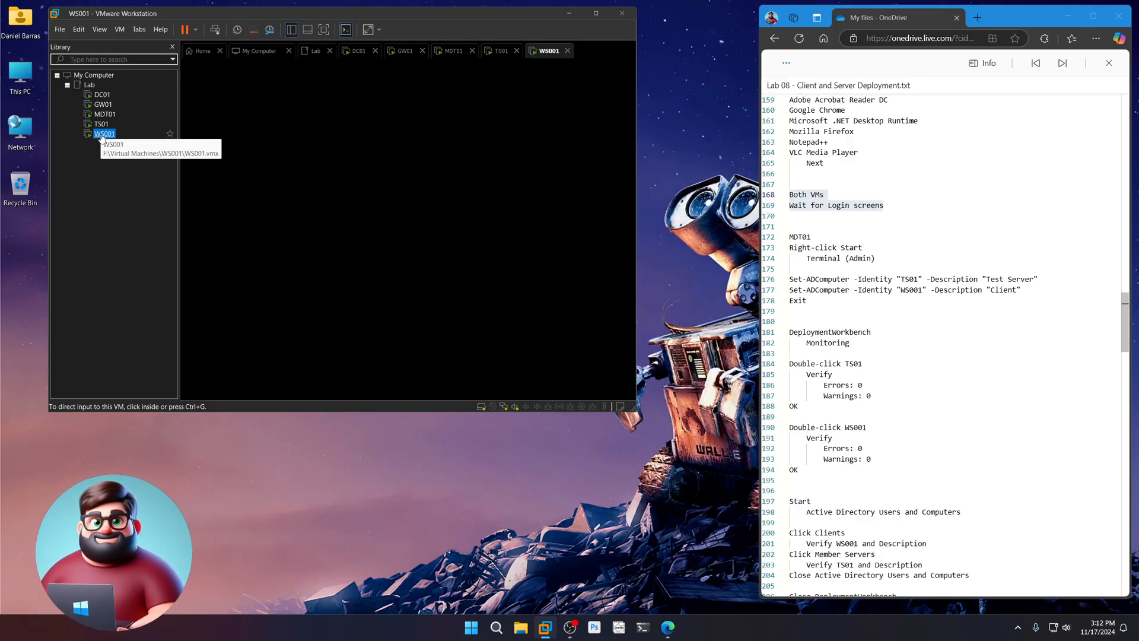
{"action": "left_click", "coordinate": [498, 50]}
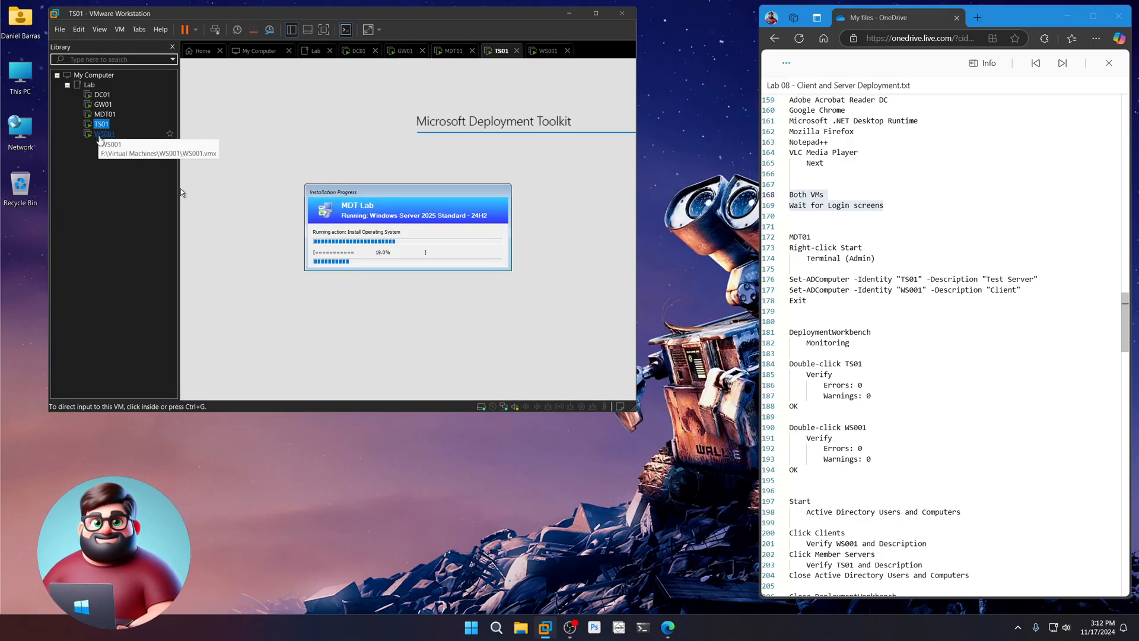
{"action": "left_click", "coordinate": [546, 50]}
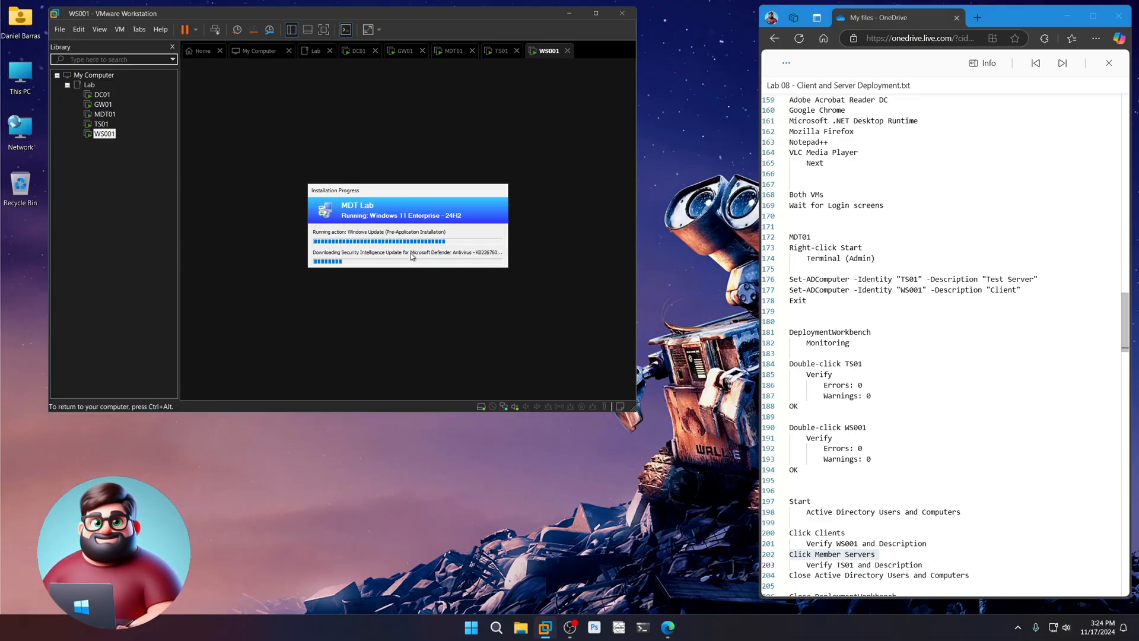
{"action": "left_click", "coordinate": [101, 123]}
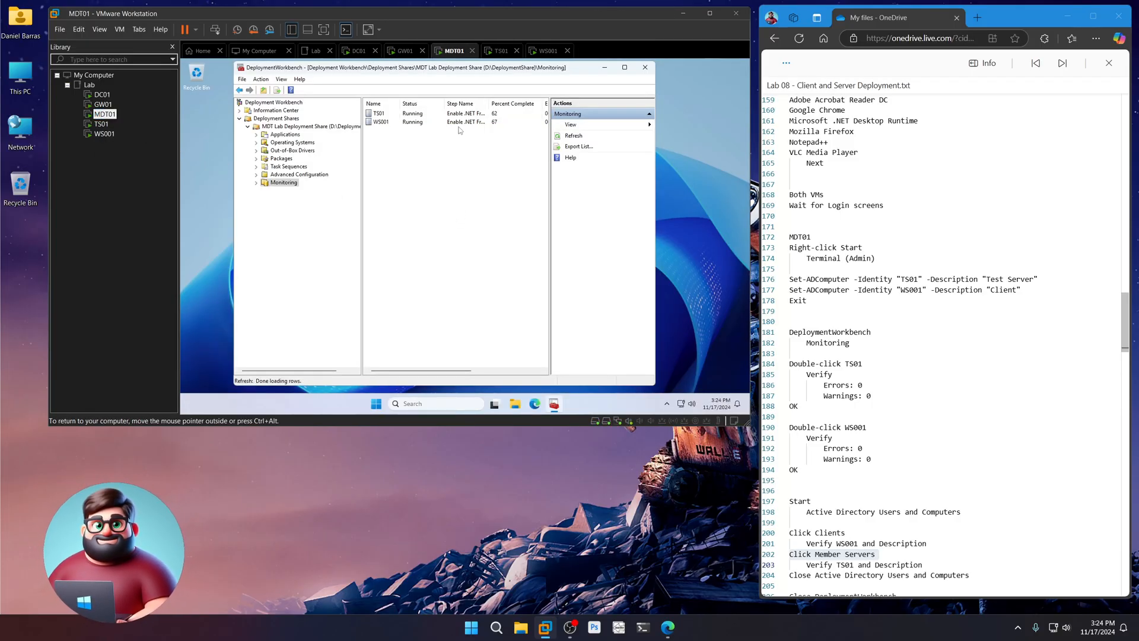
{"action": "double_click", "coordinate": [377, 113]}
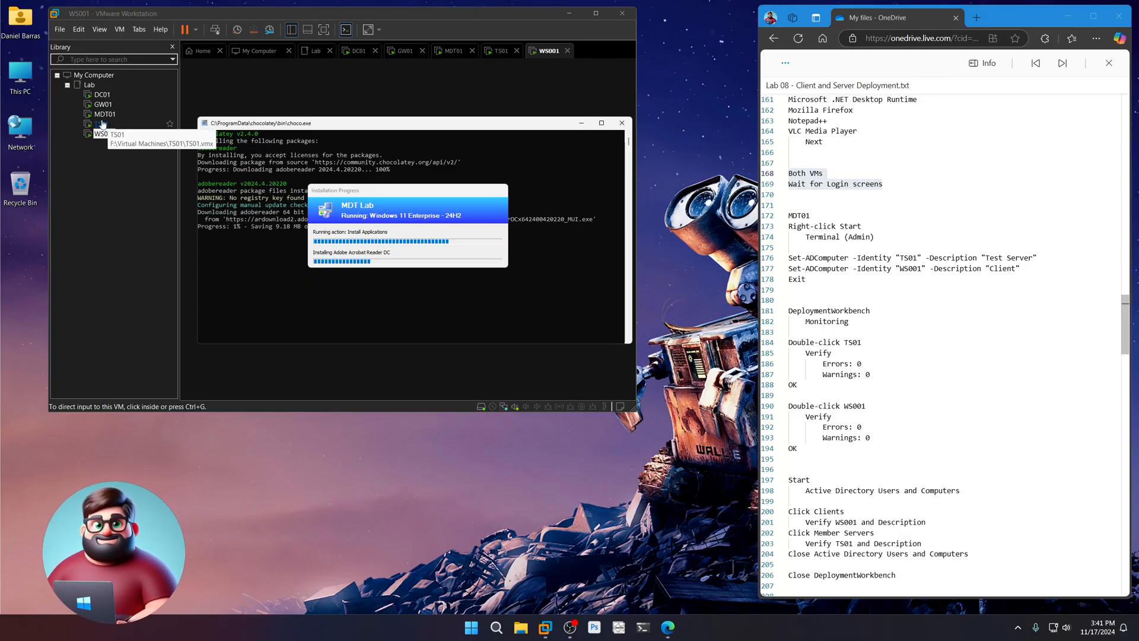
- Watch TS01's install, open WS001's deployment details on MDT01, then return to TS01
{"action": "left_click", "coordinate": [498, 49]}
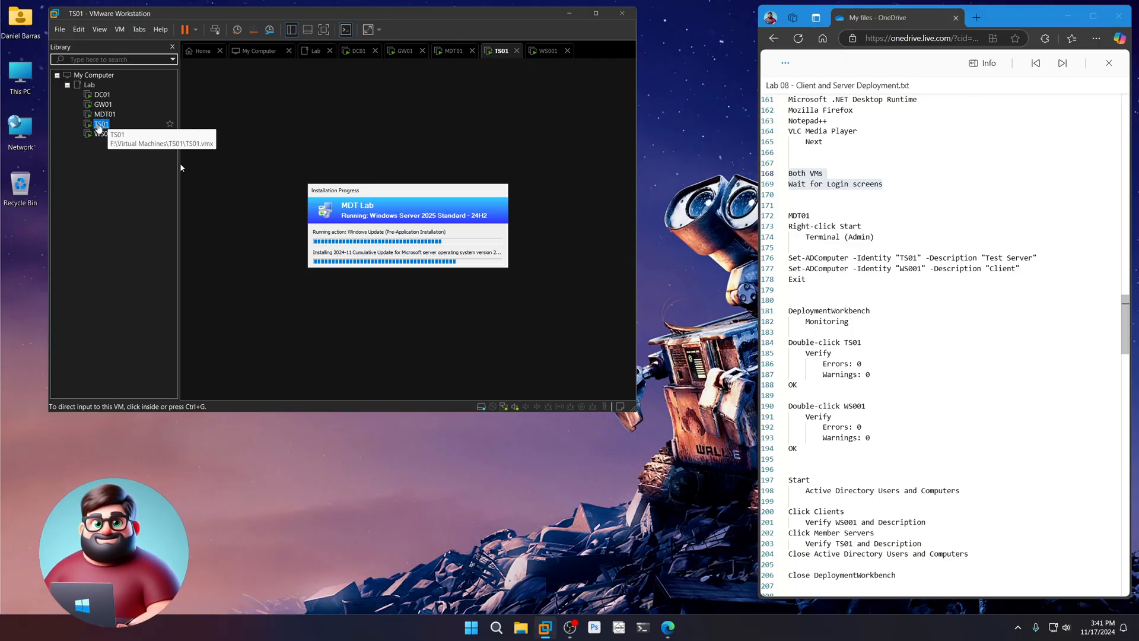
{"action": "mouse_move", "coordinate": [101, 133]}
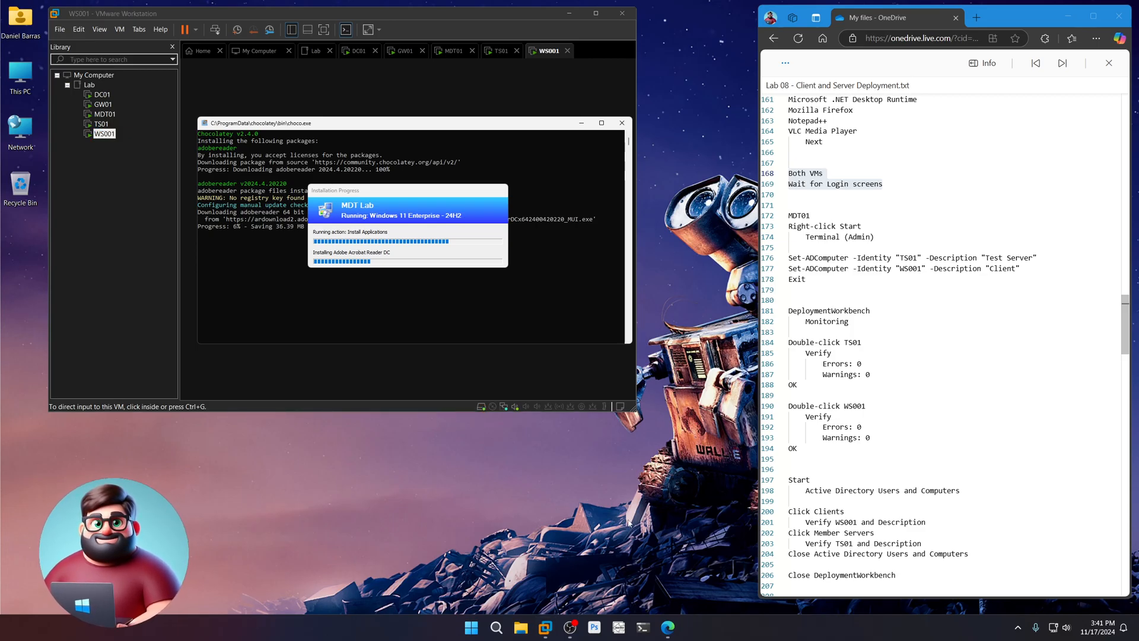
{"action": "left_click", "coordinate": [498, 50]}
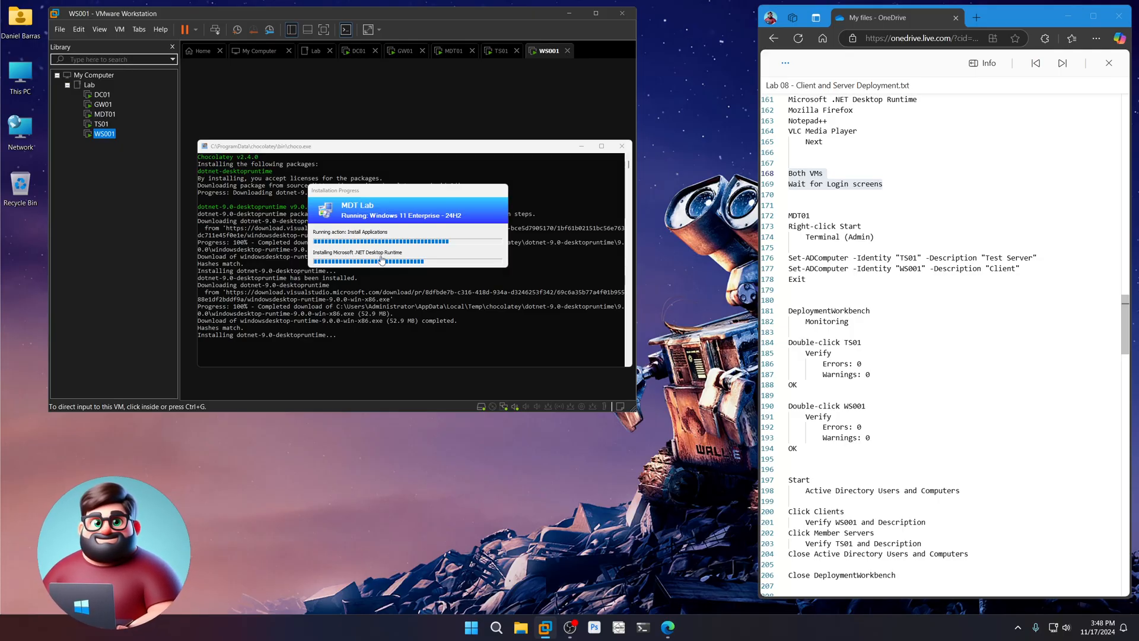
{"action": "left_click", "coordinate": [453, 51]}
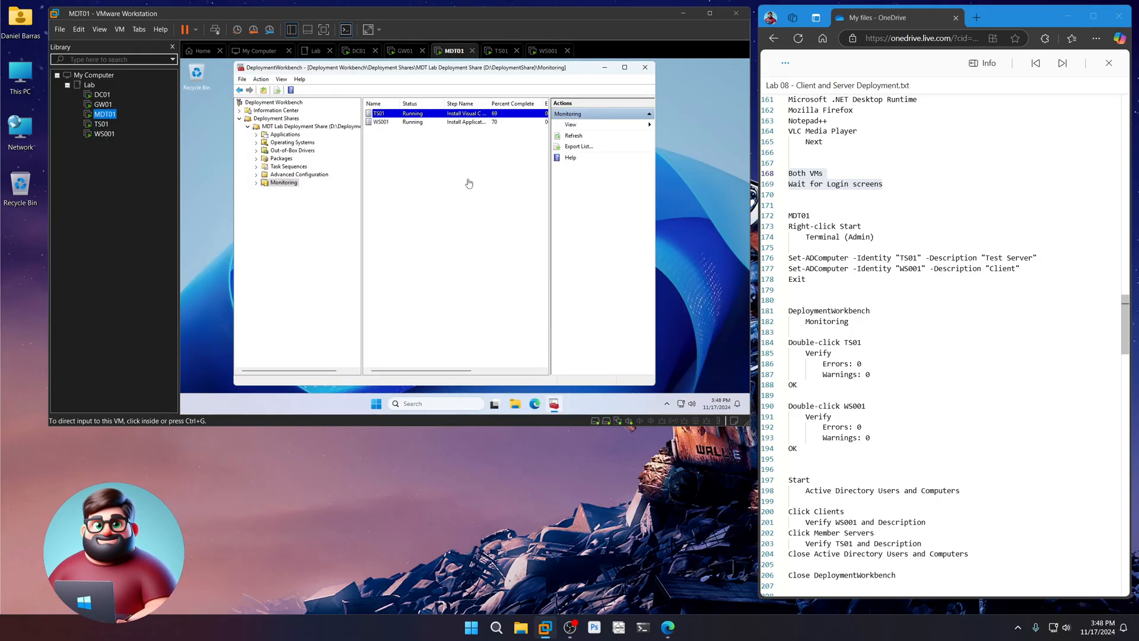
{"action": "double_click", "coordinate": [378, 113]}
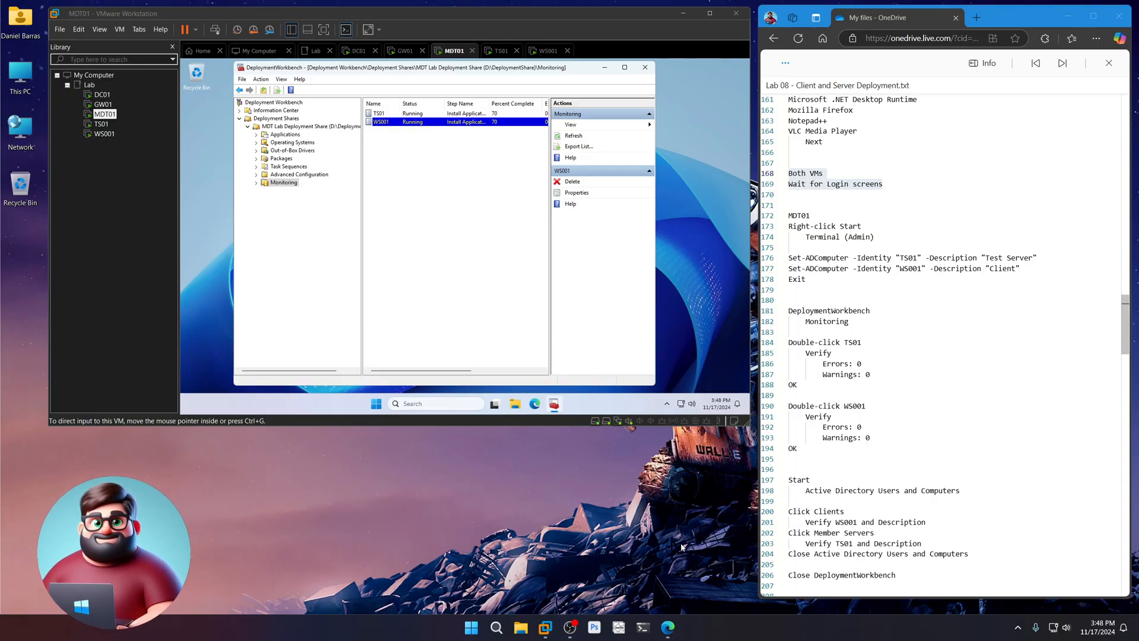
{"action": "left_click", "coordinate": [499, 50]}
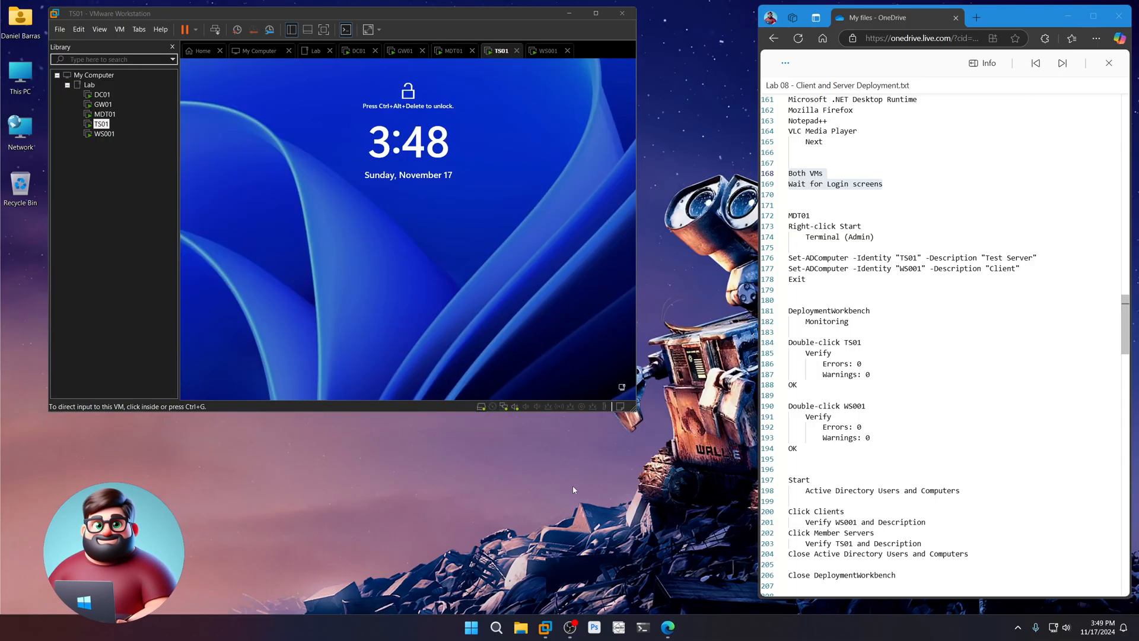
{"action": "mouse_move", "coordinate": [213, 165]}
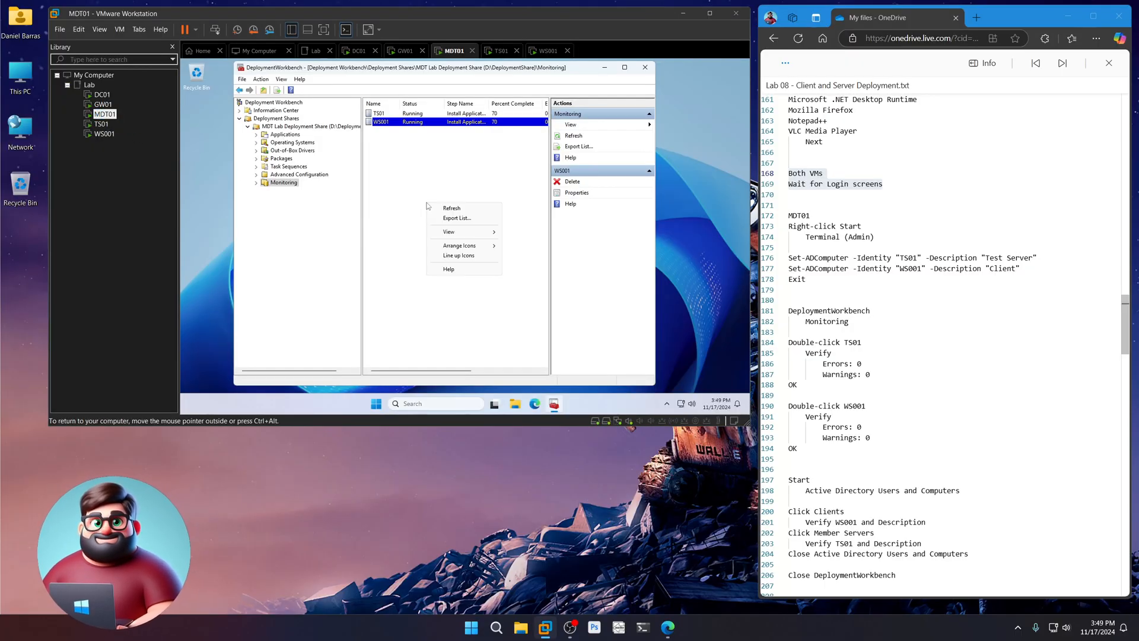
- Refresh Monitoring, check TS01's details and console, then refresh again on MDT01
{"action": "left_click", "coordinate": [451, 208]}
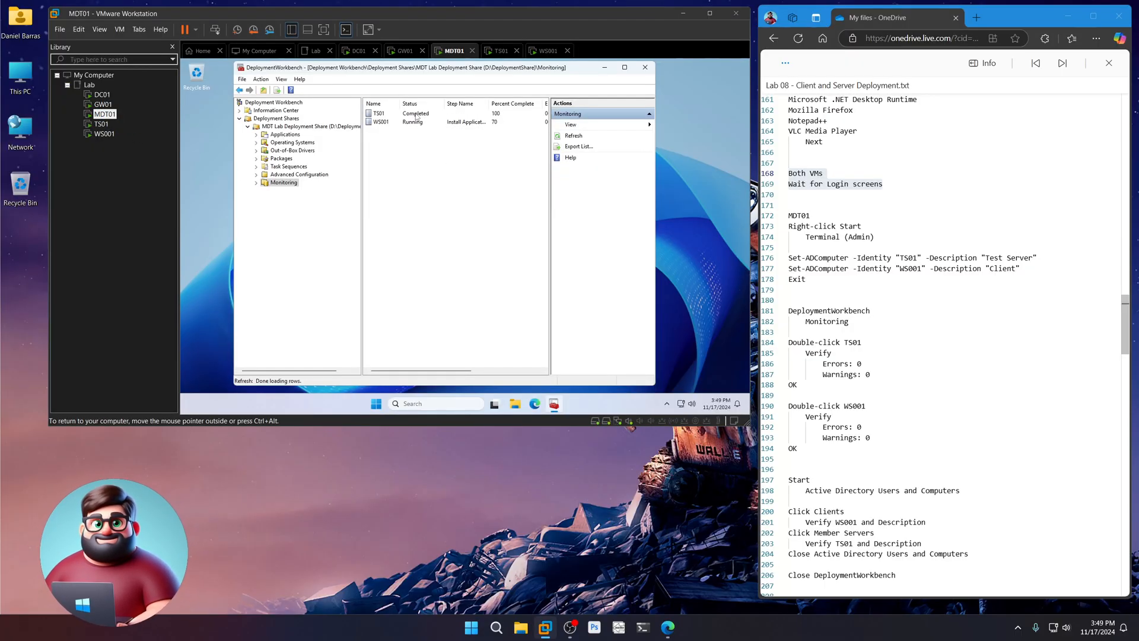
{"action": "double_click", "coordinate": [379, 113]}
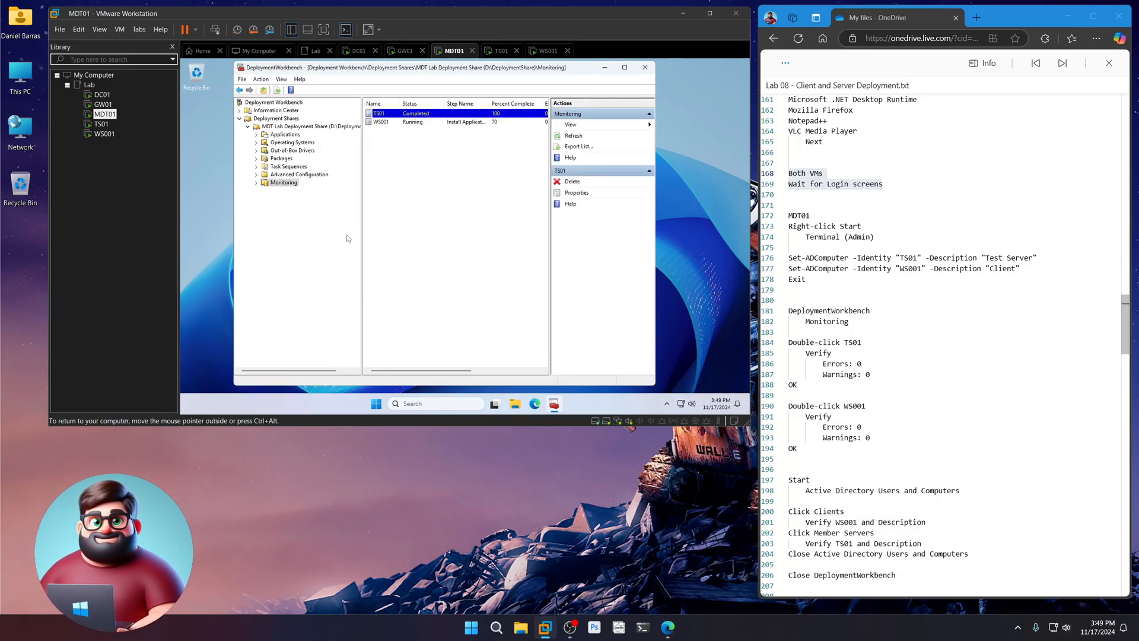
{"action": "left_click", "coordinate": [101, 124]}
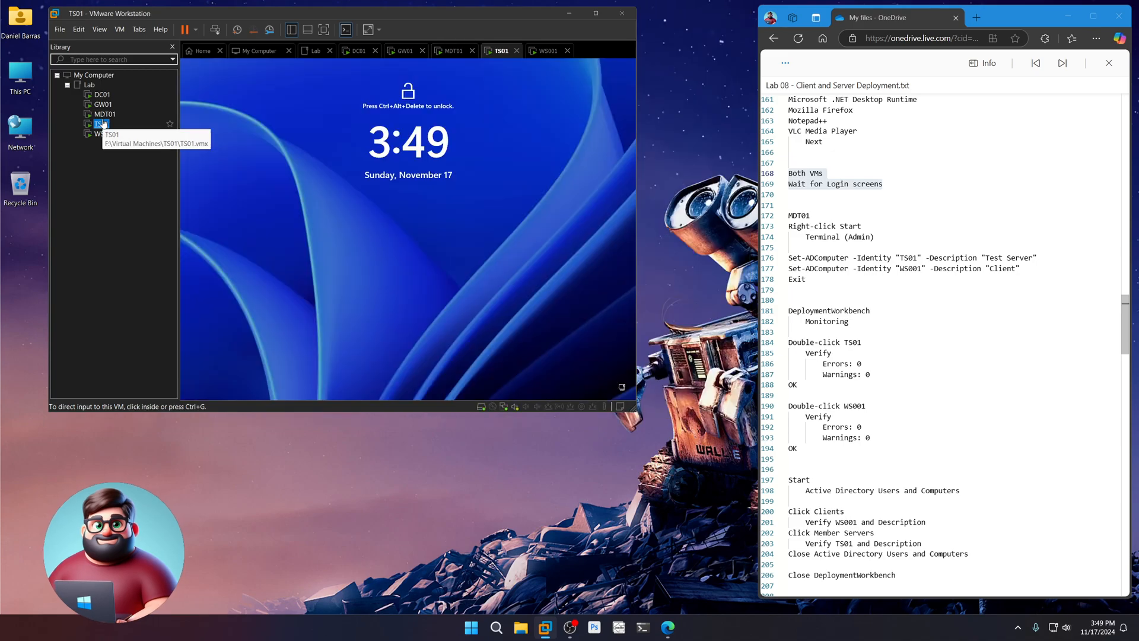
{"action": "left_click", "coordinate": [104, 134]}
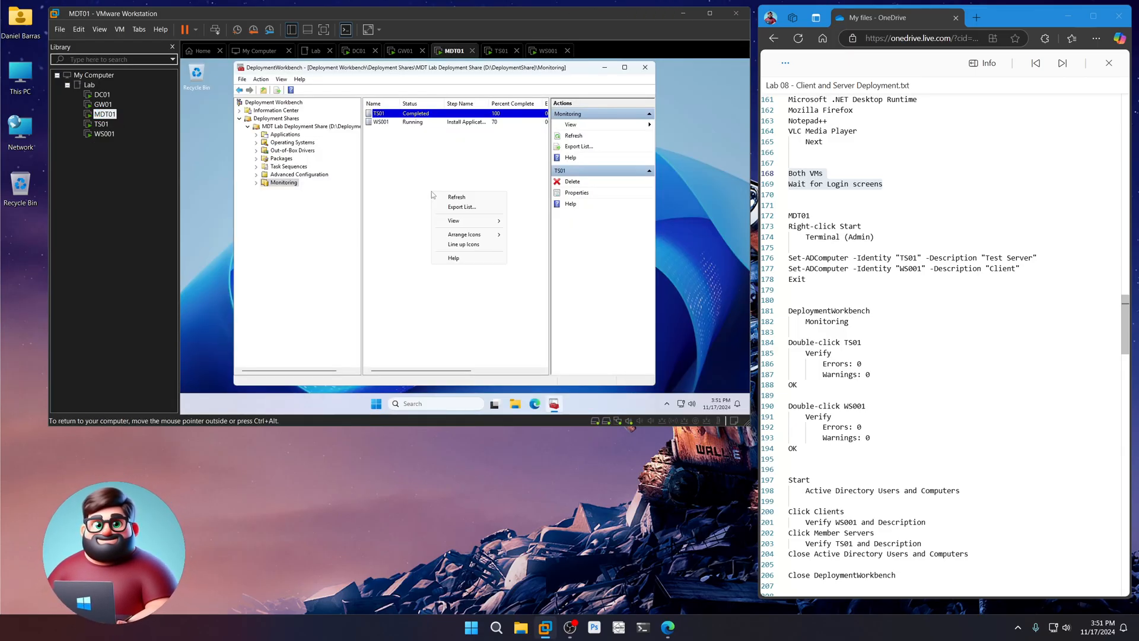
{"action": "left_click", "coordinate": [456, 197]}
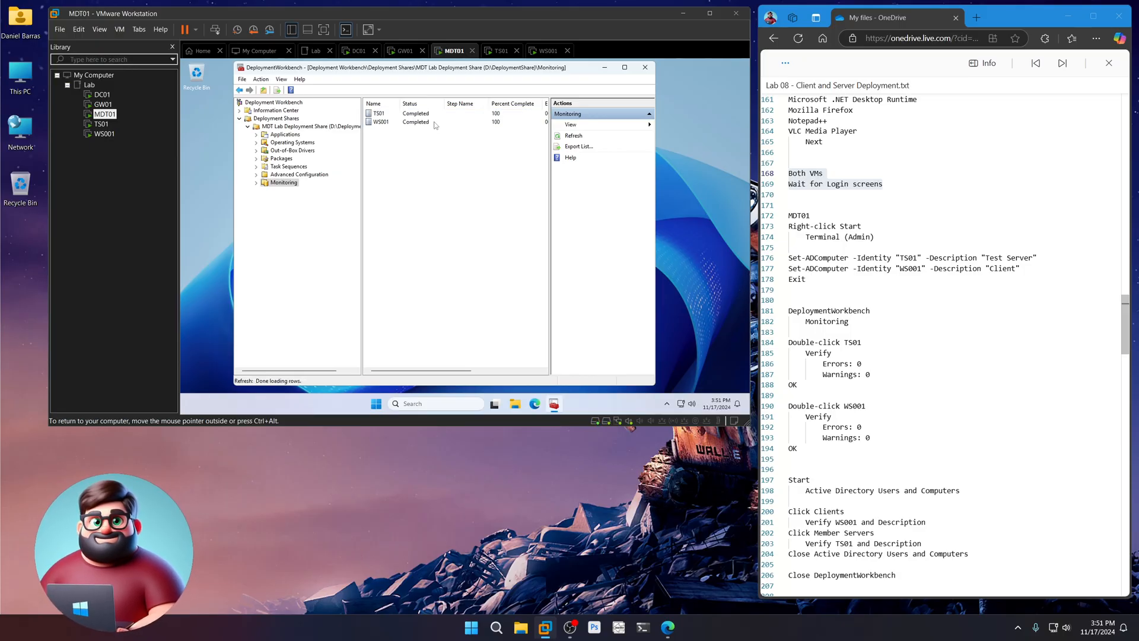
- Confirm TS01 shows 0 errors and 0 warnings, then select the Set-ADComputer commands
{"action": "double_click", "coordinate": [379, 121]}
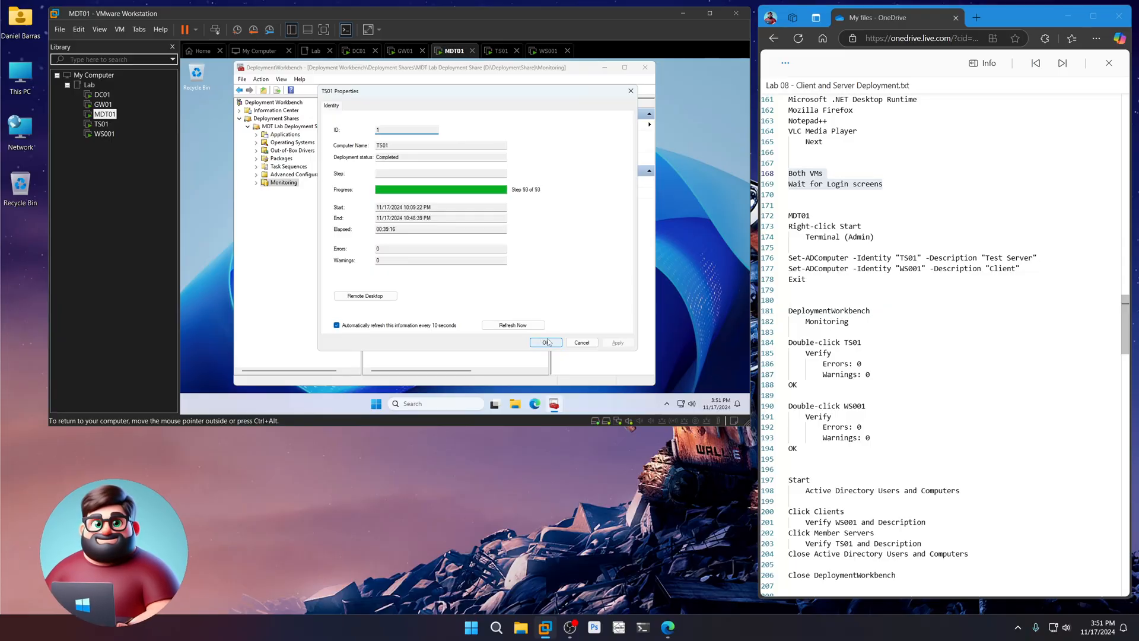
{"action": "left_click", "coordinate": [546, 343]}
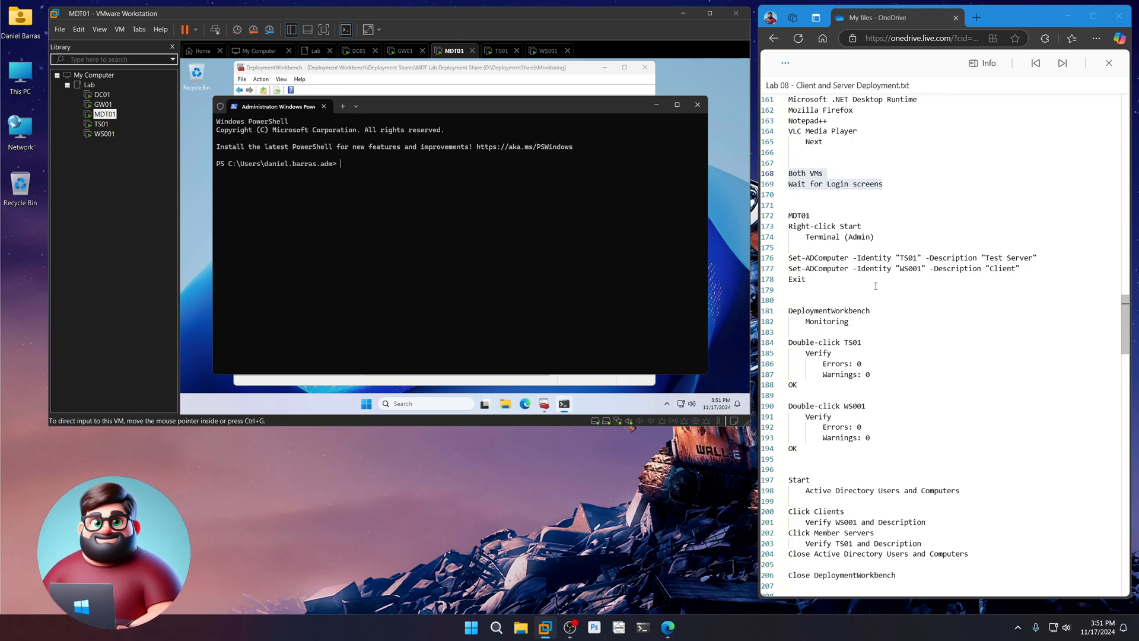
{"action": "left_click_drag", "start_coordinate": [788, 257], "coordinate": [806, 279]}
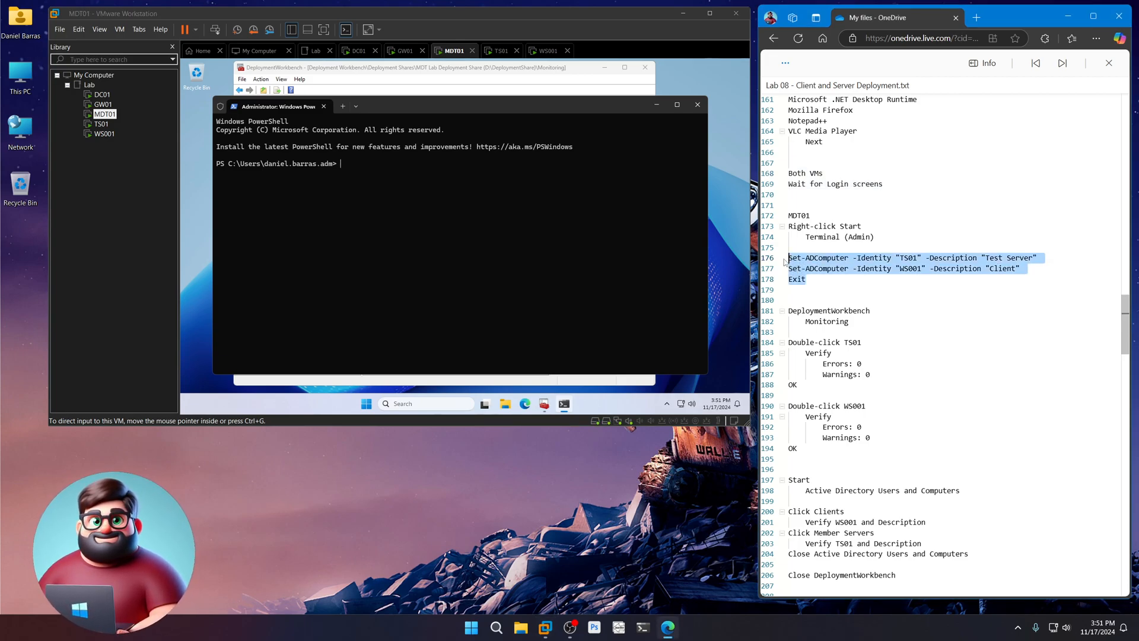
{"action": "mouse_move", "coordinate": [459, 133]}
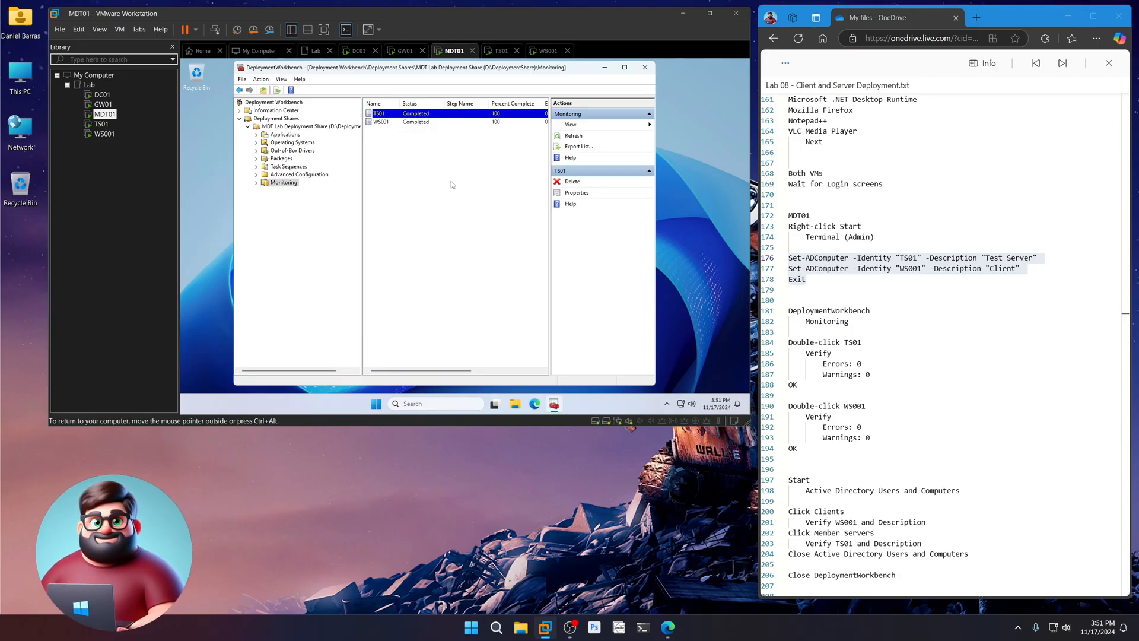
{"action": "scroll", "scroll_direction": "down", "scroll_amount": 3}
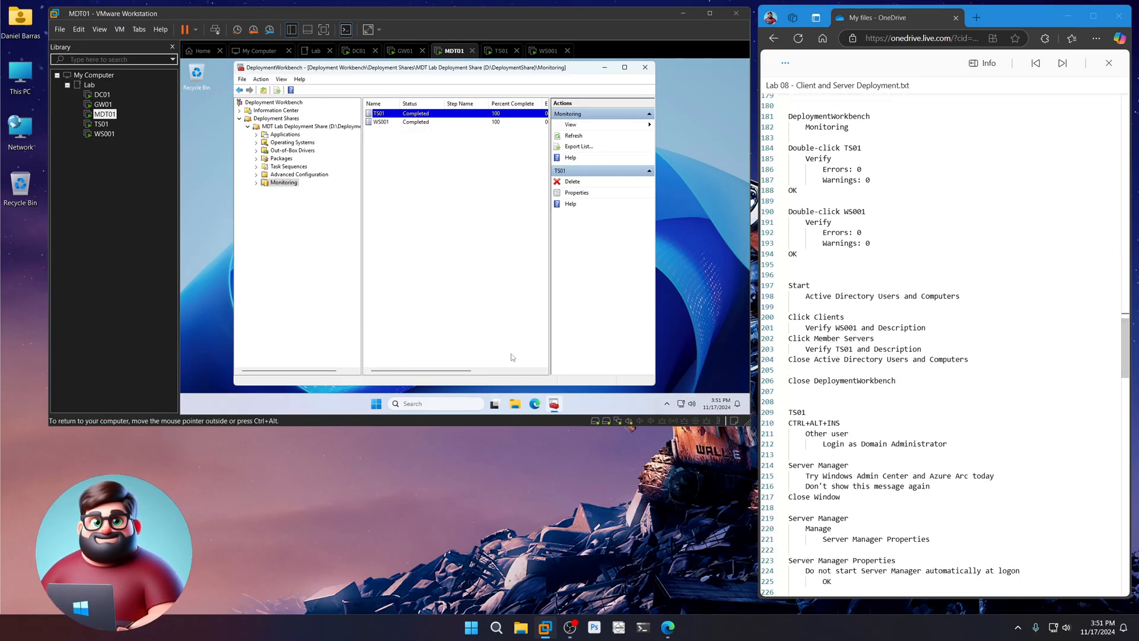
- In Active Directory Users and Computers, view Clients and Member Servers, then close Deployment Workbench
{"action": "left_click", "coordinate": [375, 404]}
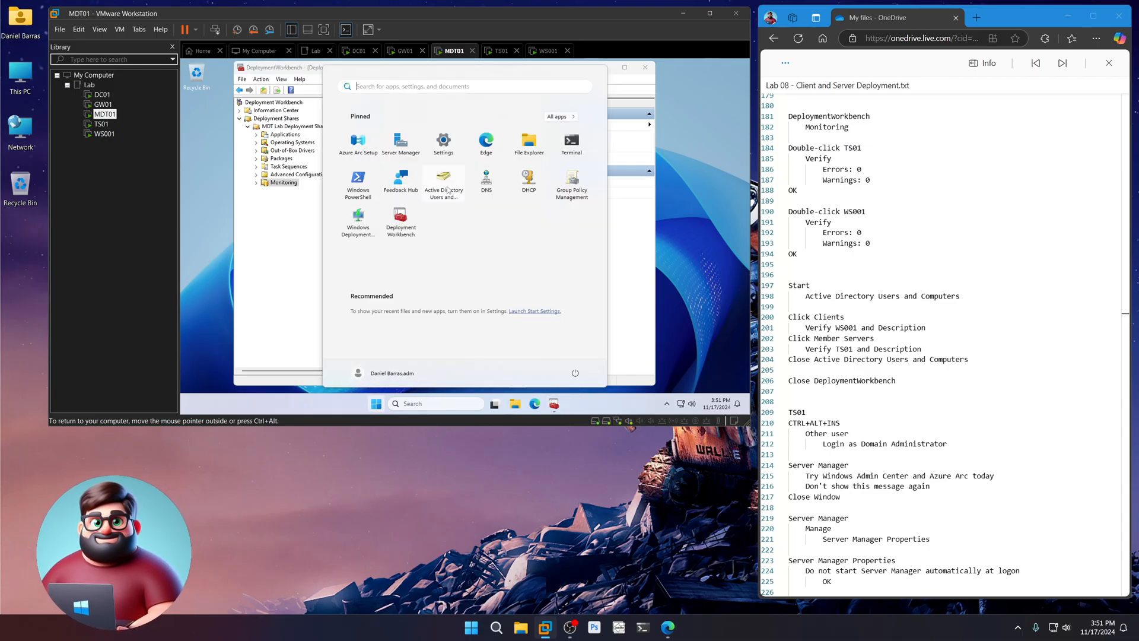
{"action": "left_click", "coordinate": [443, 180]}
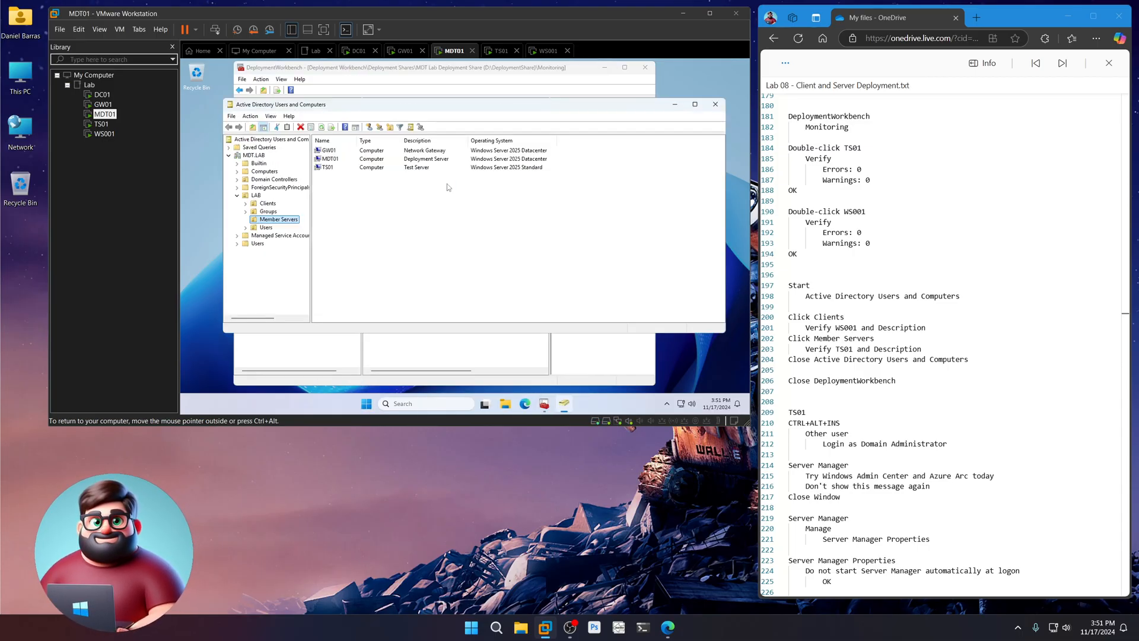
{"action": "left_click", "coordinate": [266, 204]}
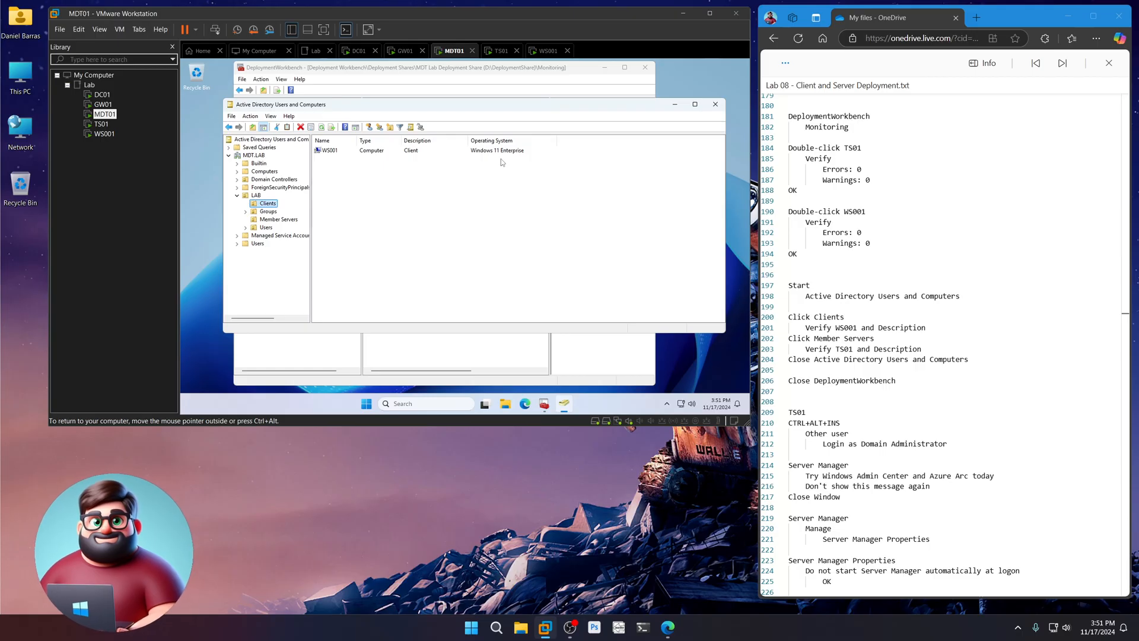
{"action": "mouse_move", "coordinate": [276, 220]}
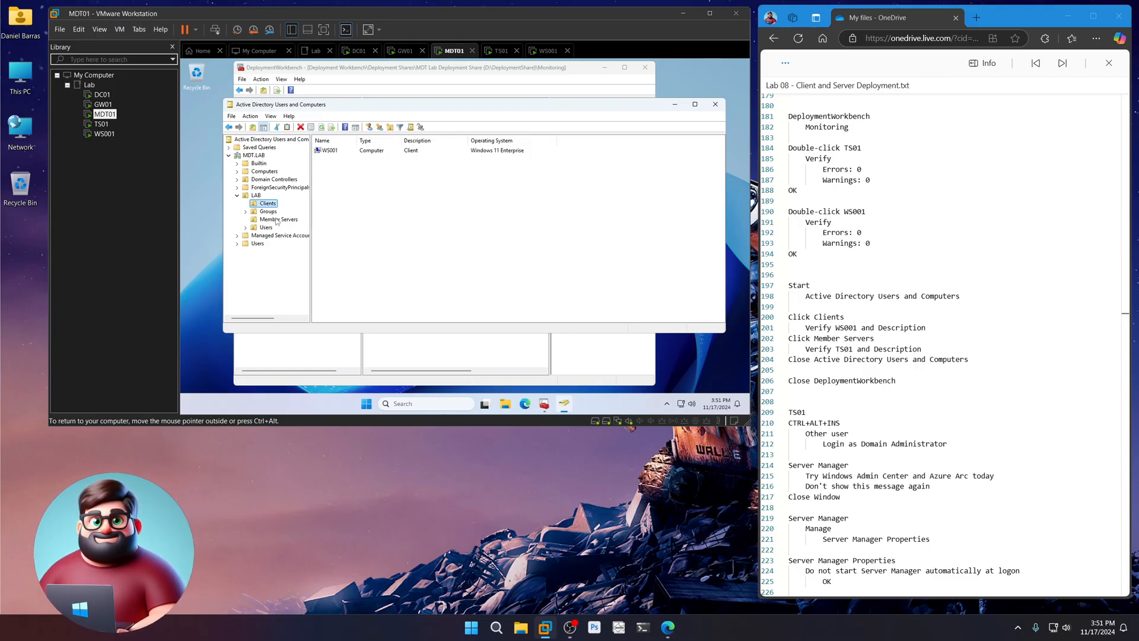
{"action": "left_click", "coordinate": [279, 219]}
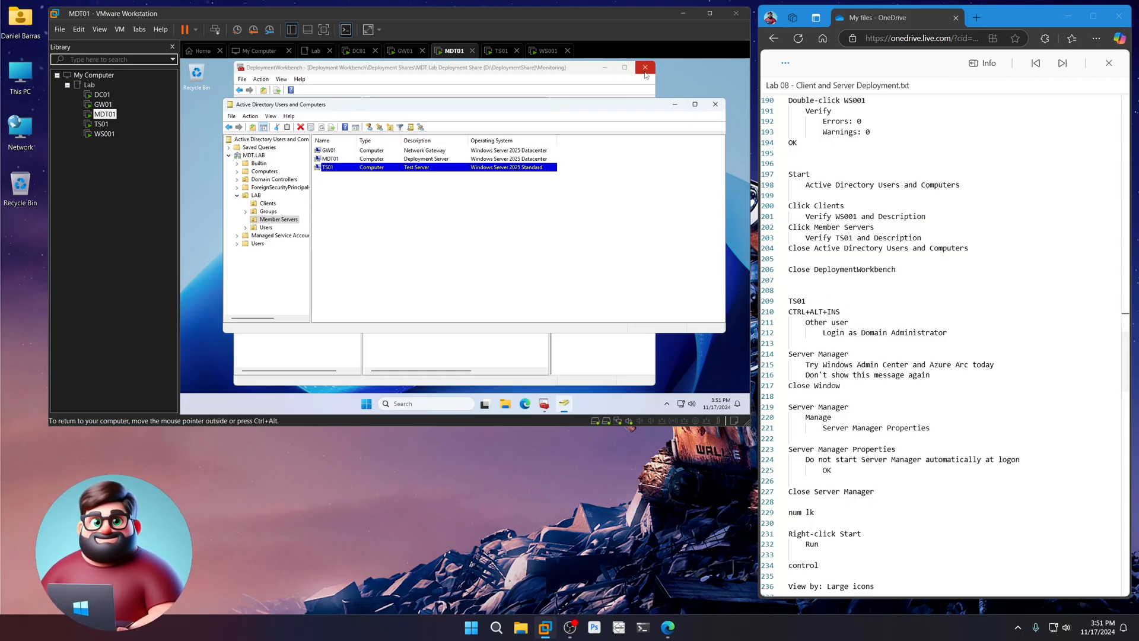
{"action": "left_click", "coordinate": [643, 67]}
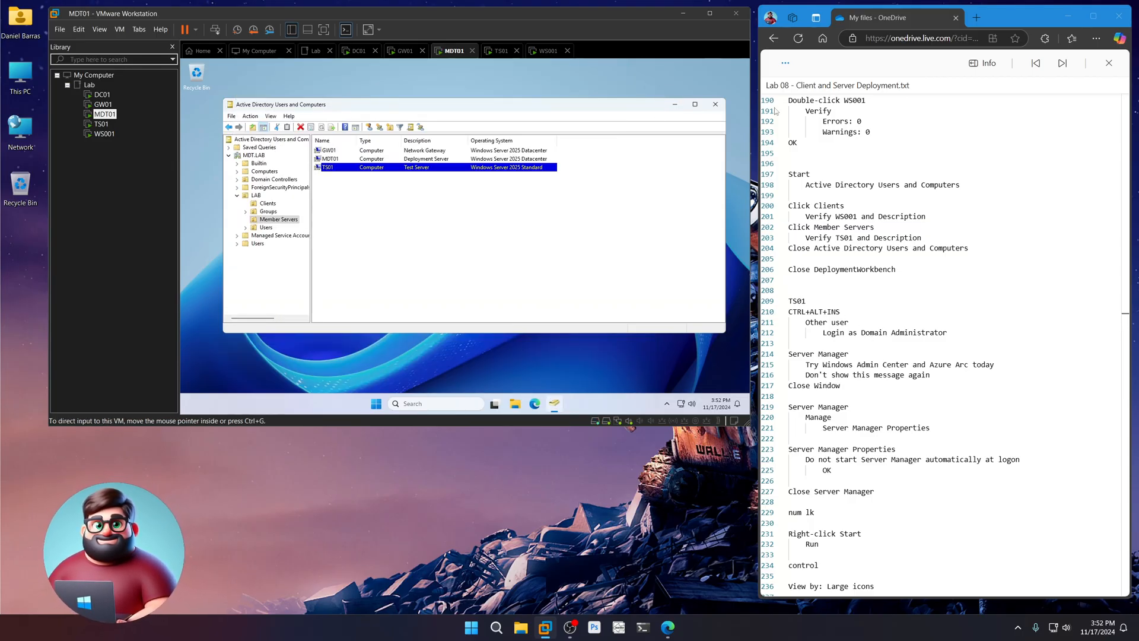
{"action": "scroll", "scroll_direction": "down", "scroll_amount": 3}
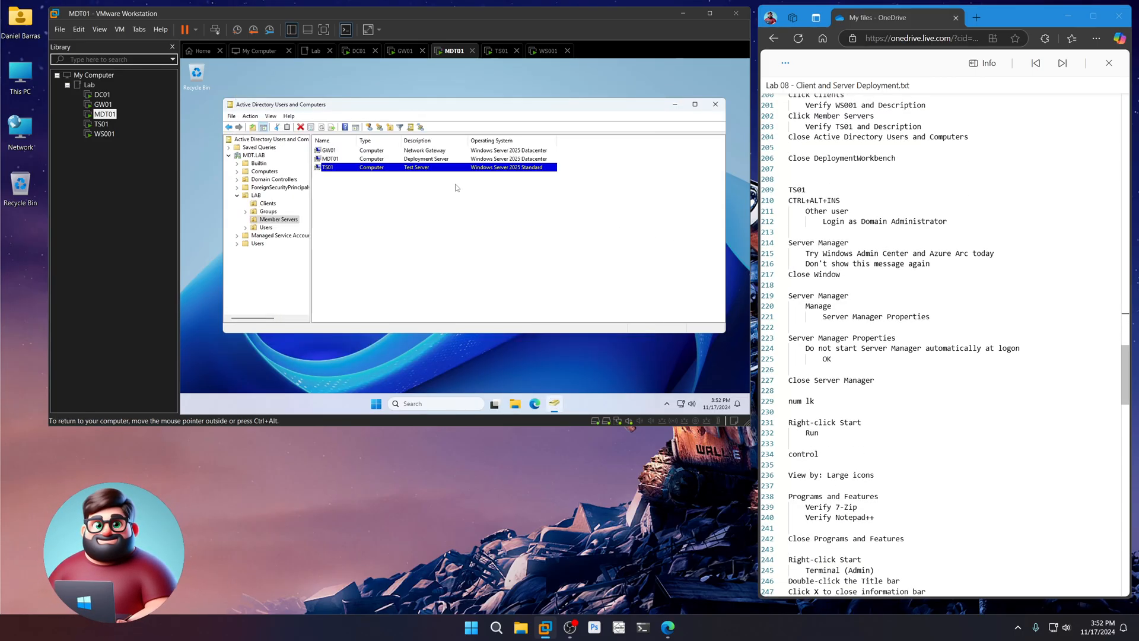
{"action": "left_click", "coordinate": [499, 50]}
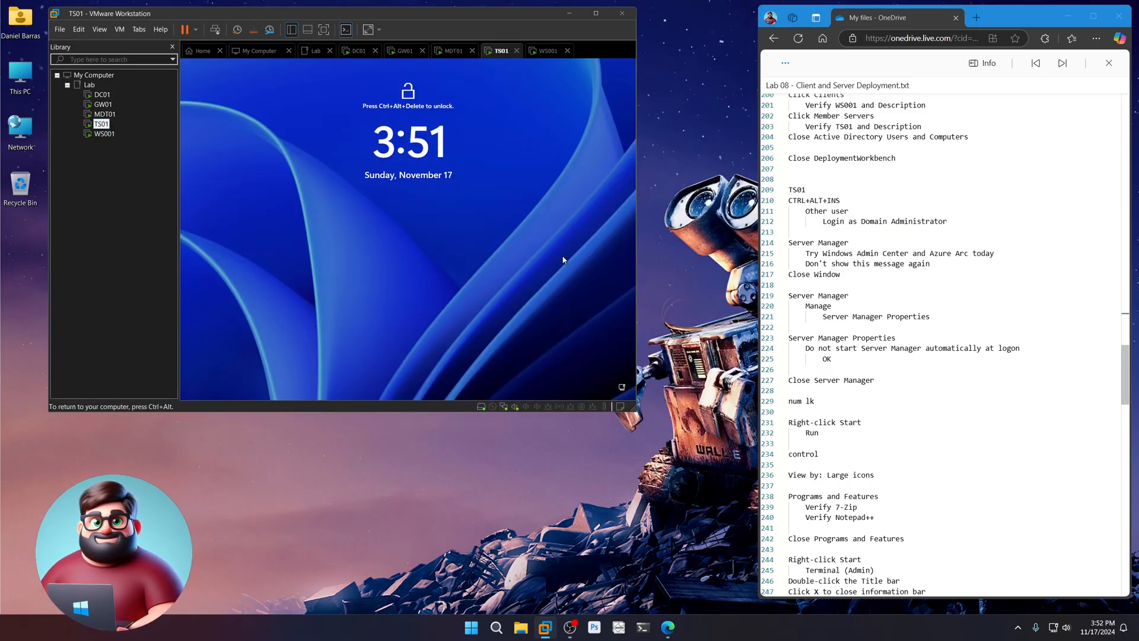
{"action": "key", "text": "ctrl+alt+delete"}
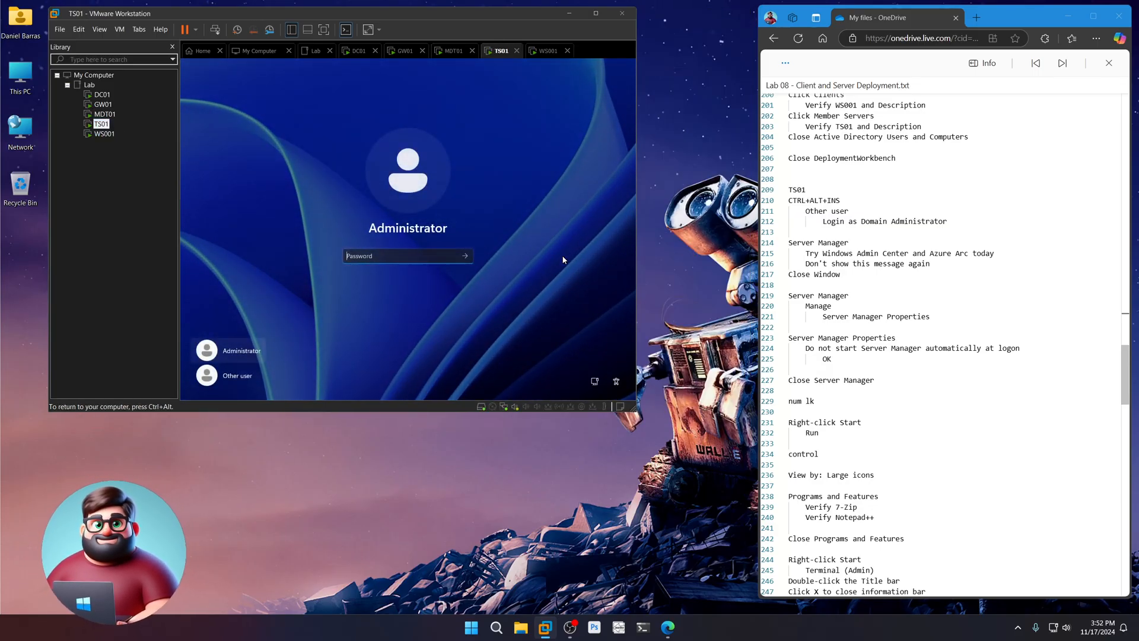
{"action": "left_click", "coordinate": [237, 376]}
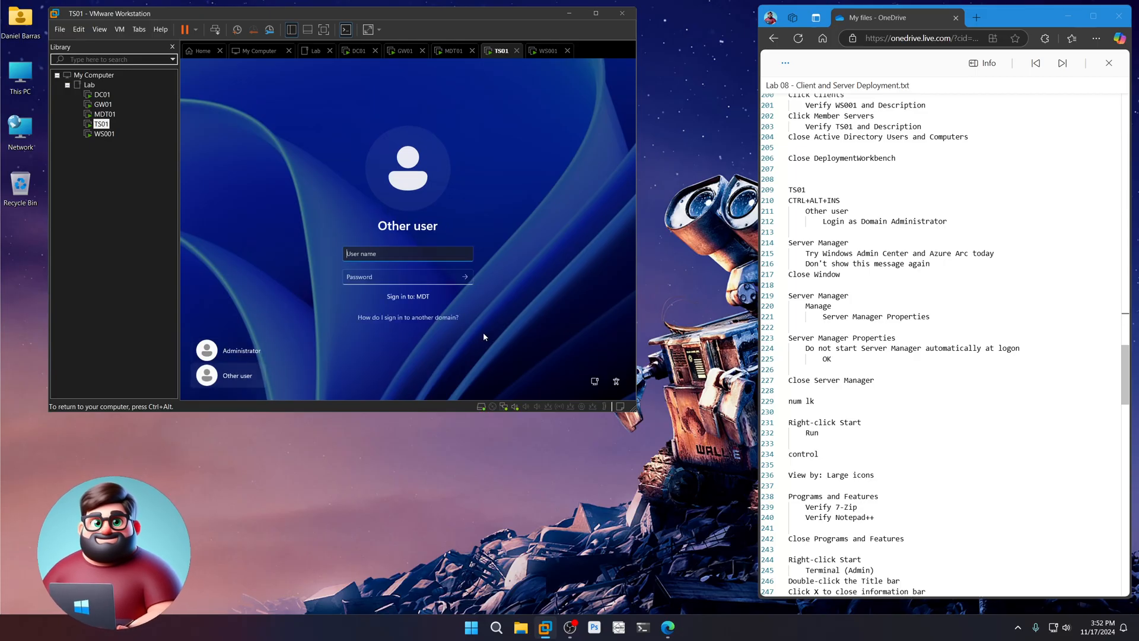
{"action": "type", "text": "daniel.barras.adm"}
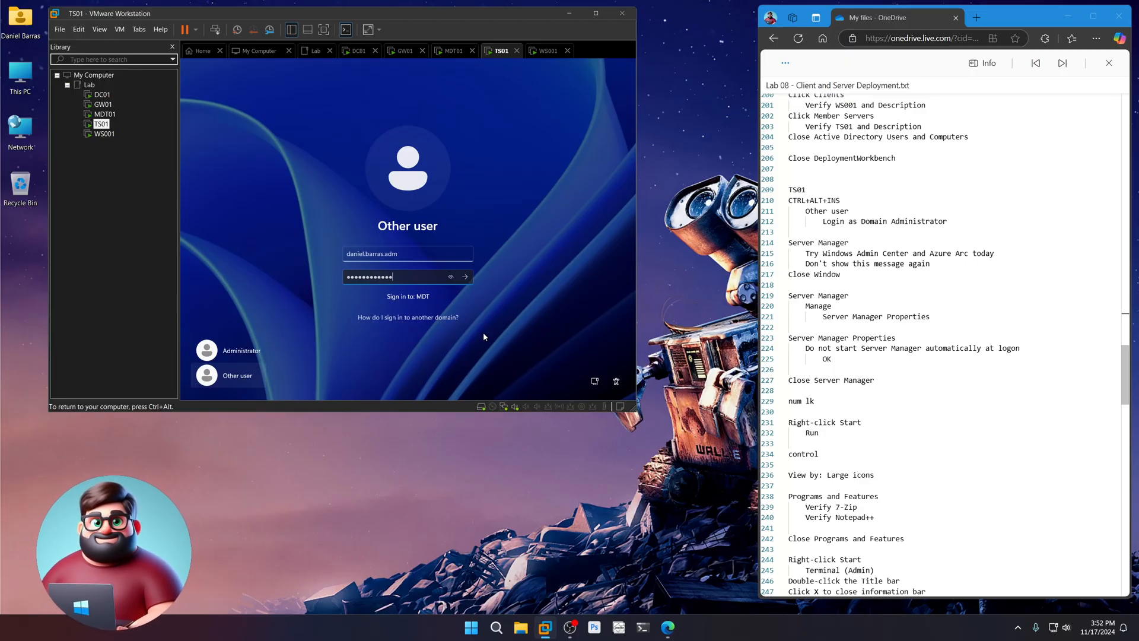
{"action": "left_click", "coordinate": [464, 277]}
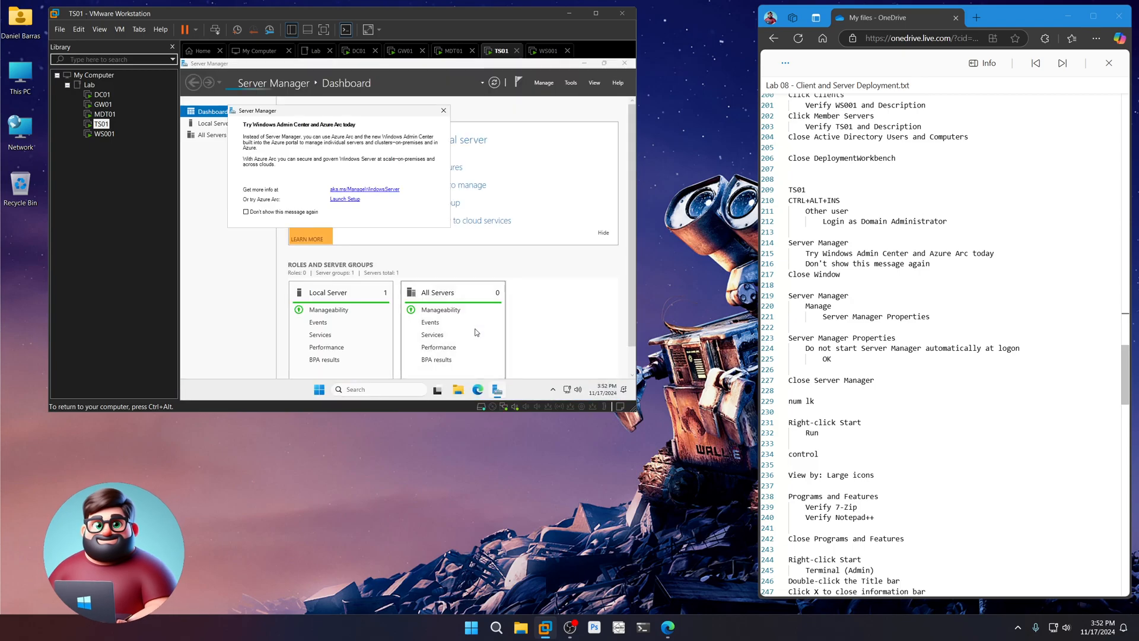
- Dismiss the Azure Arc prompt, disable Server Manager autostart, close it, and launch Control Panel
{"action": "left_click", "coordinate": [246, 211]}
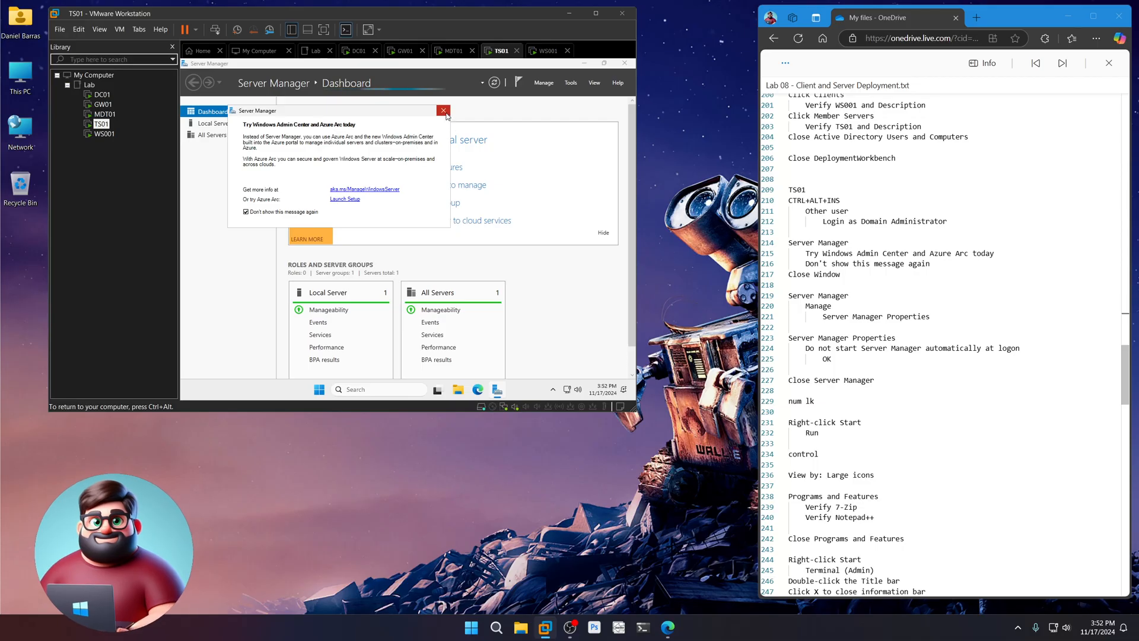
{"action": "left_click", "coordinate": [543, 82]}
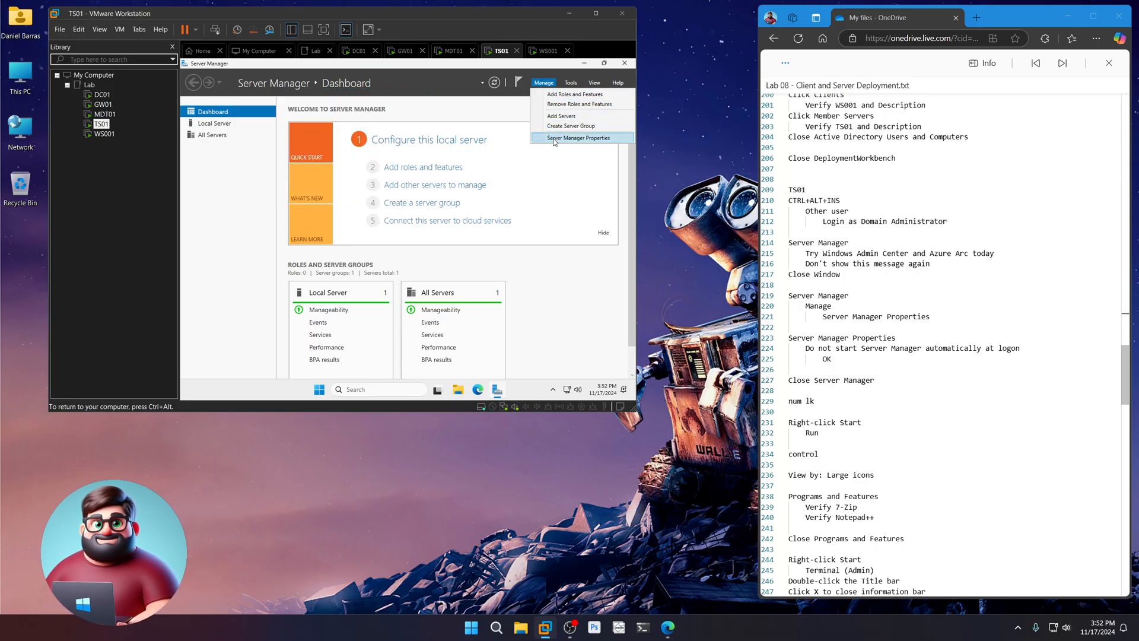
{"action": "left_click", "coordinate": [579, 138]}
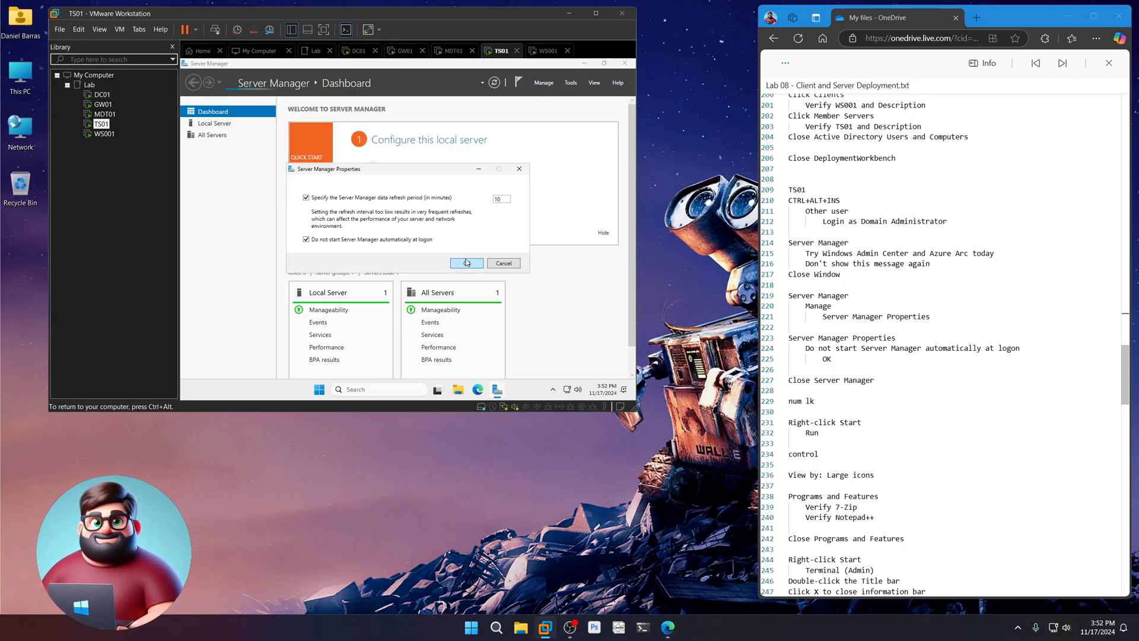
{"action": "left_click", "coordinate": [467, 263]}
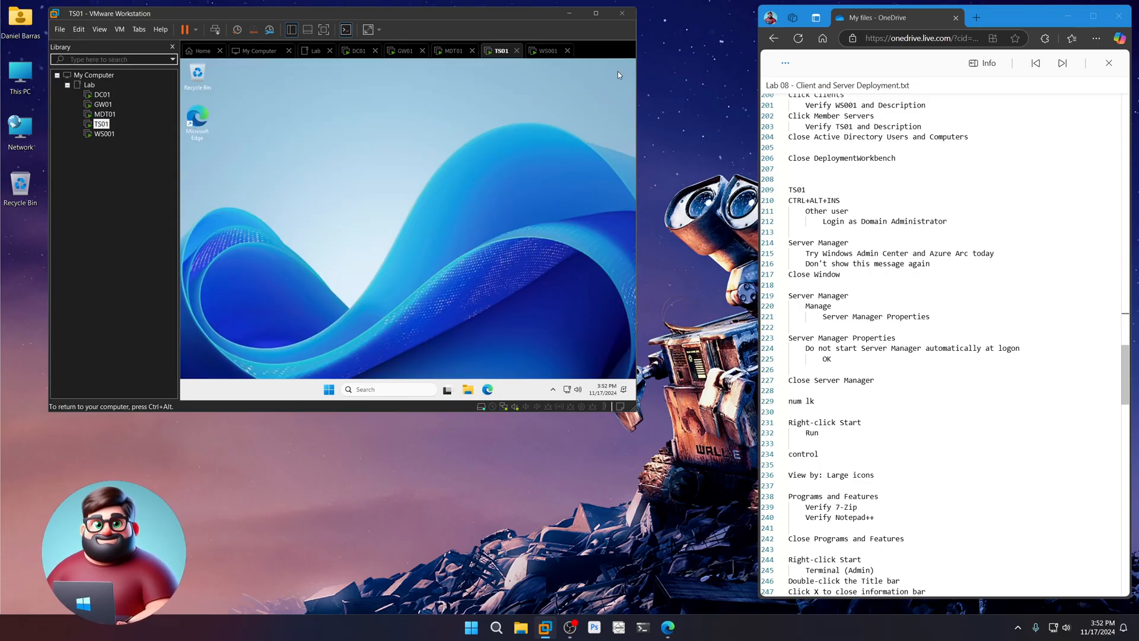
{"action": "scroll", "scroll_direction": "down", "scroll_amount": 3}
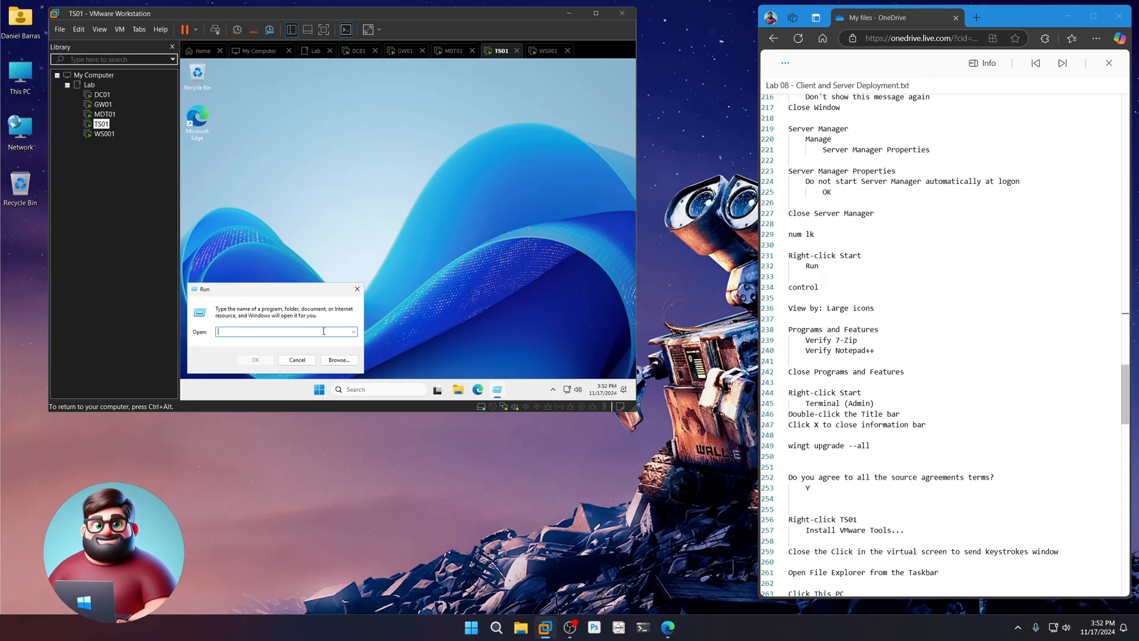
{"action": "type", "text": "control"}
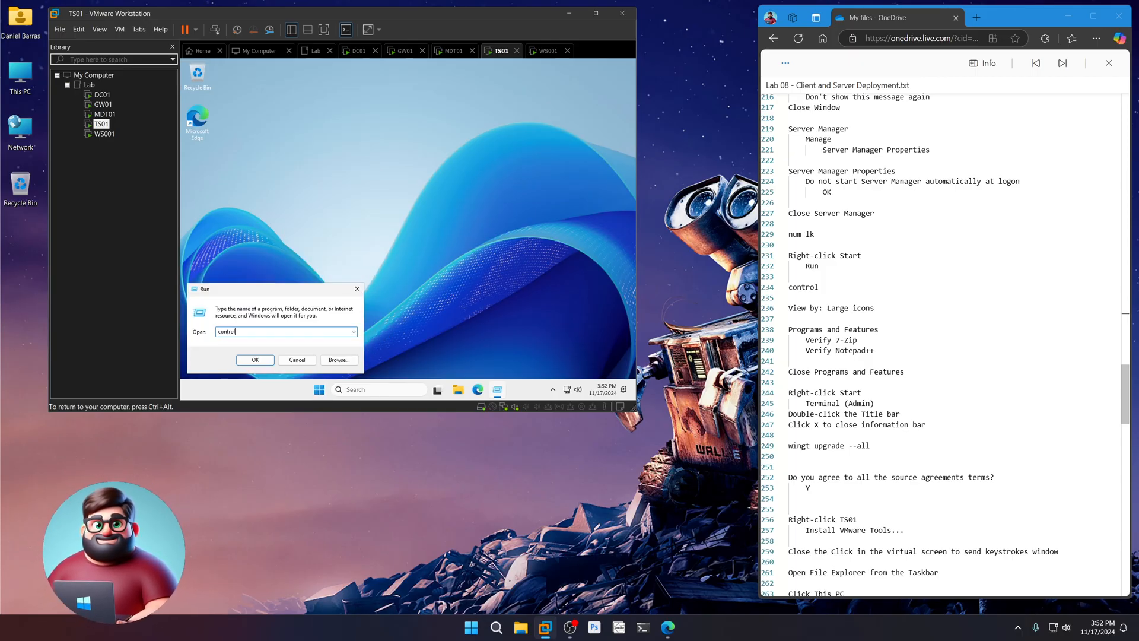
{"action": "left_click", "coordinate": [255, 360]}
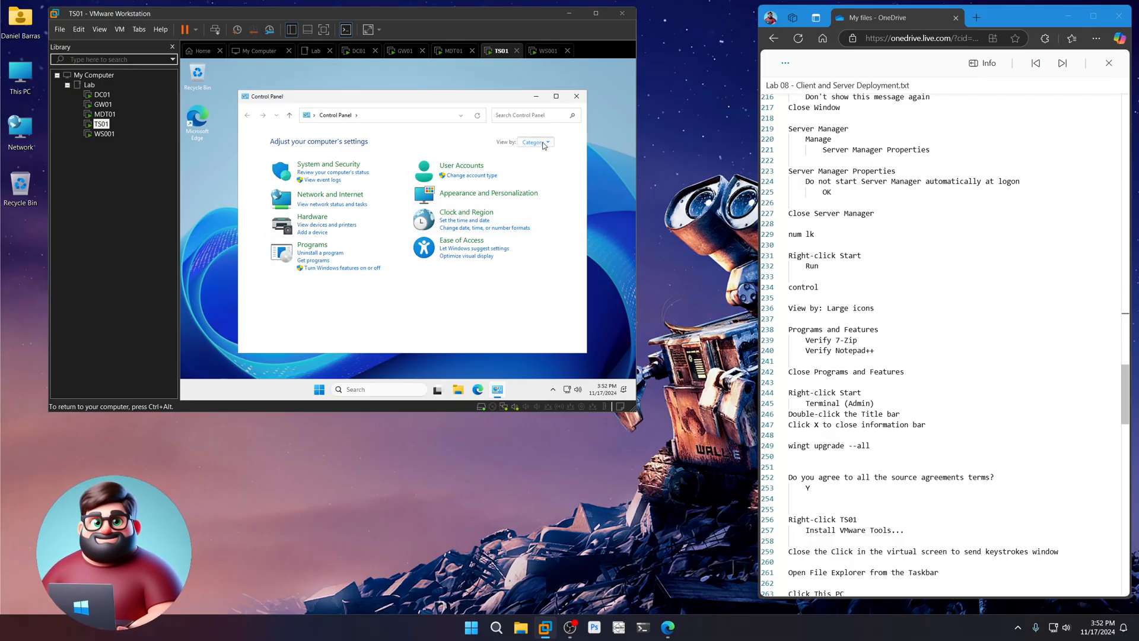
- Switch Control Panel to Large icons and confirm 7-Zip and Notepad++ in Programs and Features
{"action": "left_click", "coordinate": [534, 141]}
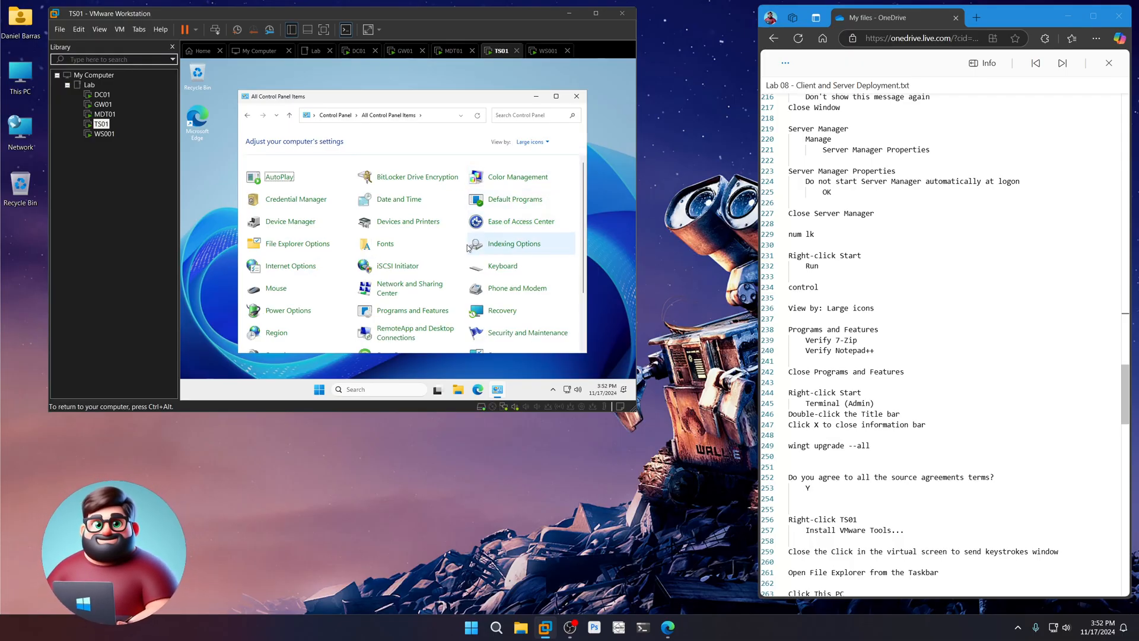
{"action": "left_click", "coordinate": [414, 310]}
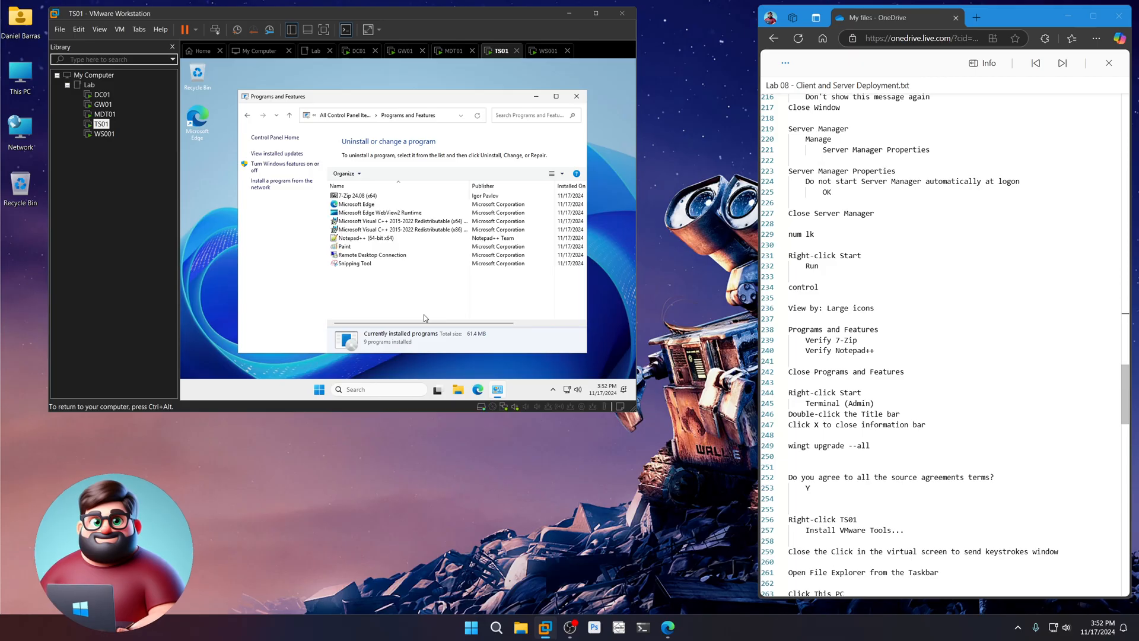
{"action": "left_click", "coordinate": [356, 195]}
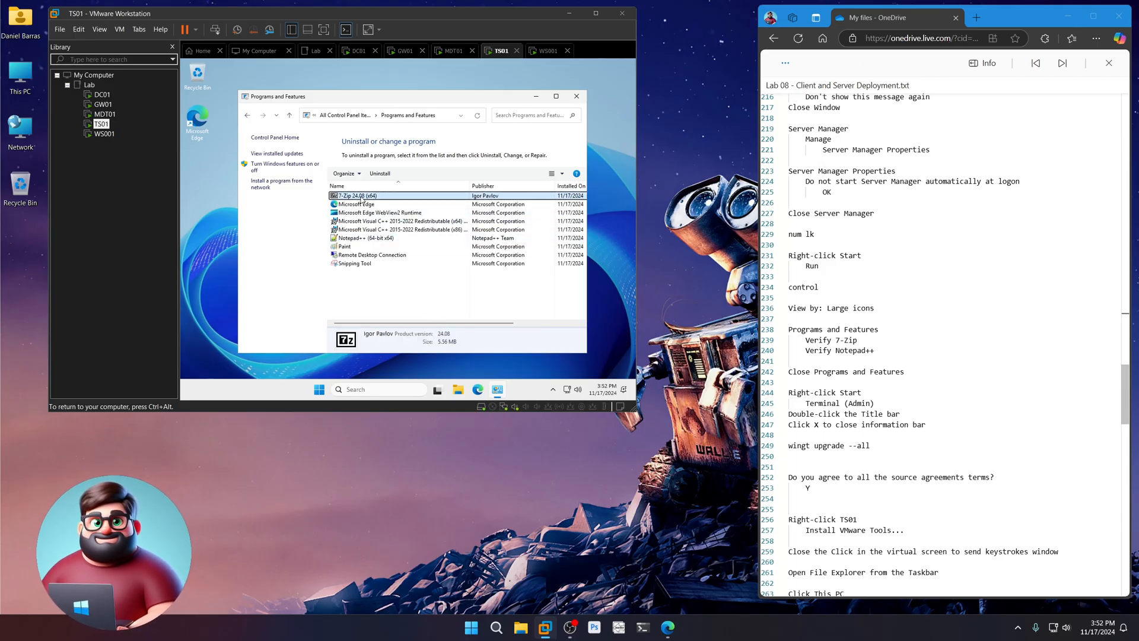
{"action": "left_click", "coordinate": [370, 237]}
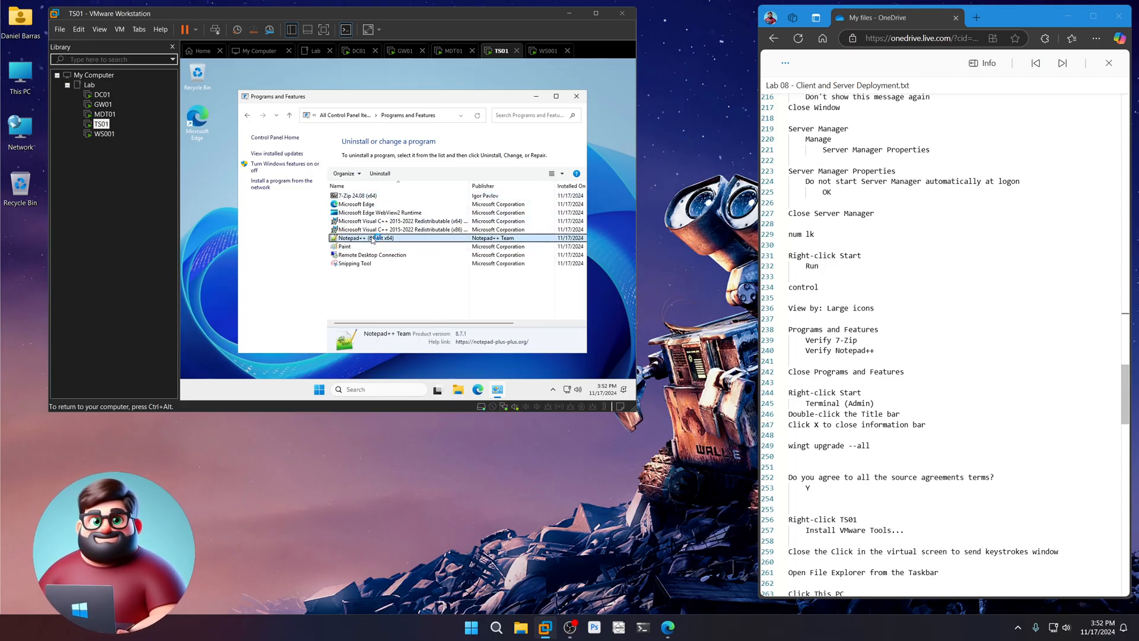
{"action": "left_click", "coordinate": [577, 95]}
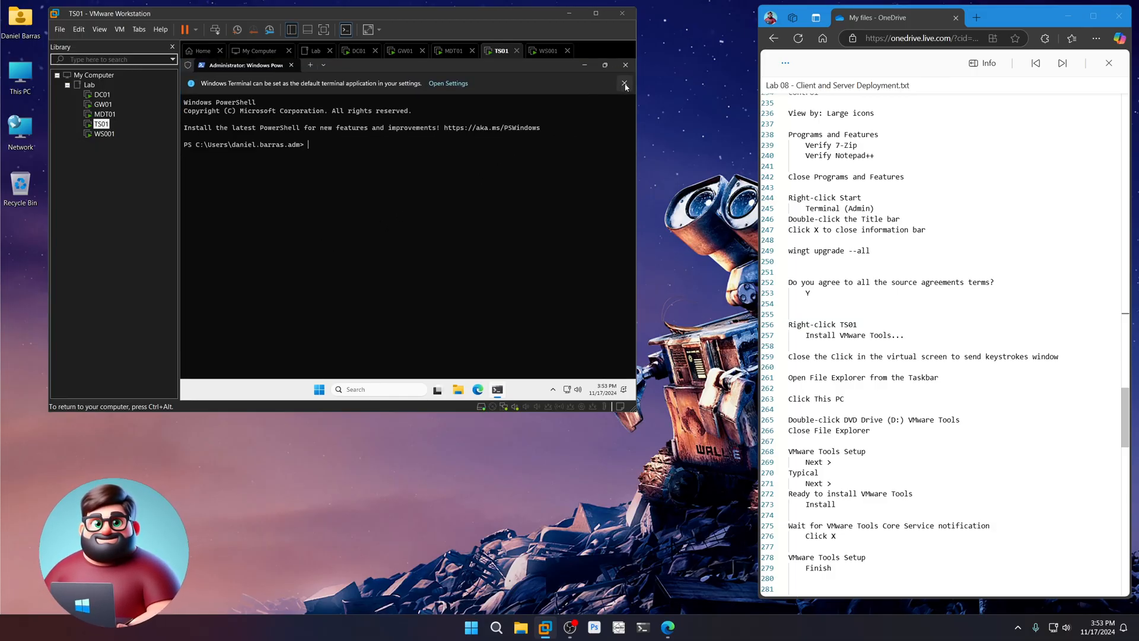
- Run 'winget upgrade --all' in TS01's admin terminal and answer Y to source agreements
{"action": "left_click", "coordinate": [624, 83]}
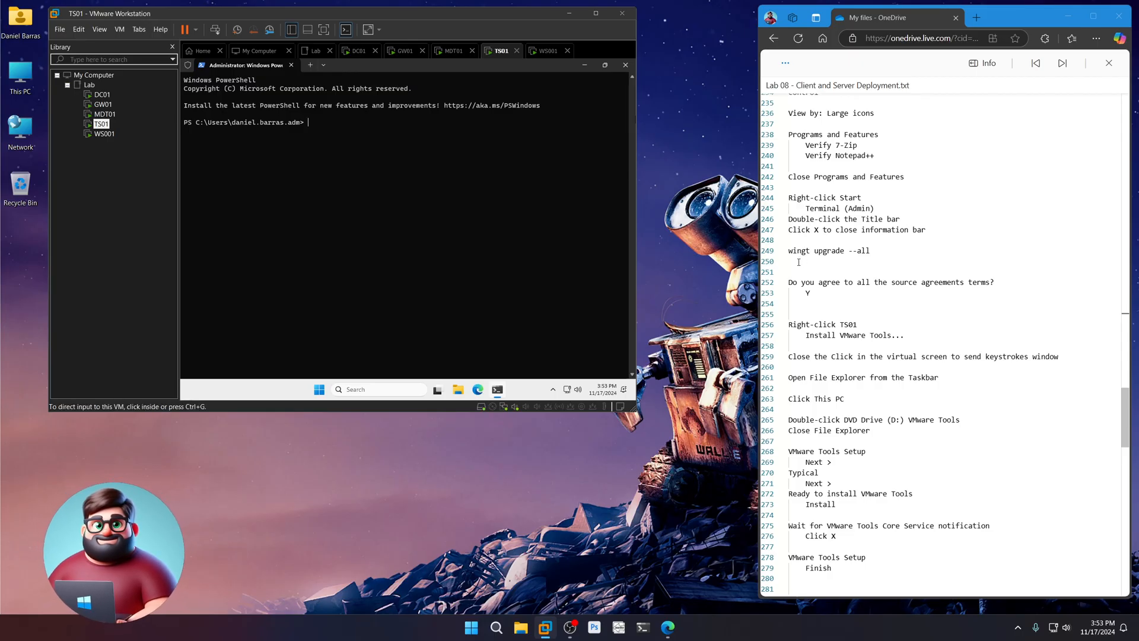
{"action": "right_click", "coordinate": [829, 250]}
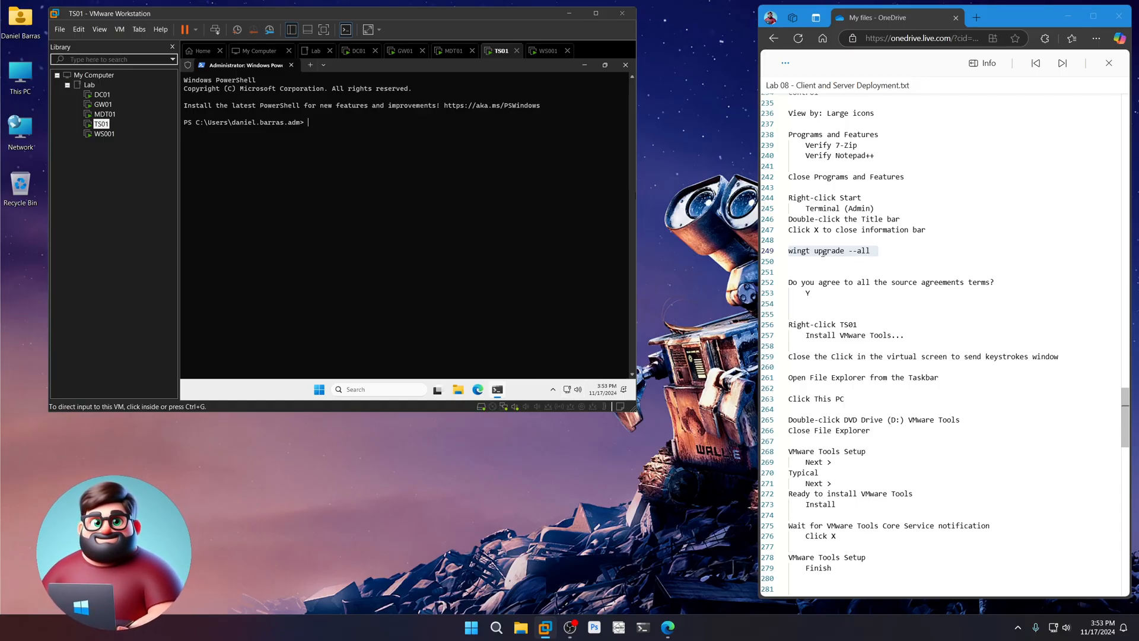
{"action": "type", "text": "winget"}
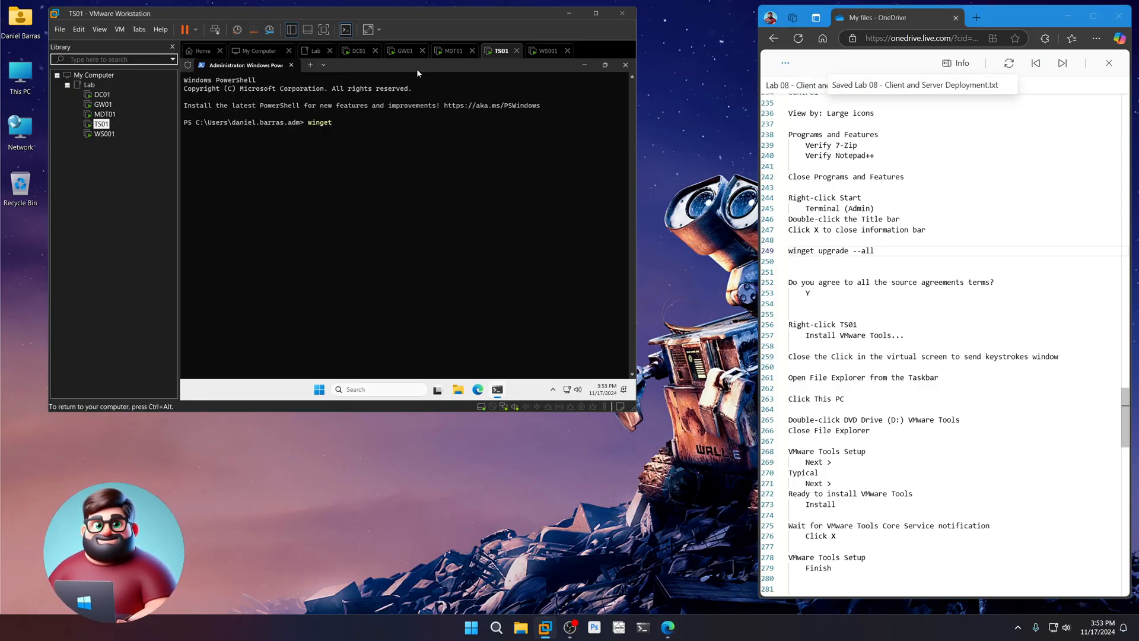
{"action": "type", "text": "upgrade --all"}
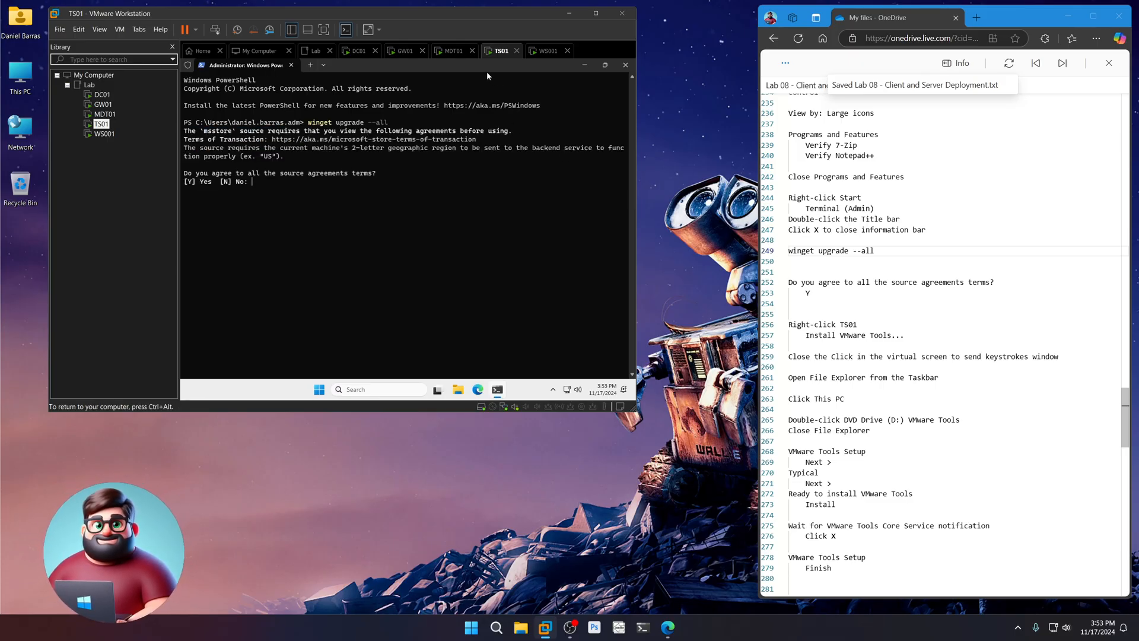
{"action": "type", "text": "Y"}
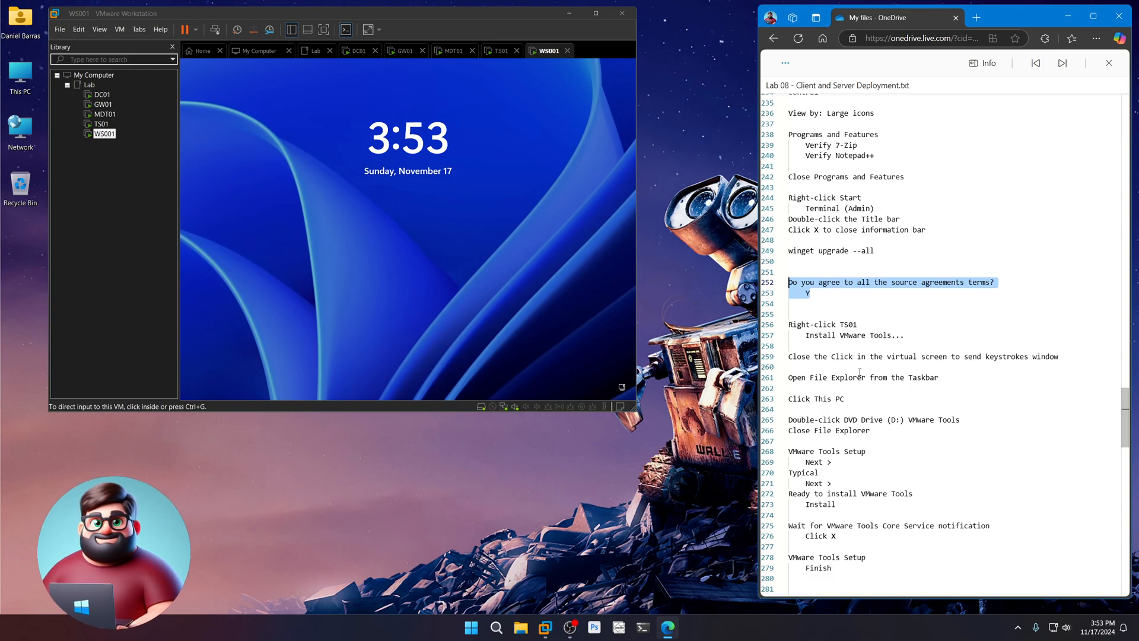
{"action": "scroll", "scroll_direction": "down", "scroll_amount": 3}
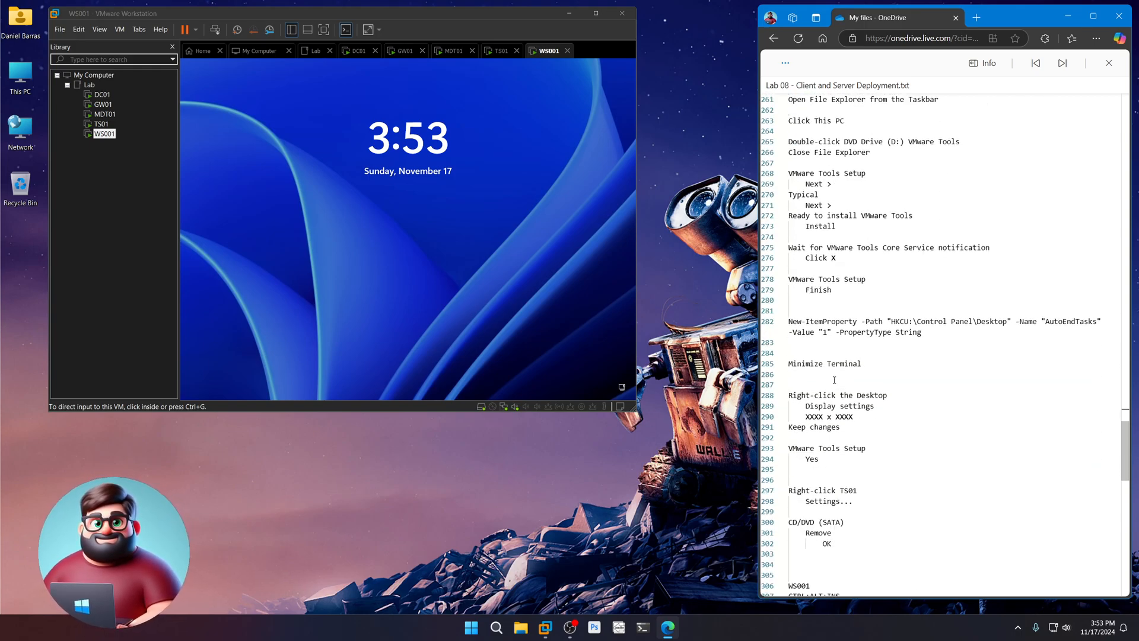
{"action": "scroll", "scroll_direction": "down", "scroll_amount": 3}
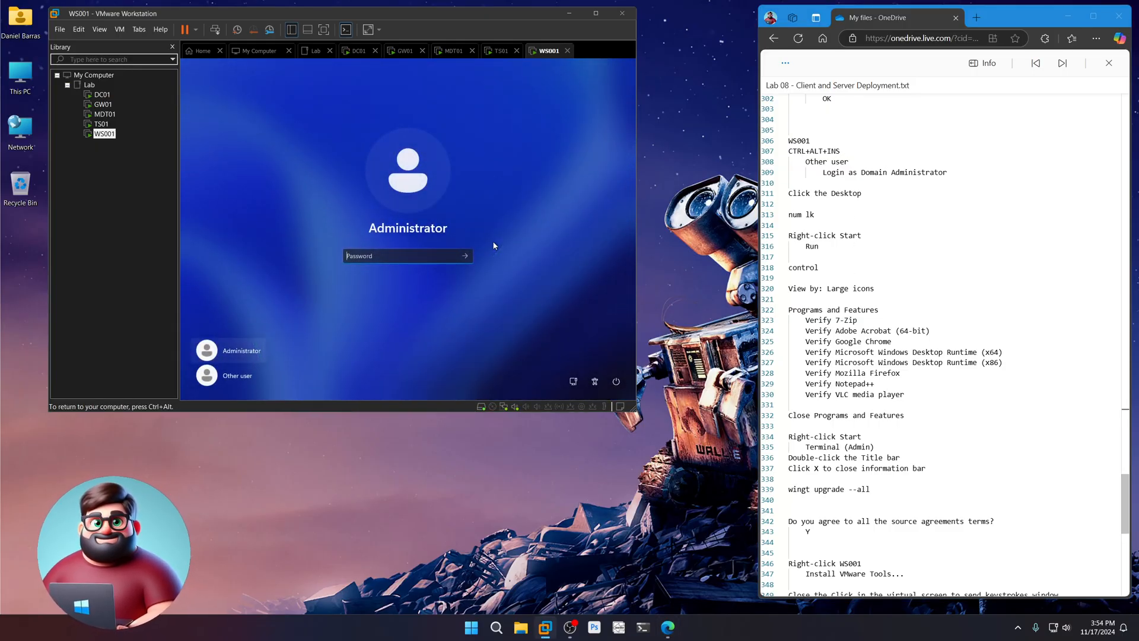
{"action": "left_click", "coordinate": [237, 375]}
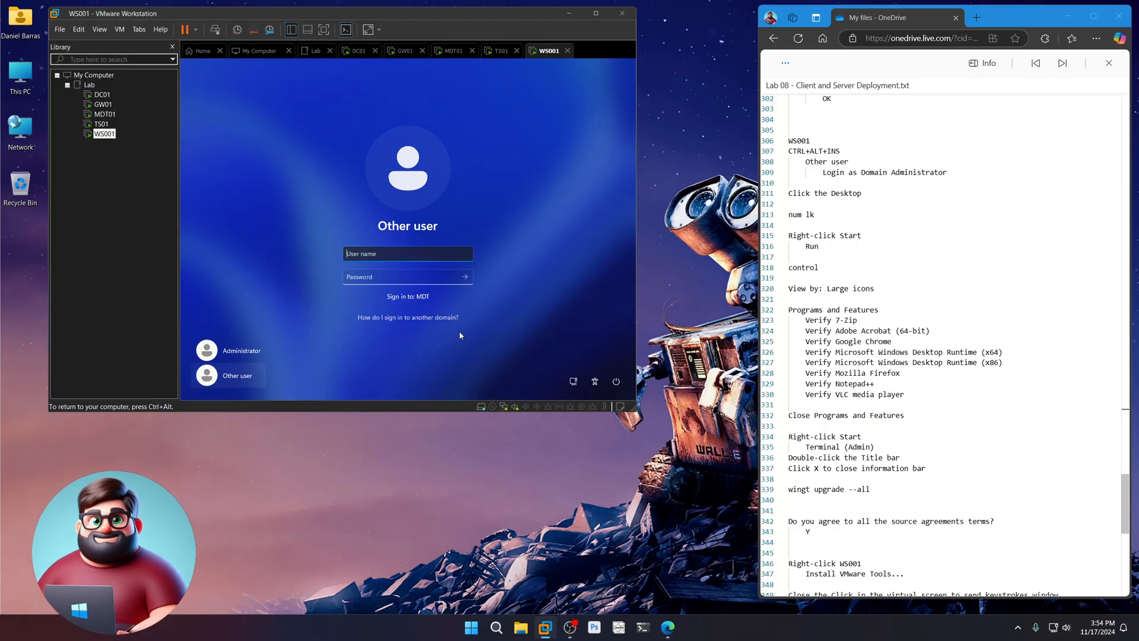
{"action": "type", "text": "daniel.barras.adm"}
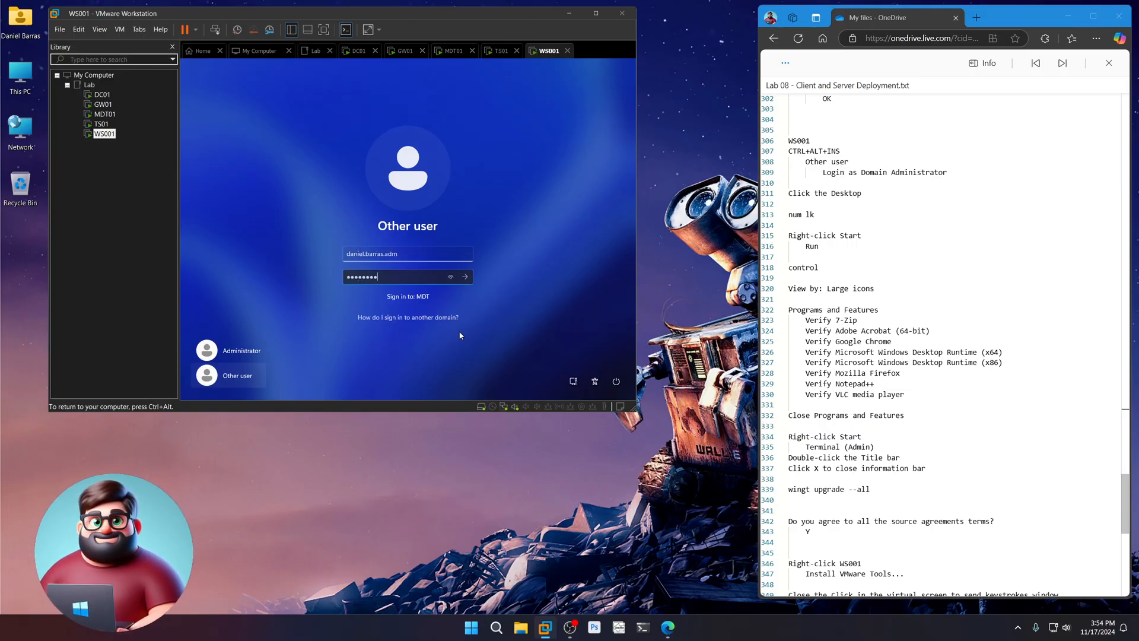
{"action": "left_click", "coordinate": [464, 277]}
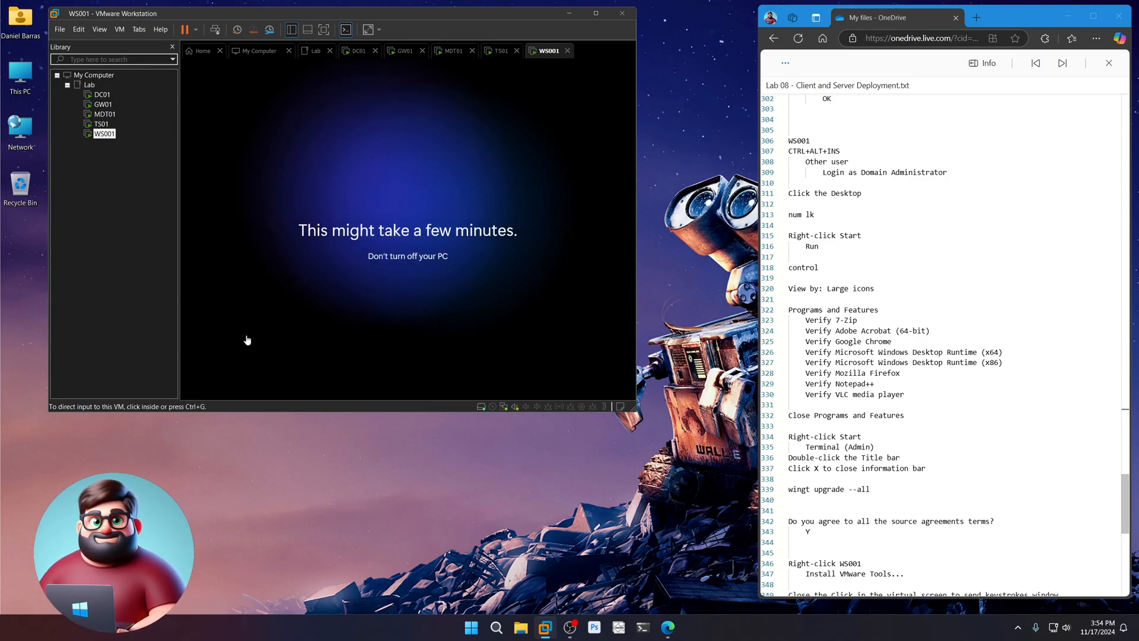
{"action": "left_click", "coordinate": [497, 51]}
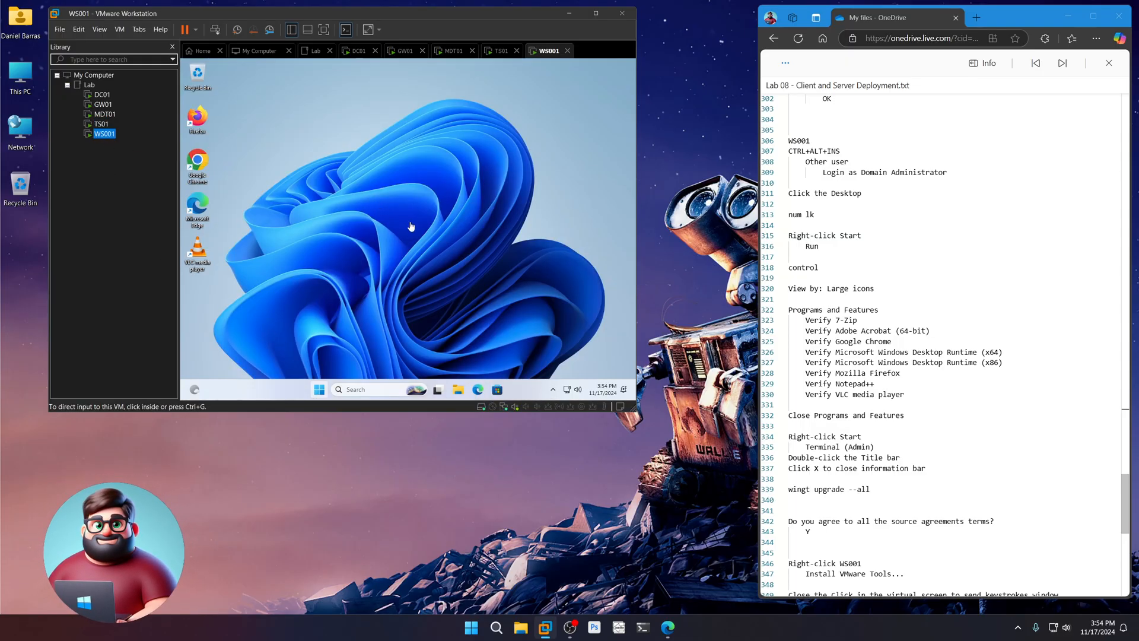
- Open WS001's installed programs list from the Start quick menu's Run prompt
{"action": "left_click", "coordinate": [479, 279]}
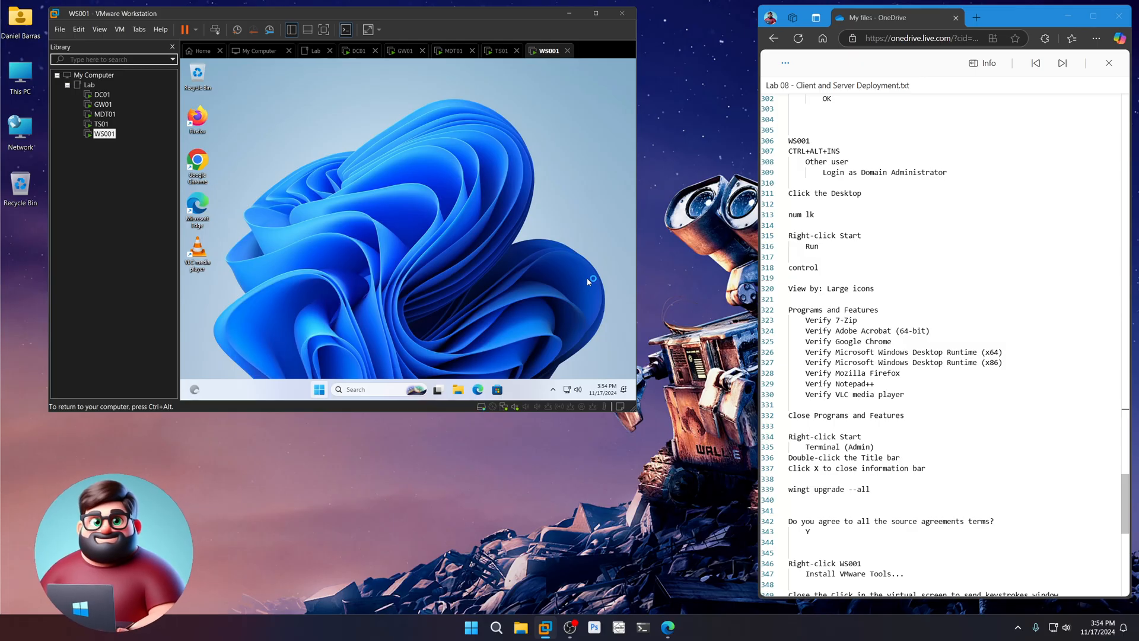
{"action": "right_click", "coordinate": [319, 389]}
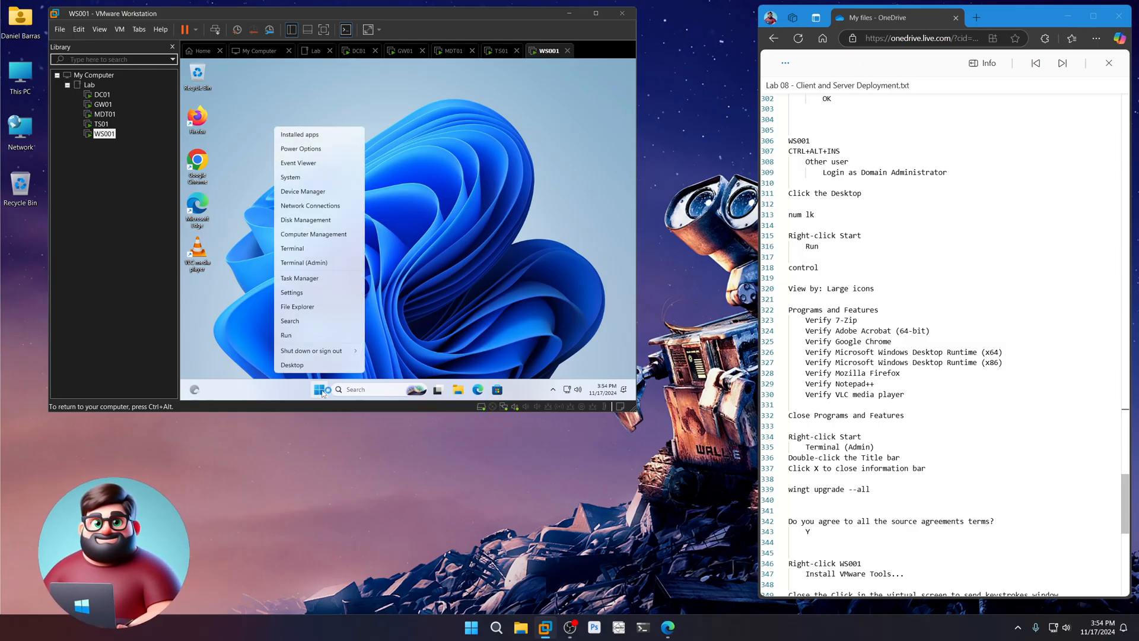
{"action": "left_click", "coordinate": [285, 335]}
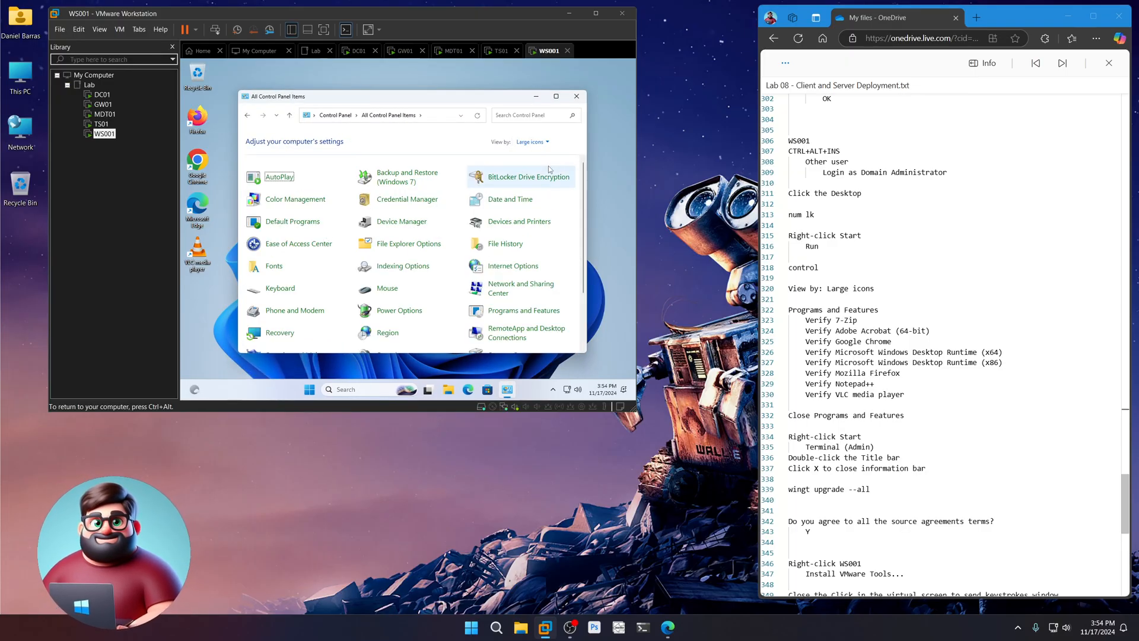
{"action": "left_click", "coordinate": [522, 310]}
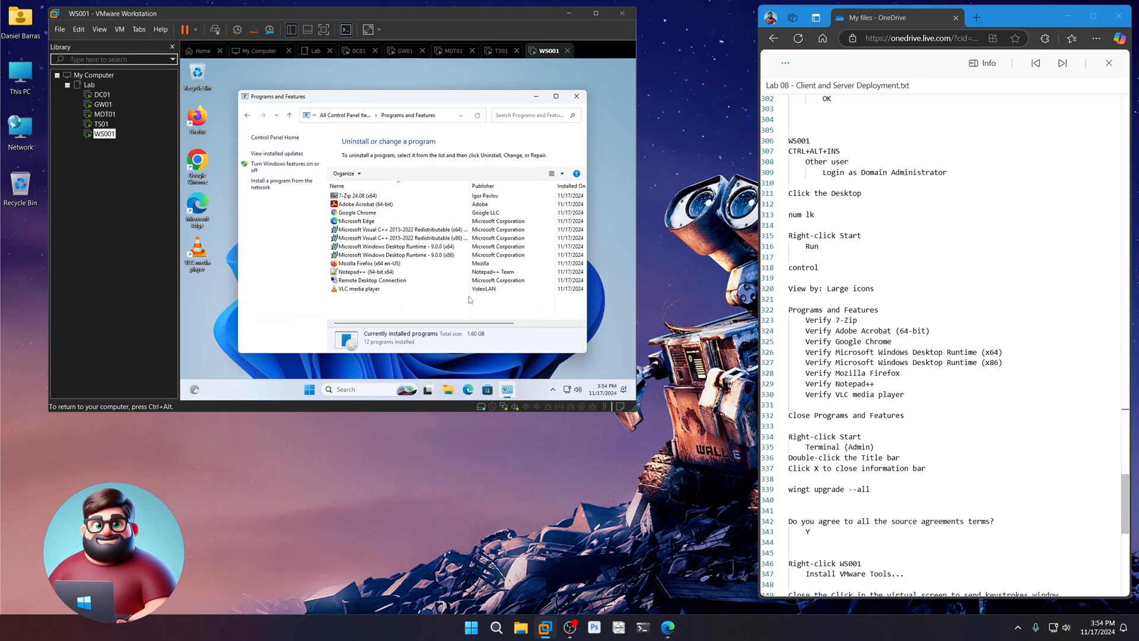
- Verify 7-Zip, Acrobat, Chrome, Visual C++, Desktop Runtimes, Firefox and VLC, then close the list
{"action": "left_click", "coordinate": [370, 195]}
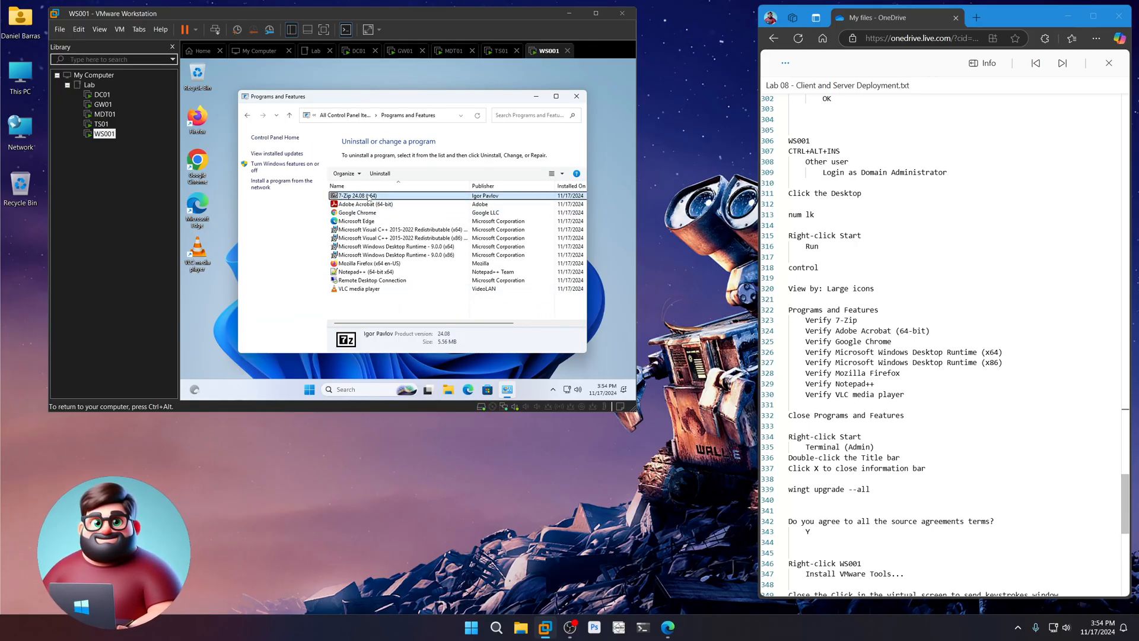
{"action": "left_click", "coordinate": [363, 204]}
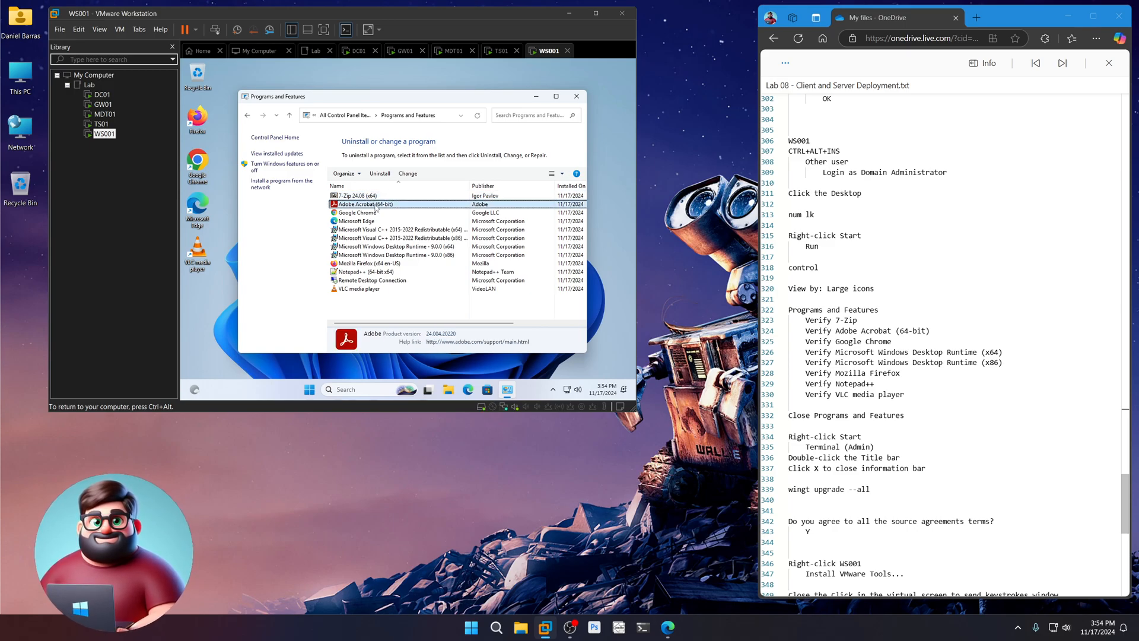
{"action": "left_click", "coordinate": [358, 213]}
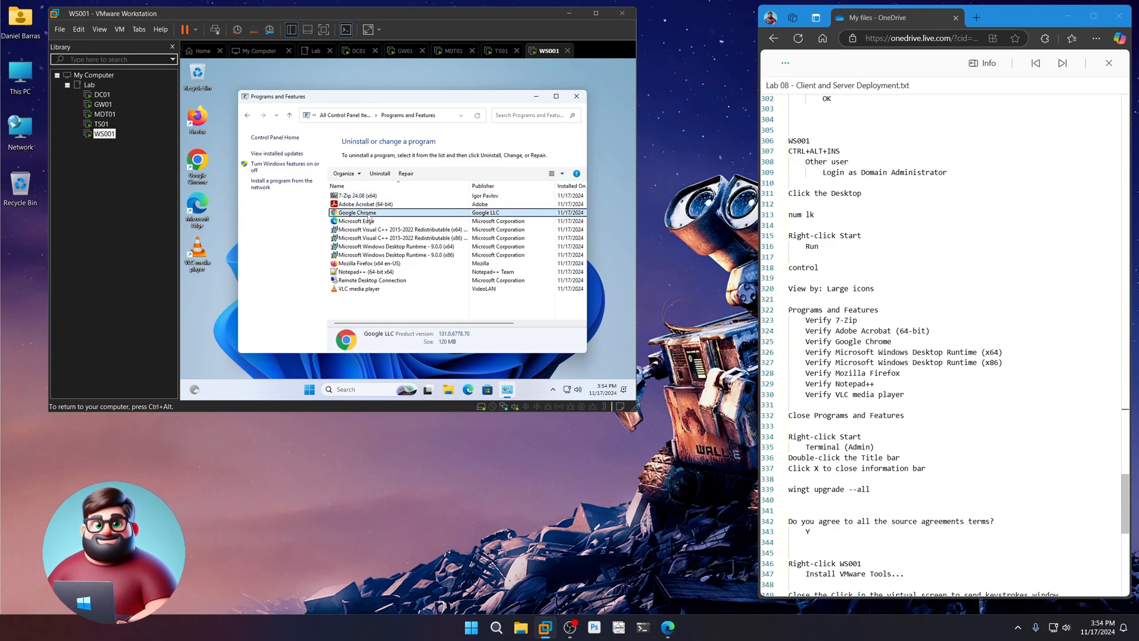
{"action": "left_click", "coordinate": [399, 229]}
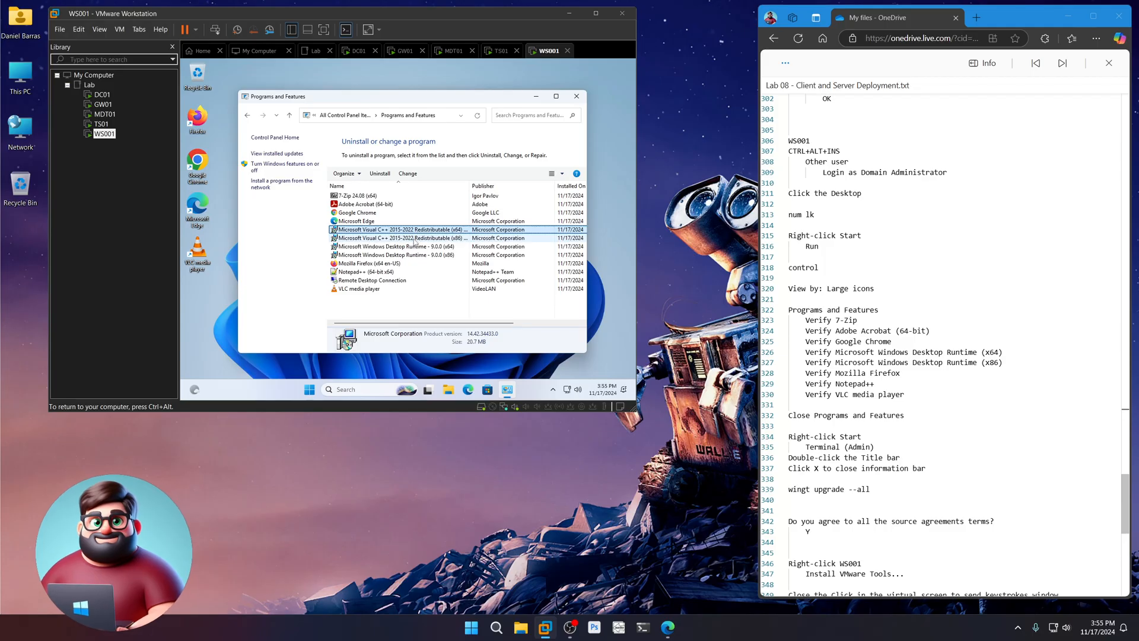
{"action": "left_click", "coordinate": [395, 246]}
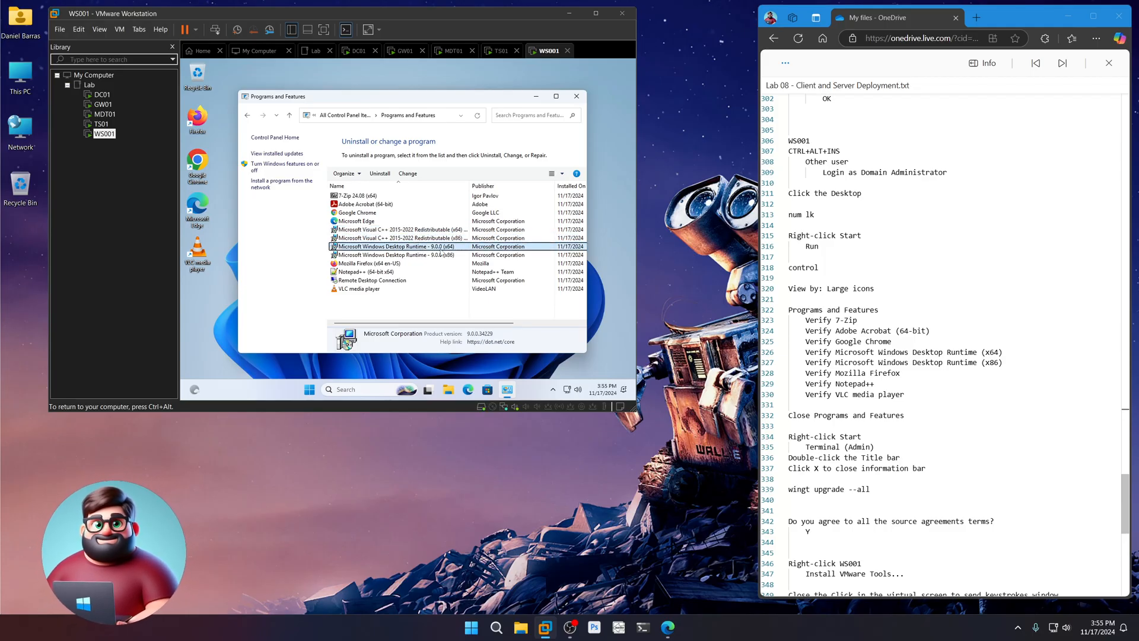
{"action": "left_click", "coordinate": [399, 256]}
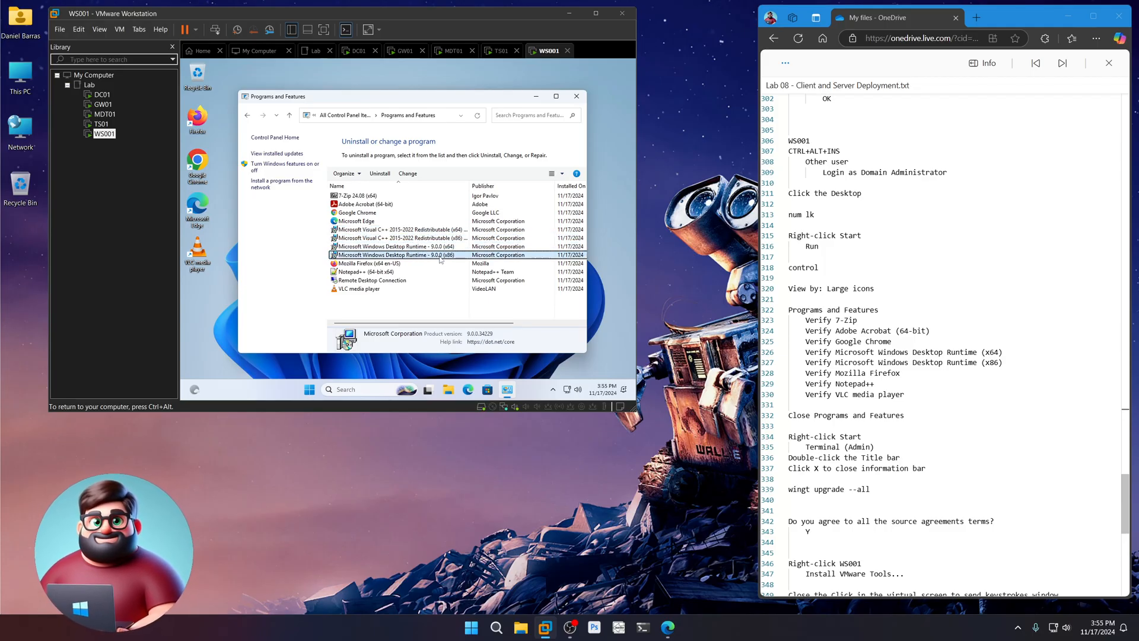
{"action": "left_click", "coordinate": [369, 263]}
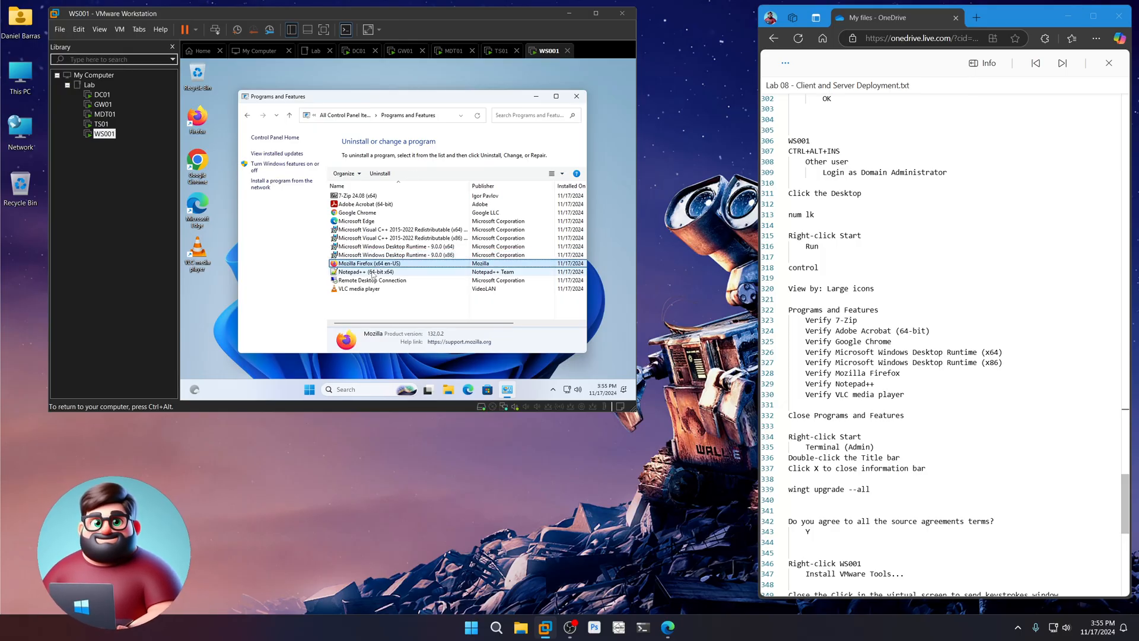
{"action": "left_click", "coordinate": [359, 288]}
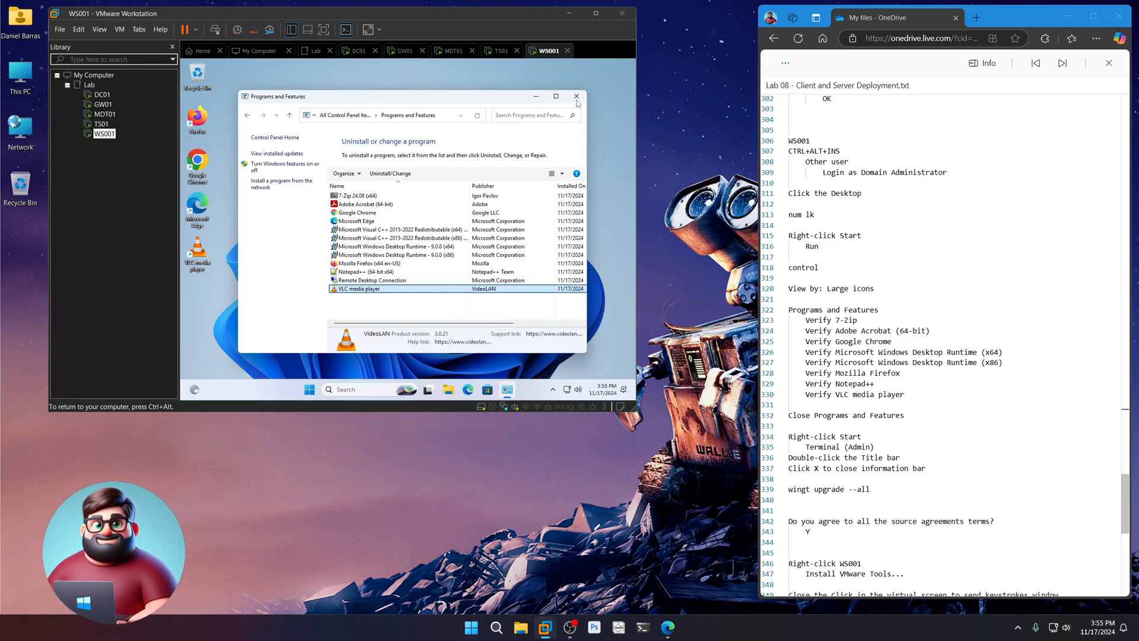
{"action": "left_click", "coordinate": [576, 96]}
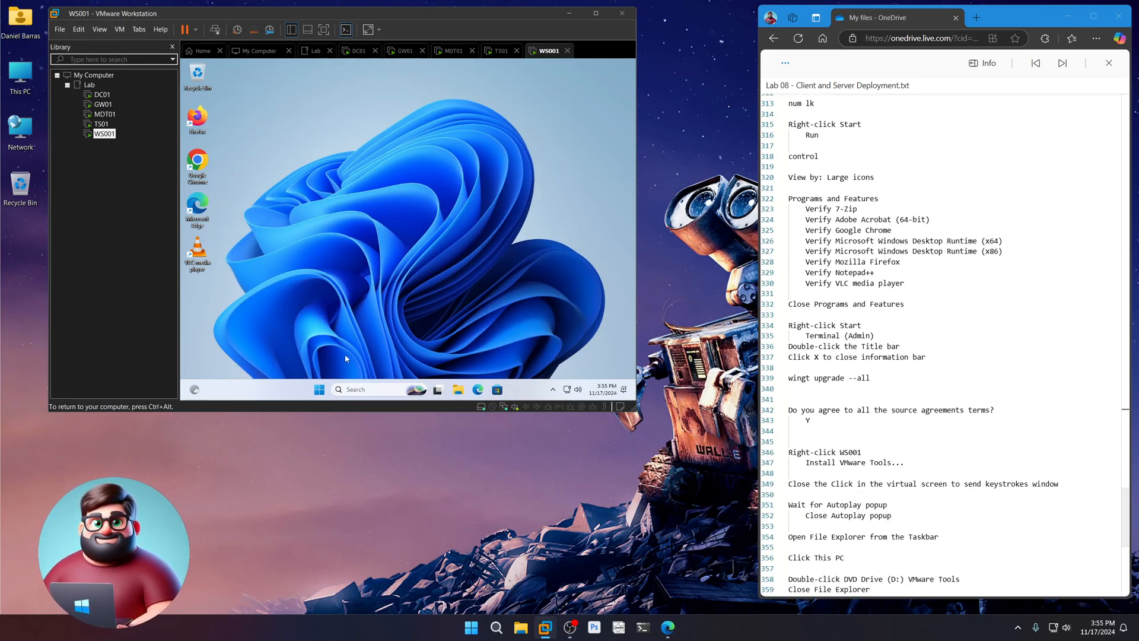
- In a maximized admin terminal on WS001, run 'winget upgrade --all' and answer Y
{"action": "right_click", "coordinate": [318, 390]}
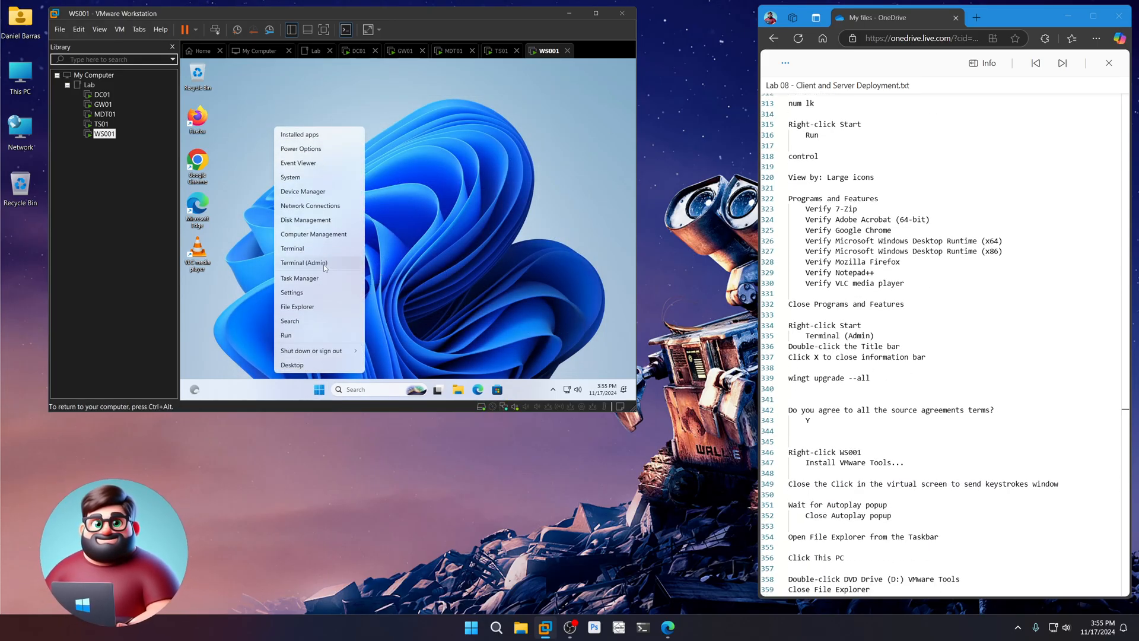
{"action": "left_click", "coordinate": [304, 262]}
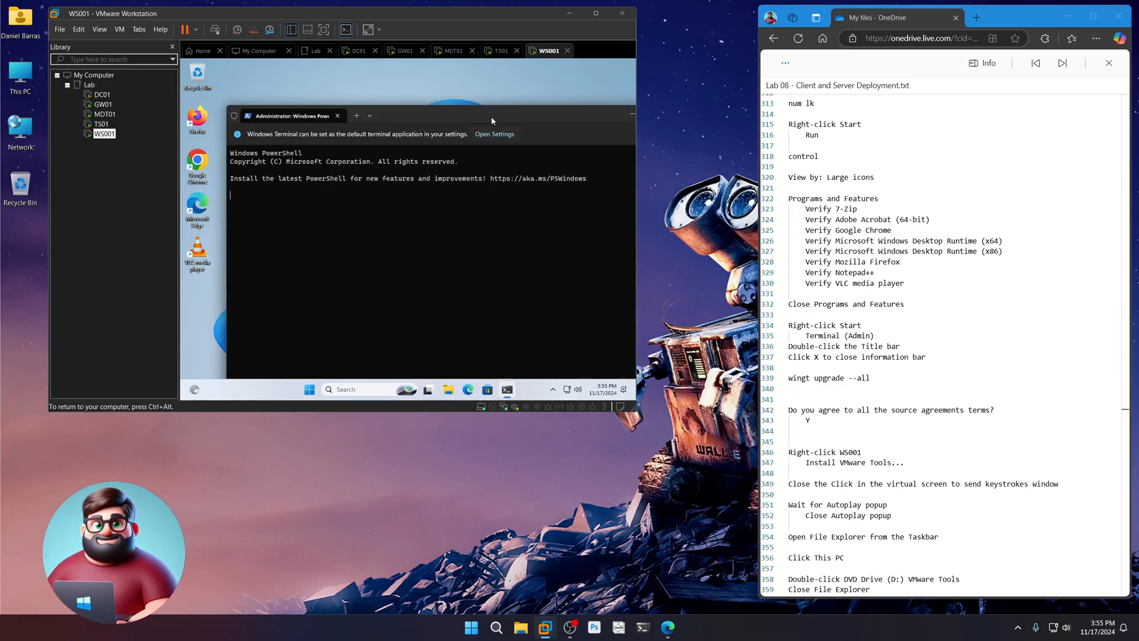
{"action": "double_click", "coordinate": [436, 116]}
{"action": "type", "text": "e"}
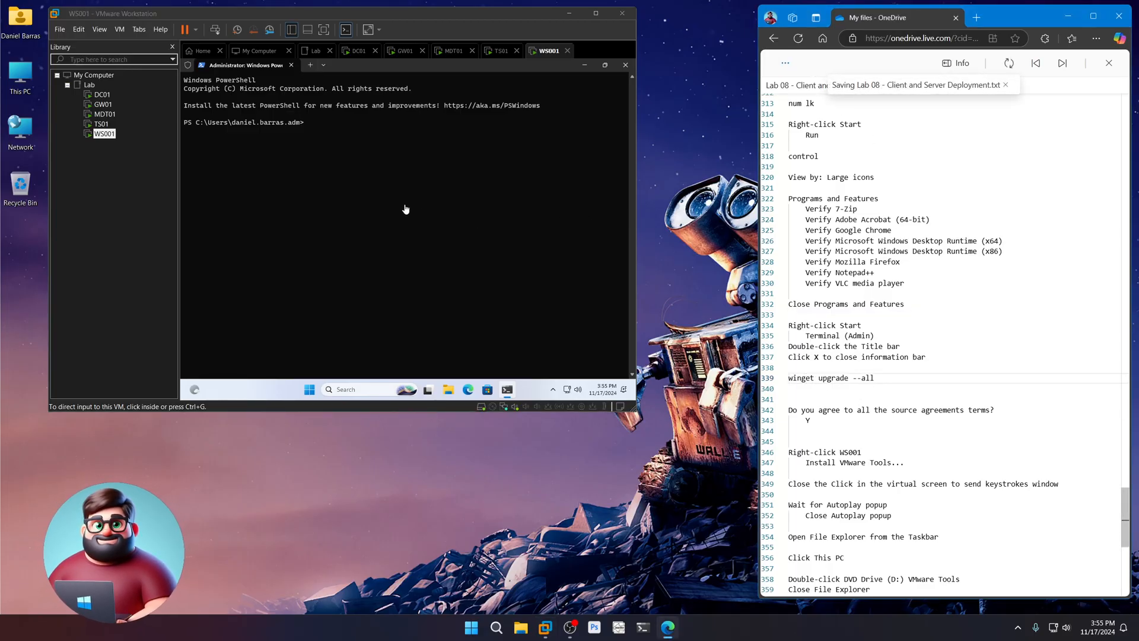
{"action": "type", "text": "winget upgrade --a"}
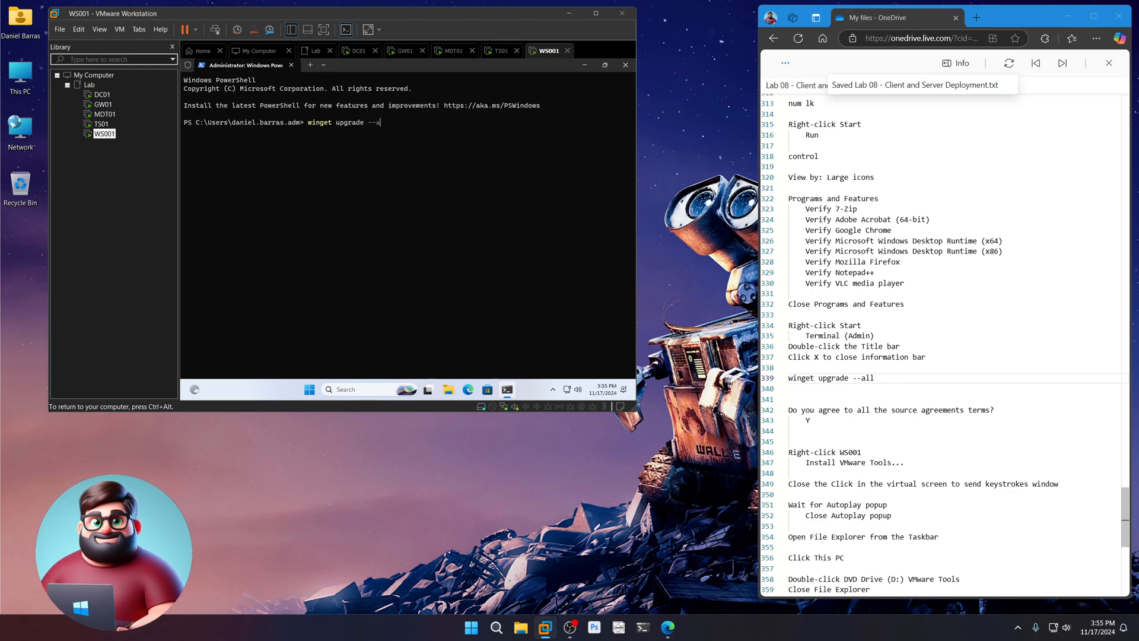
{"action": "type", "text": "ll"}
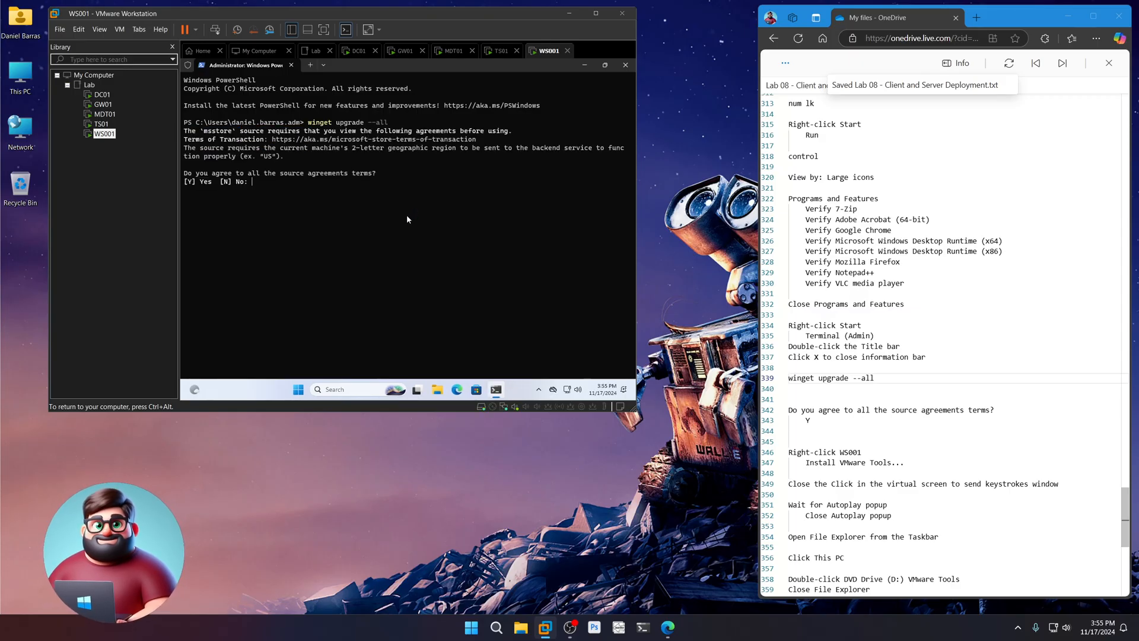
{"action": "type", "text": "Y"}
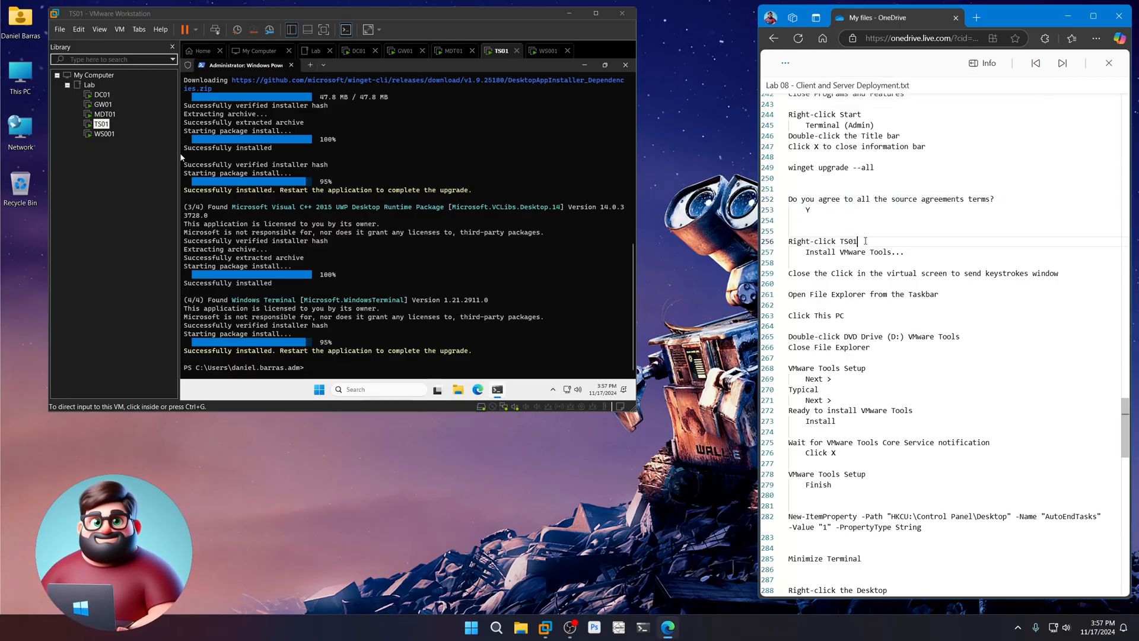
- Mount VMware Tools on TS01 and launch its installer from DVD Drive (D:) in File Explorer
{"action": "right_click", "coordinate": [101, 124]}
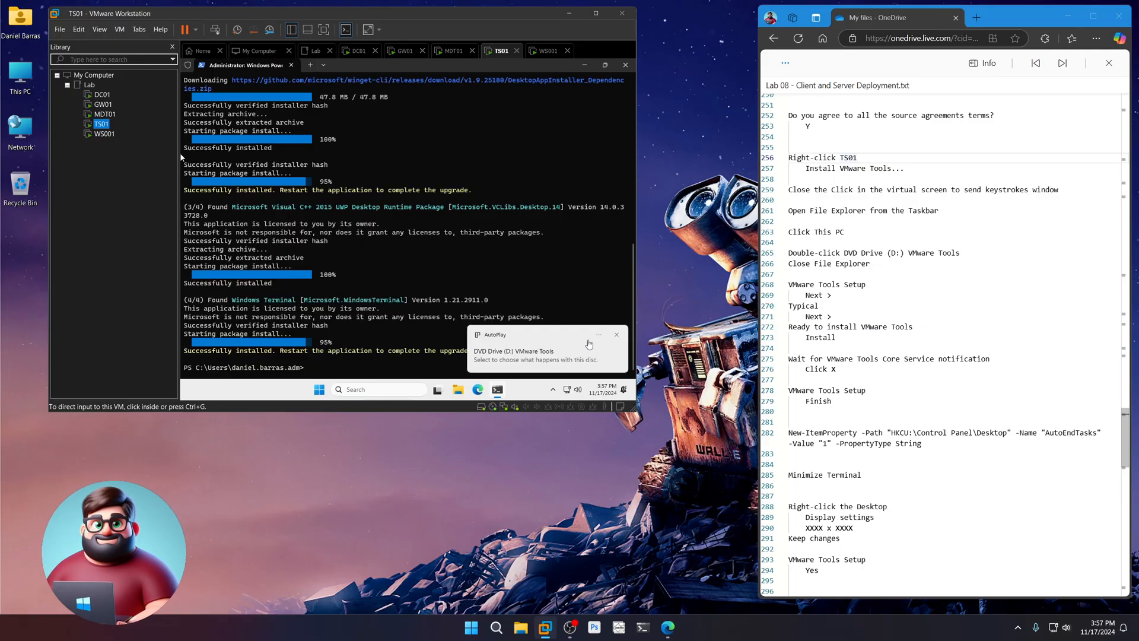
{"action": "left_click", "coordinate": [589, 344]}
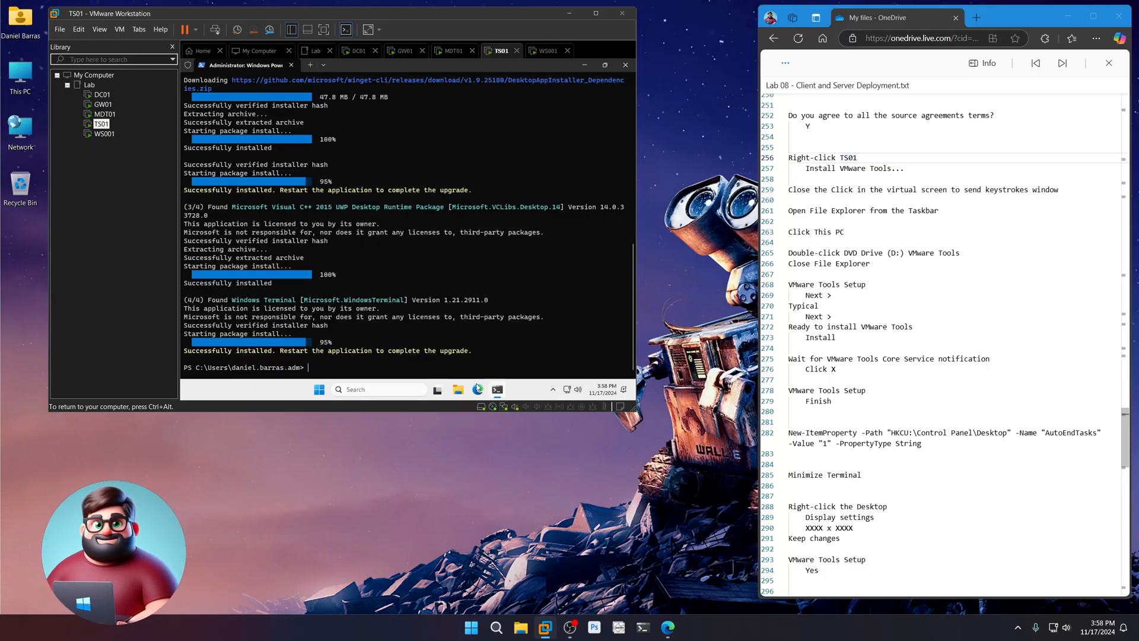
{"action": "left_click", "coordinate": [457, 389]}
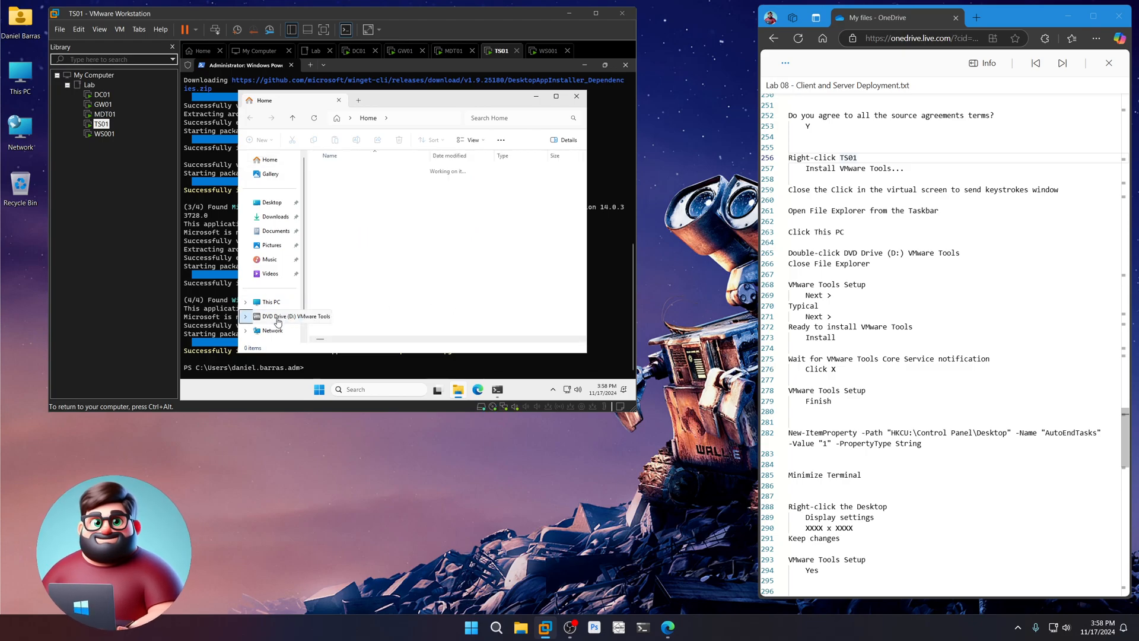
{"action": "double_click", "coordinate": [295, 315]}
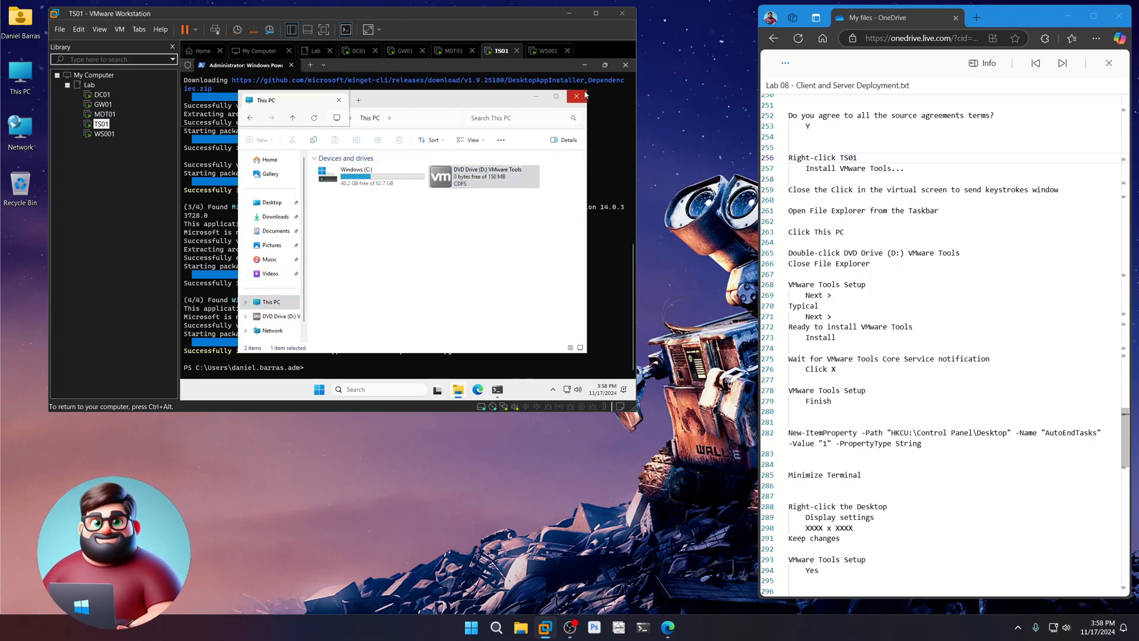
{"action": "left_click", "coordinate": [576, 96]}
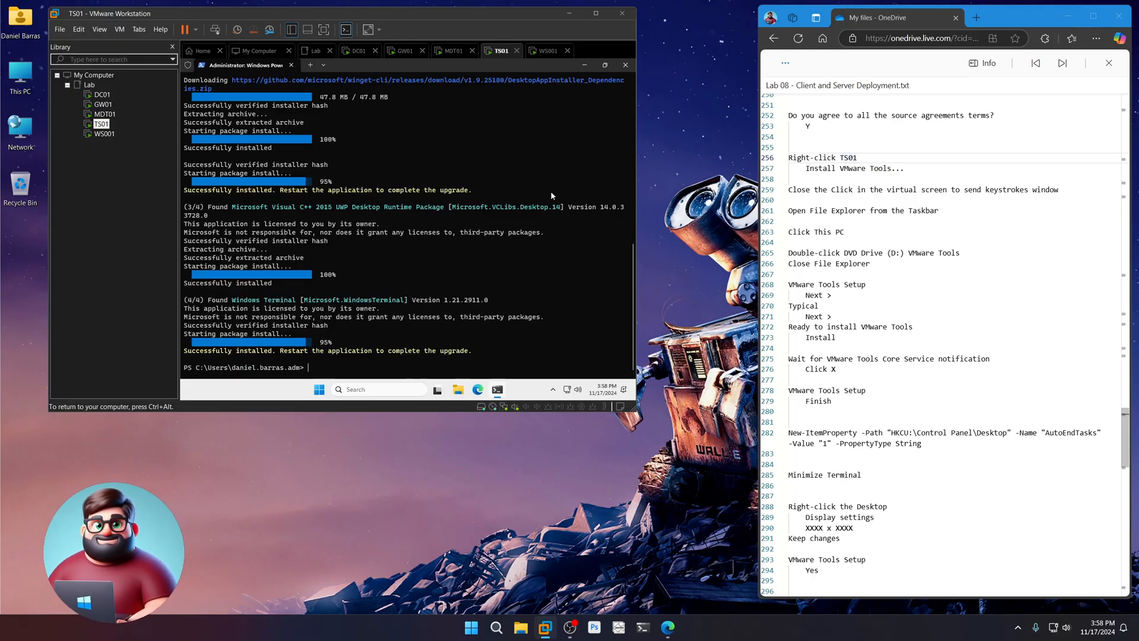
- Run TS01's VMware Tools Setup past the welcome page with Typical setup through to Finish
{"action": "left_click", "coordinate": [507, 389]}
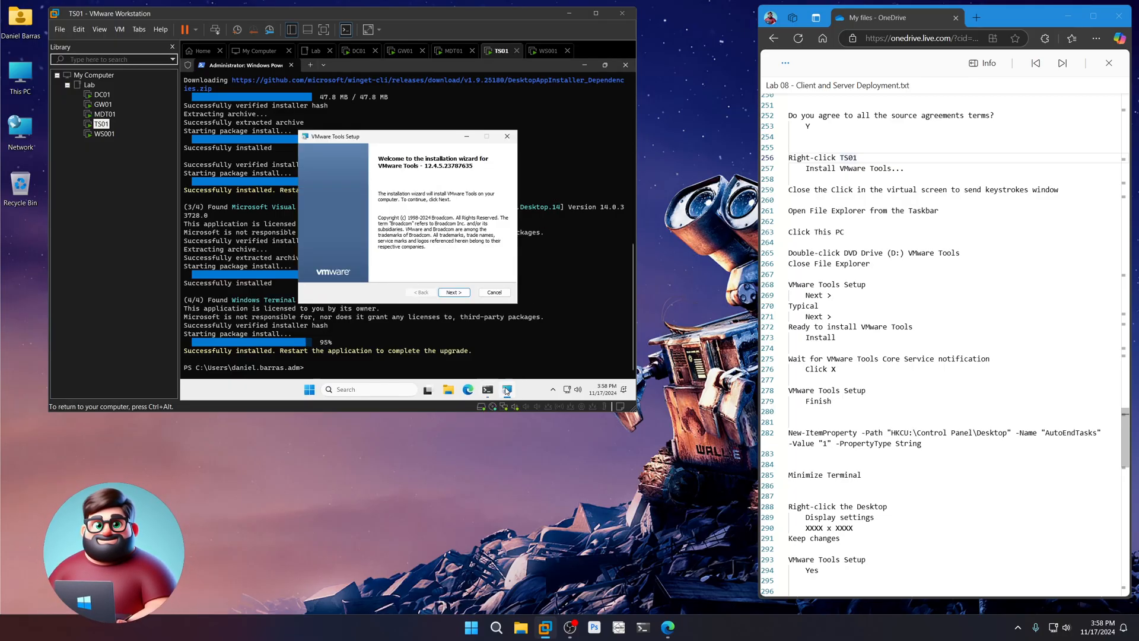
{"action": "left_click", "coordinate": [452, 291]}
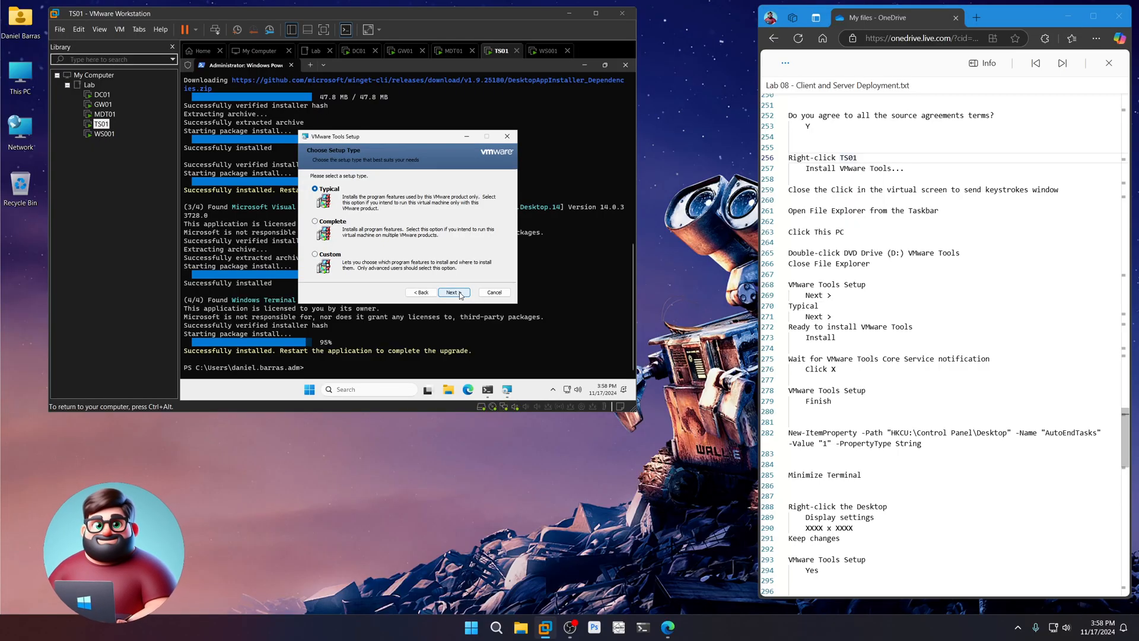
{"action": "left_click", "coordinate": [451, 292]}
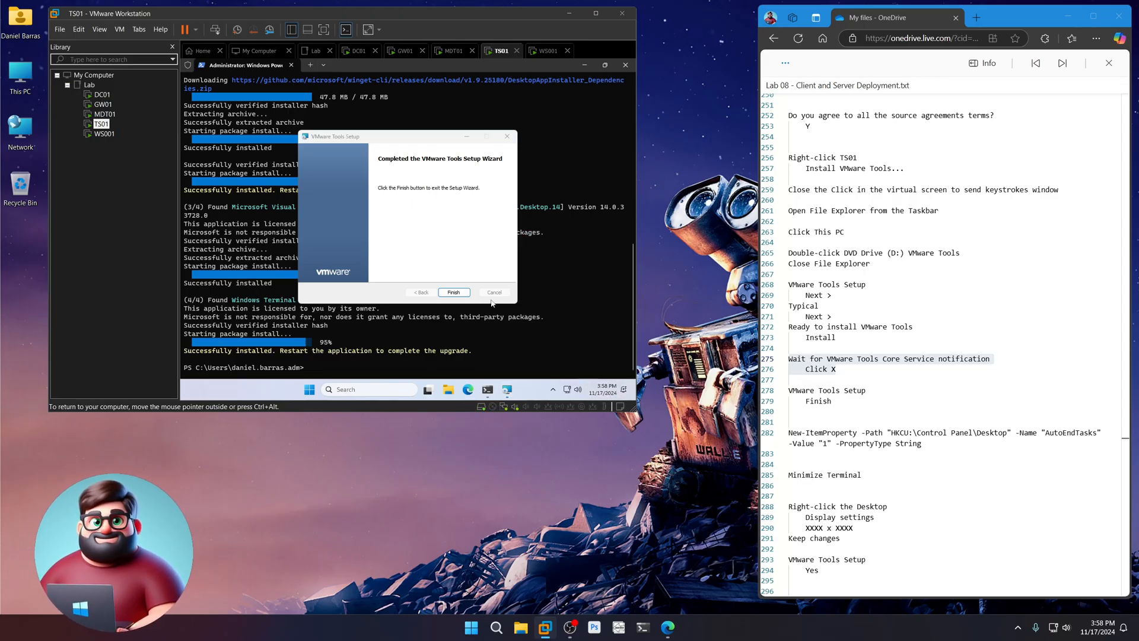
{"action": "left_click", "coordinate": [453, 291]}
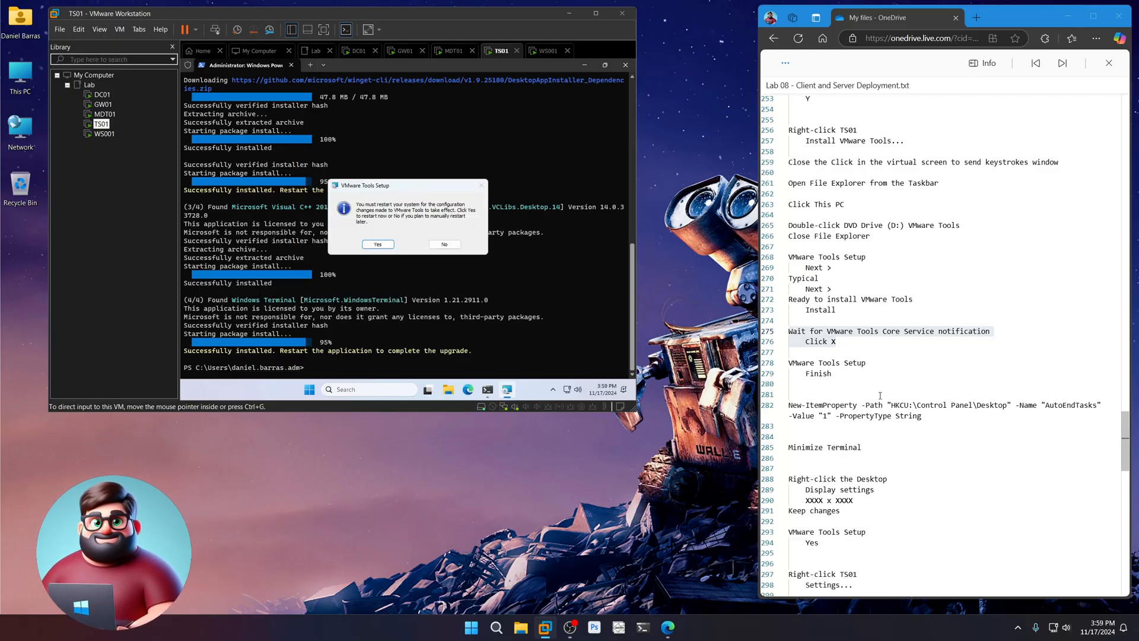
- Set TS01's display to 1280 × 800, keep the changes, and accept the restart prompt
{"action": "scroll", "scroll_direction": "down", "scroll_amount": 3}
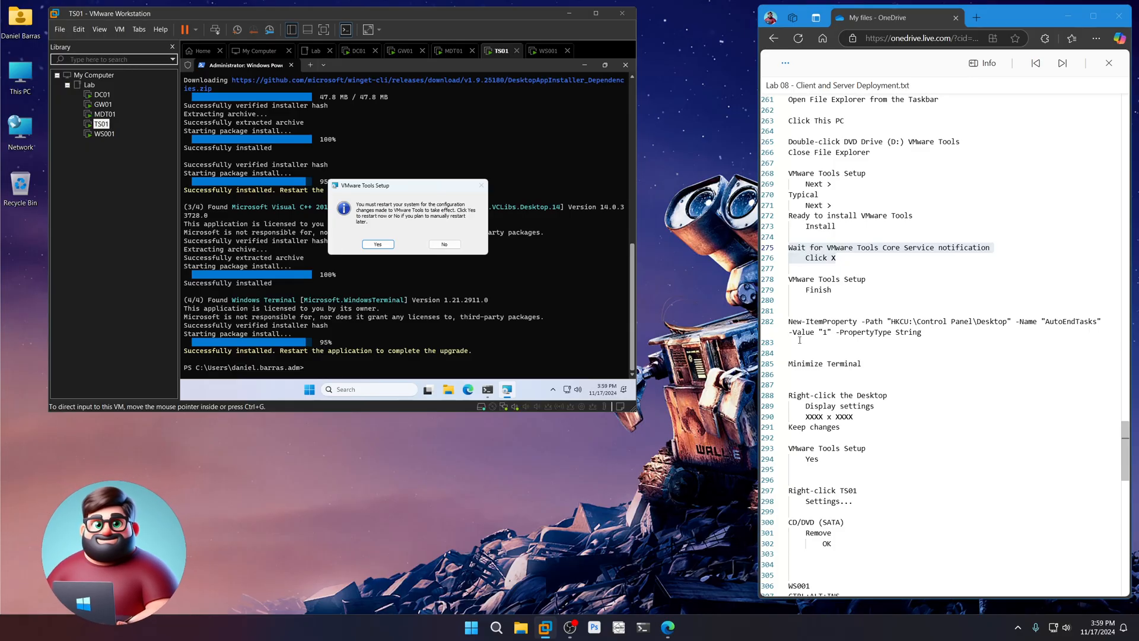
{"action": "triple_click", "coordinate": [945, 326]}
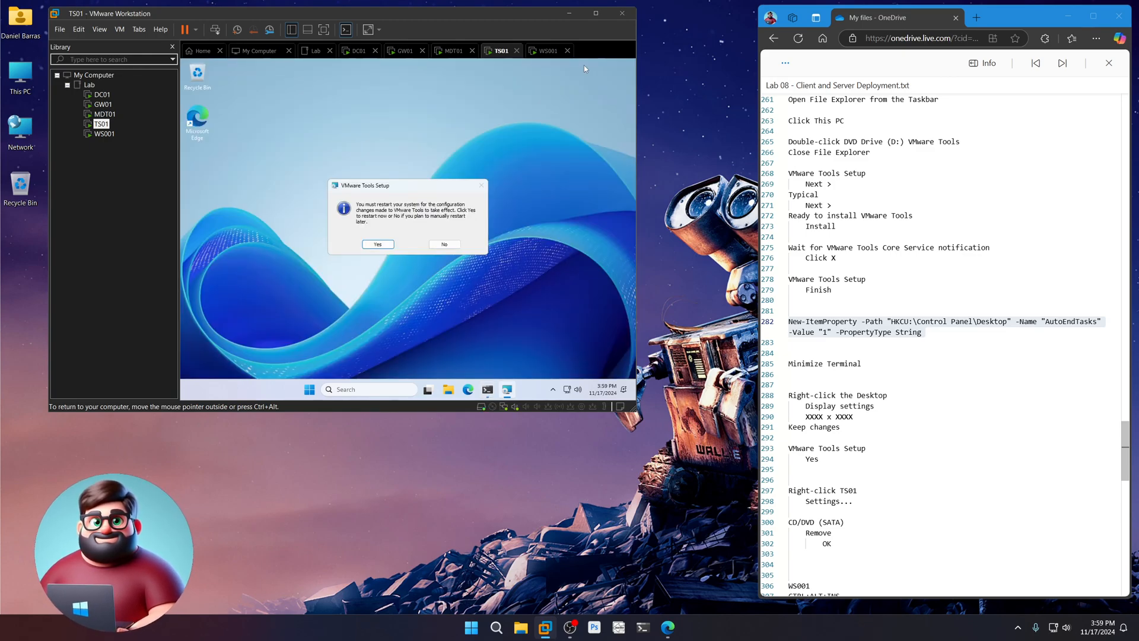
{"action": "right_click", "coordinate": [278, 181]}
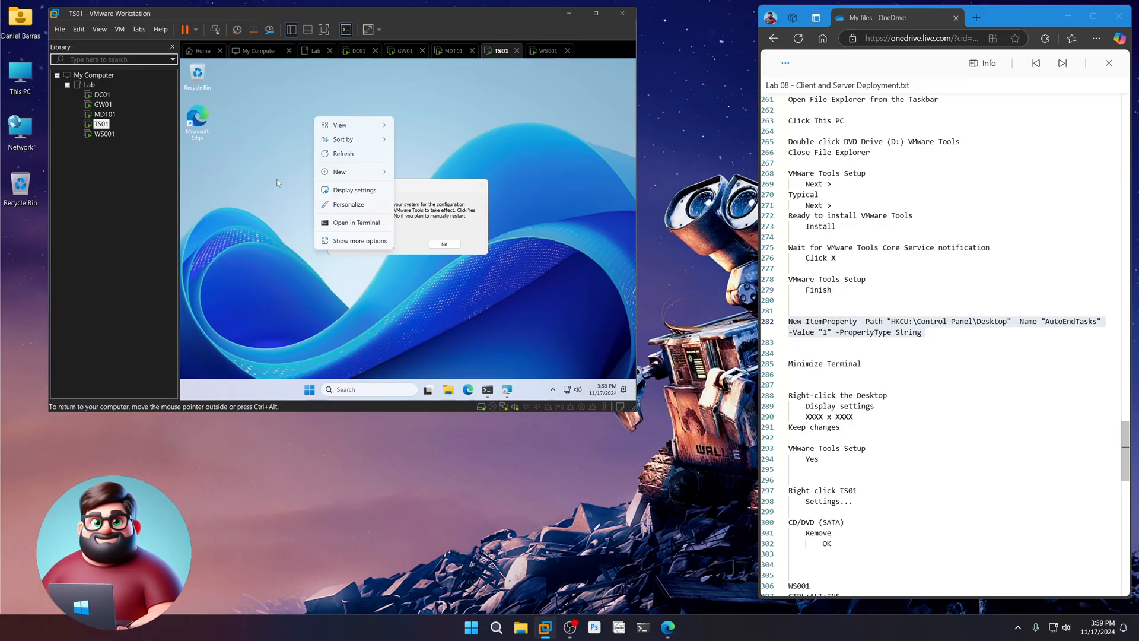
{"action": "left_click", "coordinate": [354, 190]}
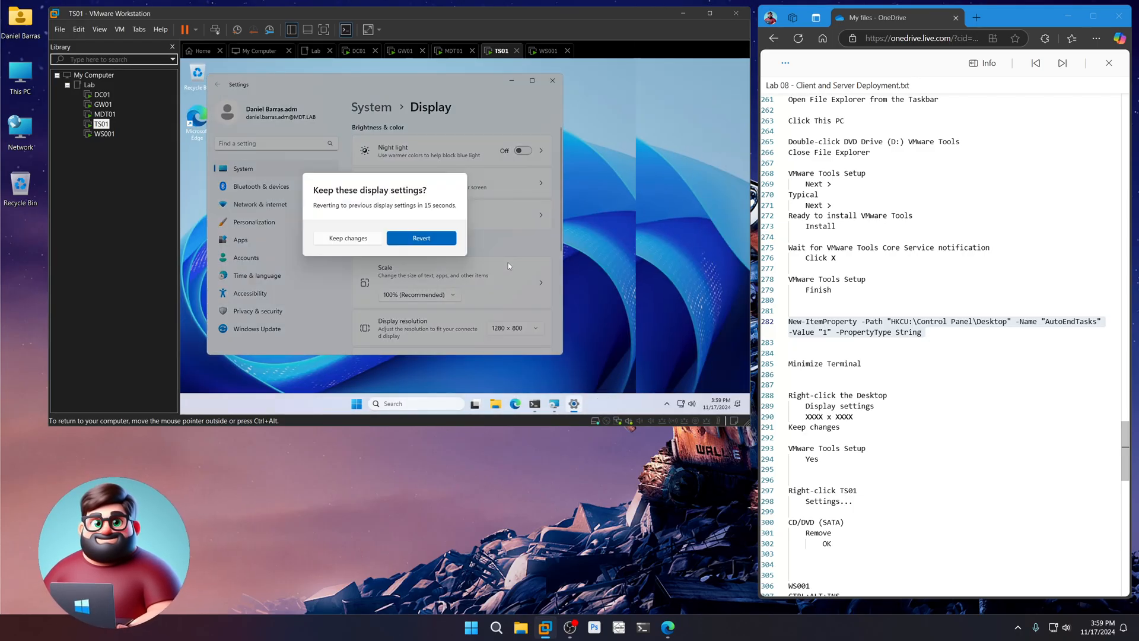
{"action": "left_click", "coordinate": [348, 238]}
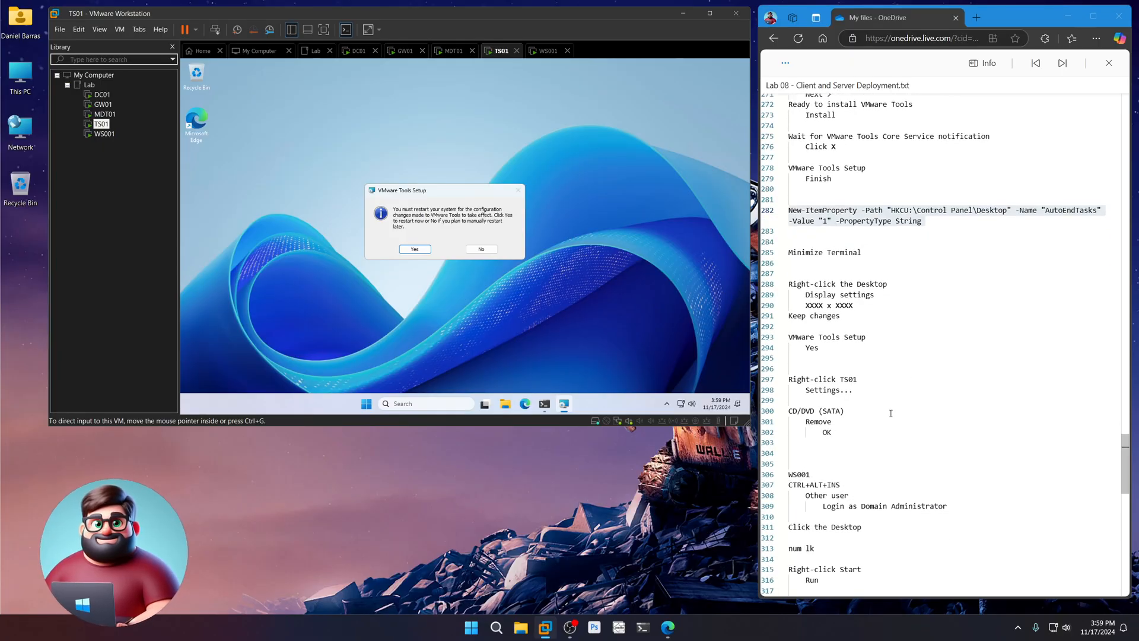
{"action": "left_click", "coordinate": [414, 250]}
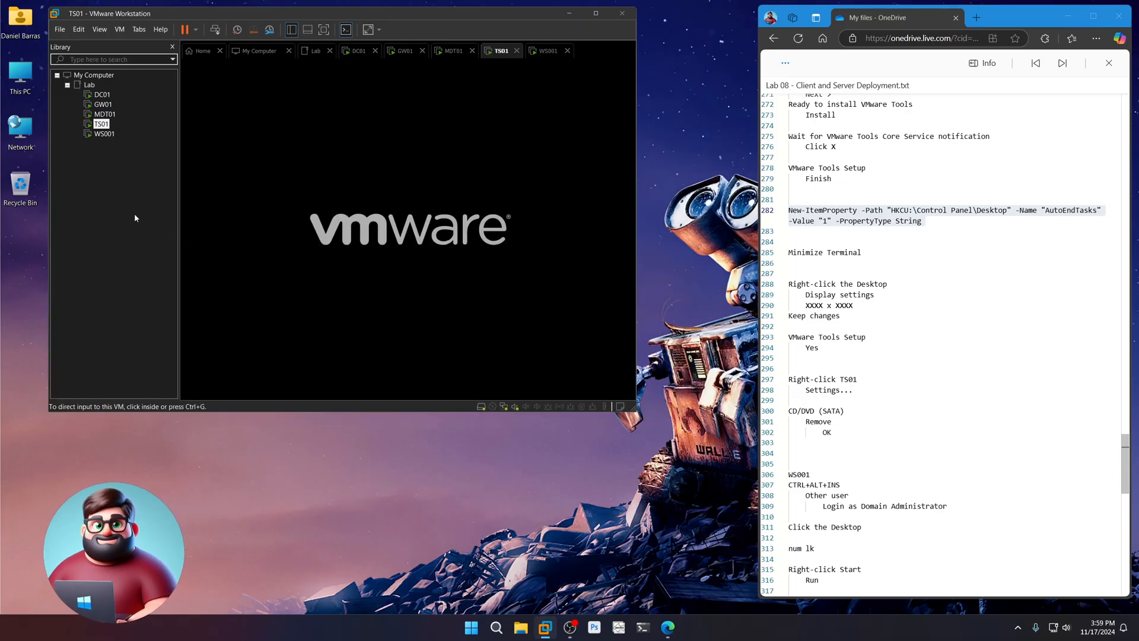
- Remove the CD/DVD (SATA) drive from TS01's virtual machine settings and save with OK
{"action": "right_click", "coordinate": [101, 123]}
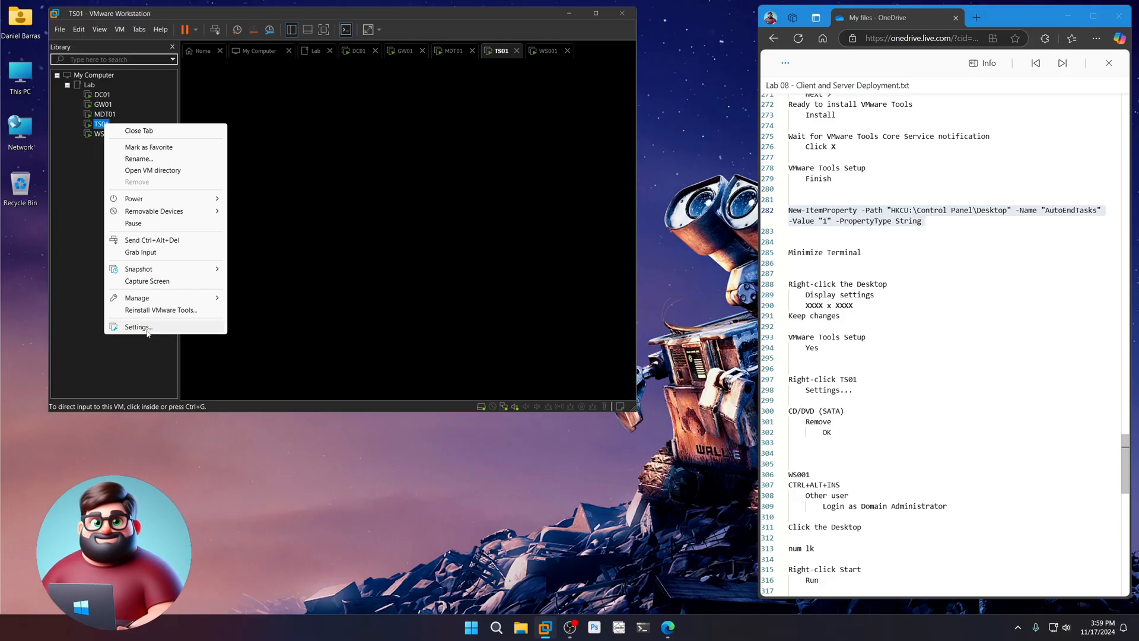
{"action": "left_click", "coordinate": [137, 326]}
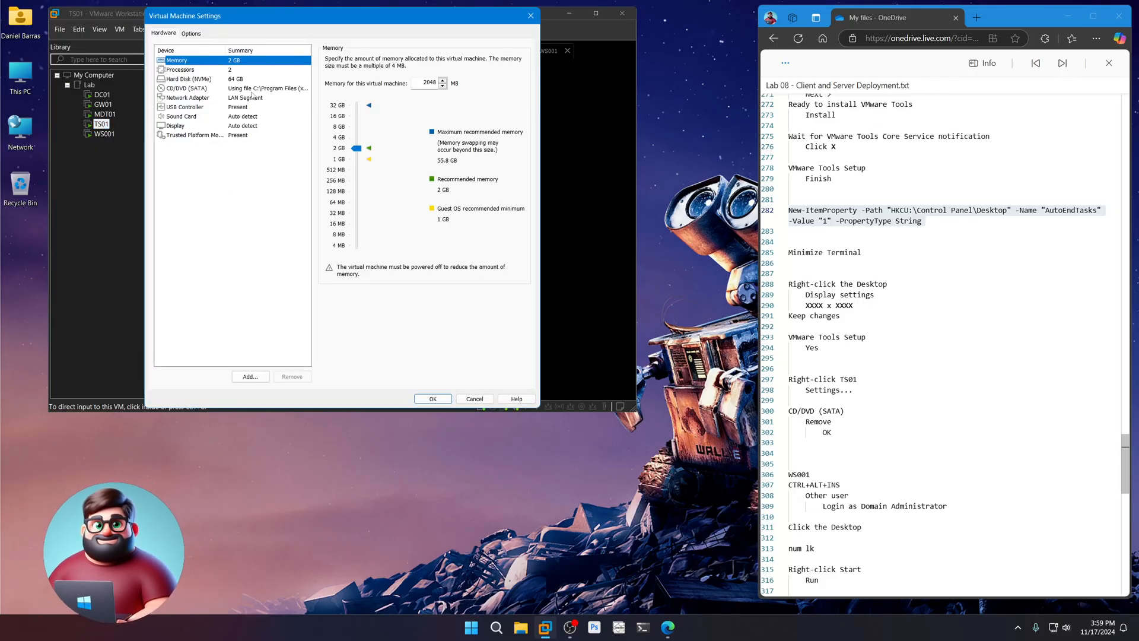
{"action": "left_click", "coordinate": [187, 88]}
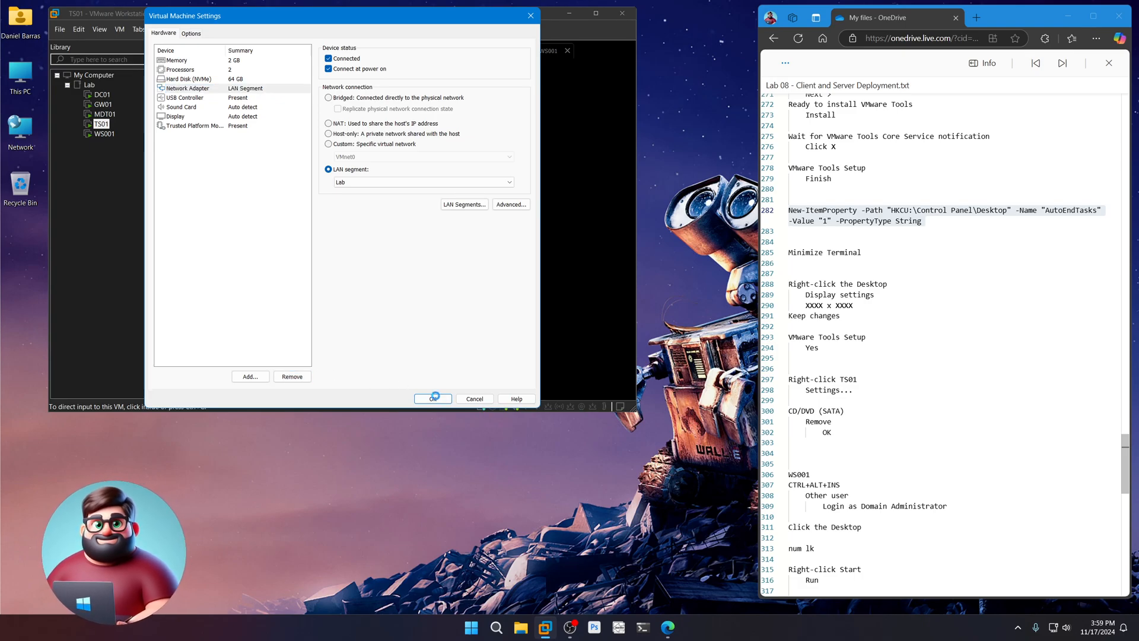
{"action": "left_click", "coordinate": [433, 398]}
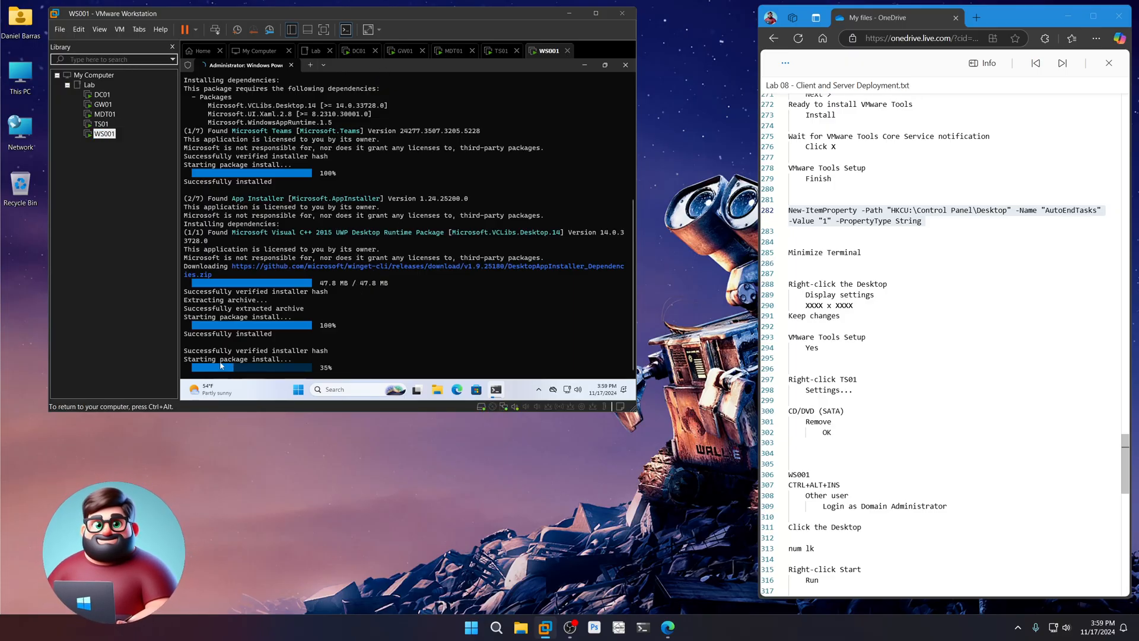
- Check TS01's lock screen, then switch to WS001 and open its machine options
{"action": "scroll", "scroll_direction": "down", "scroll_amount": 3}
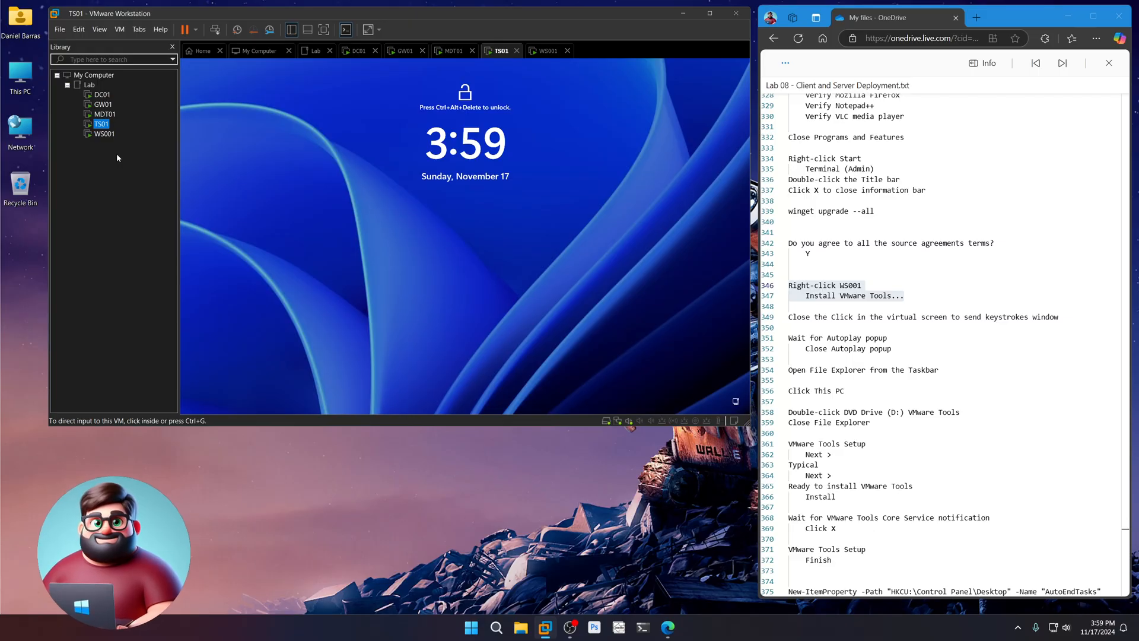
{"action": "left_click", "coordinate": [546, 51]}
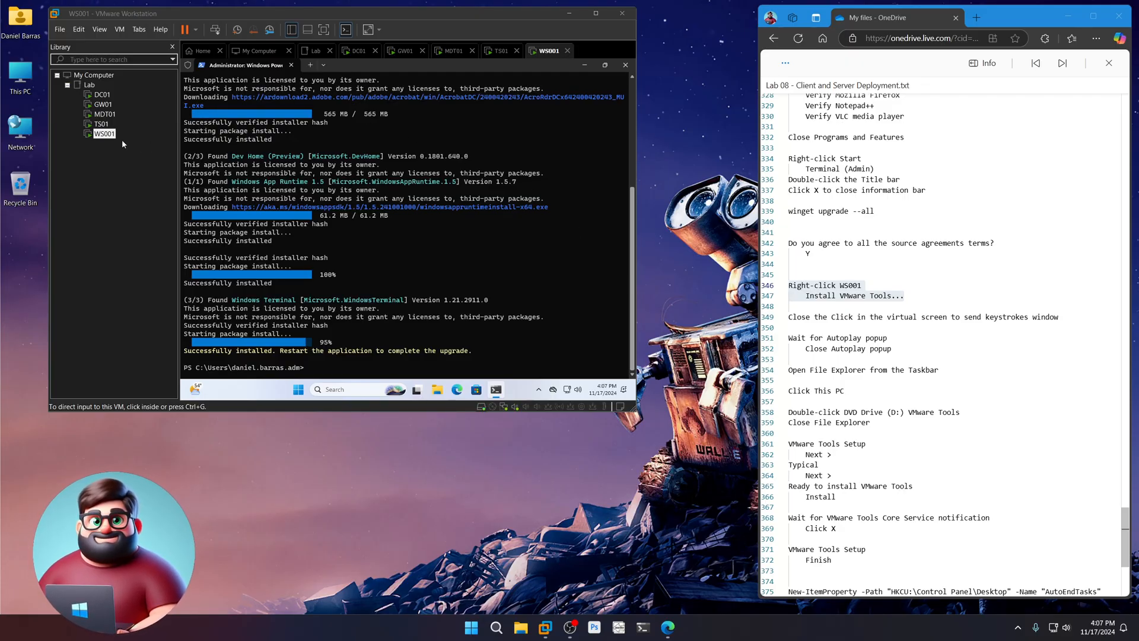
{"action": "right_click", "coordinate": [104, 134]}
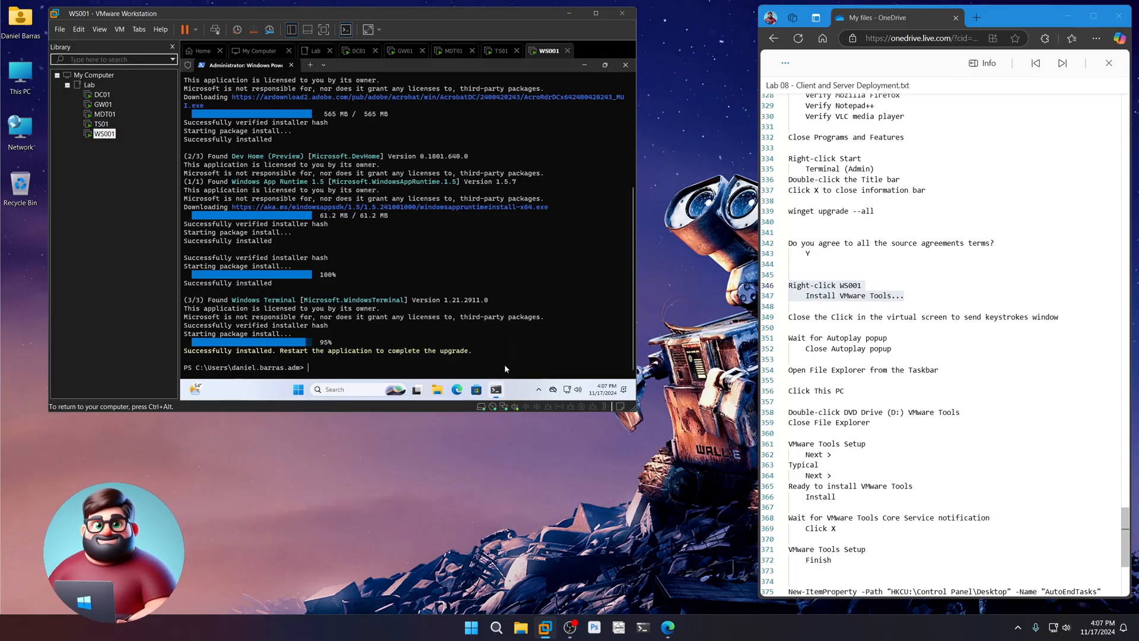
- Launch VMware Tools from WS001's DVD Drive (D:) and finish the Typical setup
{"action": "left_click", "coordinate": [436, 391]}
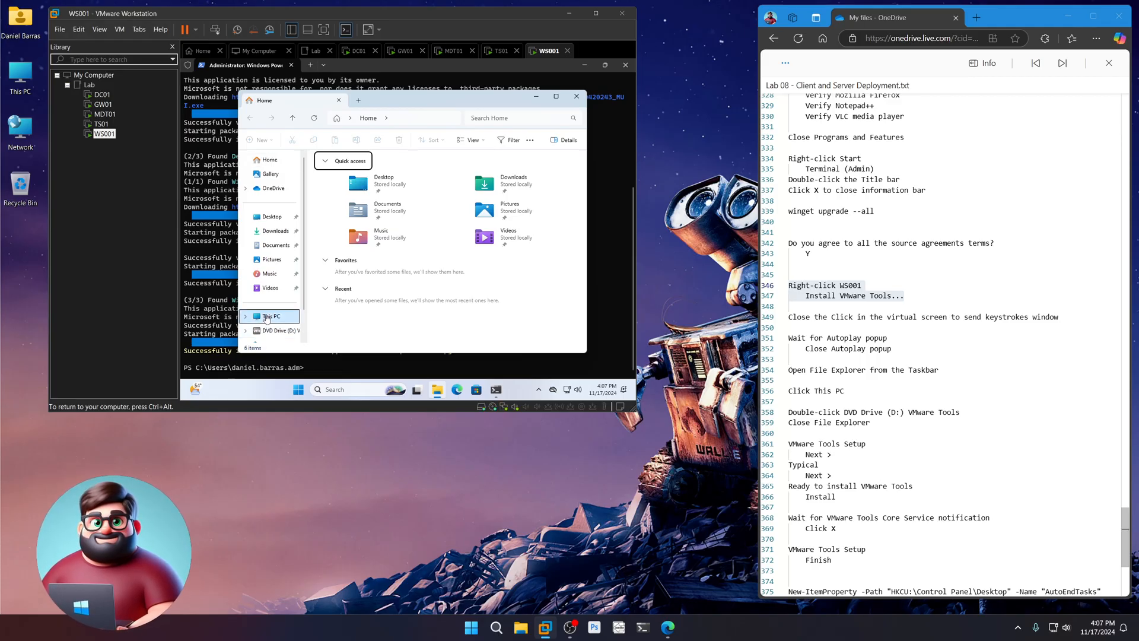
{"action": "left_click", "coordinate": [270, 316]}
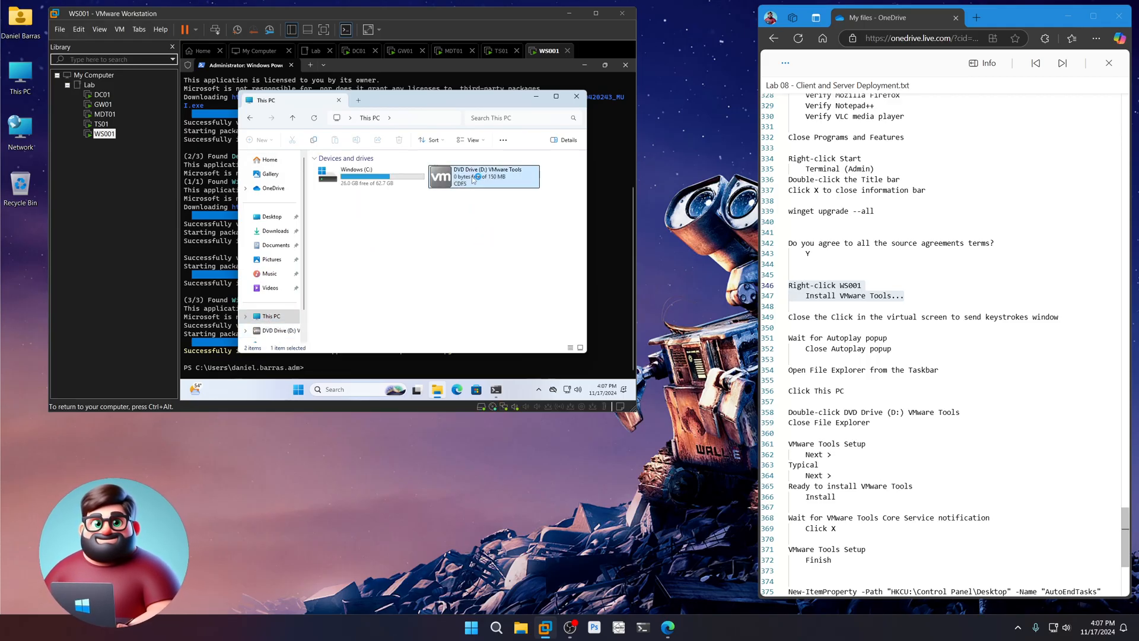
{"action": "double_click", "coordinate": [483, 176]}
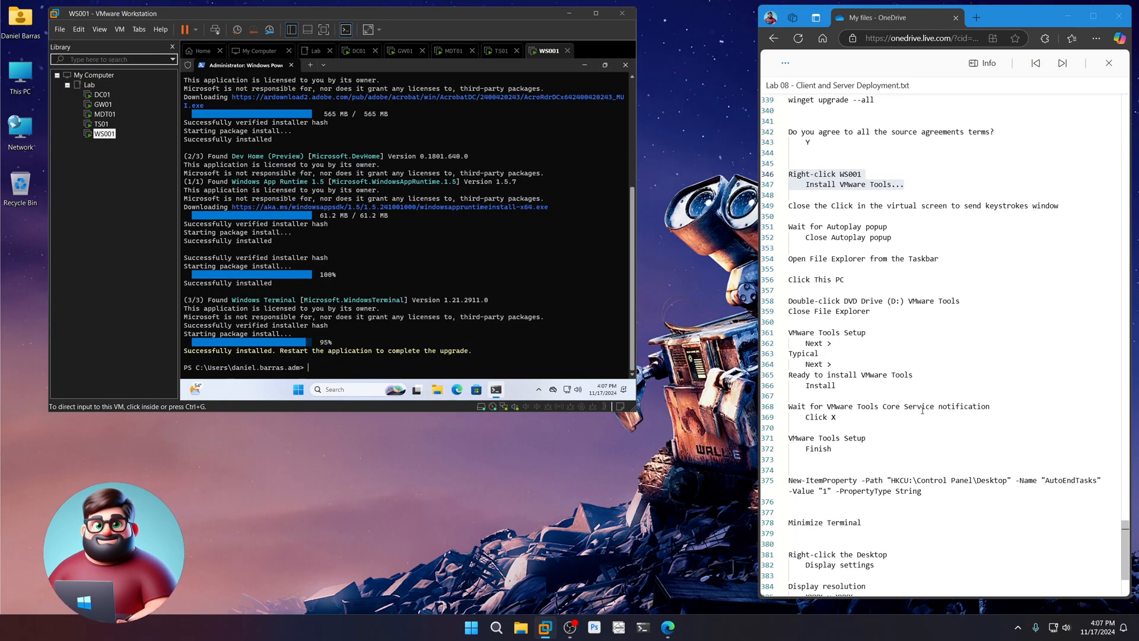
{"action": "scroll", "scroll_direction": "down", "scroll_amount": 3}
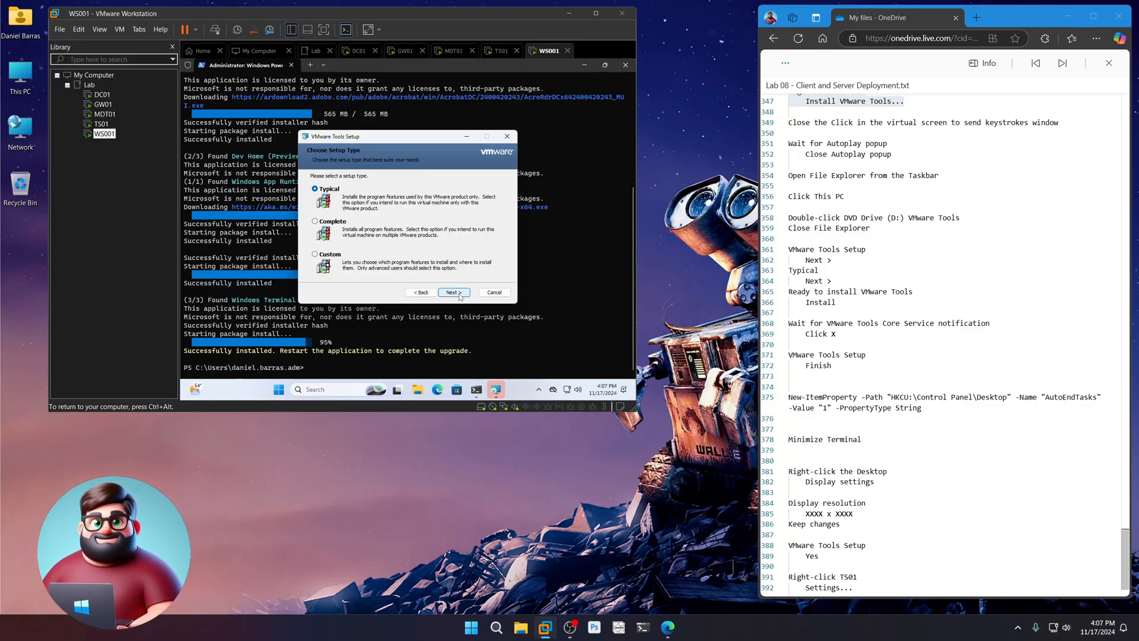
{"action": "left_click", "coordinate": [452, 292]}
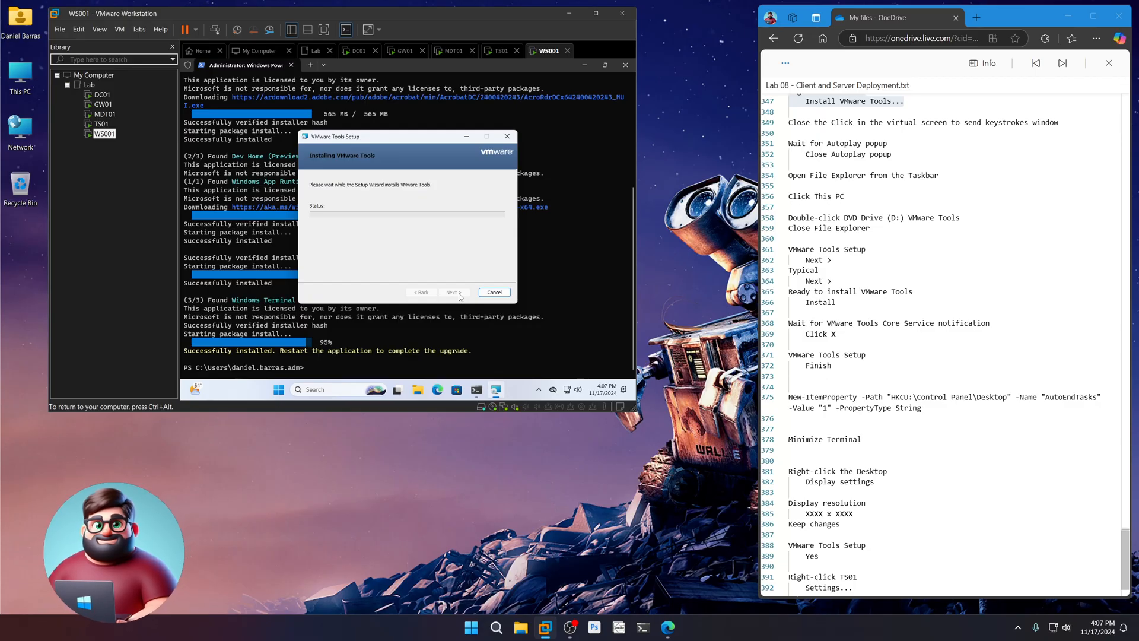
{"action": "mouse_move", "coordinate": [387, 261]}
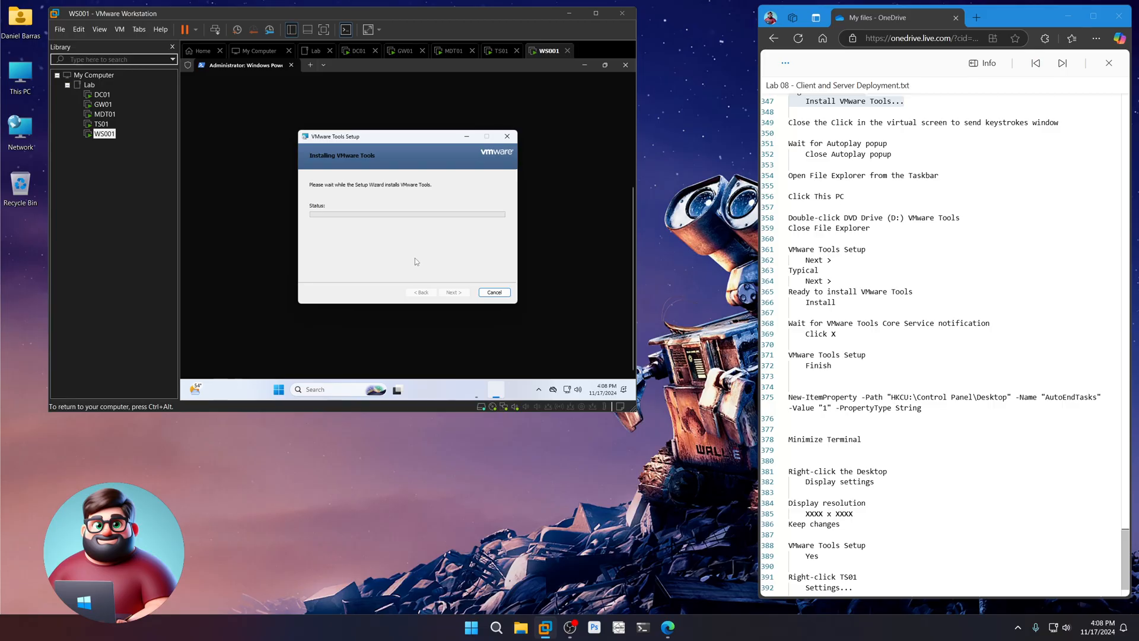
{"action": "mouse_move", "coordinate": [421, 265]}
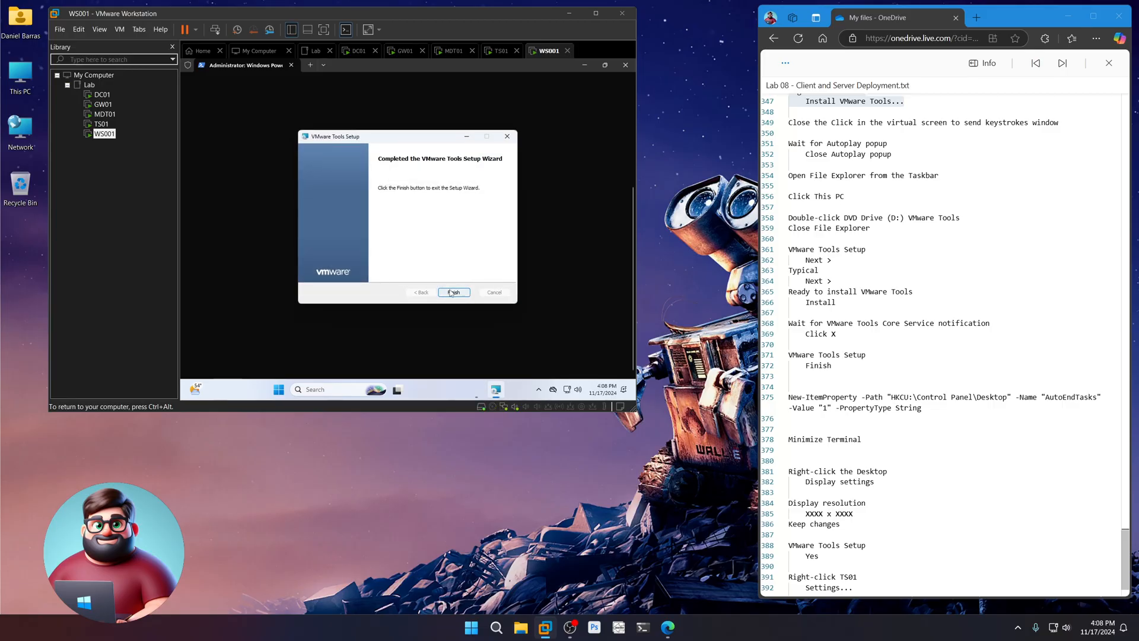
{"action": "left_click", "coordinate": [453, 292]}
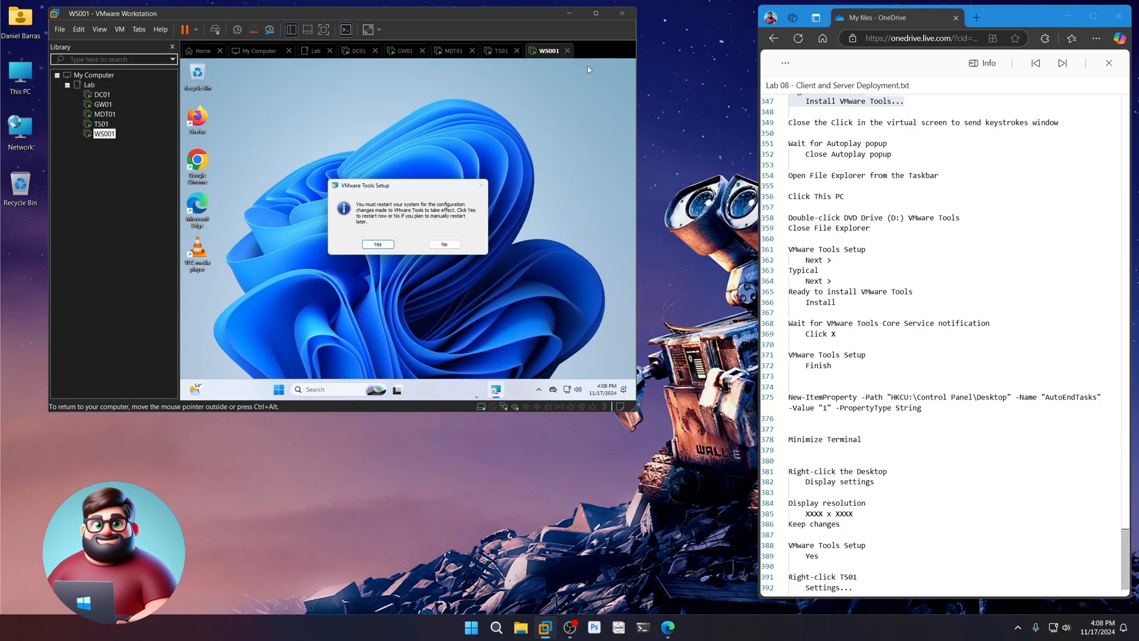
- Set WS001's display to 1280 × 800, keep it, and accept the VMware Tools restart
{"action": "scroll", "scroll_direction": "down", "scroll_amount": 3}
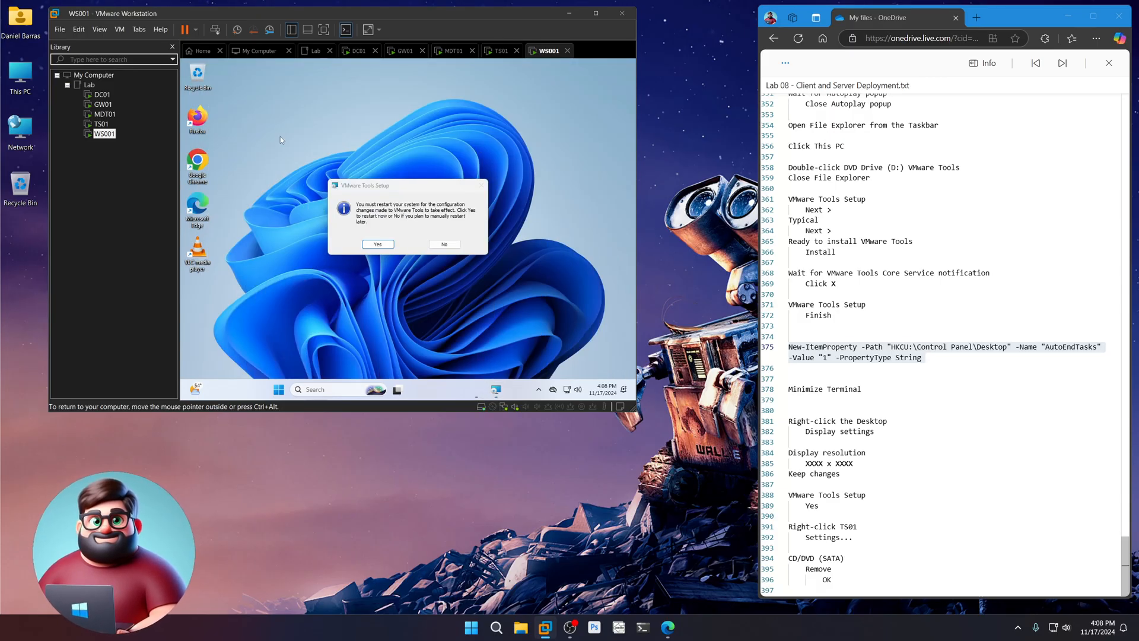
{"action": "right_click", "coordinate": [280, 138]}
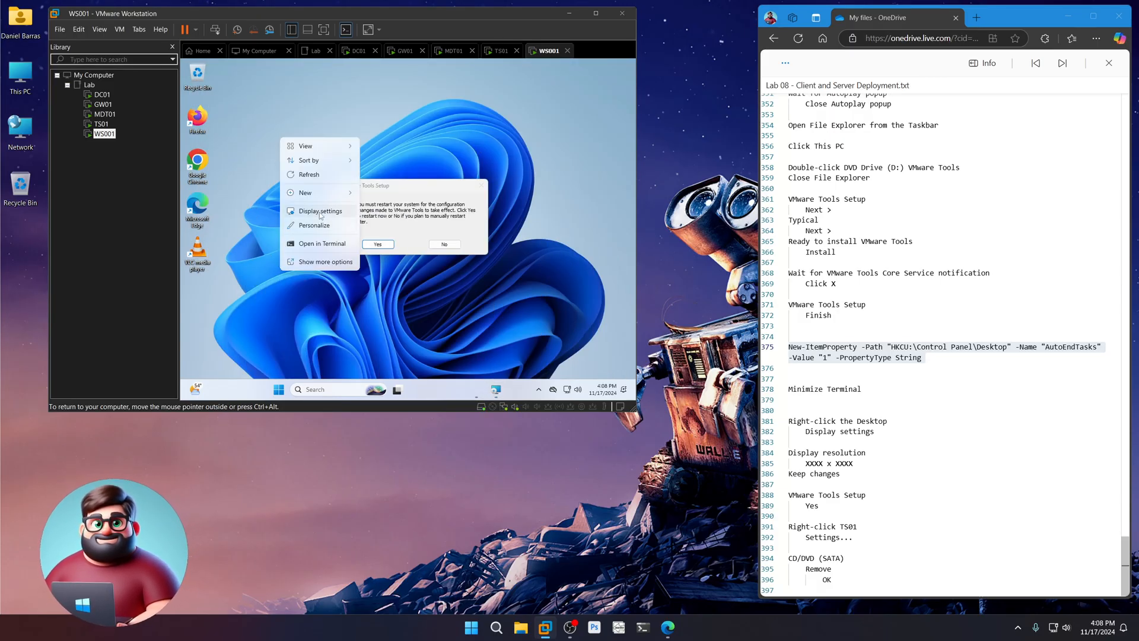
{"action": "left_click", "coordinate": [318, 210]}
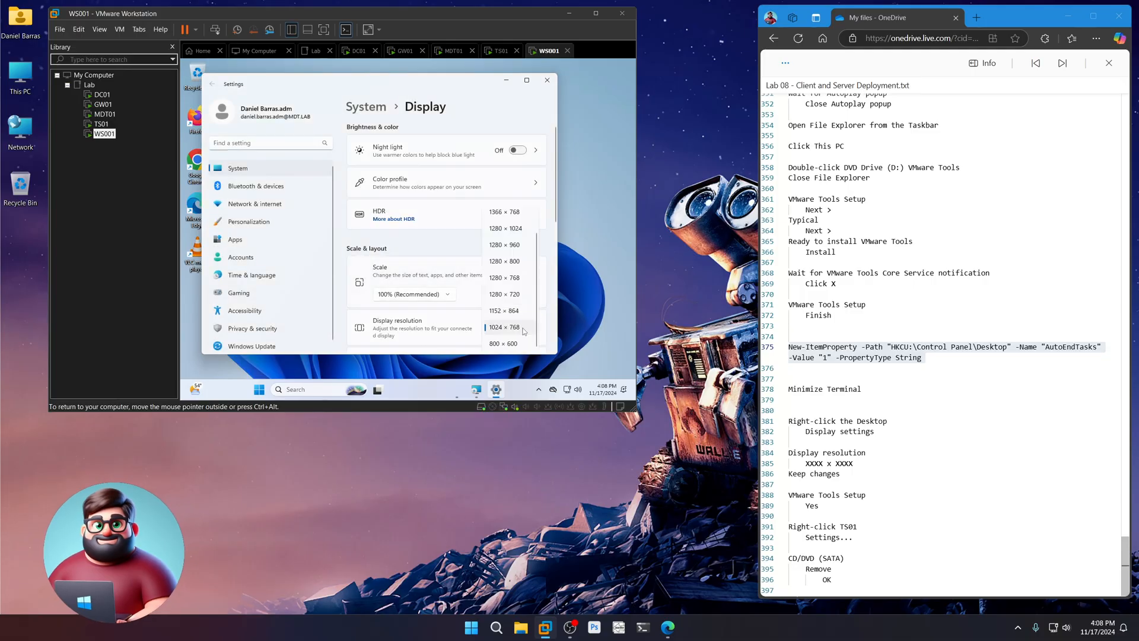
{"action": "left_click", "coordinate": [505, 327]}
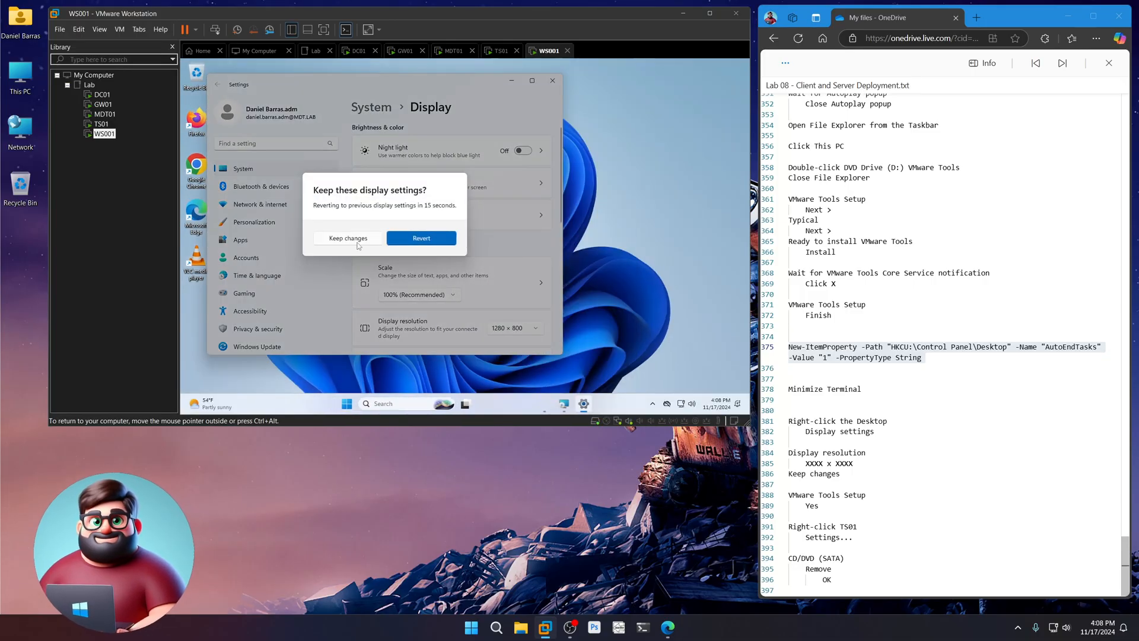
{"action": "left_click", "coordinate": [347, 238]}
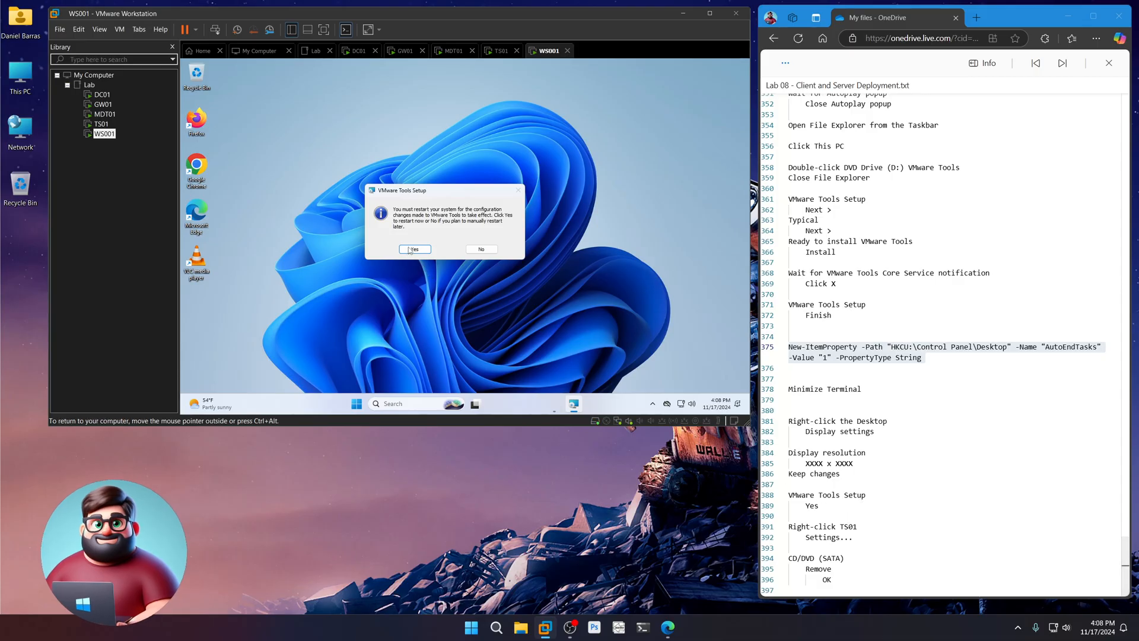
{"action": "left_click", "coordinate": [414, 249]}
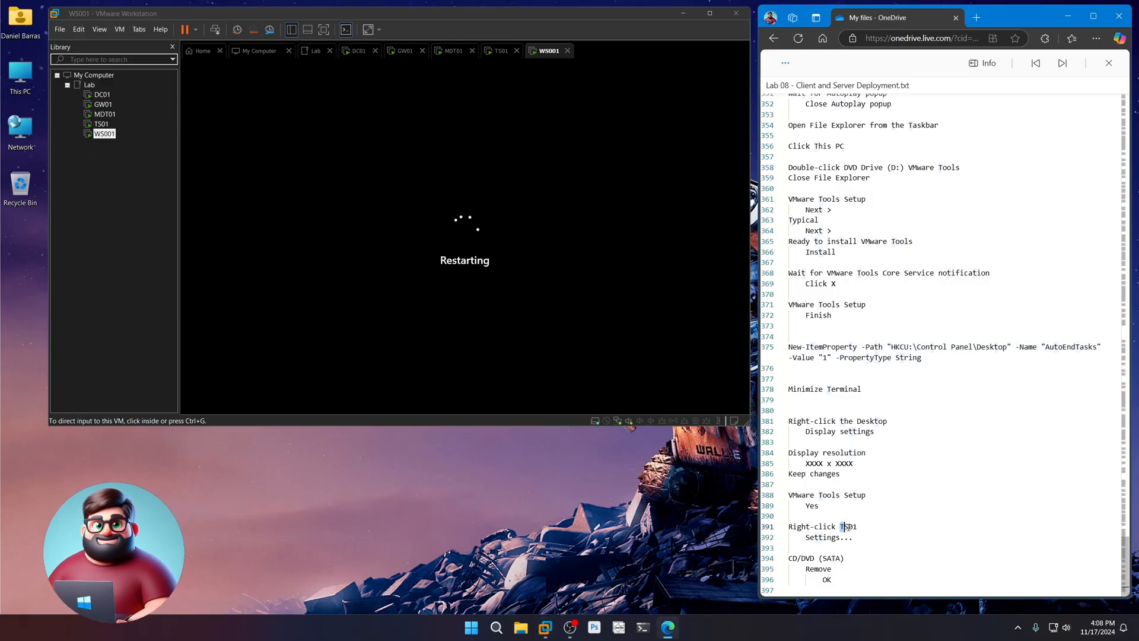
{"action": "type", "text": "WS00"}
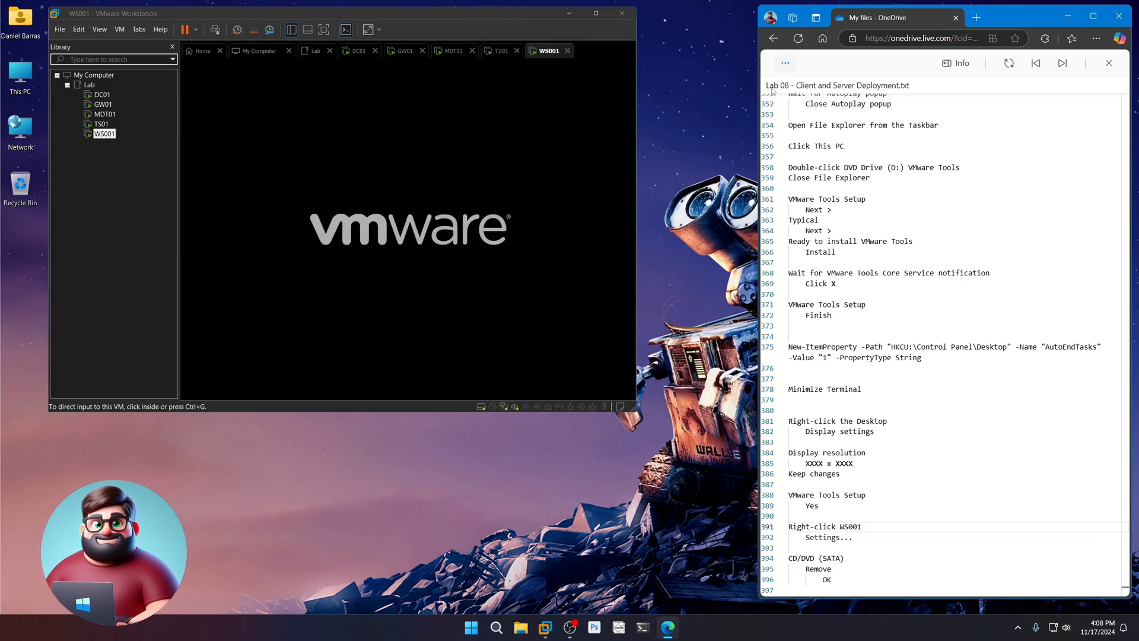
- Remove the CD/DVD (SATA) drive from WS001's virtual machine settings
{"action": "right_click", "coordinate": [103, 134]}
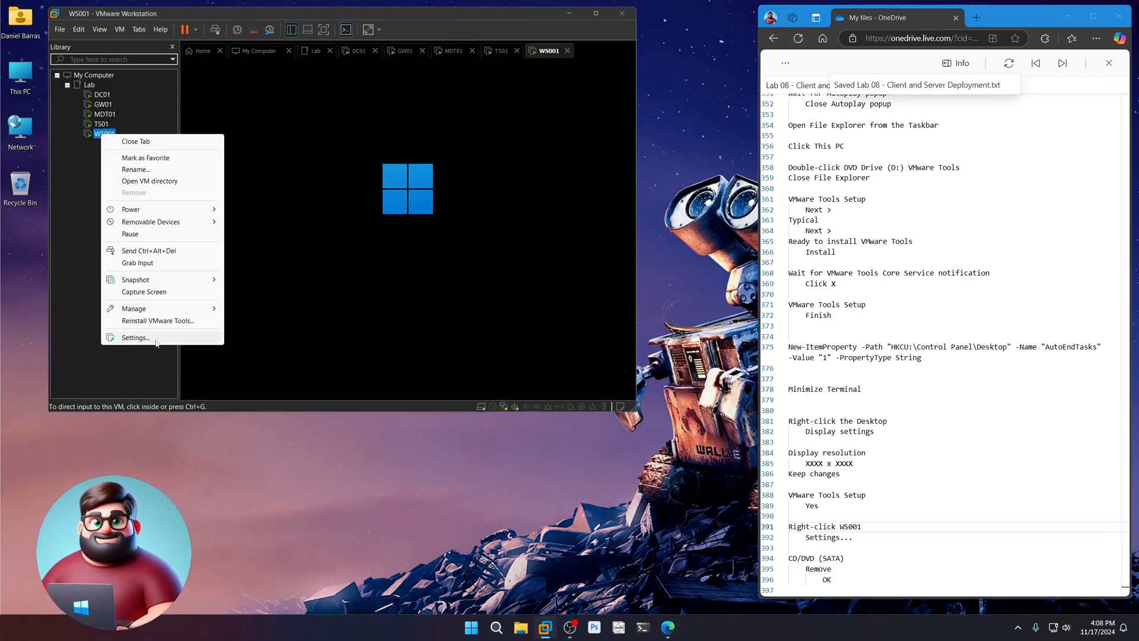
{"action": "left_click", "coordinate": [136, 337]}
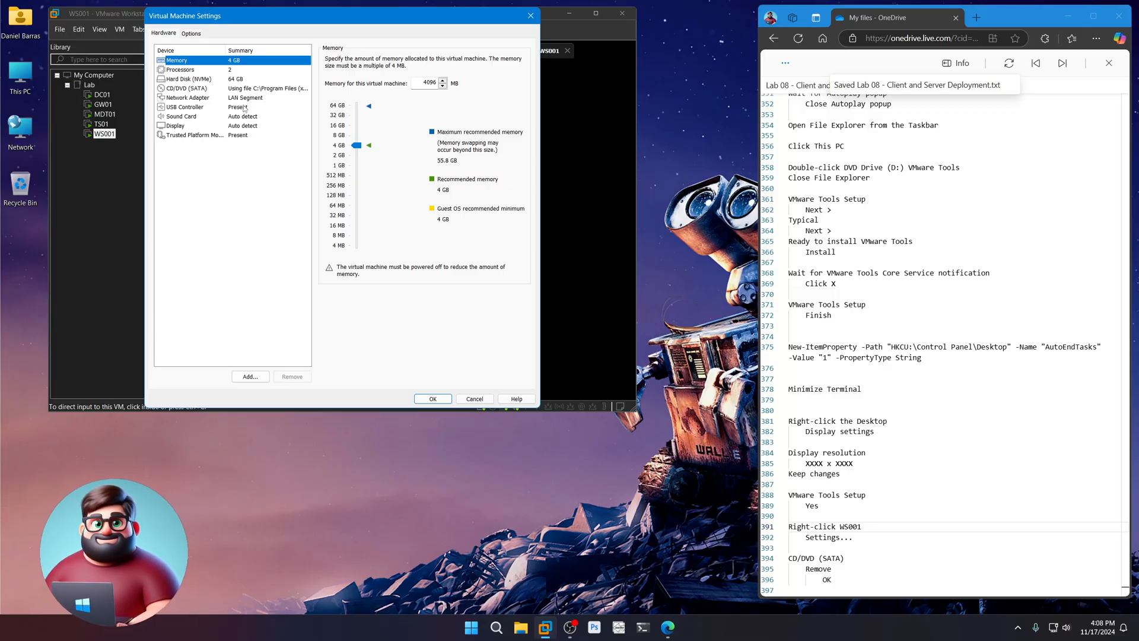
{"action": "left_click", "coordinate": [189, 88]}
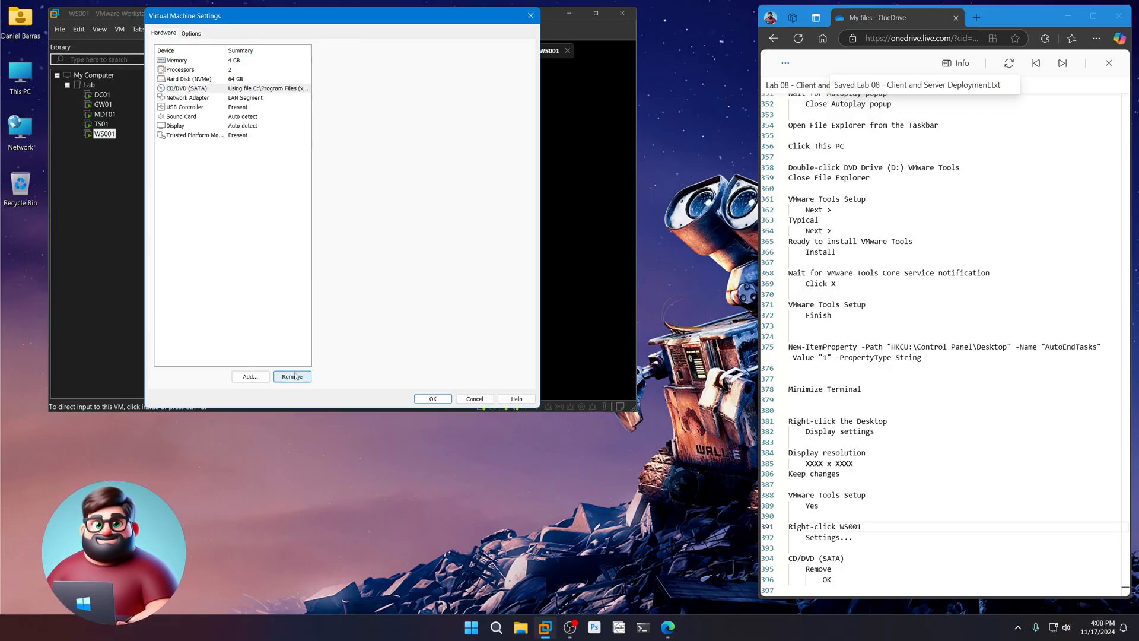
{"action": "left_click", "coordinate": [432, 398]}
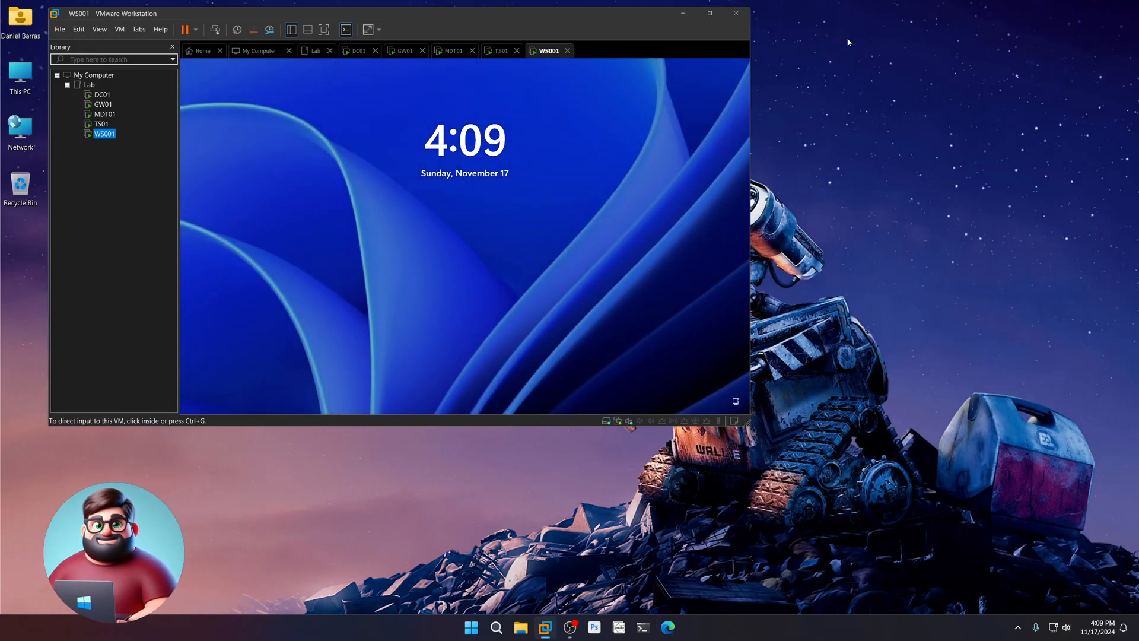
{"action": "mouse_move", "coordinate": [104, 133]}
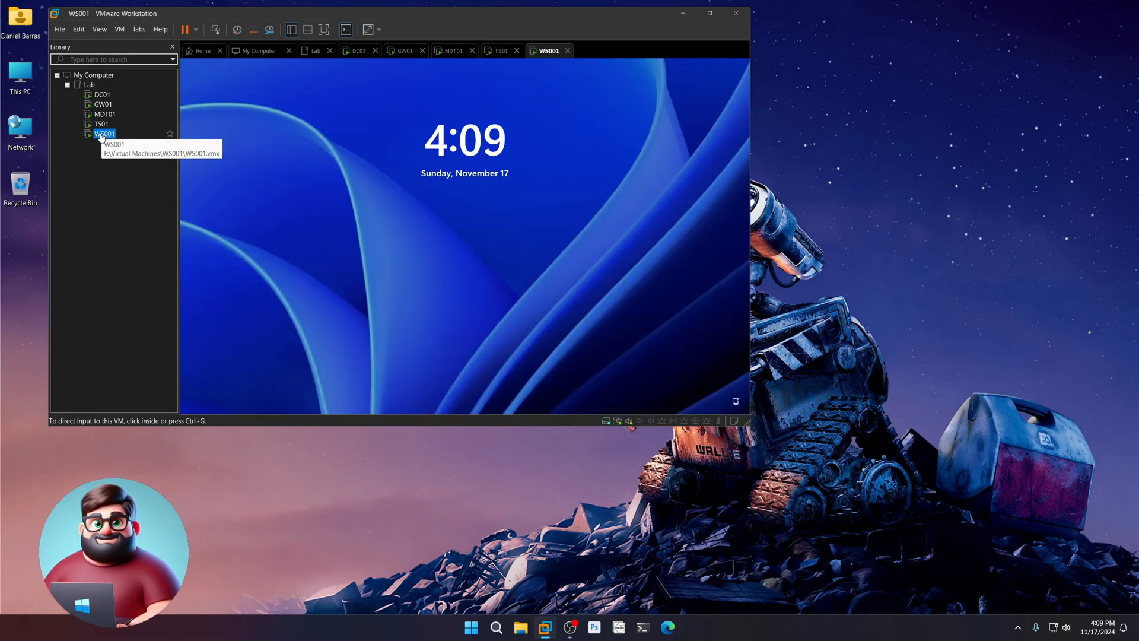
{"action": "left_click", "coordinate": [453, 50]}
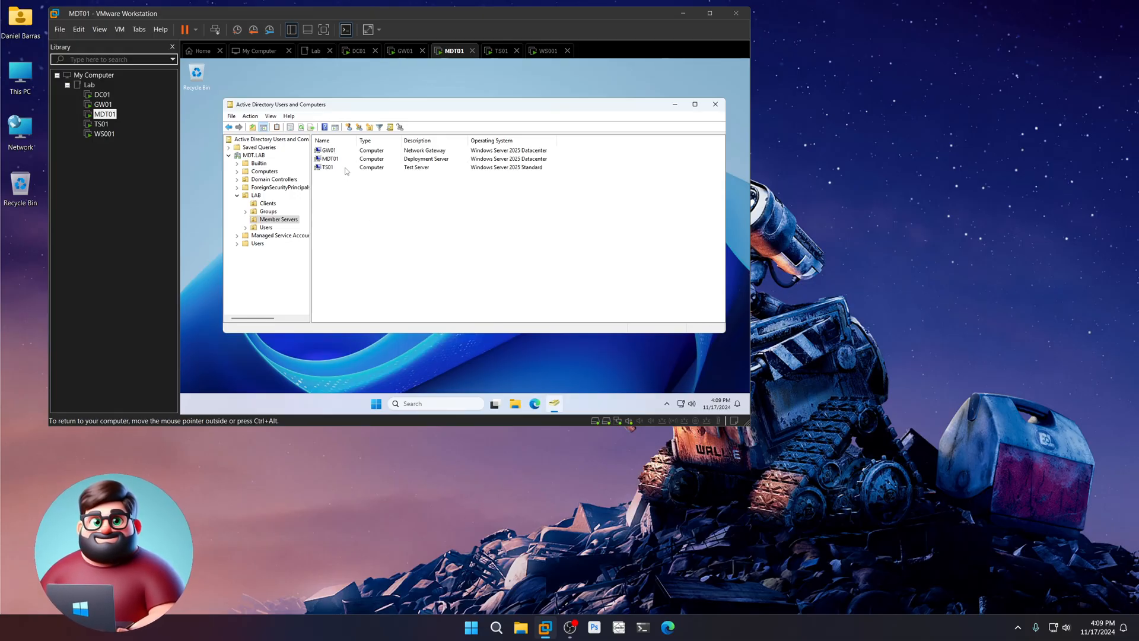
- Browse MDT01's Clients, Member Servers and Domain Controllers units to confirm DC01 and the other machines
{"action": "left_click", "coordinate": [266, 204]}
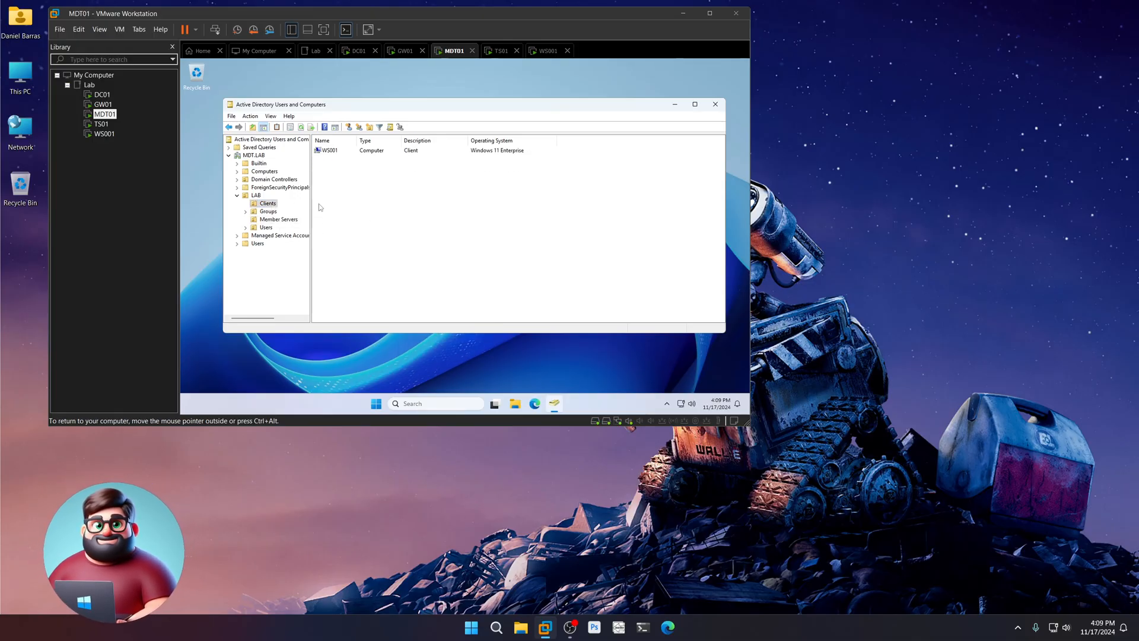
{"action": "left_click", "coordinate": [279, 219]}
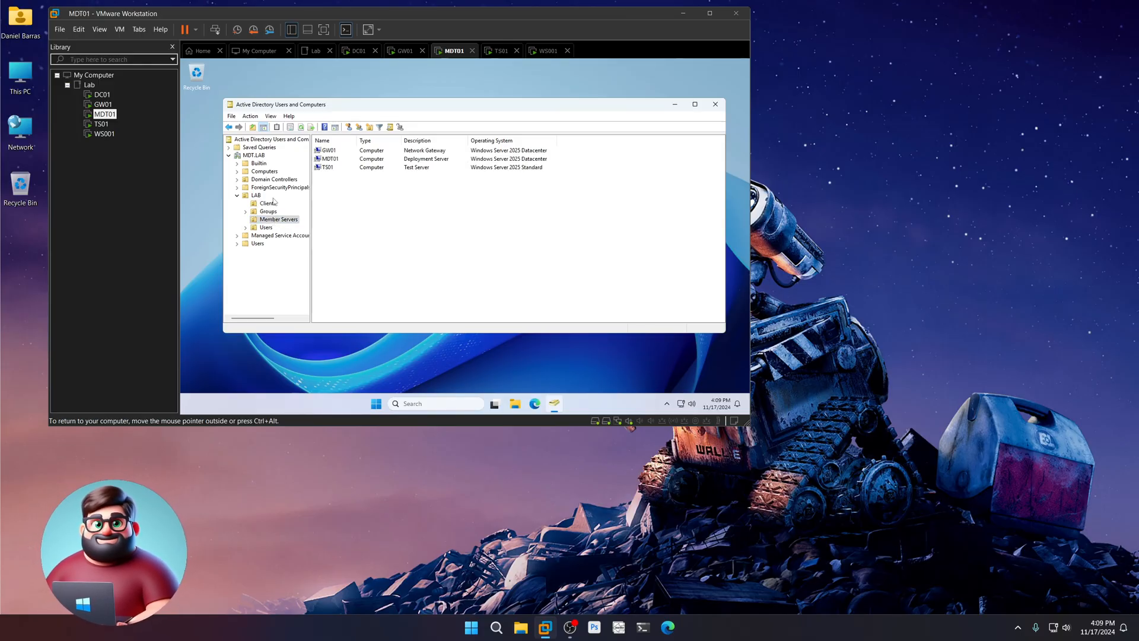
{"action": "left_click", "coordinate": [274, 179]}
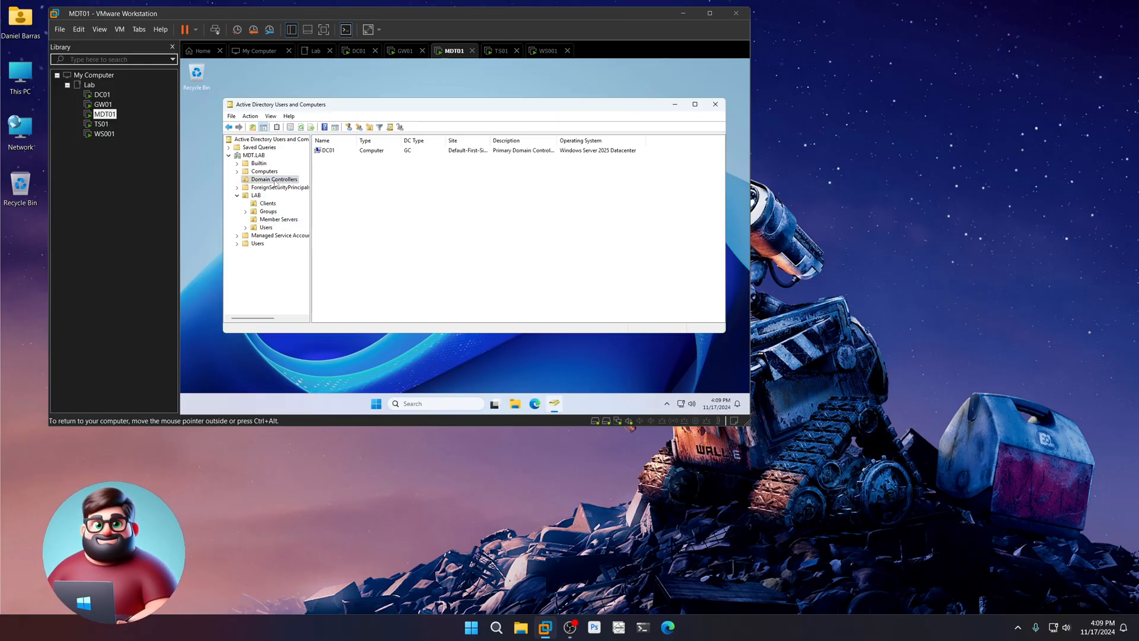
{"action": "mouse_move", "coordinate": [799, 541]}
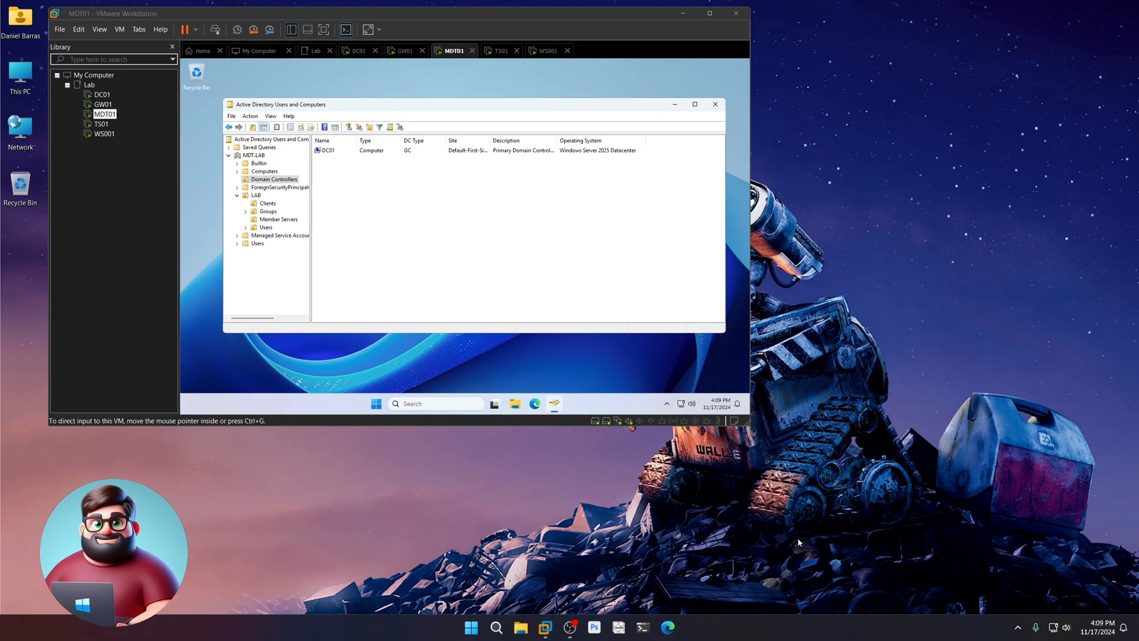